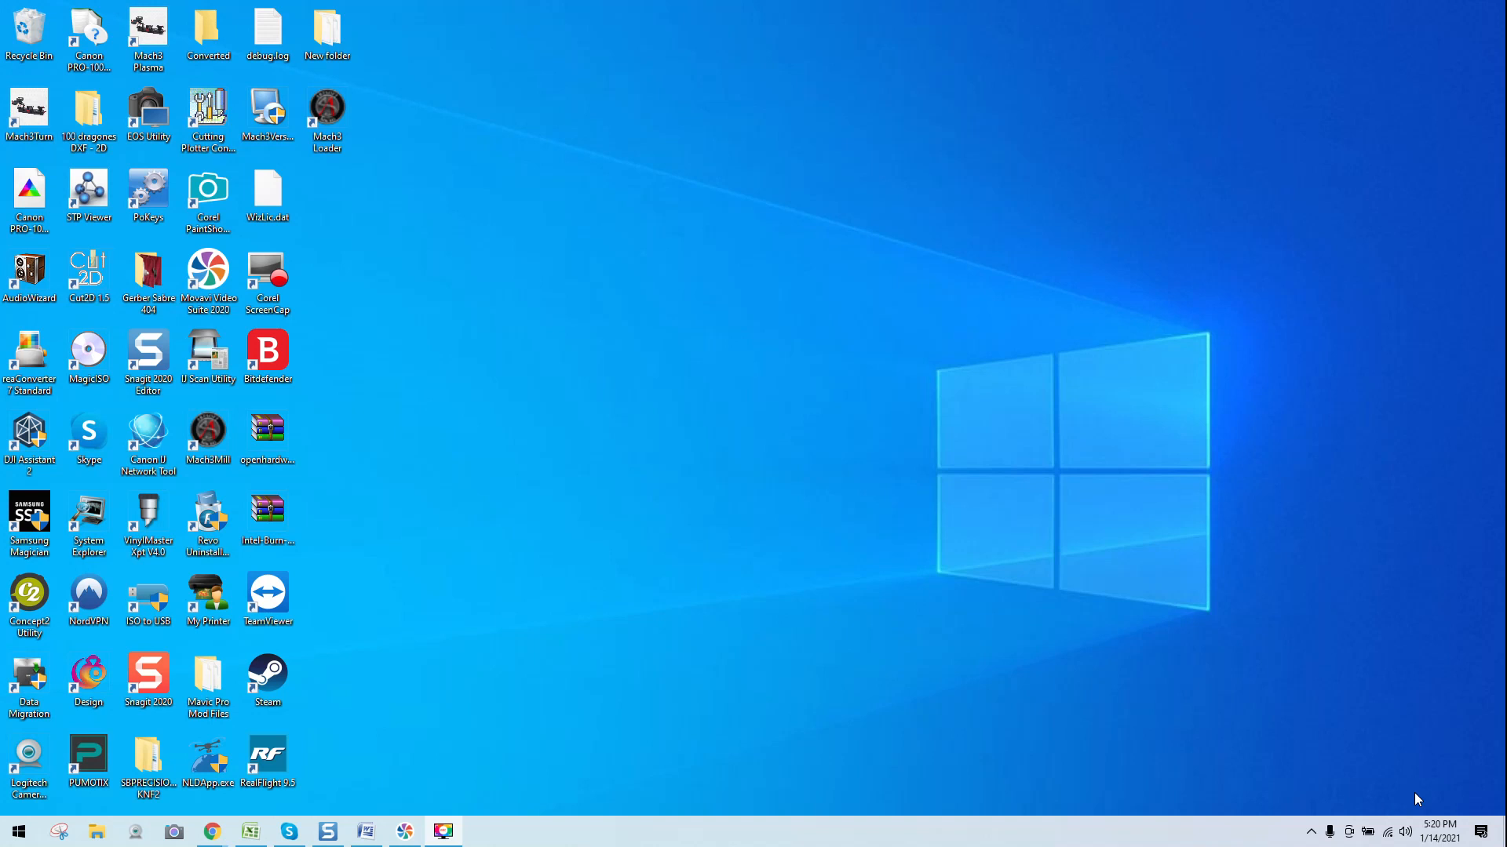
{"action": "mouse_move", "coordinate": [1444, 797]}
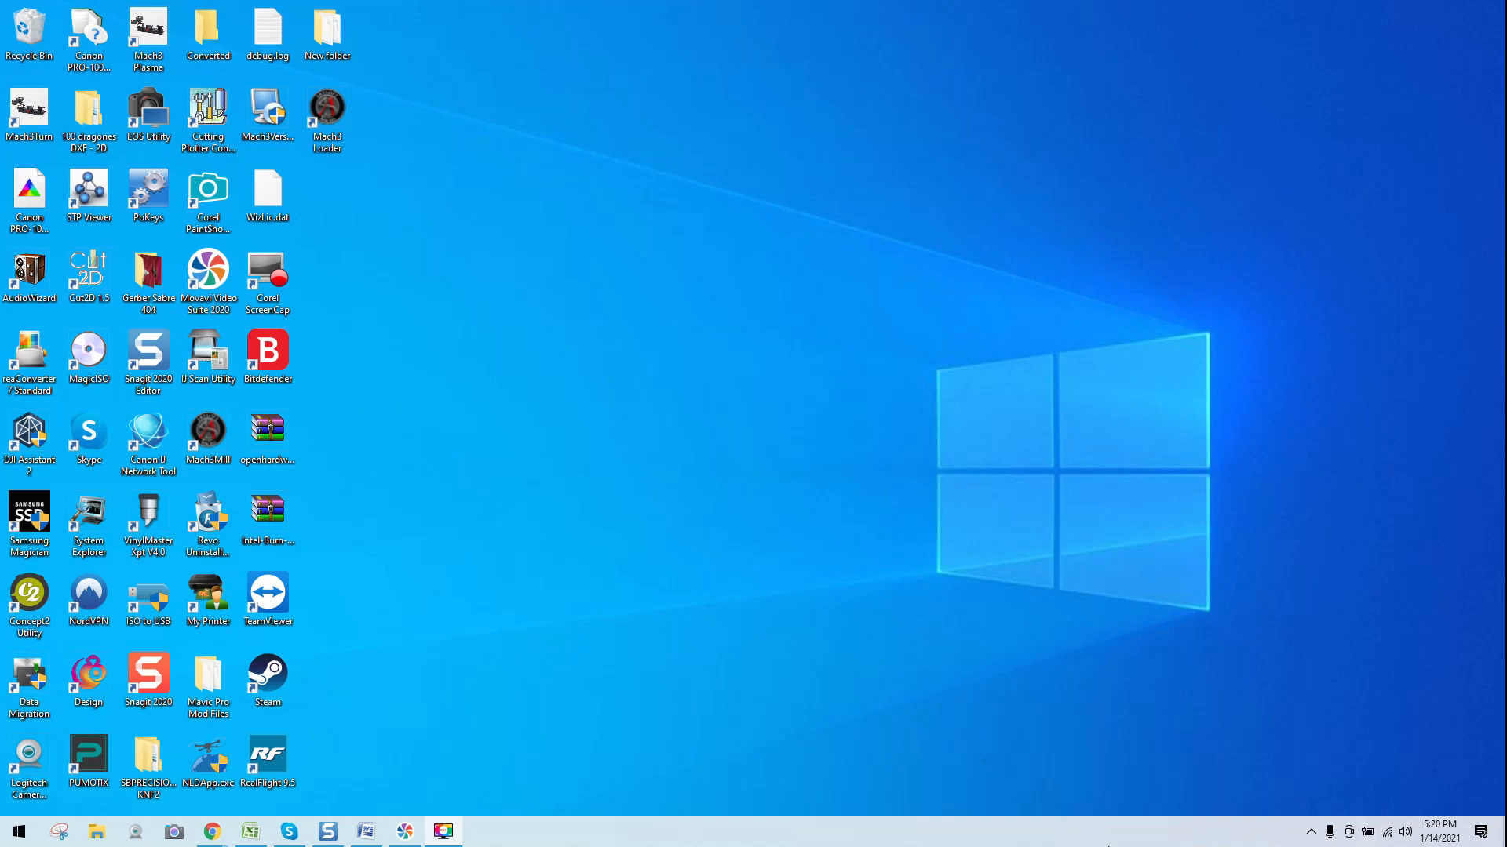
{"action": "mouse_move", "coordinate": [210, 831]}
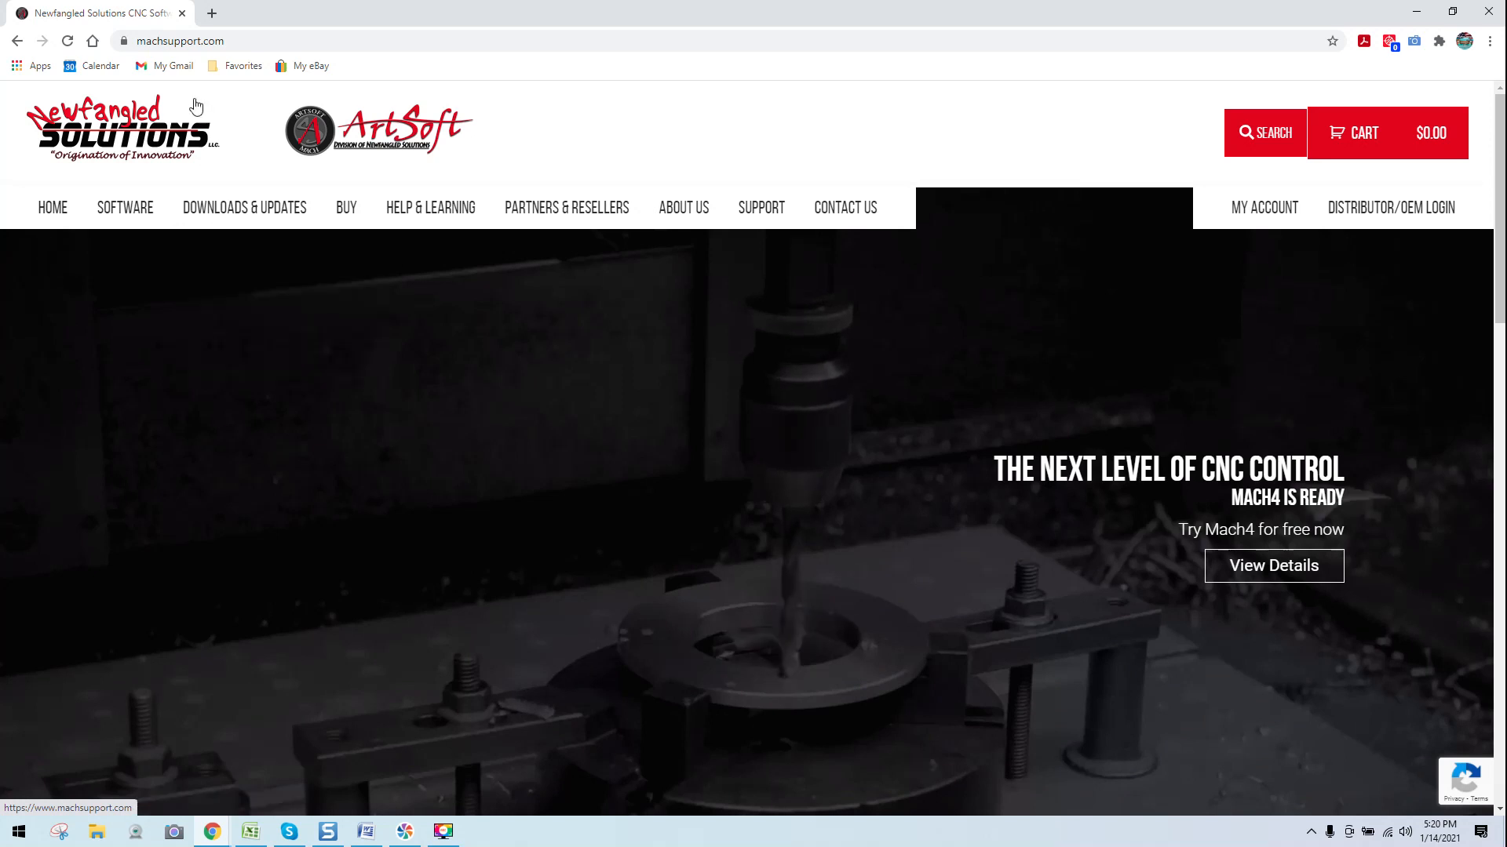
{"action": "mouse_move", "coordinate": [160, 58]}
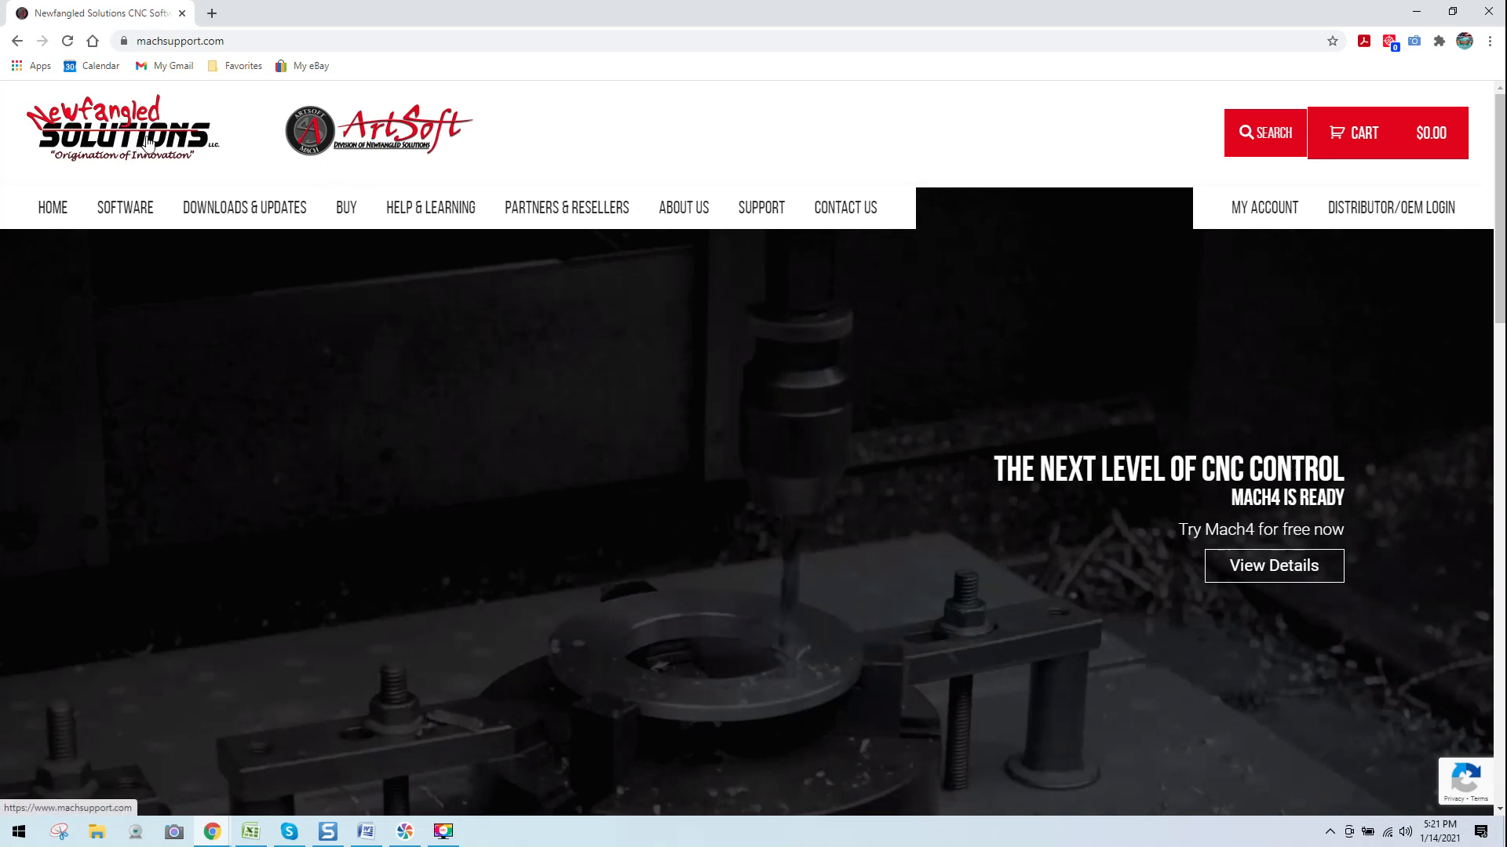
- Navigate machsupport.com to Downloads & Updates > Main Programs and bring the Mach3 R3.043 download into view
{"action": "left_click", "coordinate": [244, 207]}
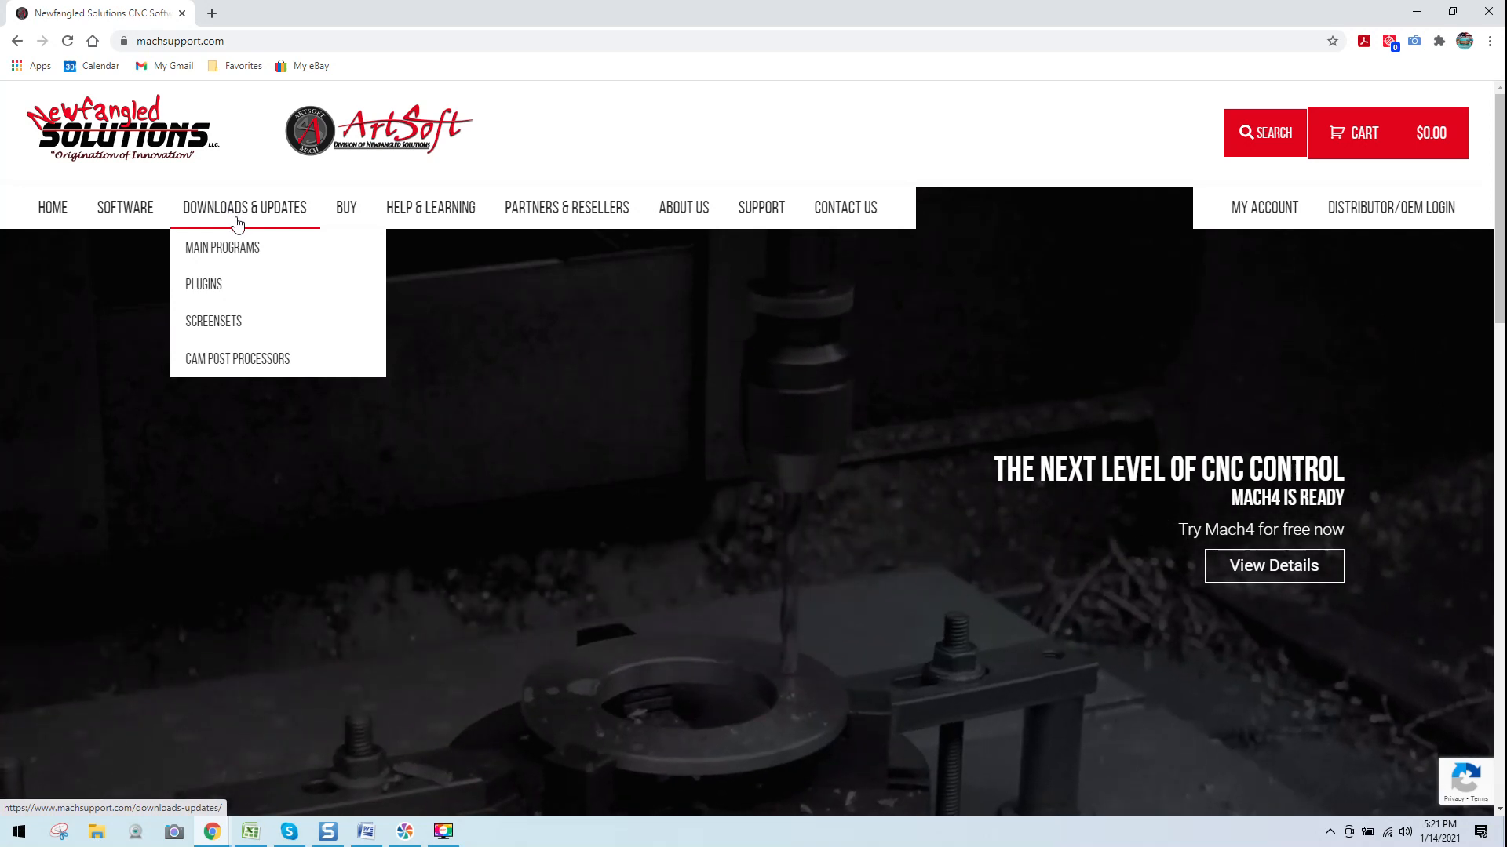
{"action": "left_click", "coordinate": [222, 248]}
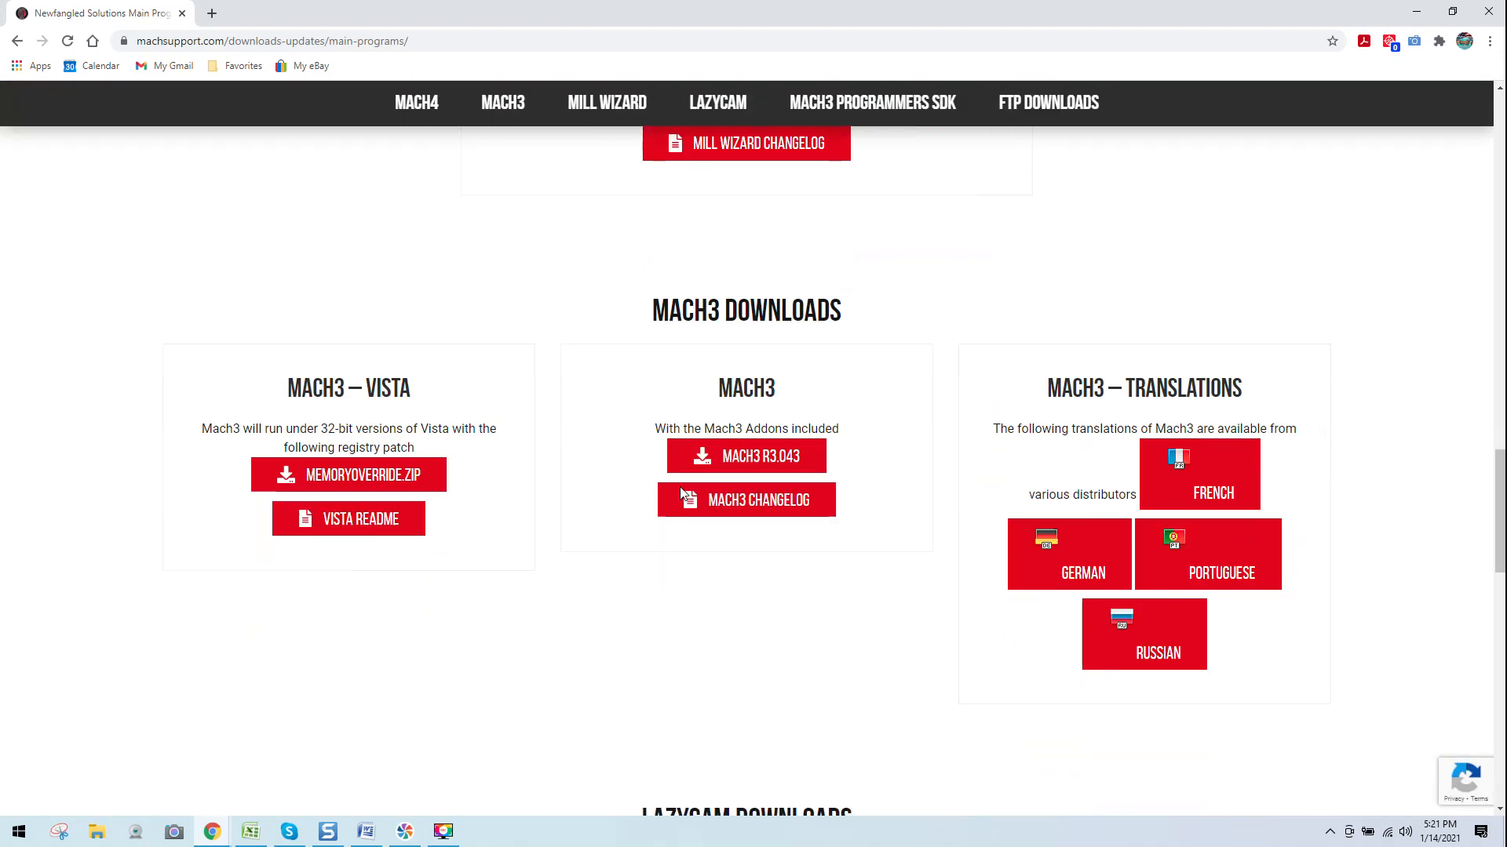
{"action": "scroll", "scroll_direction": "down", "scroll_amount": 3}
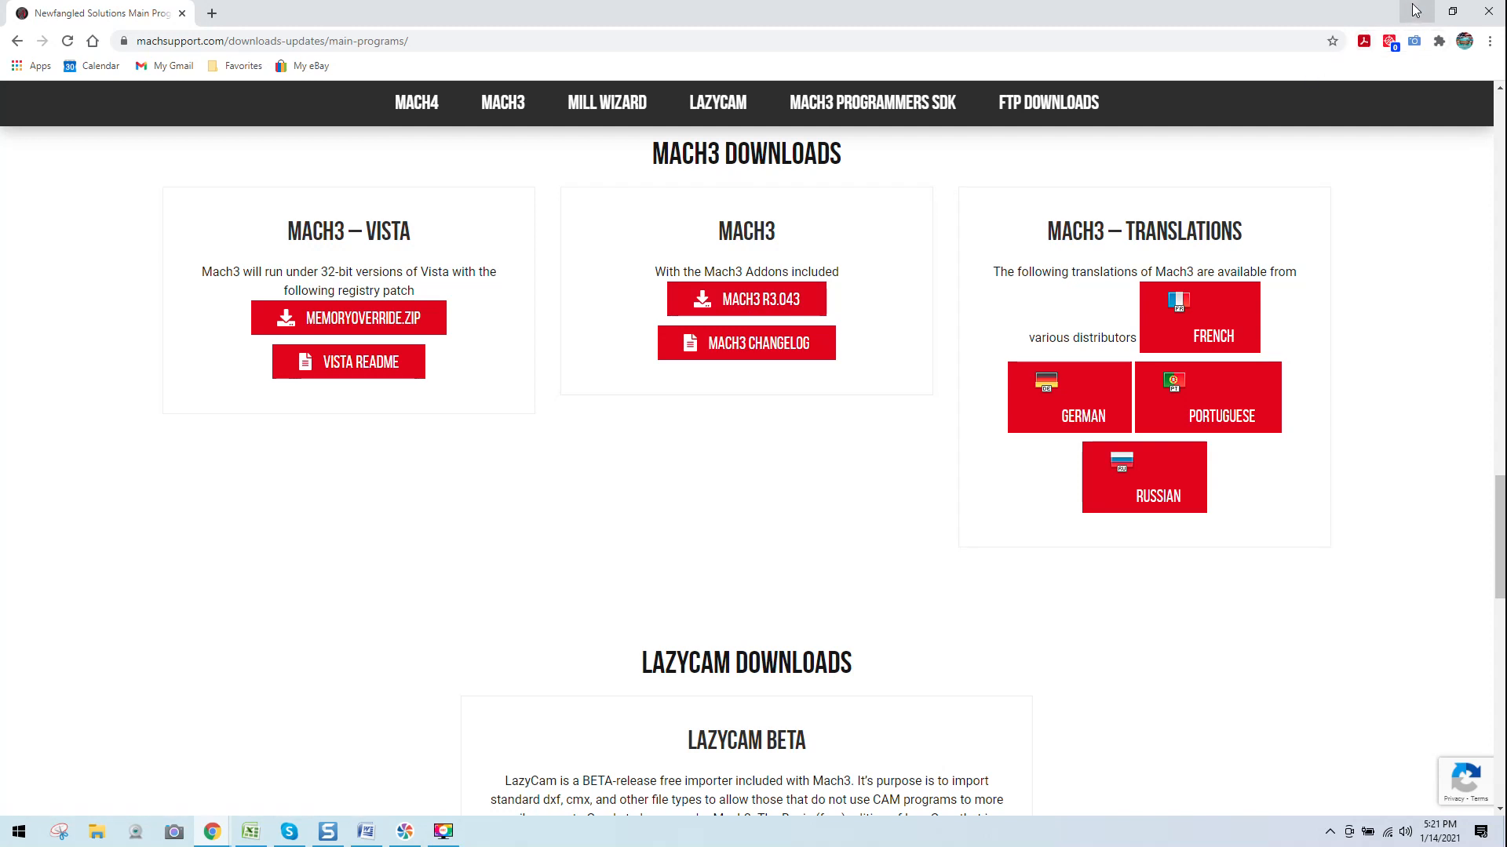
{"action": "mouse_move", "coordinate": [1434, 13]}
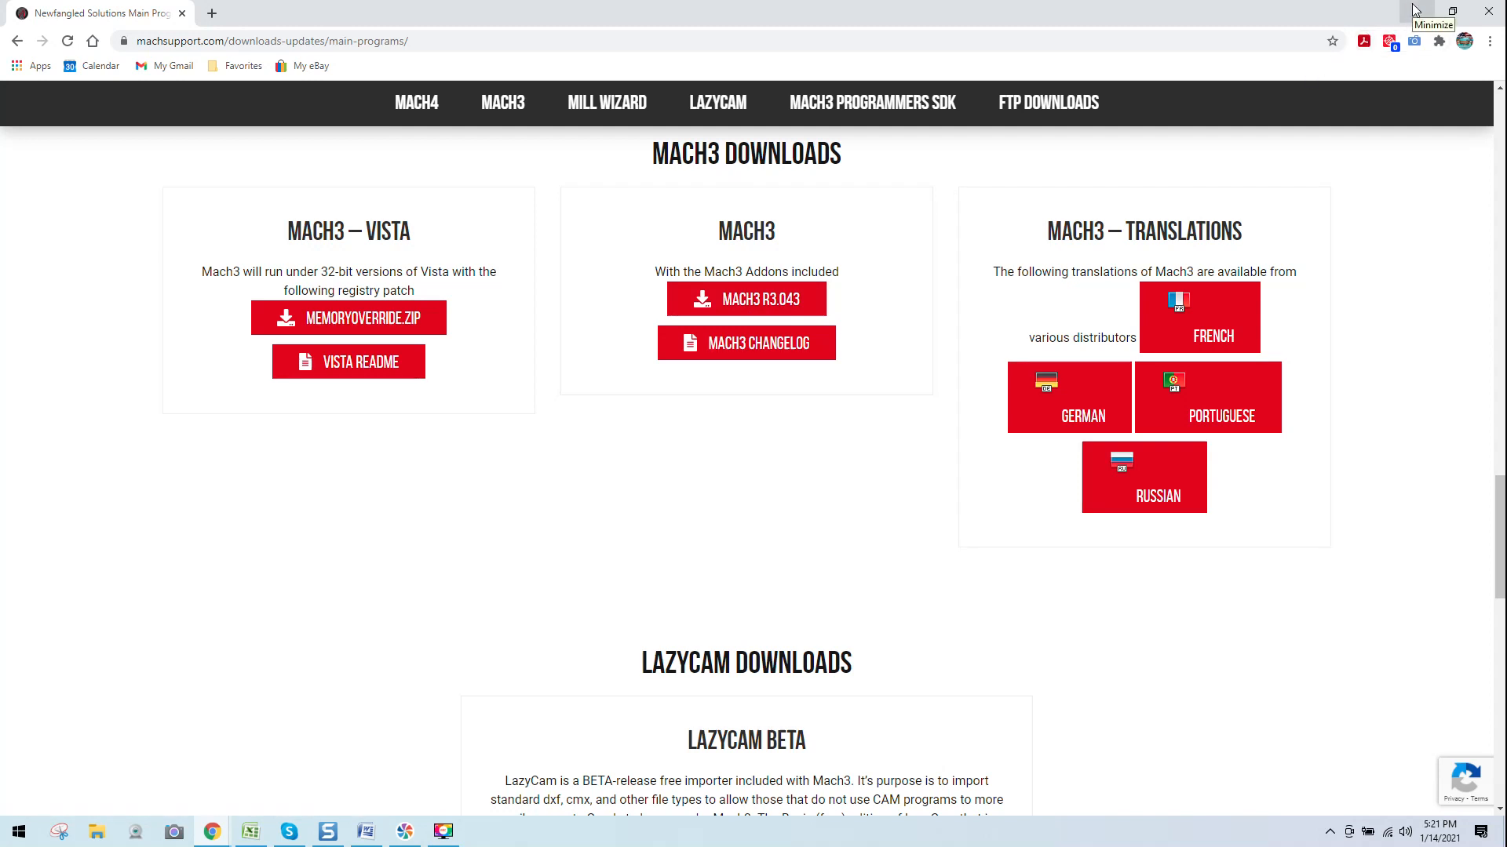
- Minimize the Mach3 download window and scroll through the Revo Uninstaller Pro feature list on revouninstaller.com
{"action": "left_click", "coordinate": [1433, 14]}
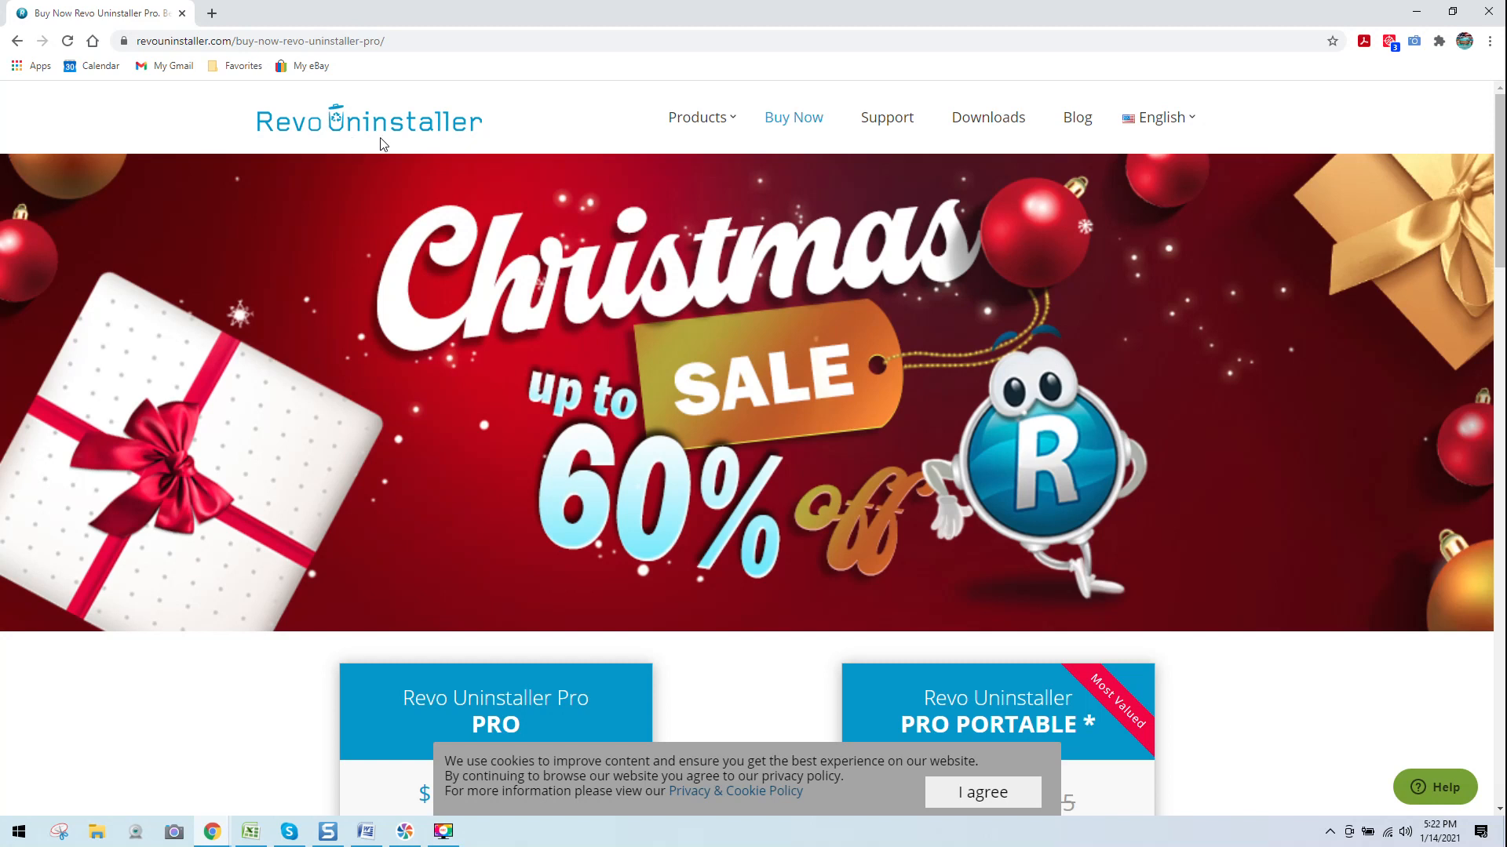
{"action": "mouse_move", "coordinate": [508, 145]}
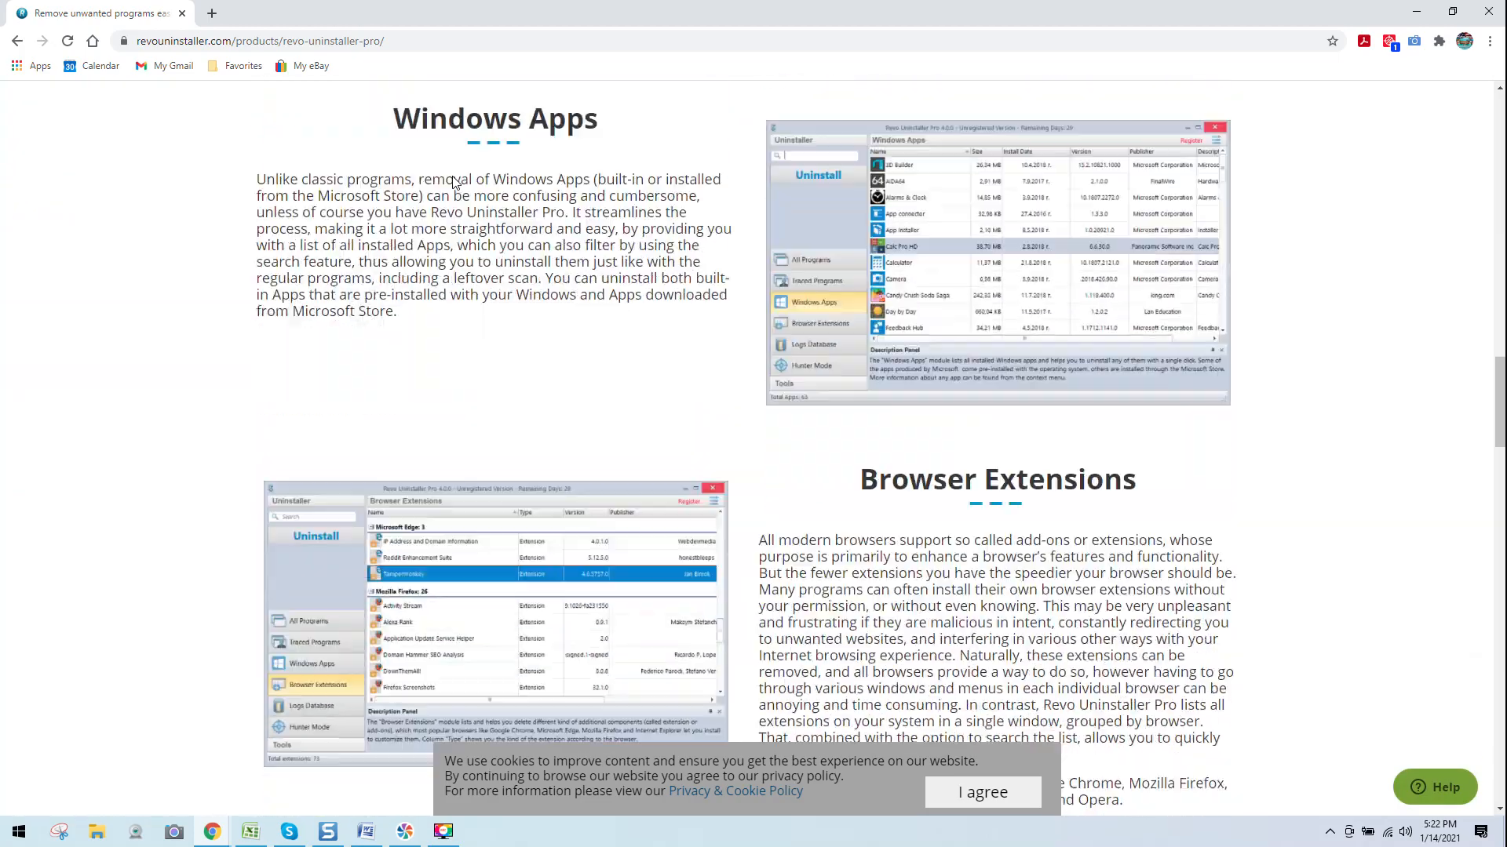
{"action": "scroll", "scroll_direction": "down", "scroll_amount": 3}
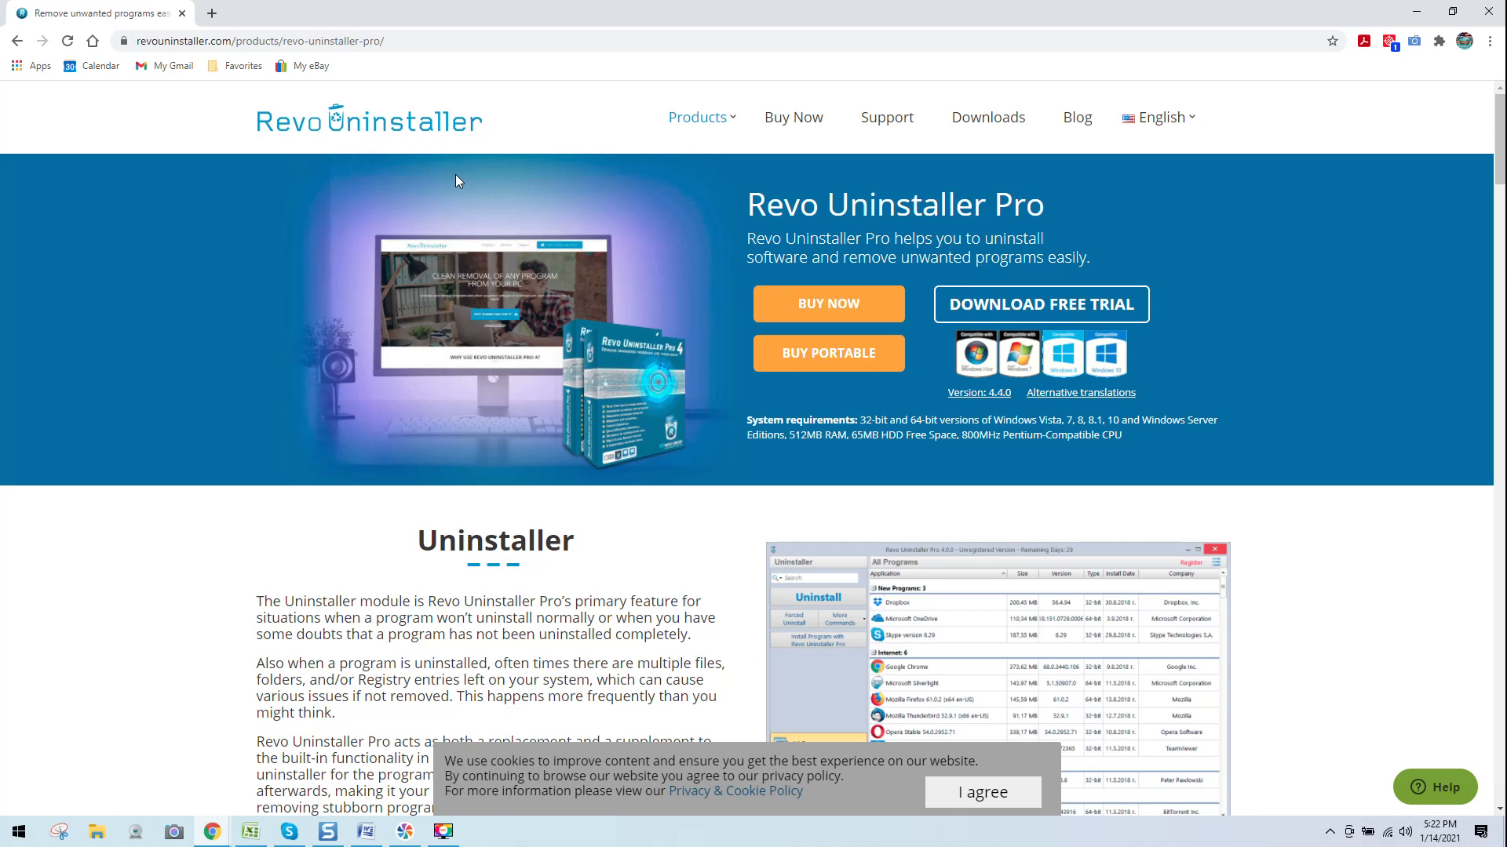
{"action": "mouse_move", "coordinate": [538, 223]}
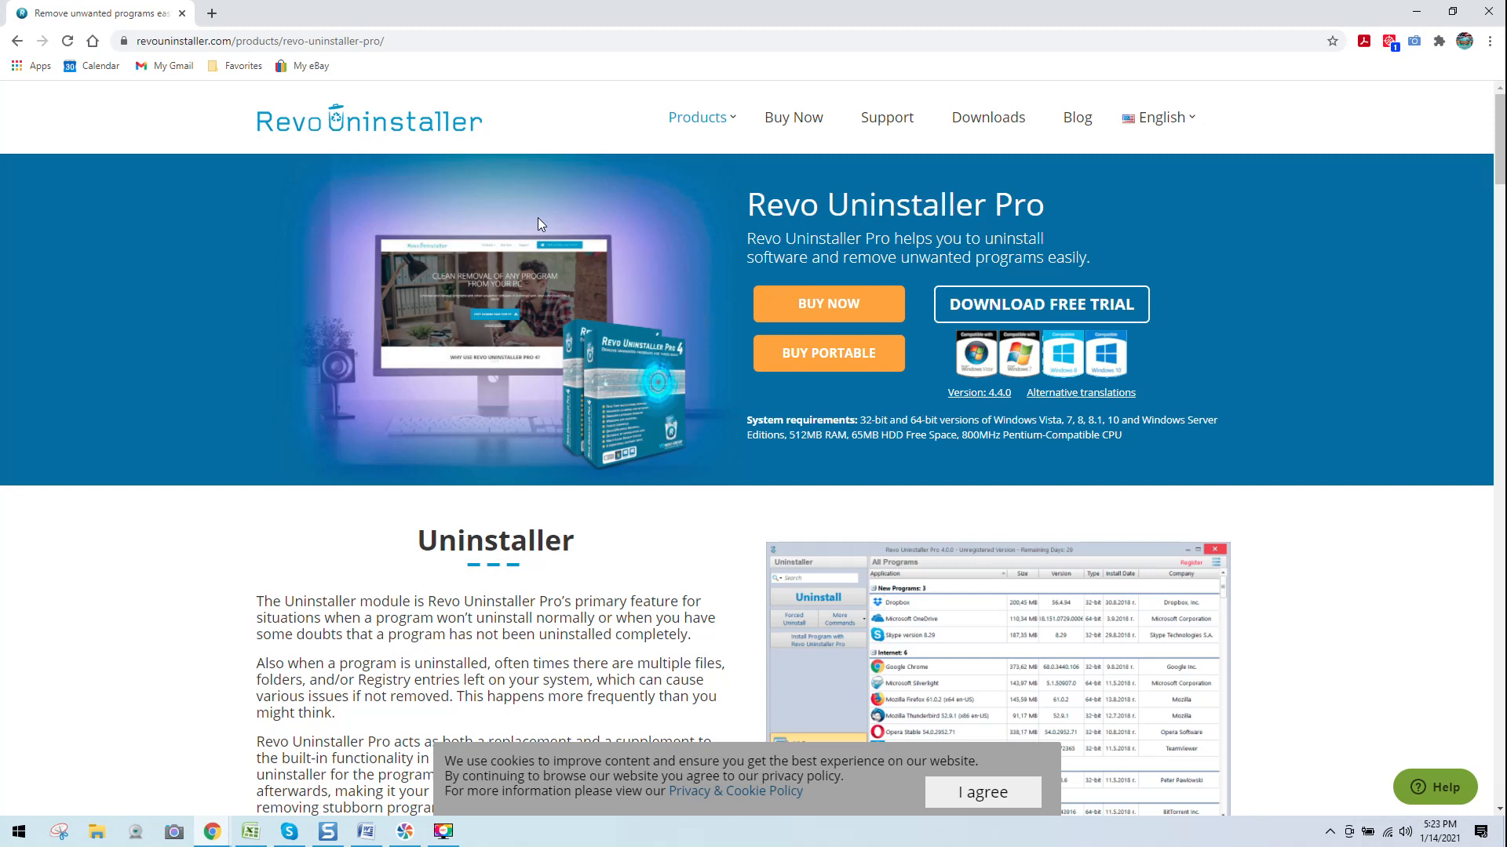
{"action": "mouse_move", "coordinate": [605, 238]}
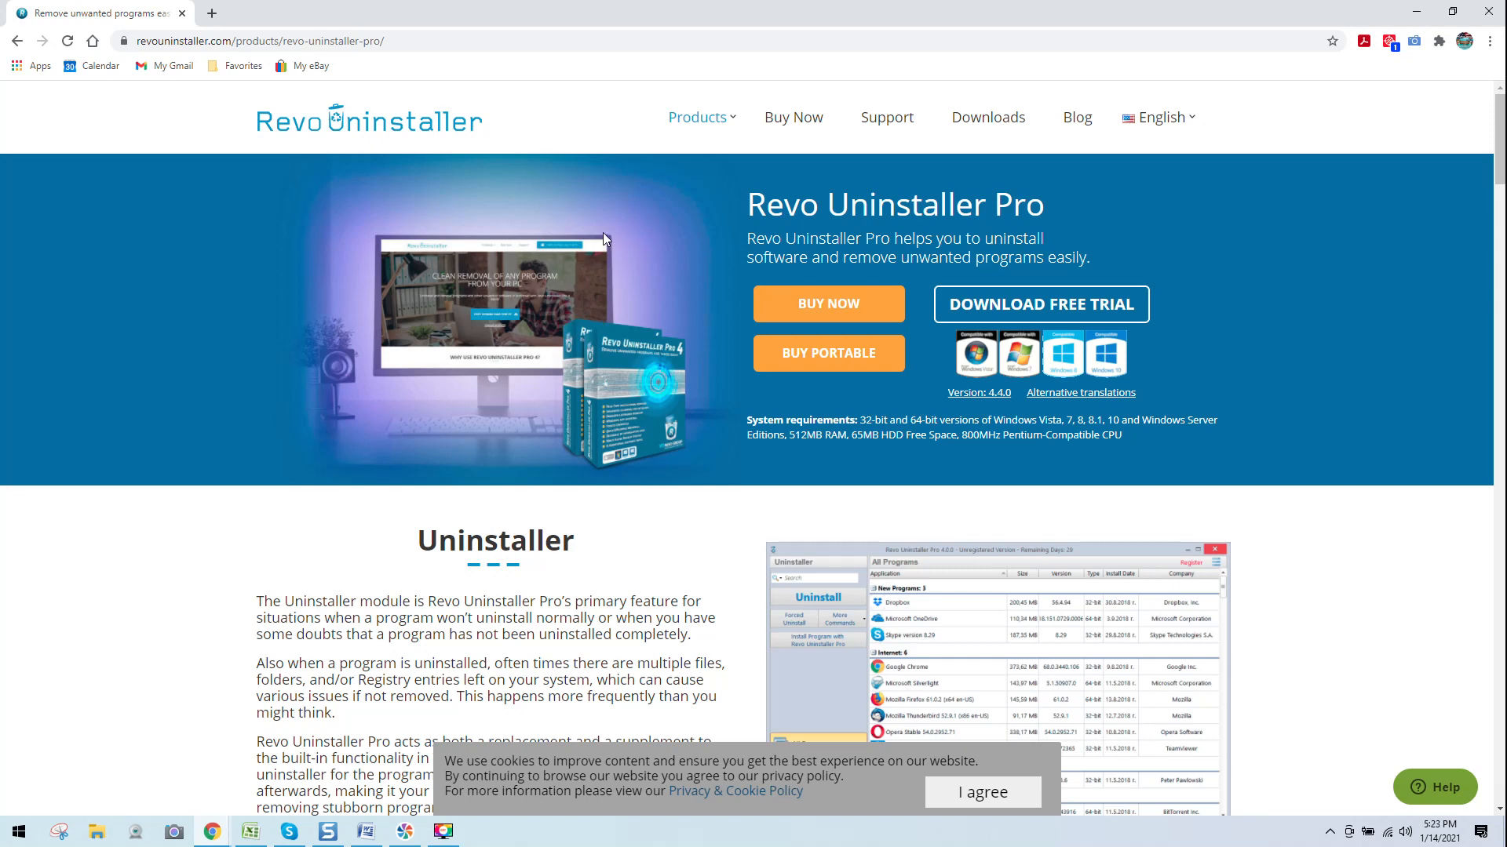
{"action": "scroll", "scroll_direction": "down", "scroll_amount": 3}
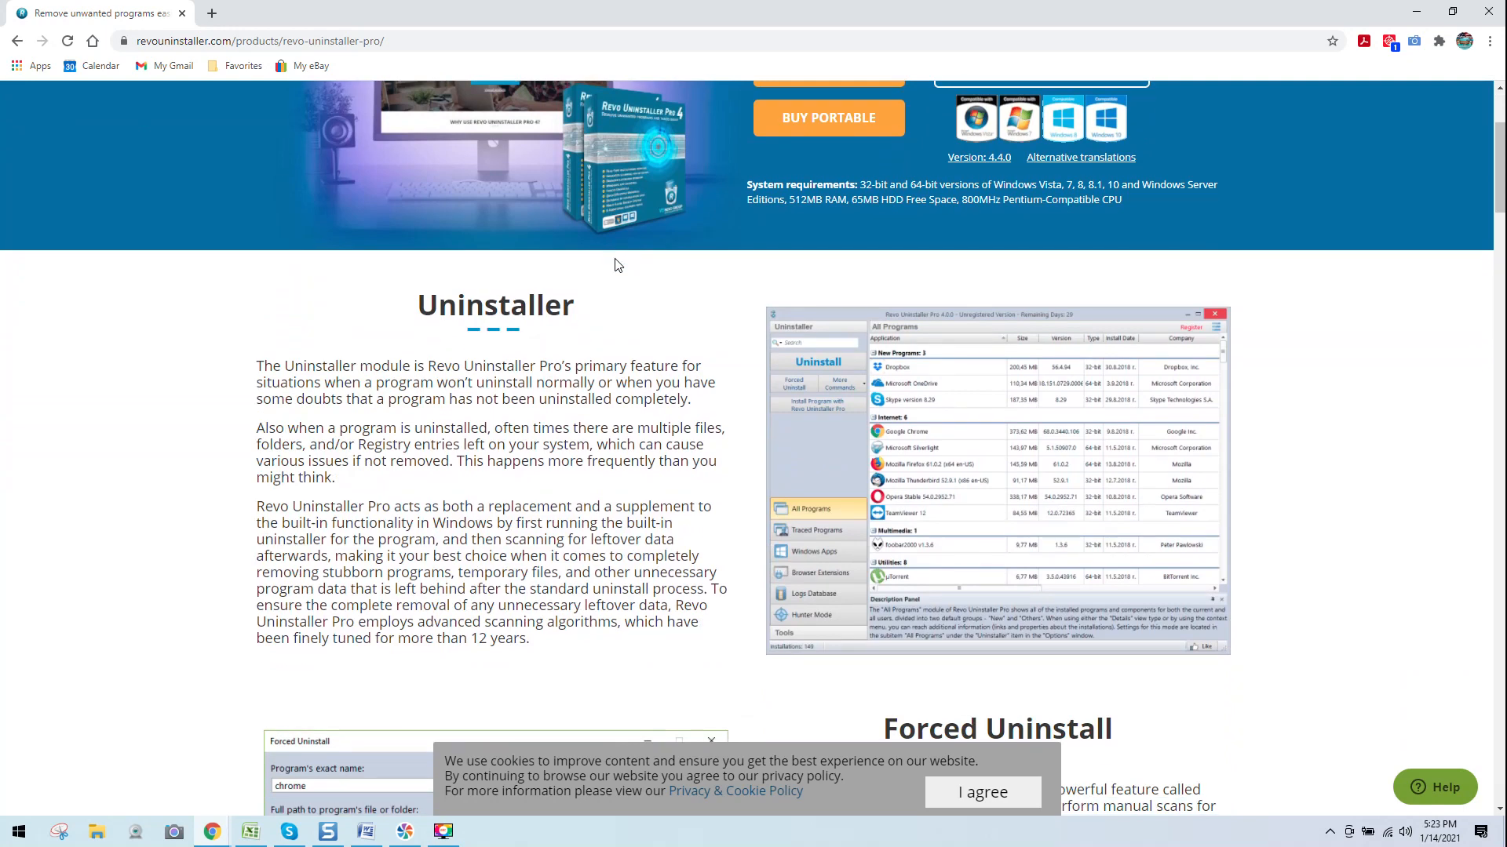
{"action": "scroll", "scroll_direction": "down", "scroll_amount": 3}
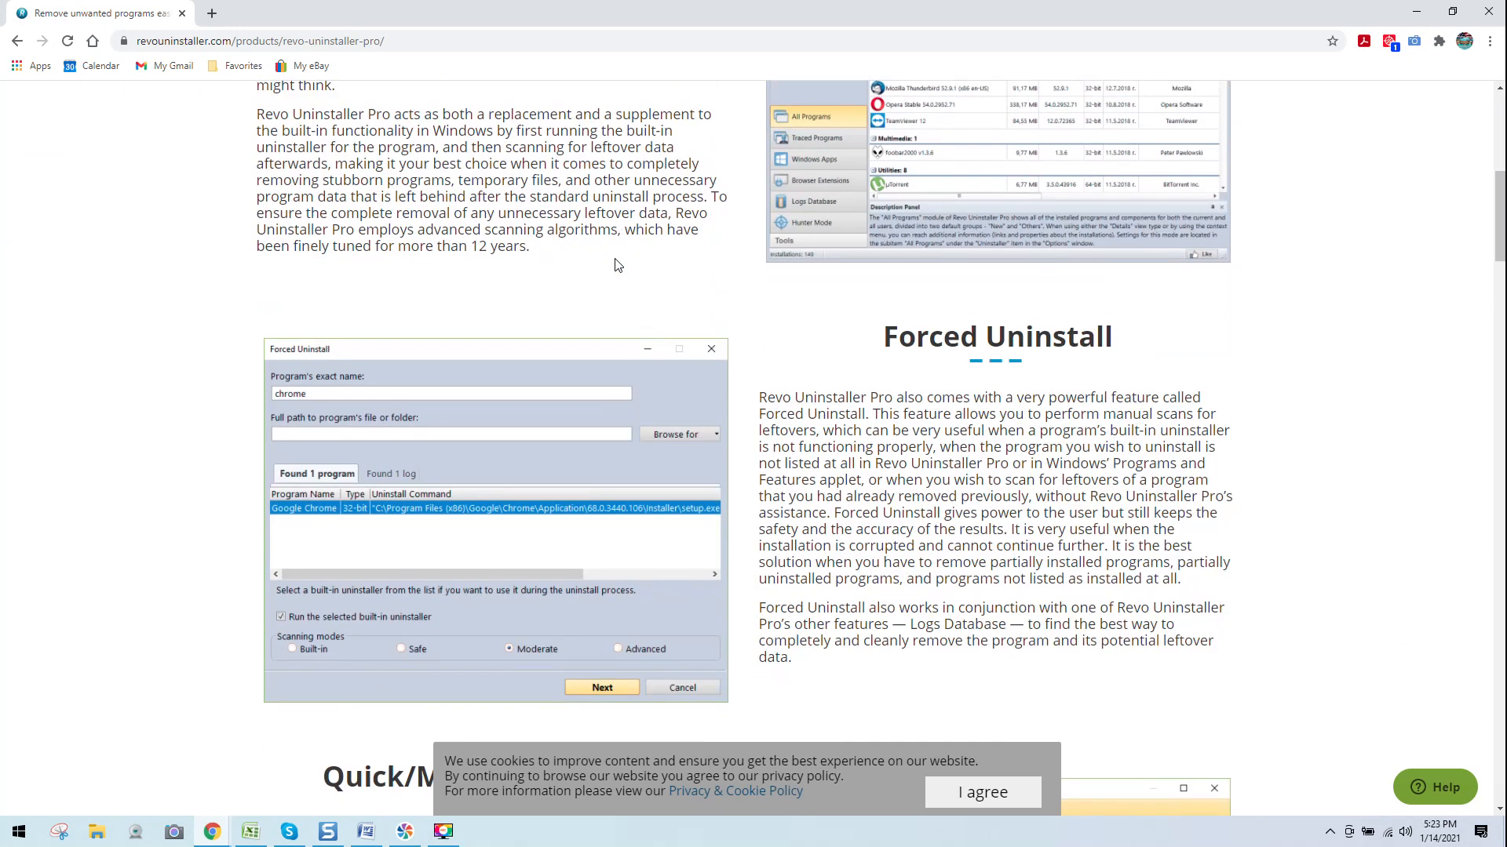
{"action": "scroll", "scroll_direction": "down", "scroll_amount": 3}
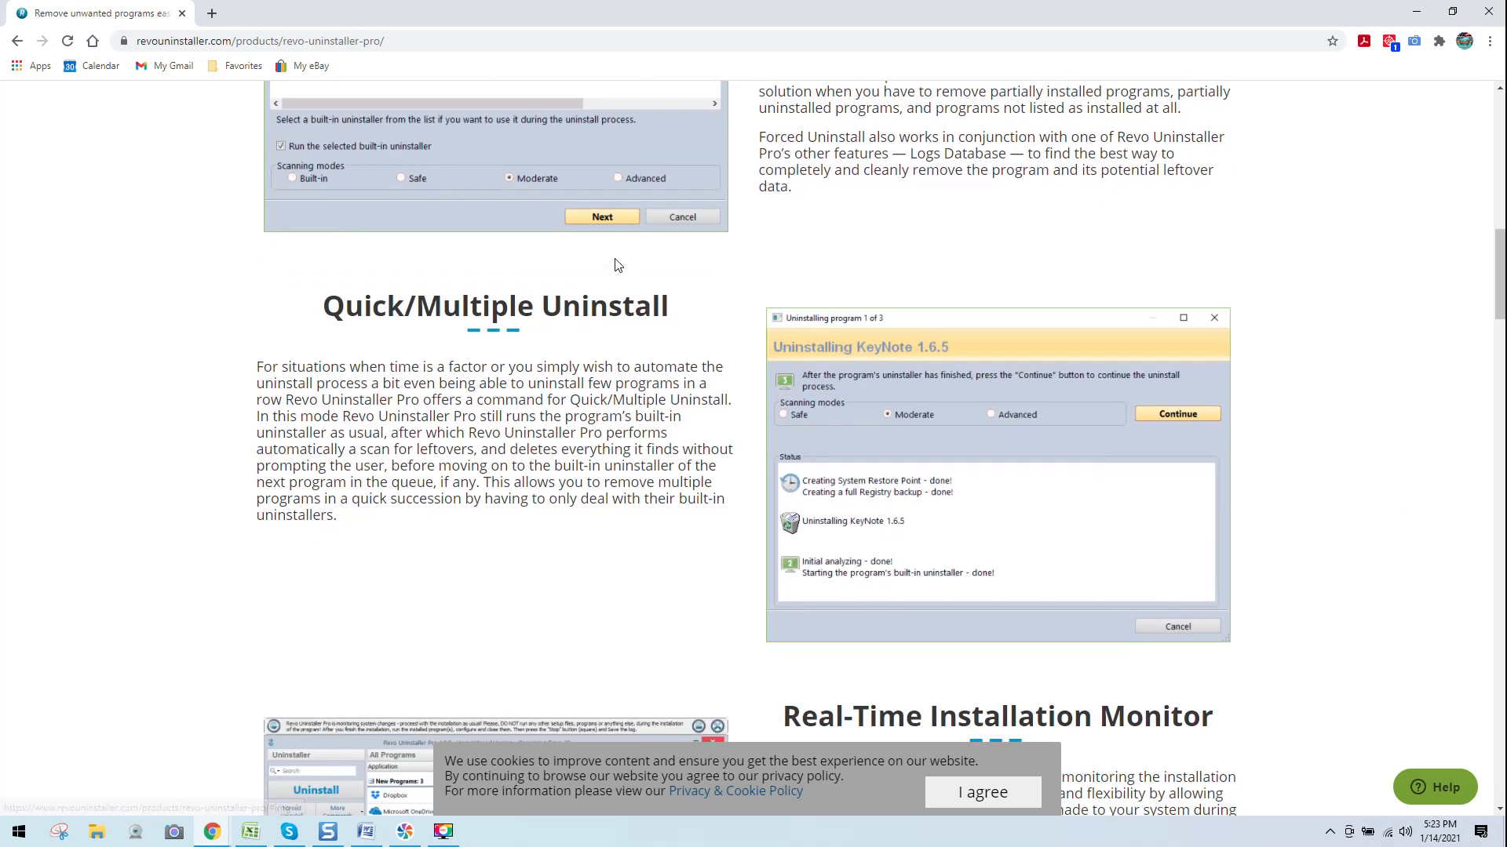
{"action": "scroll", "scroll_direction": "down", "scroll_amount": 3}
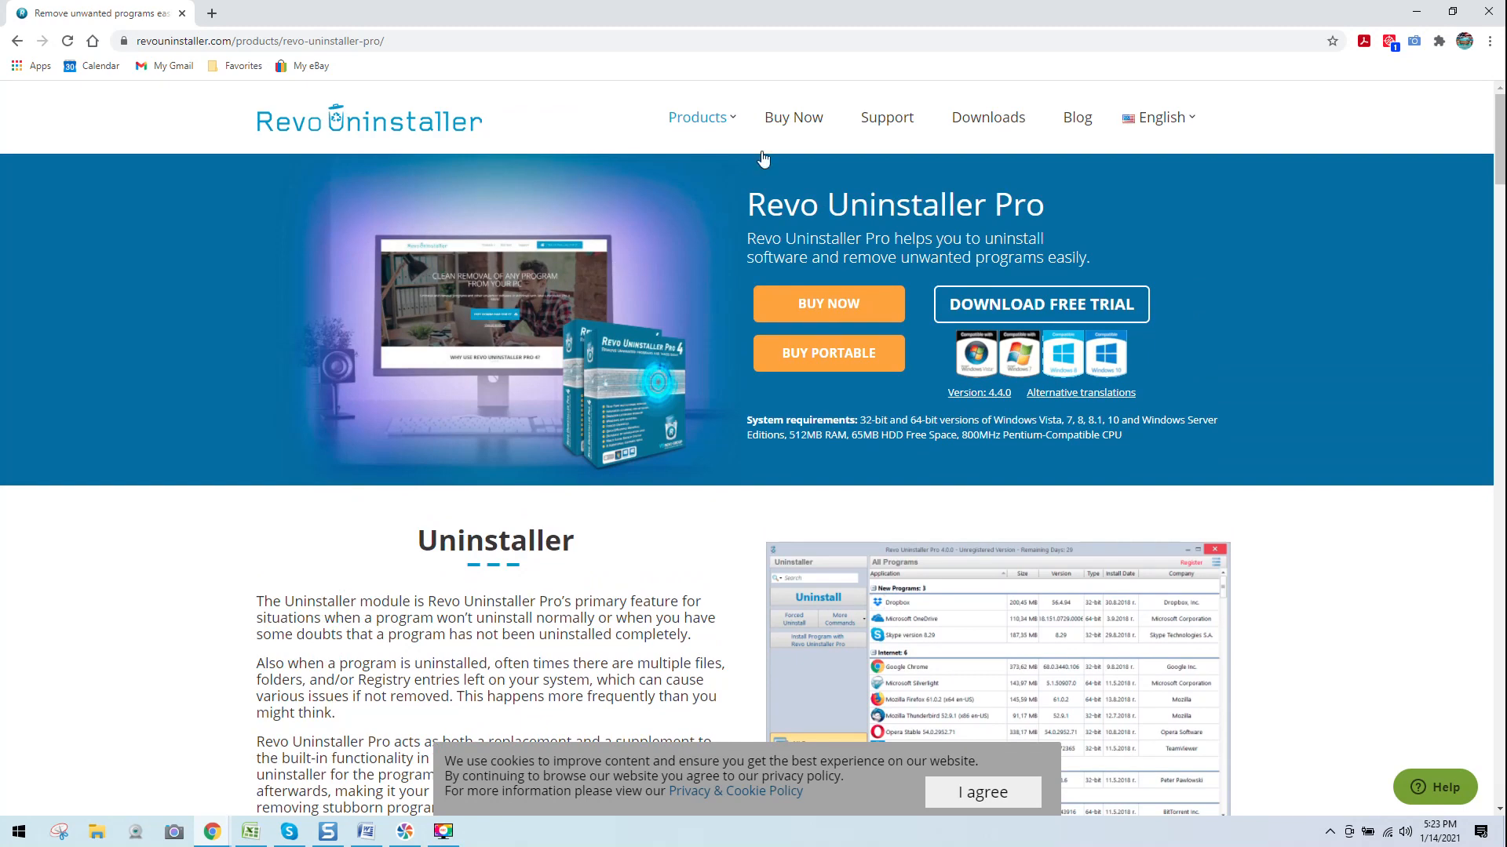
- Go to the Revo Uninstaller Buy Now page and review the Pro vs Pro Portable pricing comparison
{"action": "left_click", "coordinate": [793, 116]}
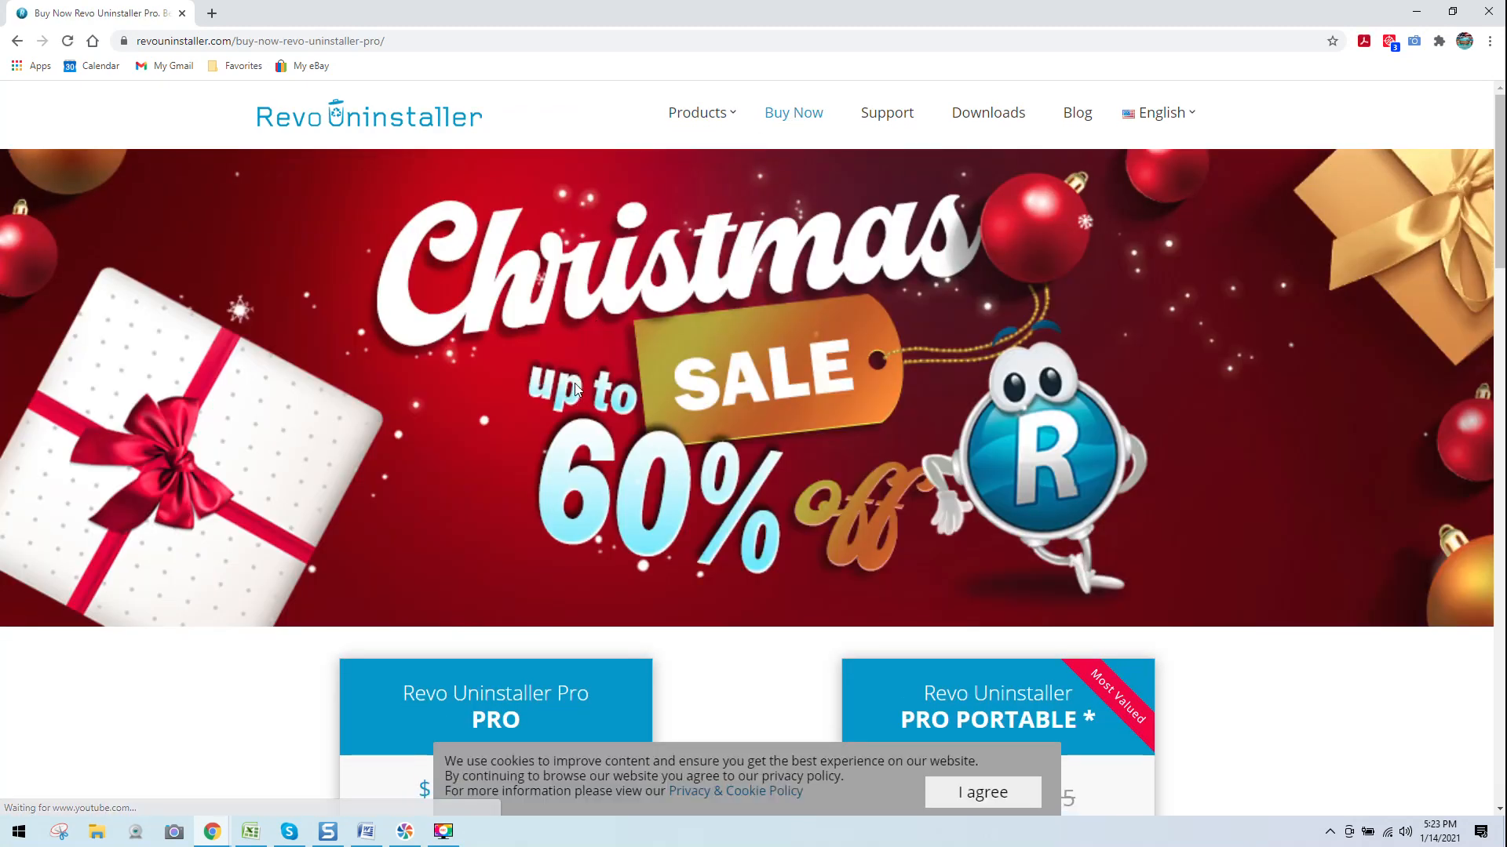
{"action": "scroll", "scroll_direction": "down", "scroll_amount": 3}
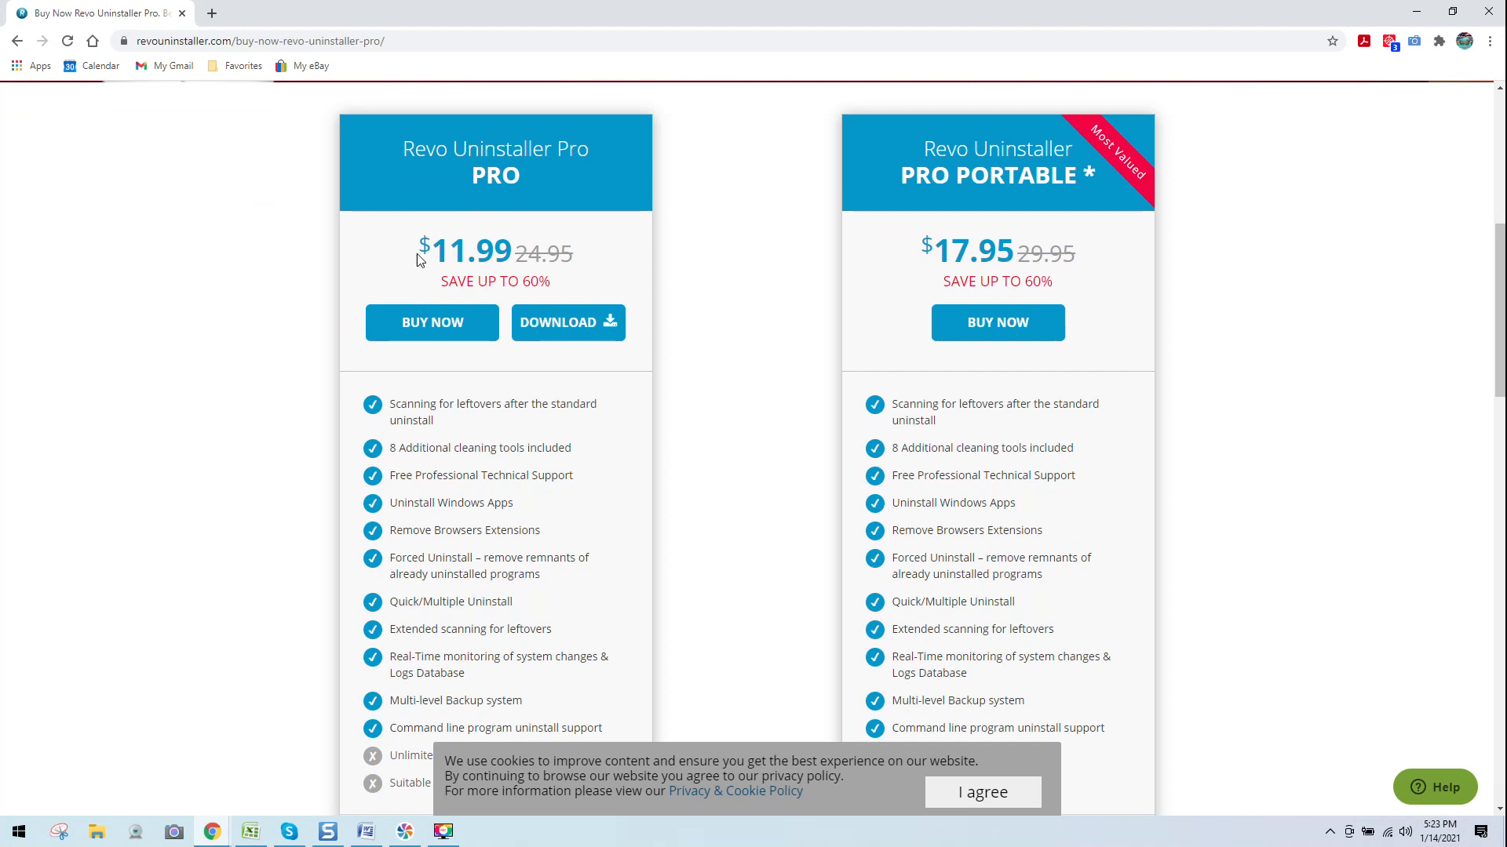
{"action": "scroll", "scroll_direction": "down", "scroll_amount": 3}
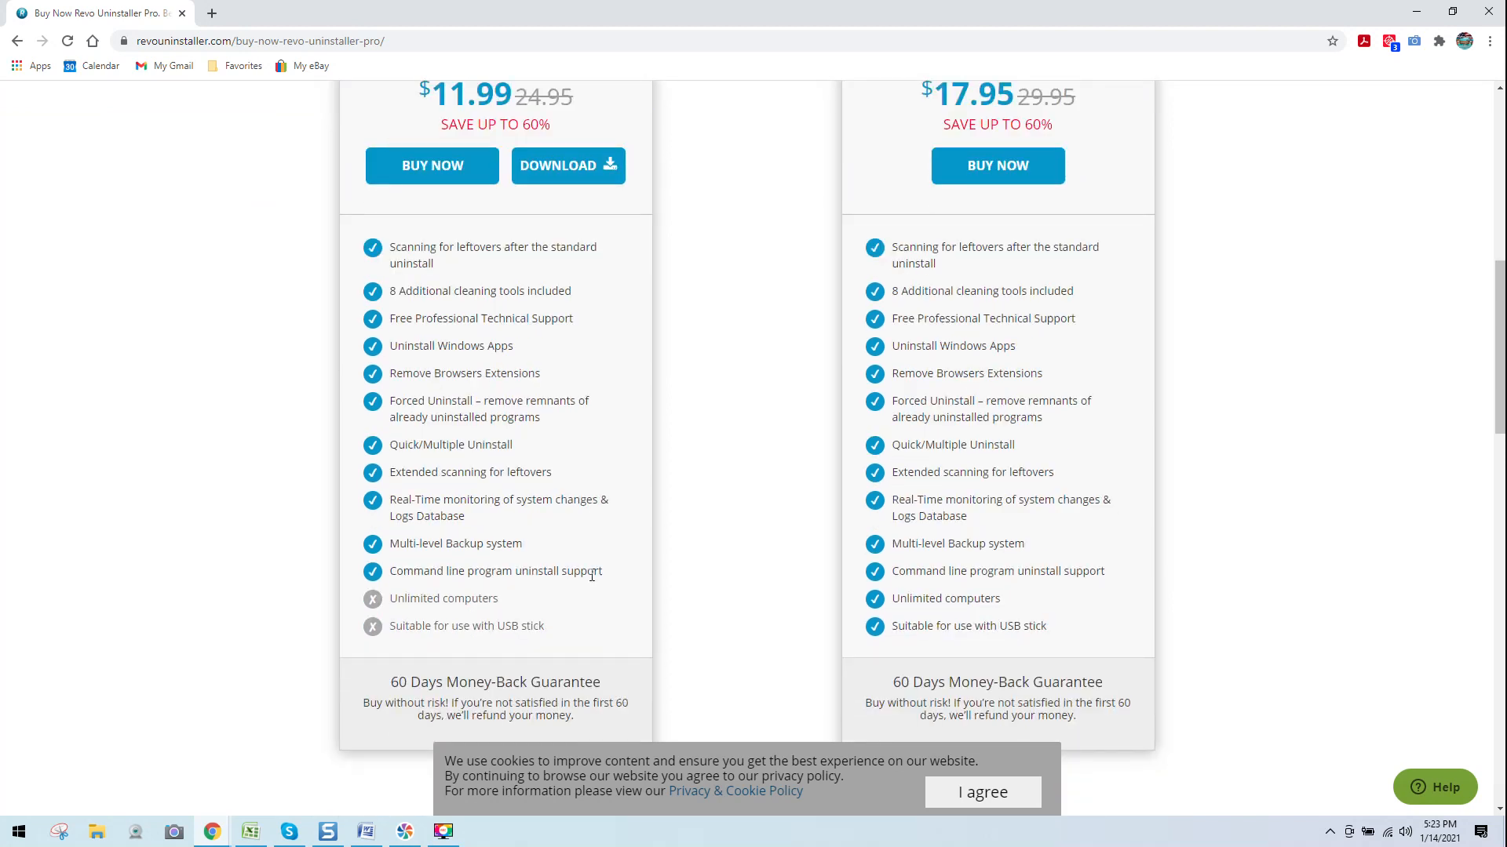
{"action": "mouse_move", "coordinate": [753, 566]}
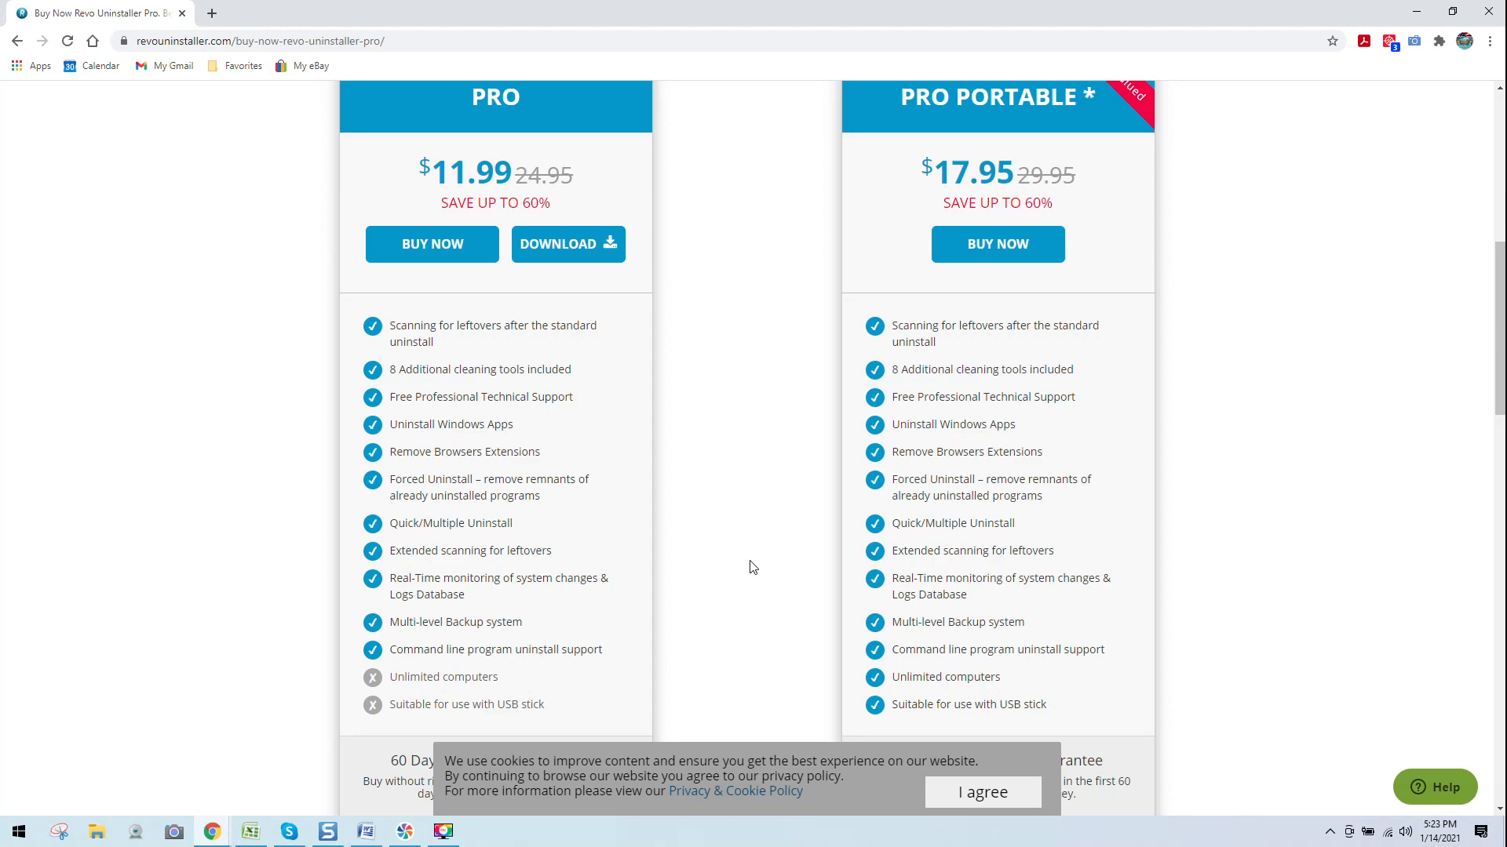
{"action": "scroll", "scroll_direction": "up", "scroll_amount": 3}
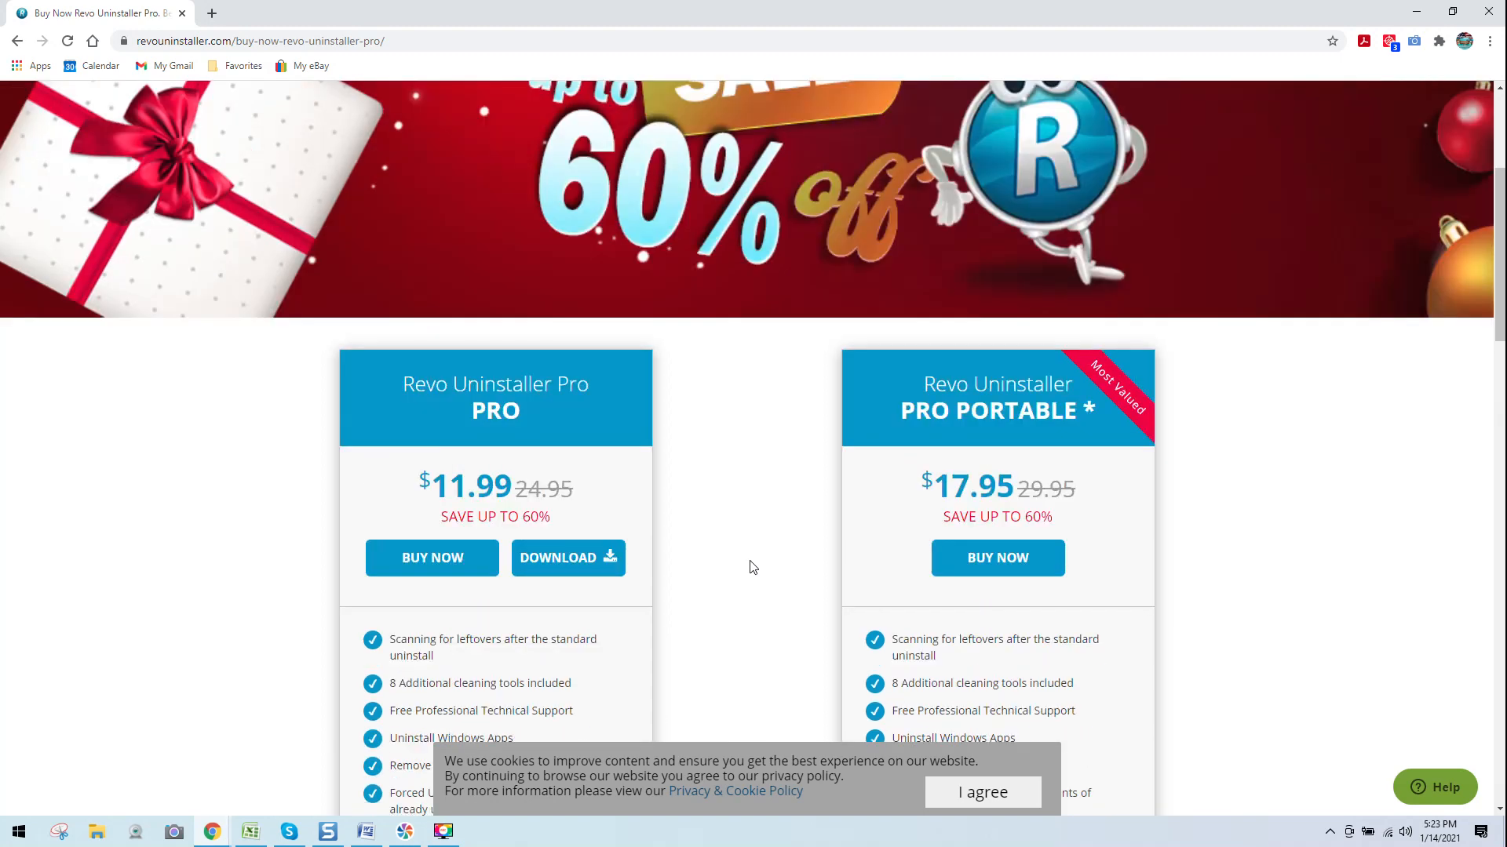
{"action": "scroll", "scroll_direction": "up", "scroll_amount": 3}
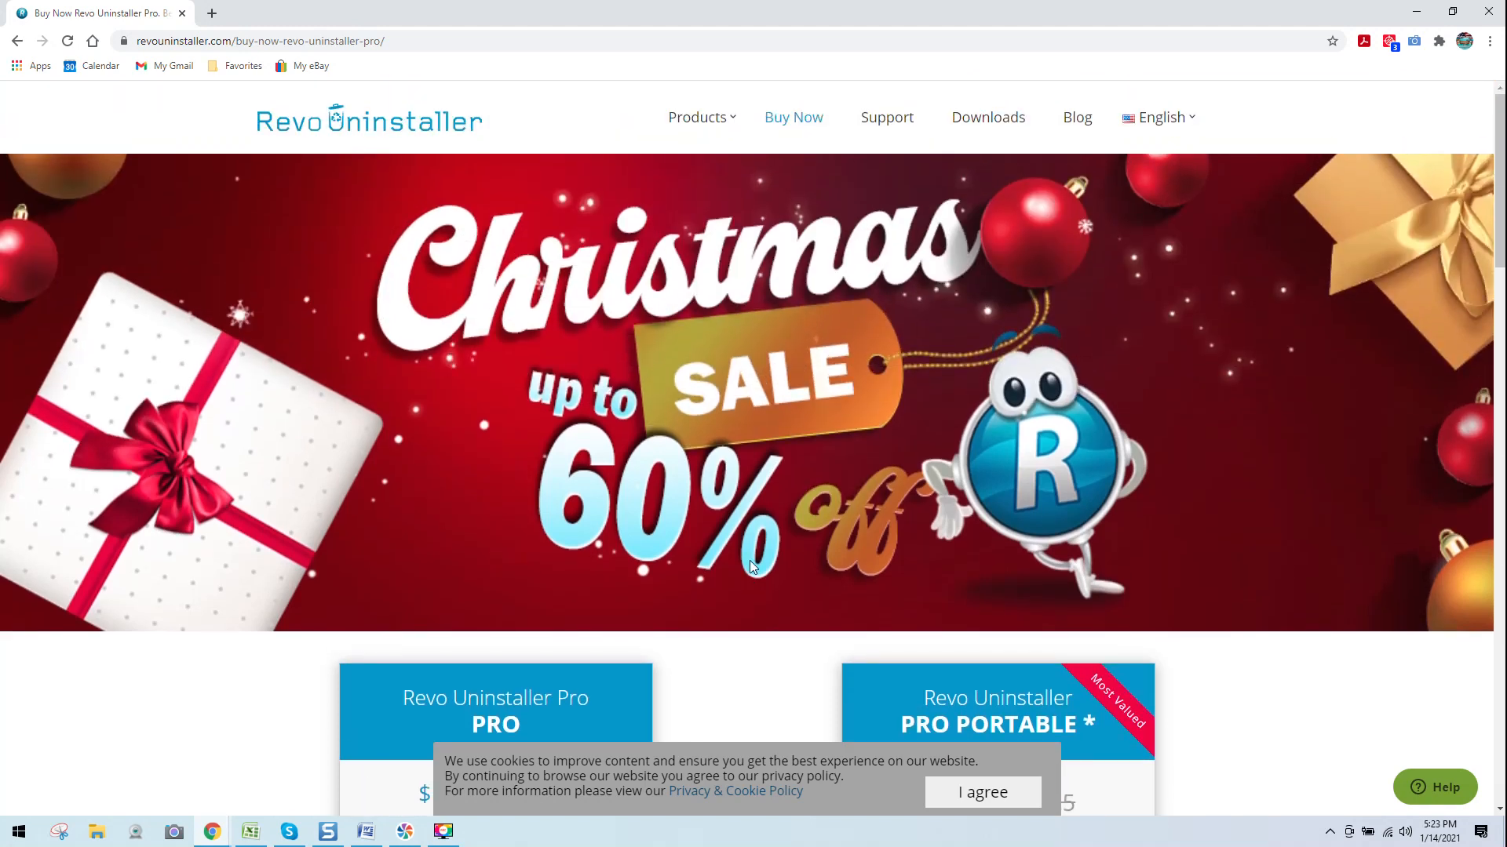
{"action": "mouse_move", "coordinate": [1044, 200]}
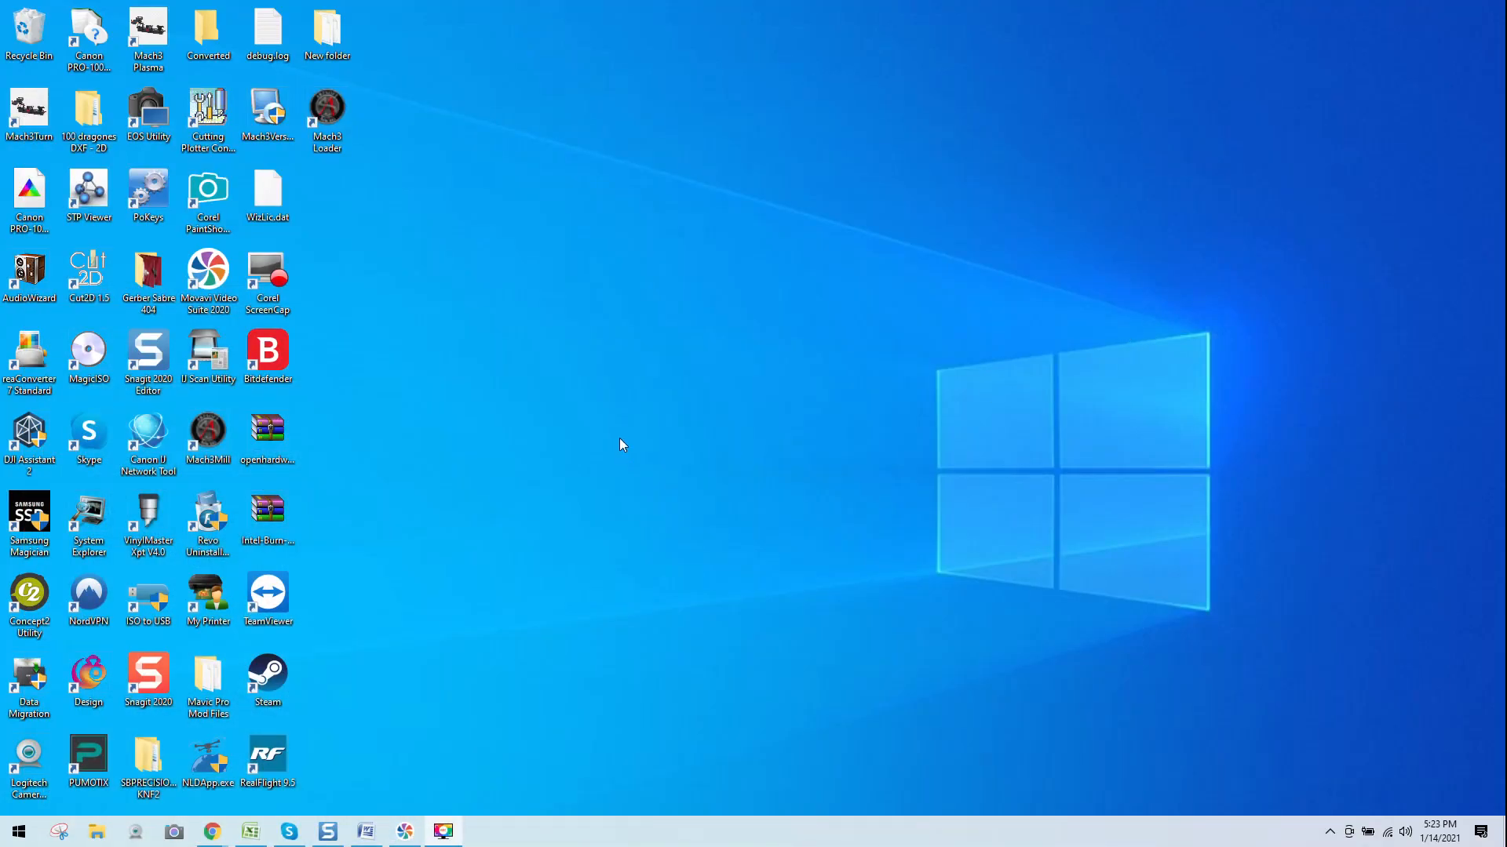
{"action": "mouse_move", "coordinate": [518, 500]}
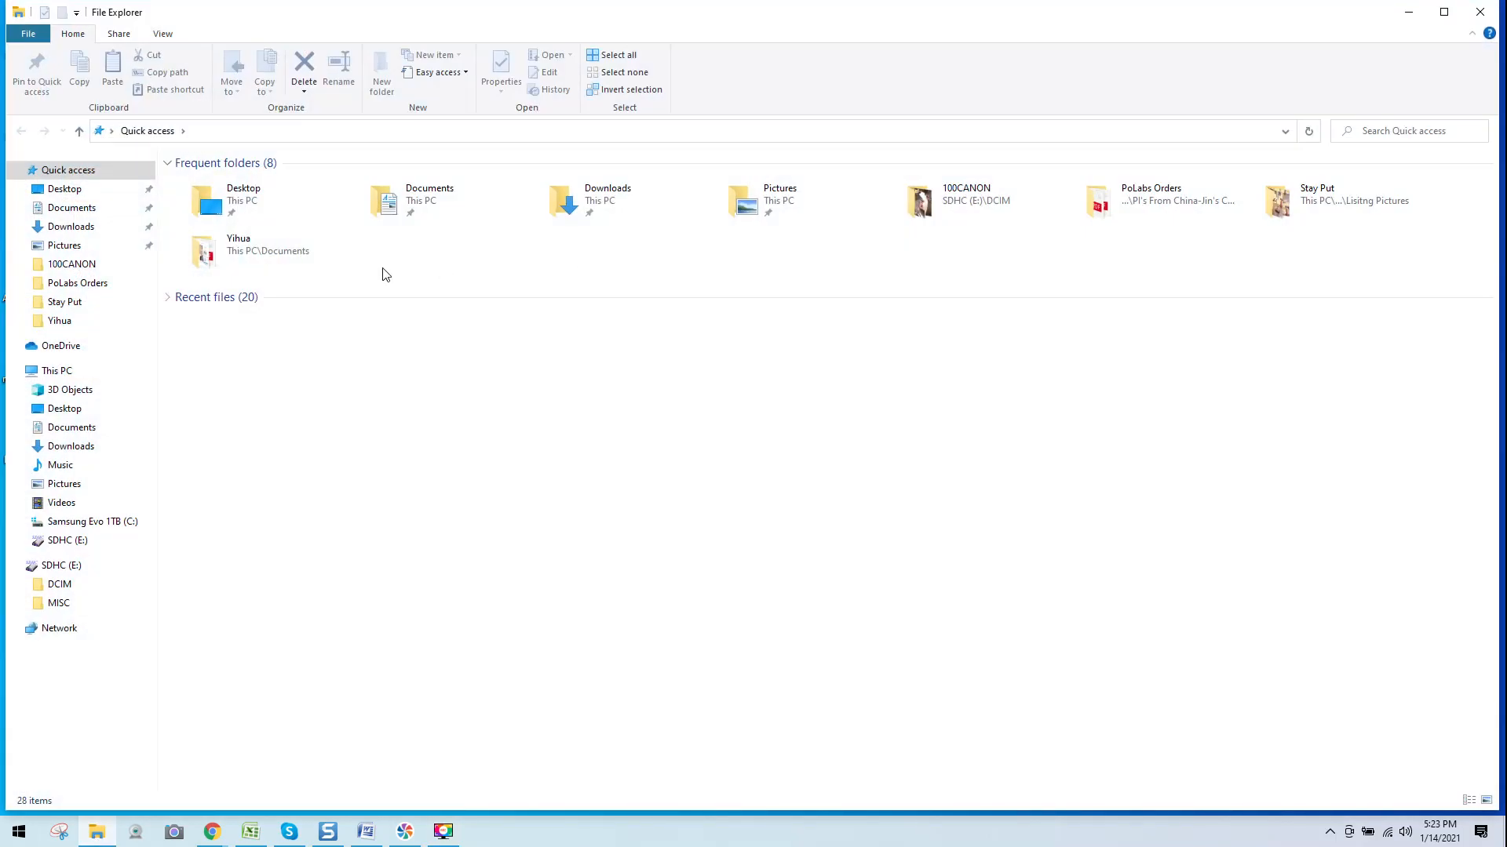
- Browse to C:\Mach3 and bring up the context menu on Mach1Lic.dat to cut it
{"action": "left_click", "coordinate": [93, 521]}
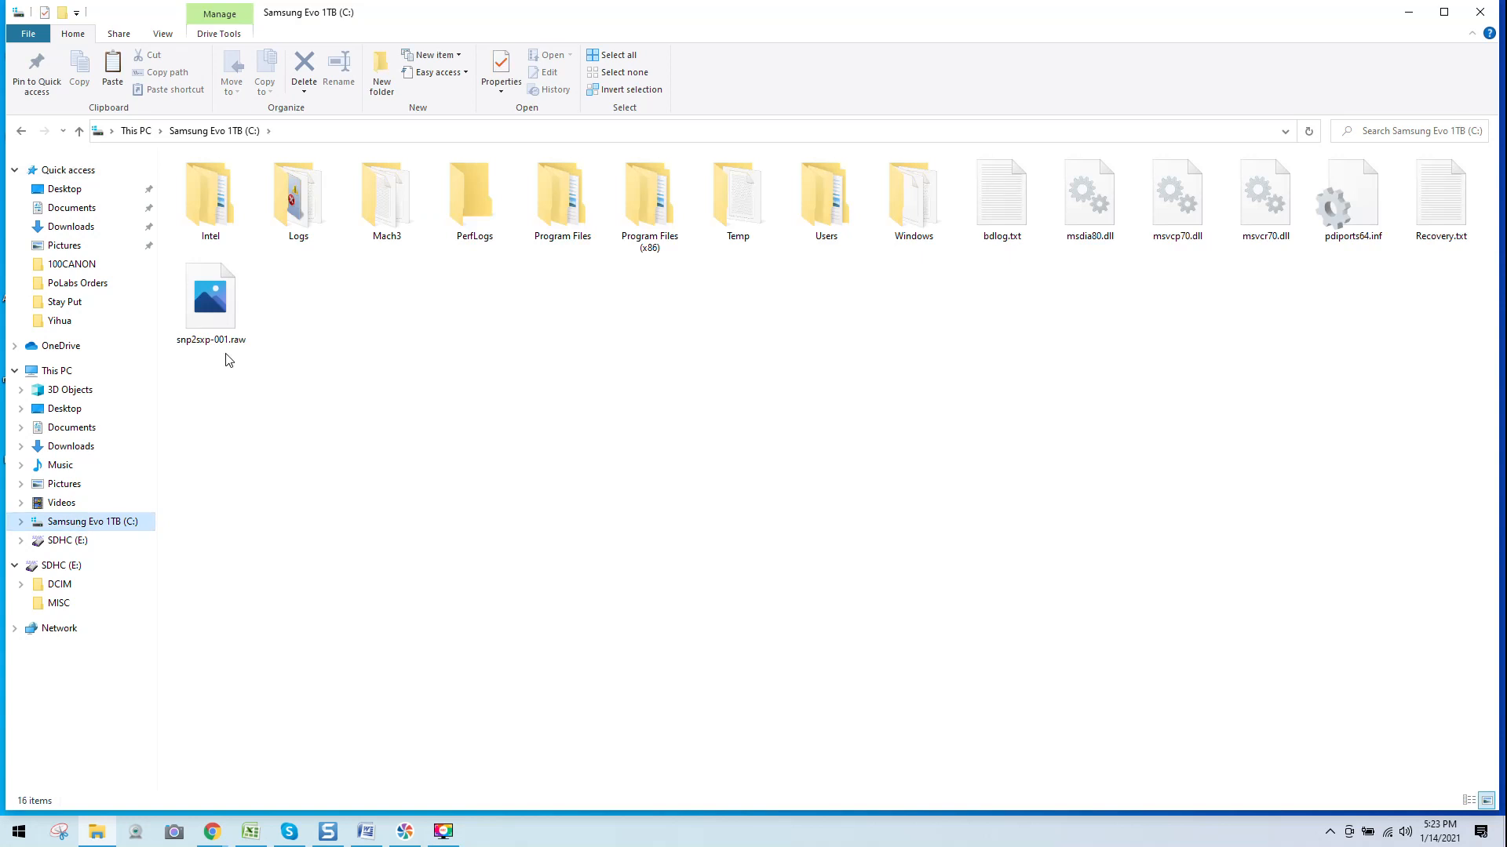
{"action": "mouse_move", "coordinate": [385, 197]}
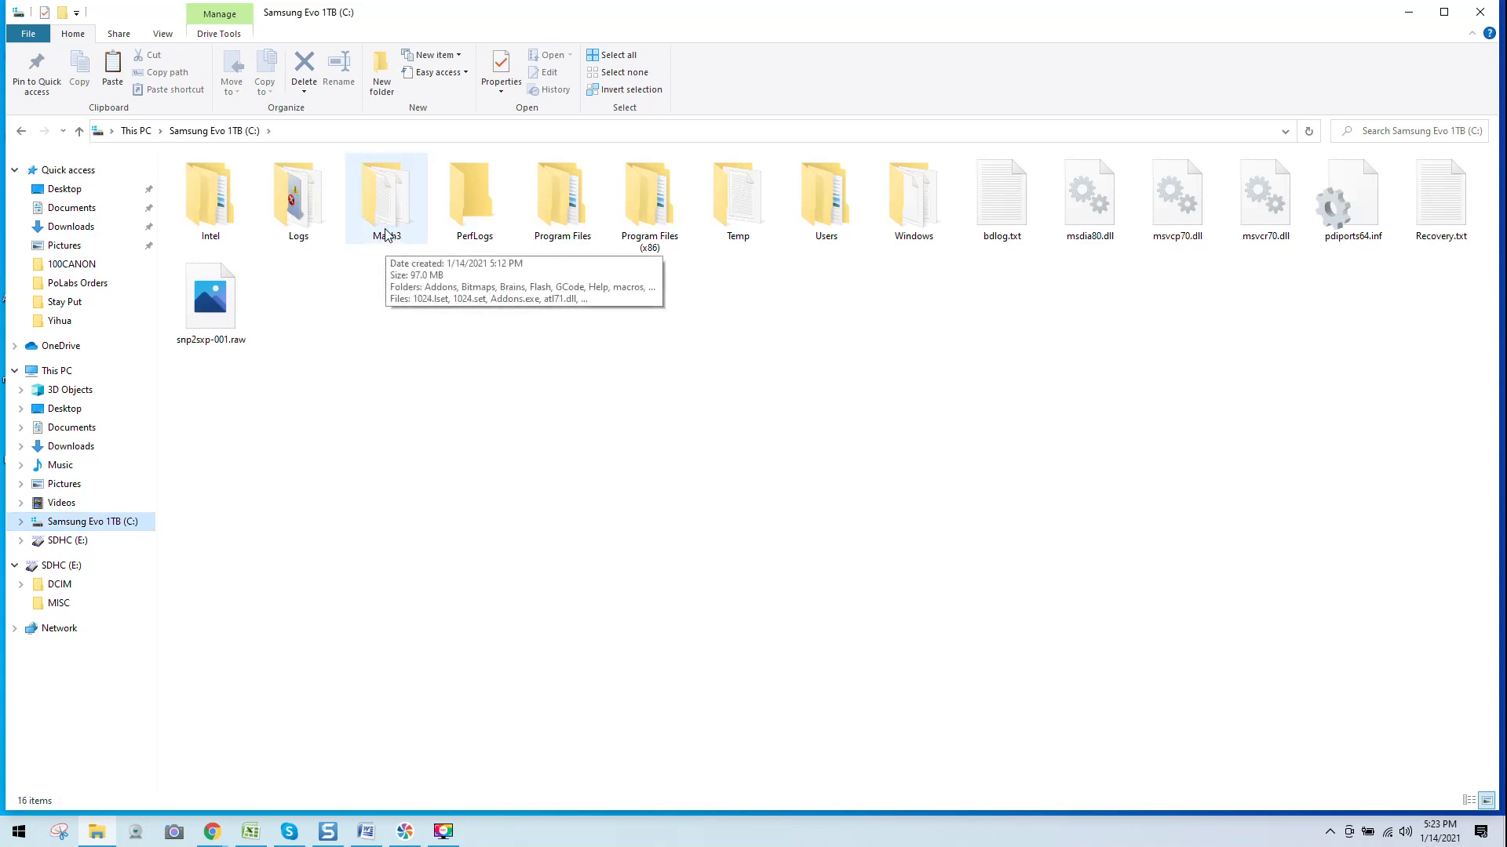
{"action": "mouse_move", "coordinate": [372, 202]}
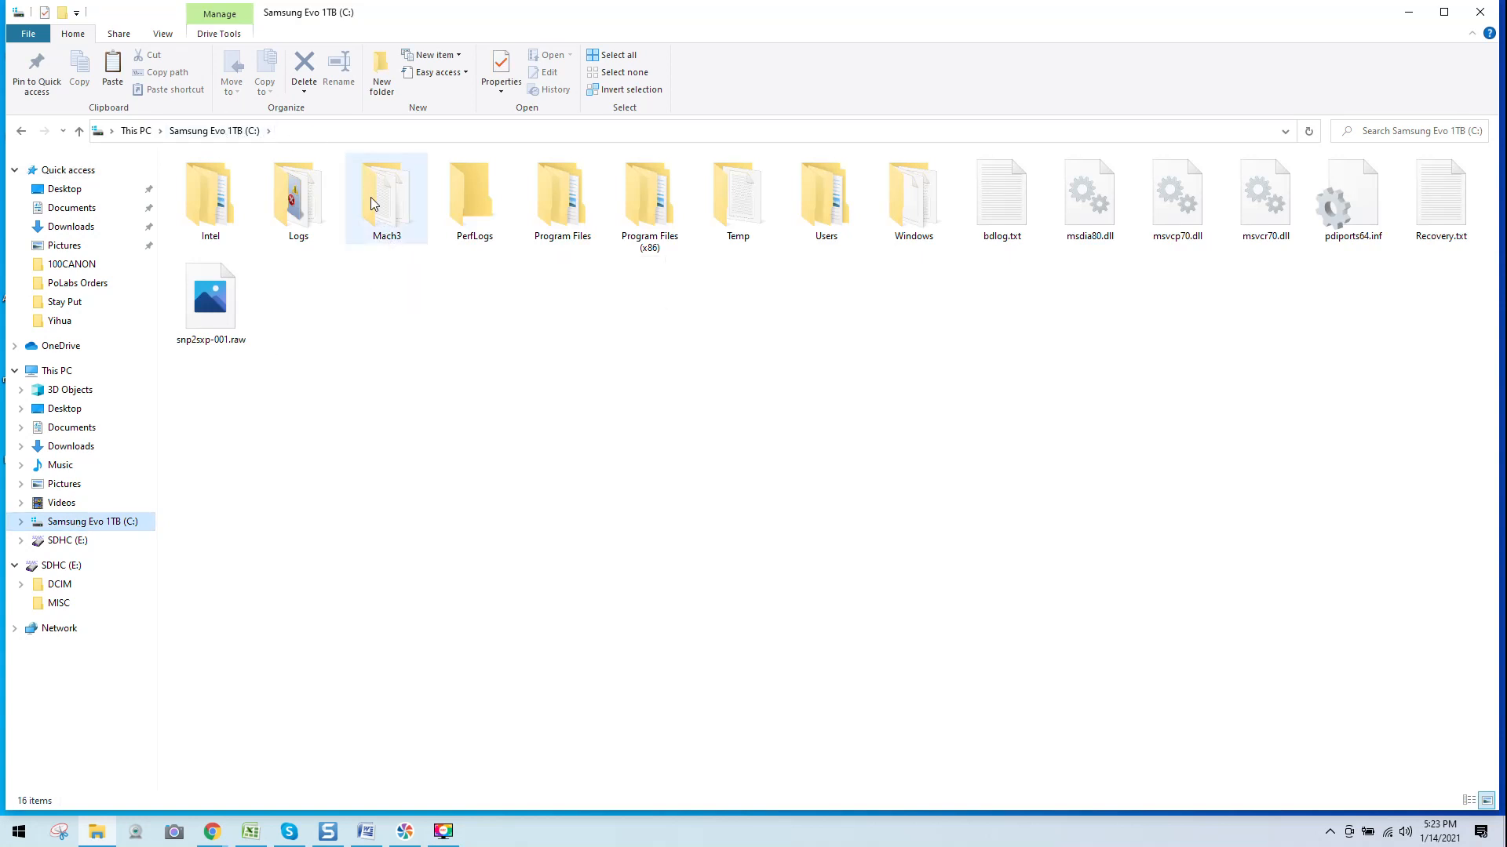
{"action": "double_click", "coordinate": [386, 193]}
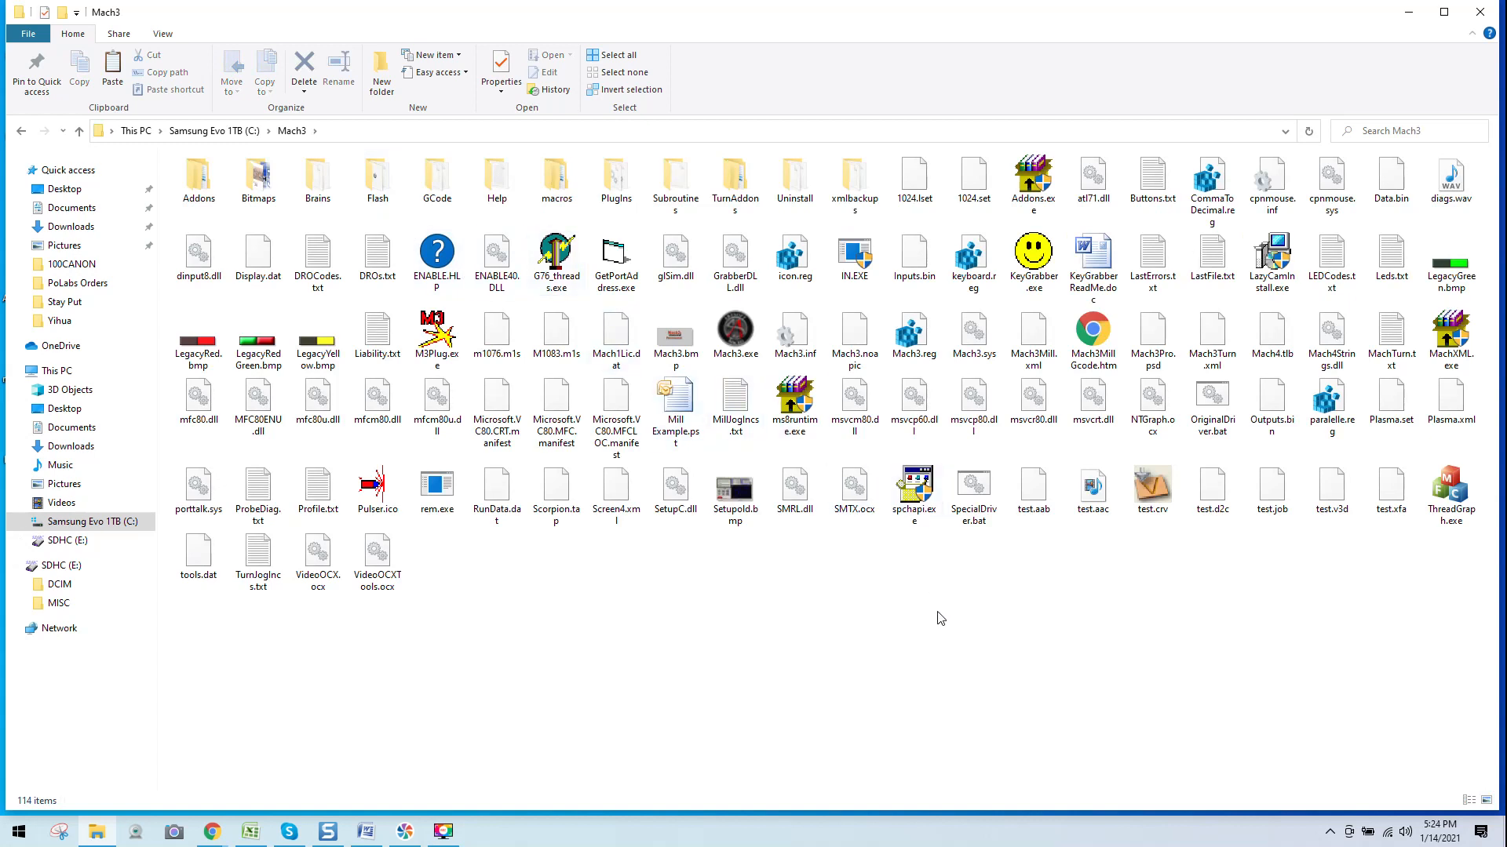
{"action": "mouse_move", "coordinate": [616, 341]}
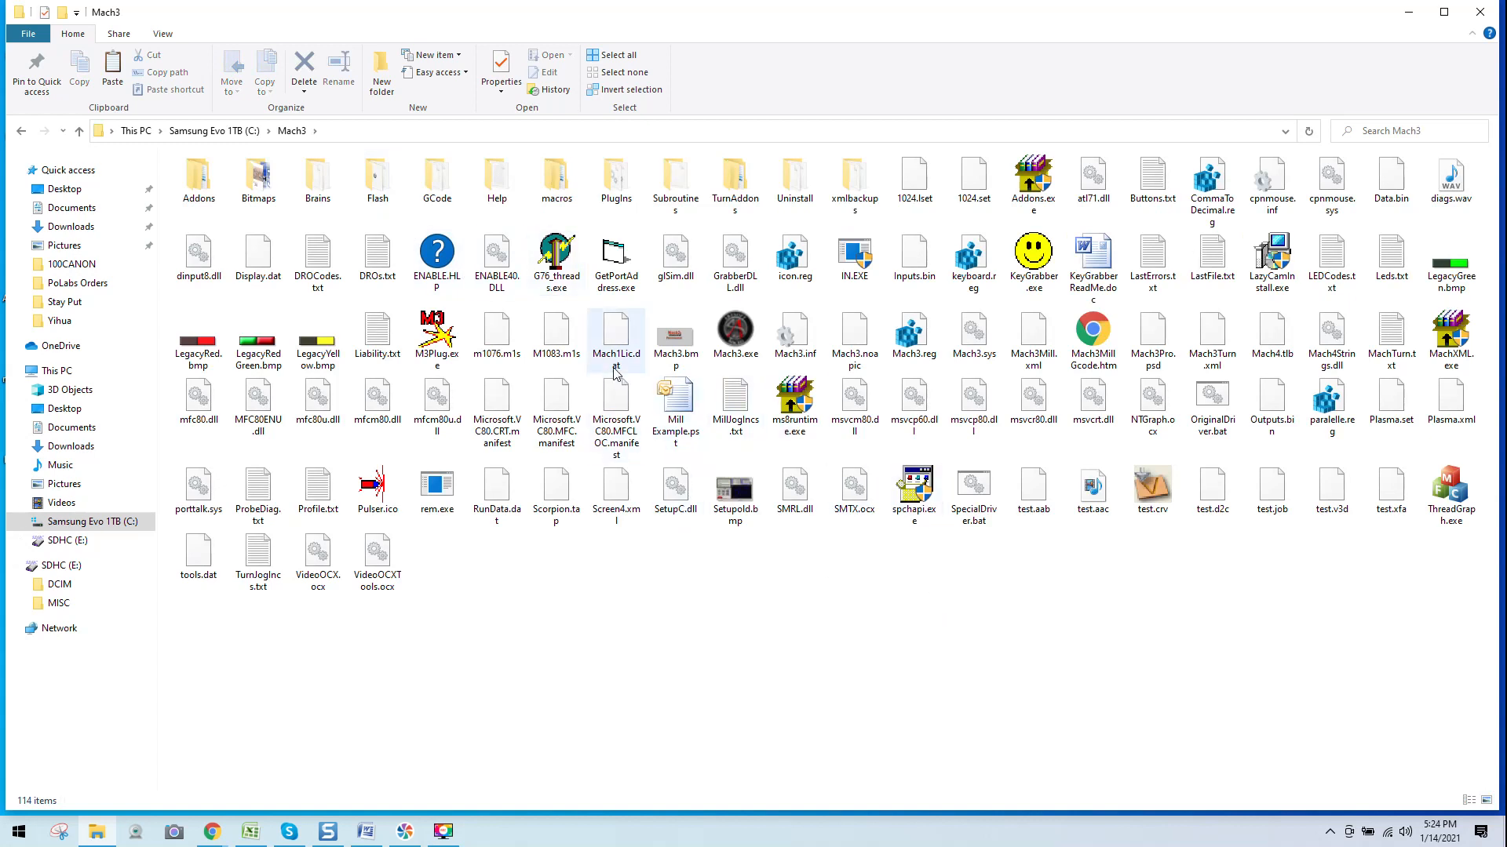
{"action": "mouse_move", "coordinate": [616, 341]}
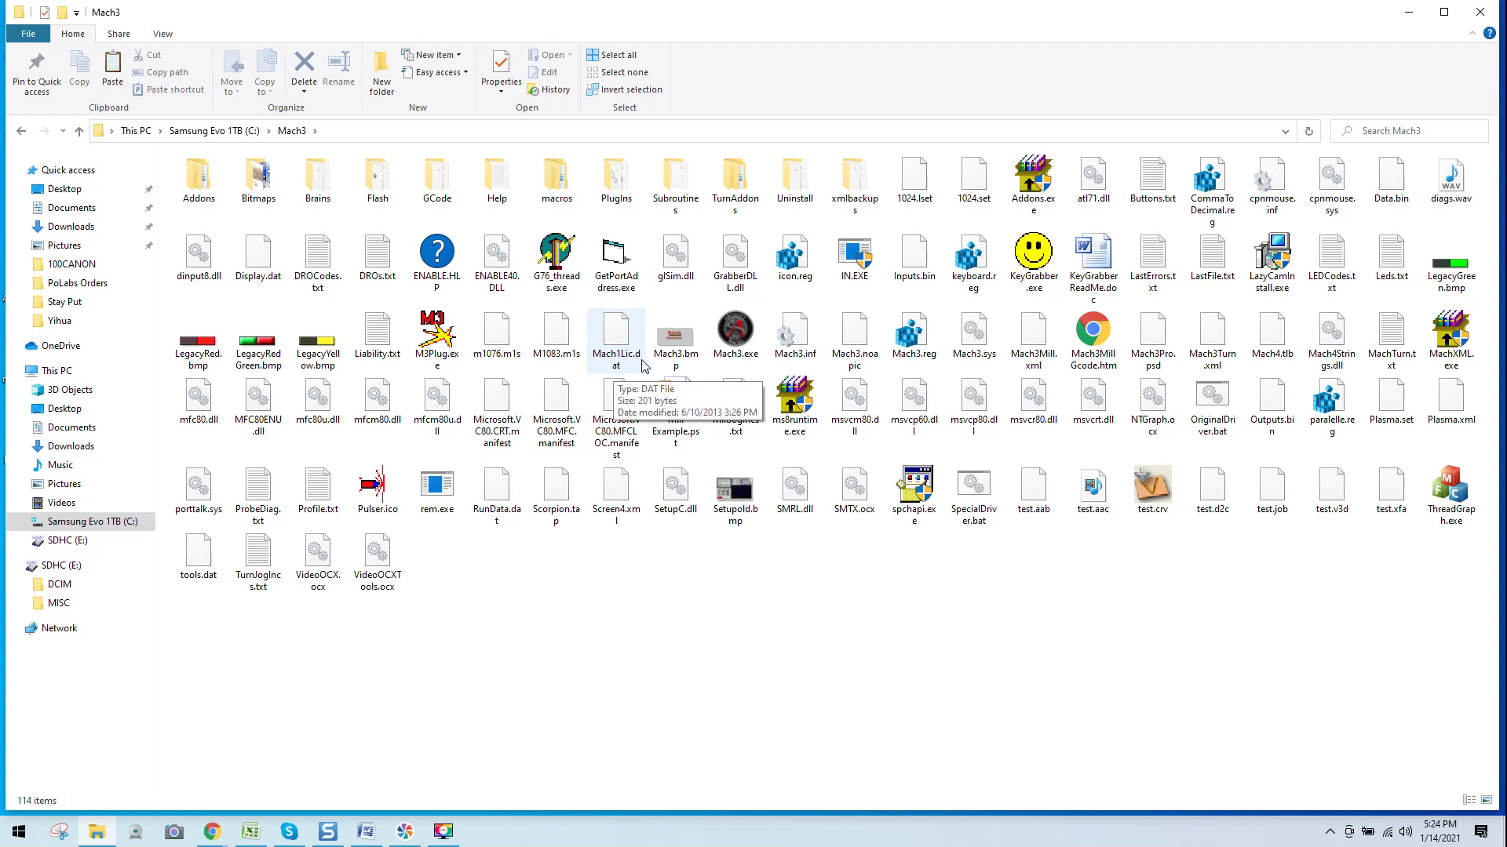
{"action": "mouse_move", "coordinate": [620, 375]}
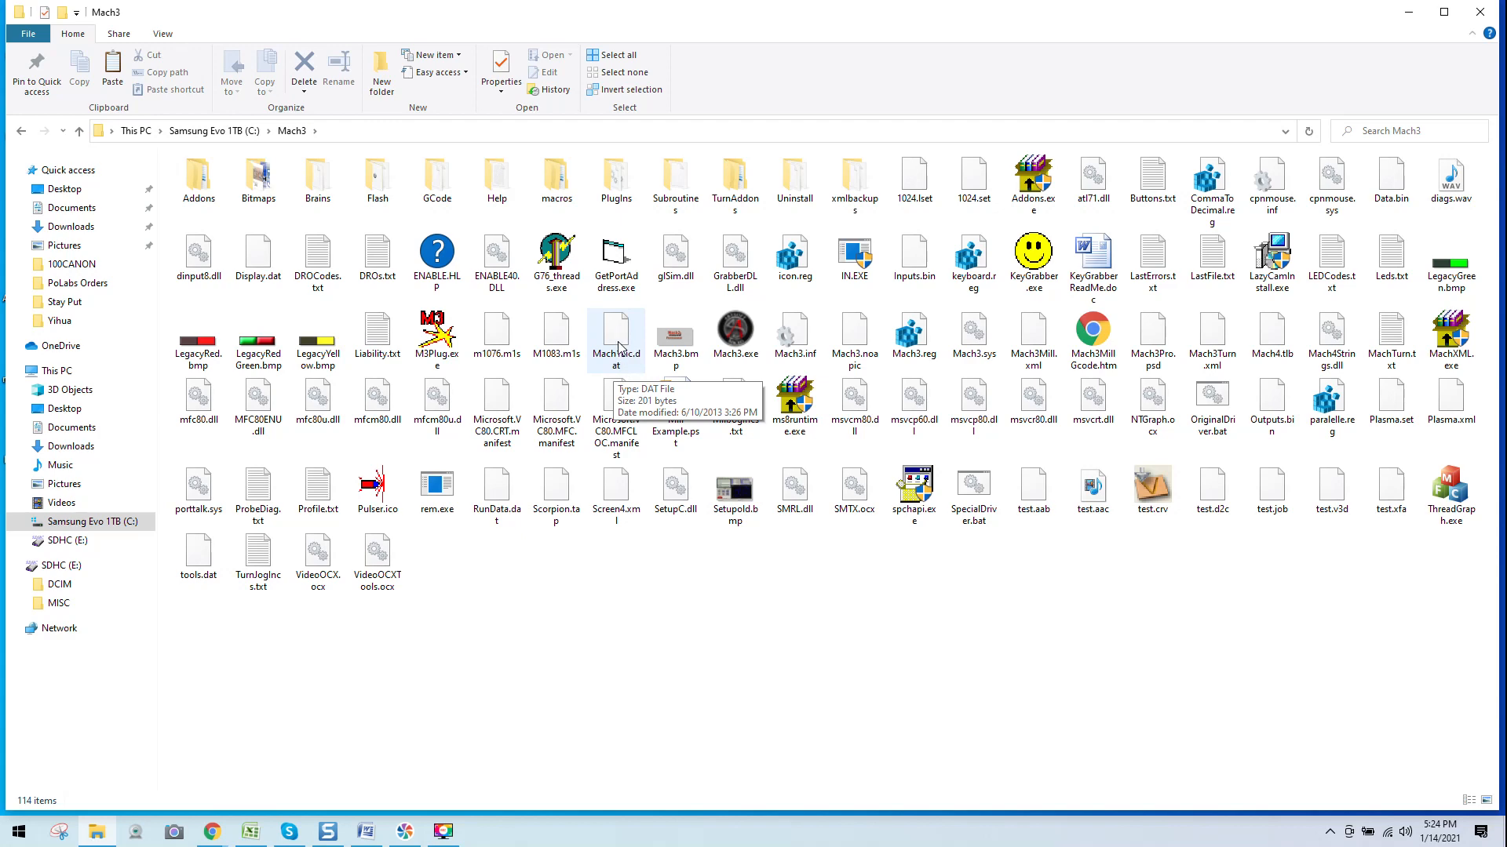
{"action": "right_click", "coordinate": [616, 333]}
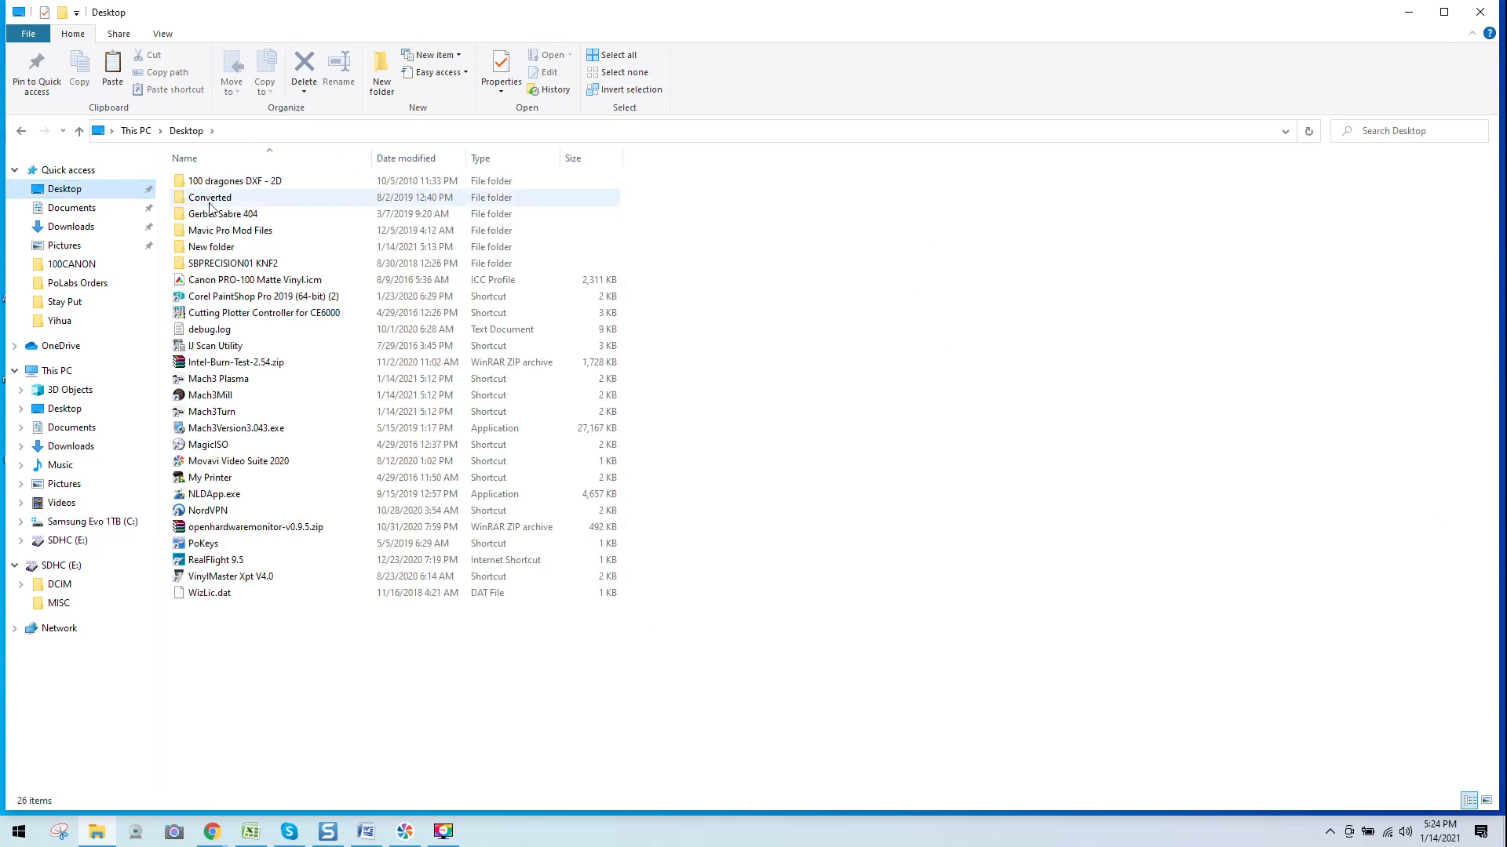
- Open the Desktop's New folder as the destination for Mach1Lic.dat
{"action": "double_click", "coordinate": [211, 248]}
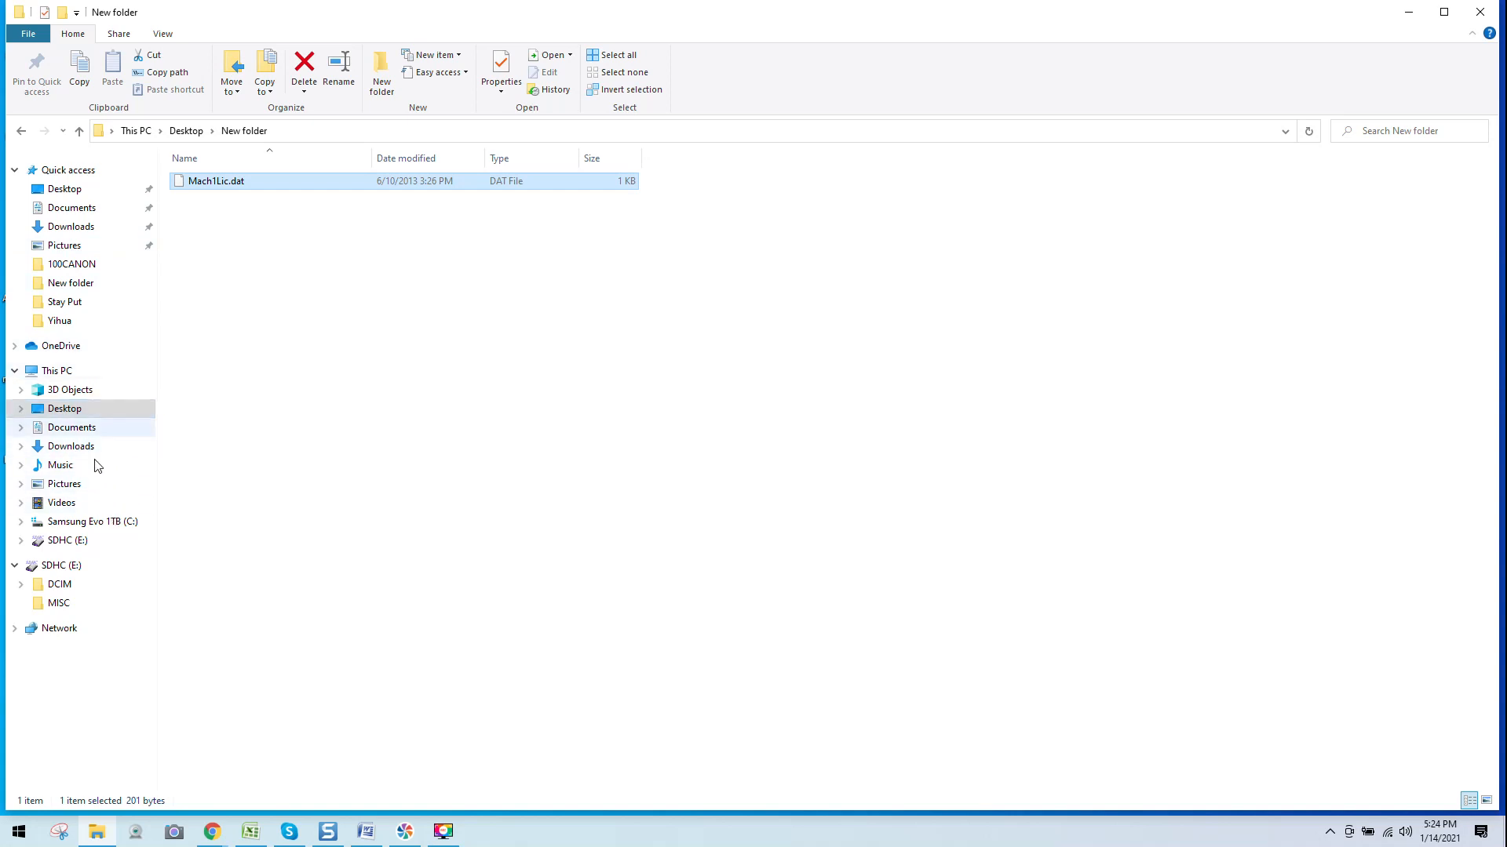
{"action": "mouse_move", "coordinate": [93, 521]}
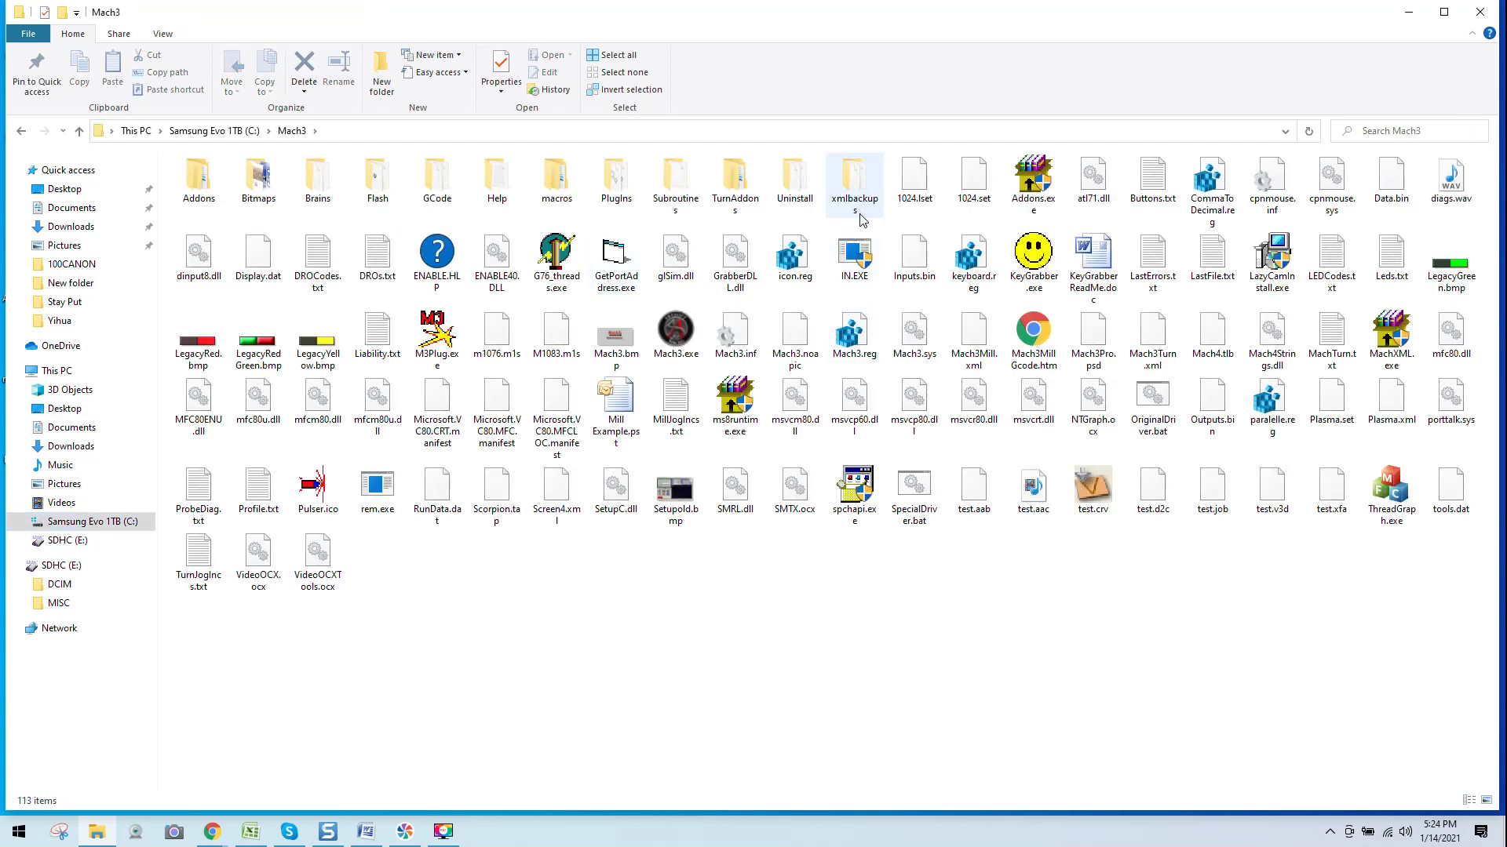
- Open C:\Mach3\xmlbackups and select ReadMe.txt among the Mach3Mill backups
{"action": "double_click", "coordinate": [853, 178]}
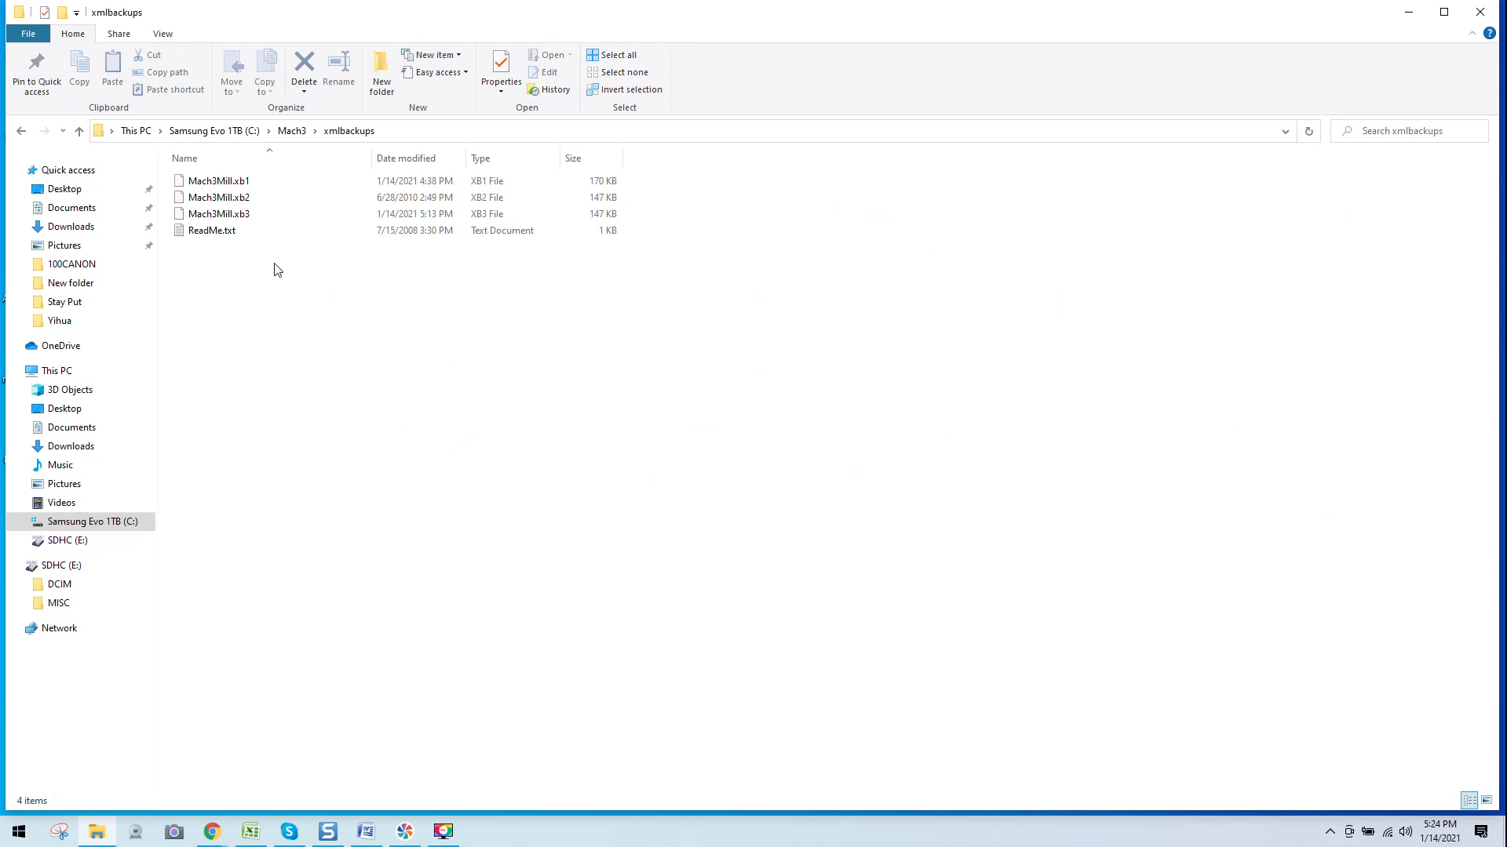
{"action": "mouse_move", "coordinate": [382, 291]}
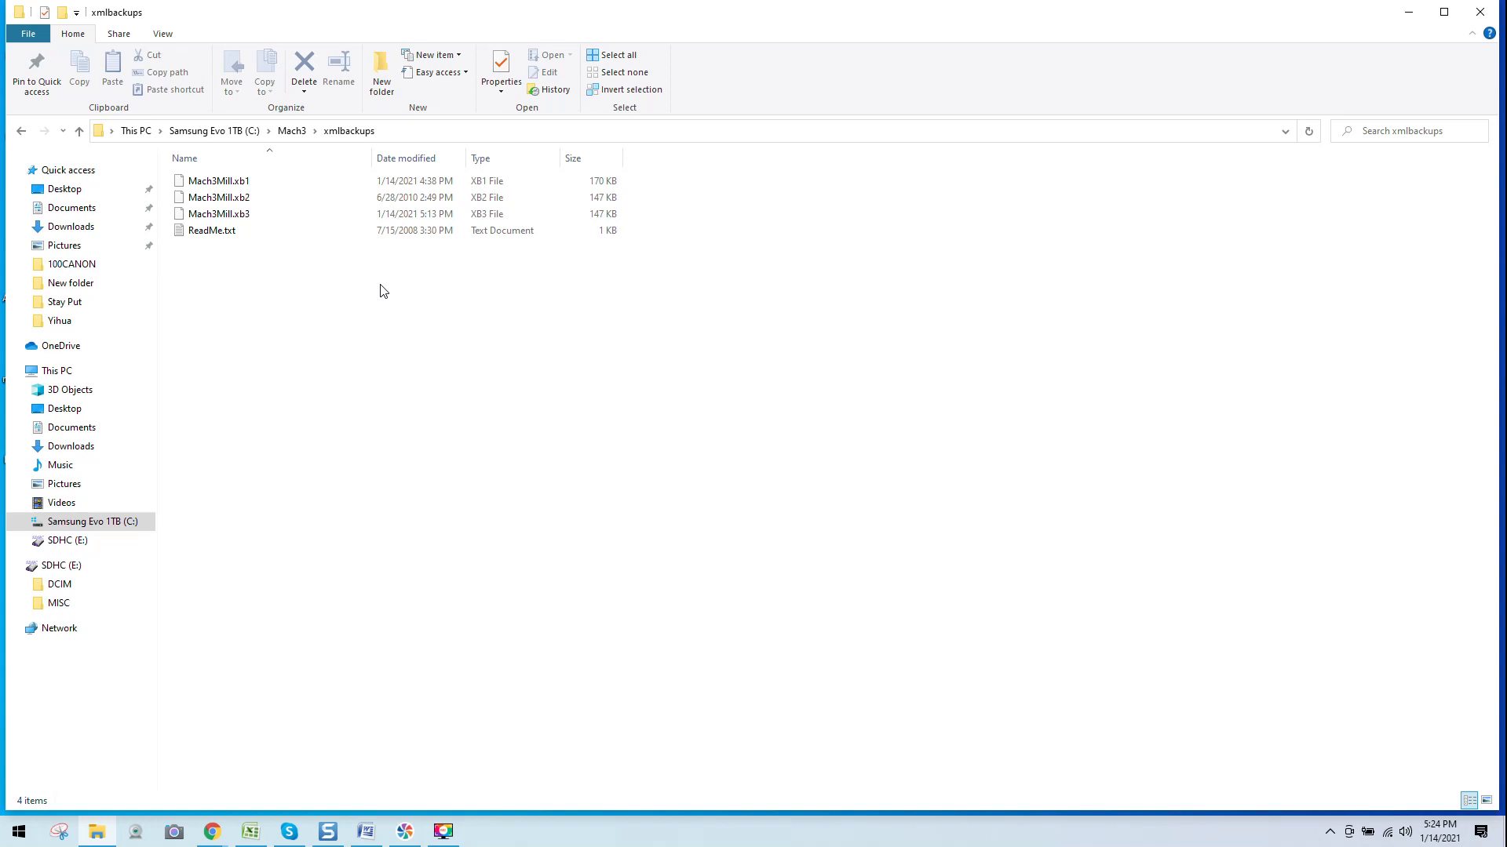
{"action": "left_click", "coordinate": [211, 231]}
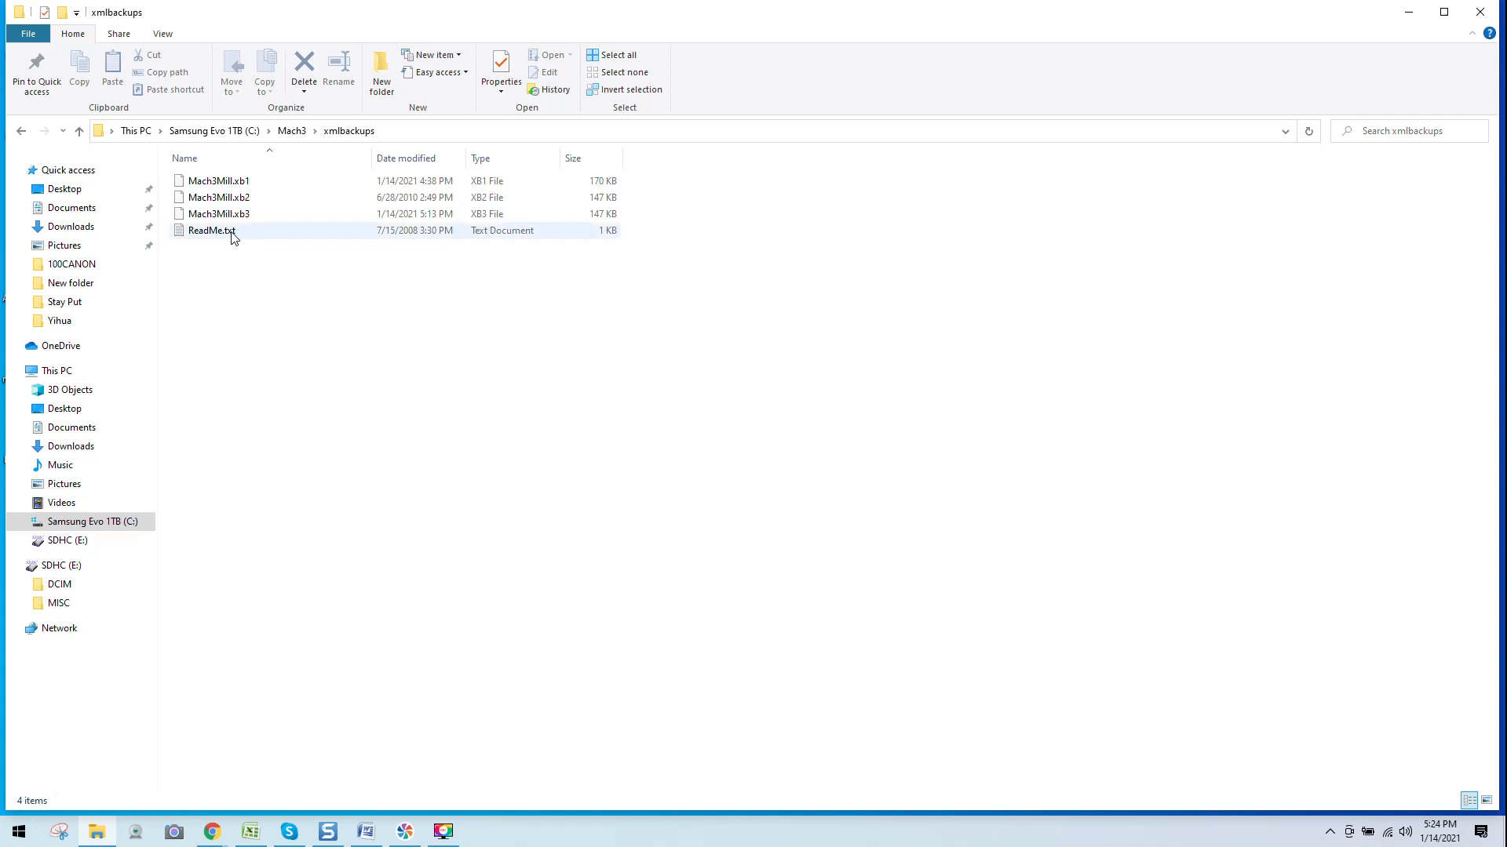
- Open ReadMe.txt in Notepad to read how backups are restored by renaming to .xml
{"action": "double_click", "coordinate": [210, 231]}
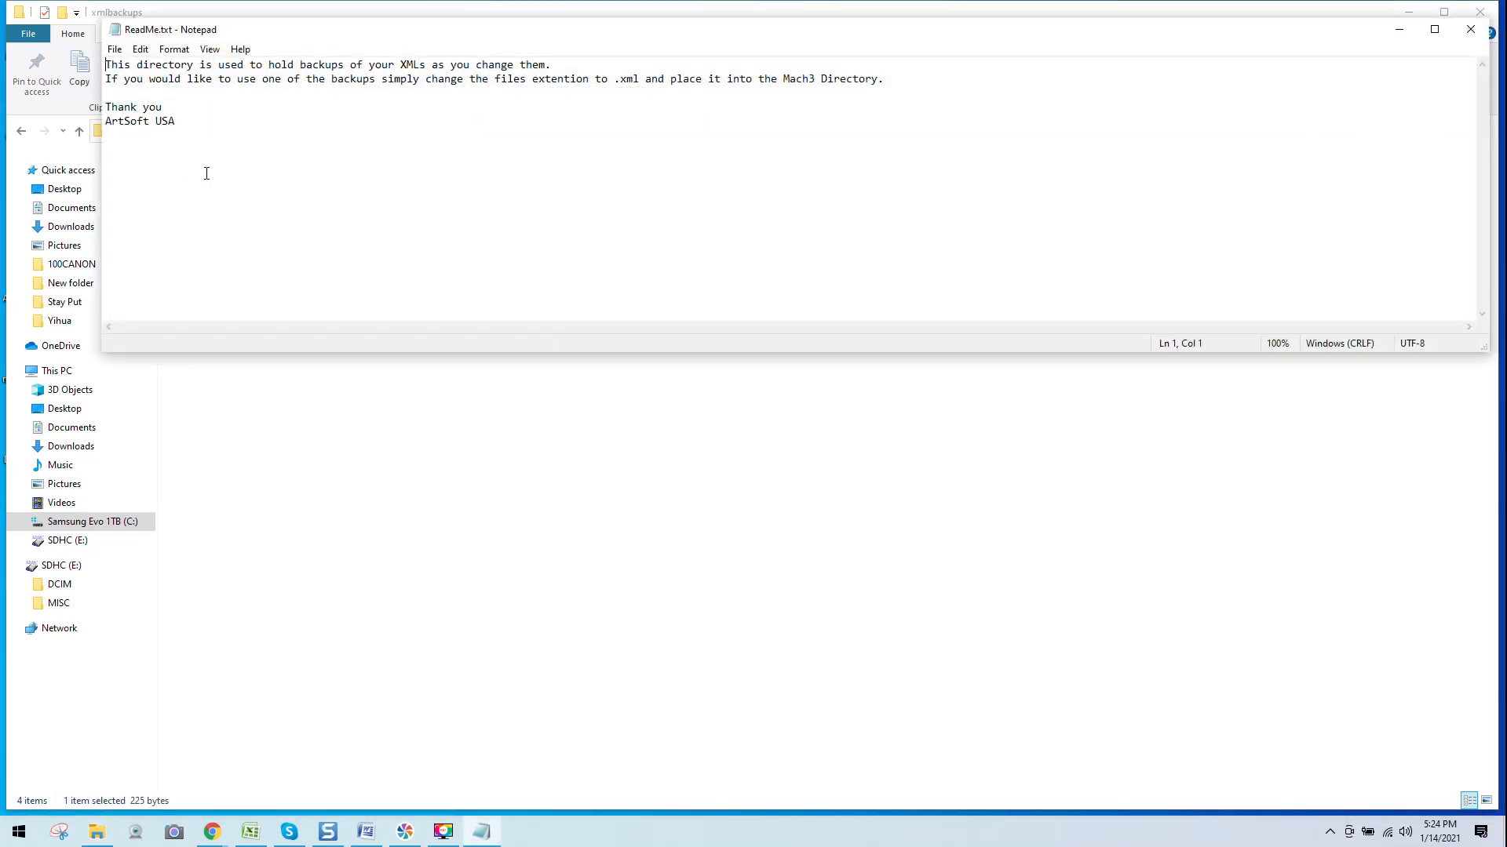
{"action": "mouse_move", "coordinate": [368, 82]}
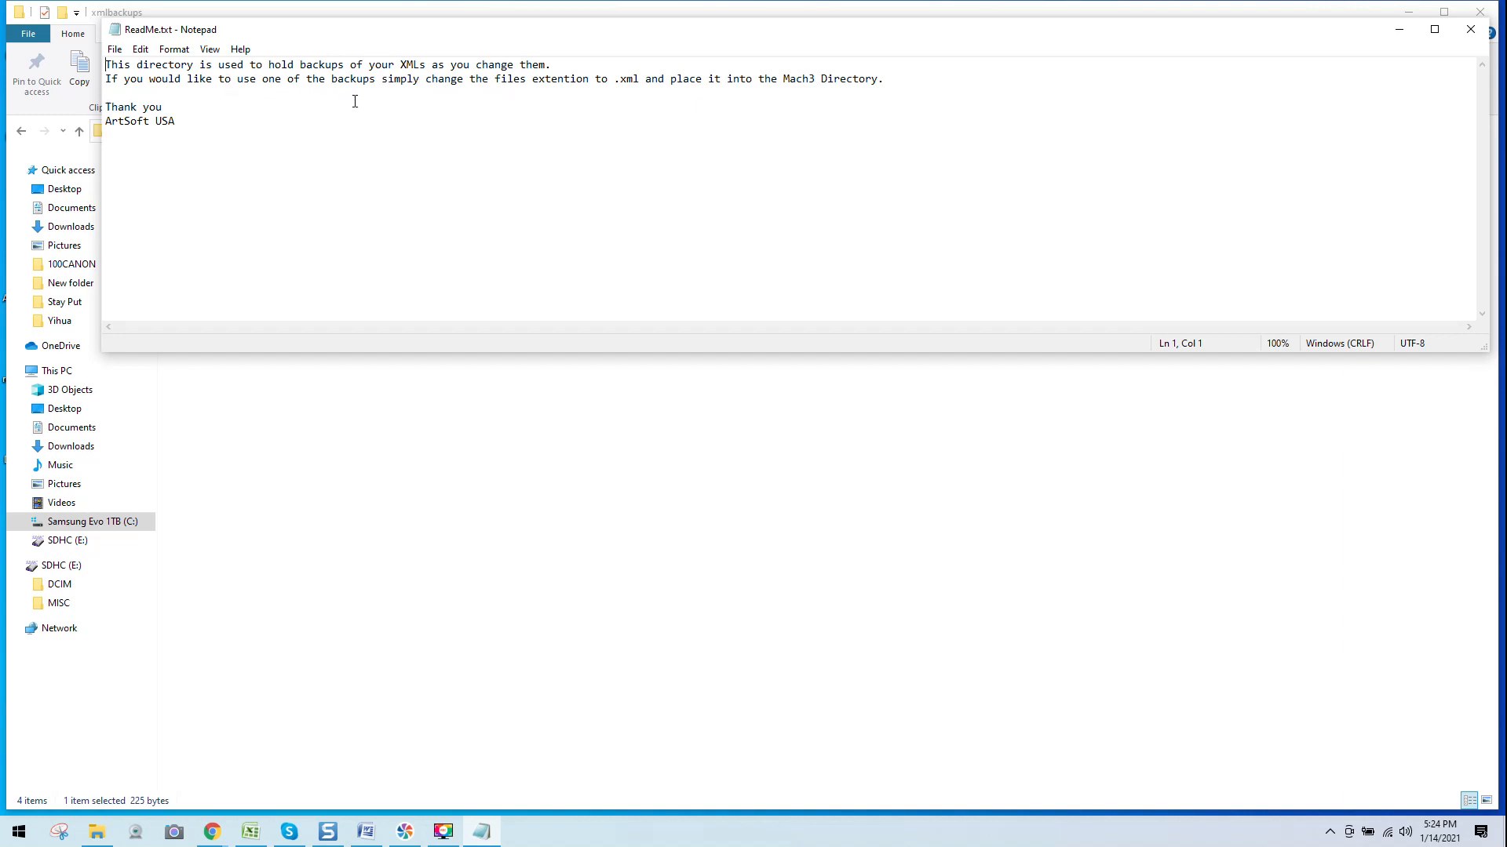
{"action": "mouse_move", "coordinate": [551, 97]}
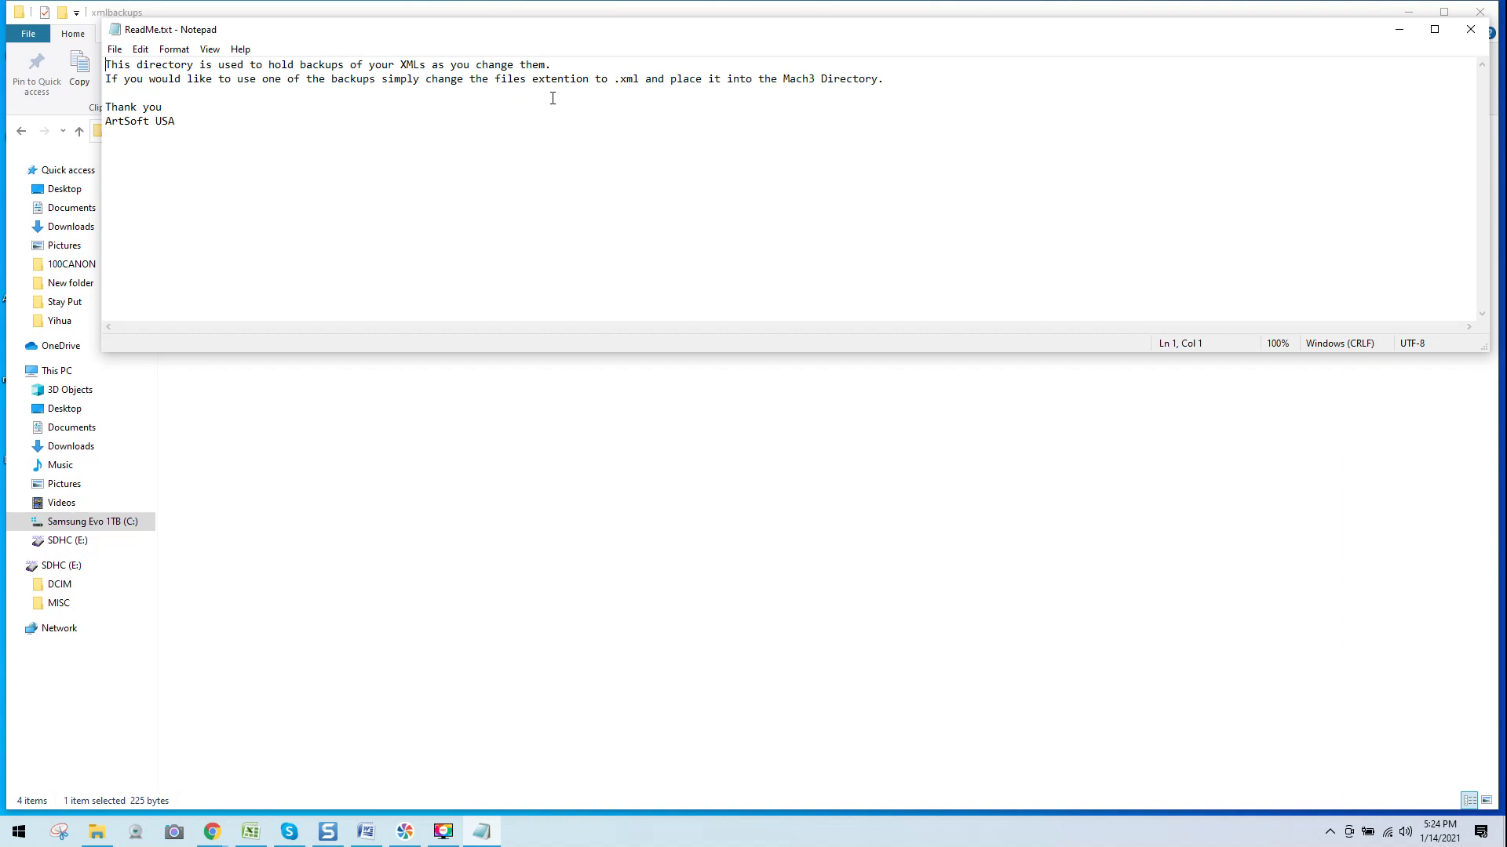
{"action": "mouse_move", "coordinate": [725, 102]}
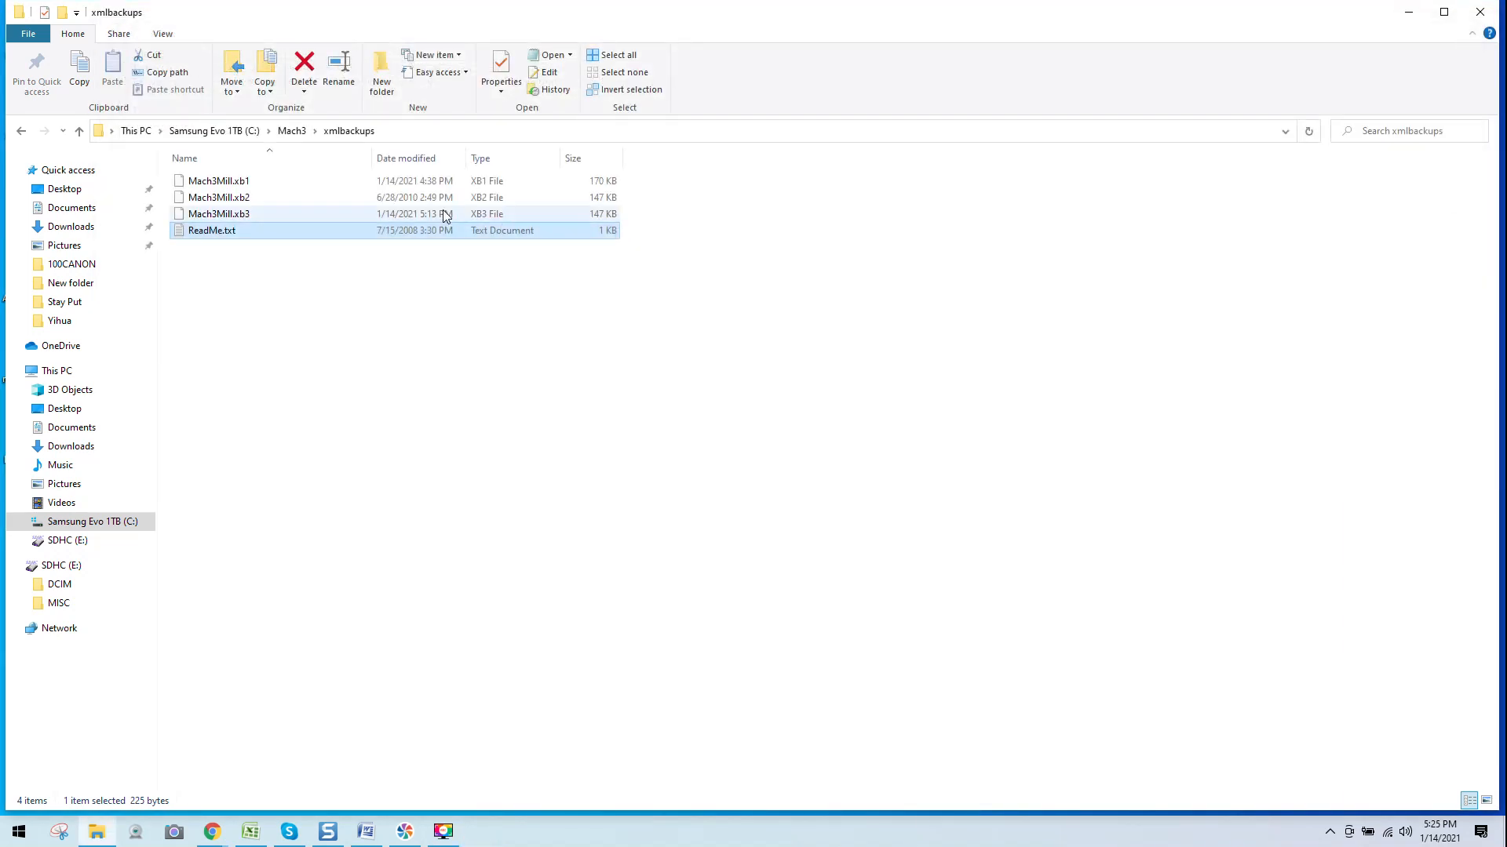
{"action": "mouse_move", "coordinate": [206, 180]}
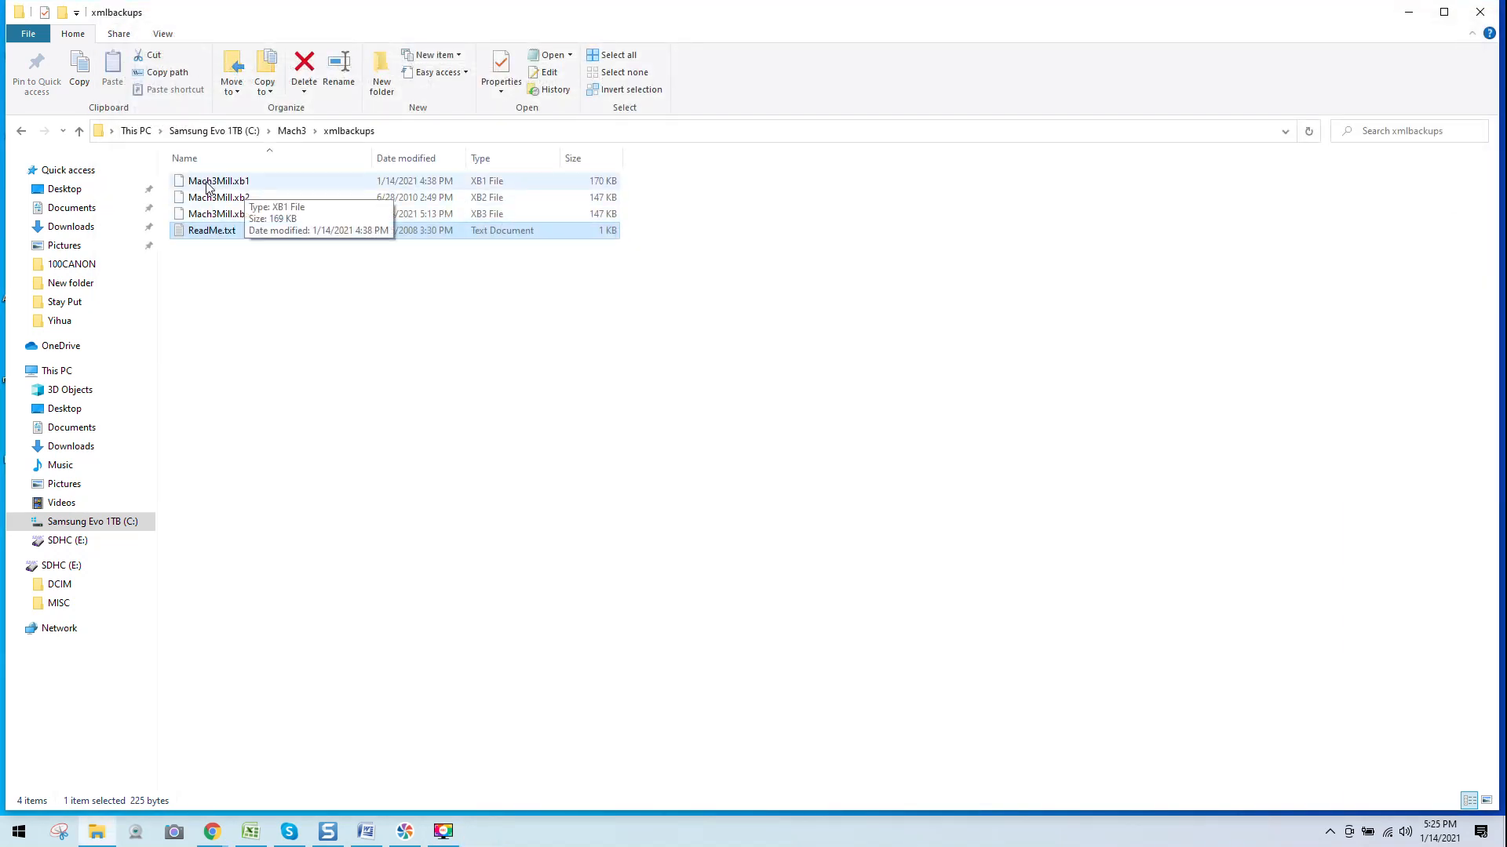
{"action": "mouse_move", "coordinate": [240, 190]}
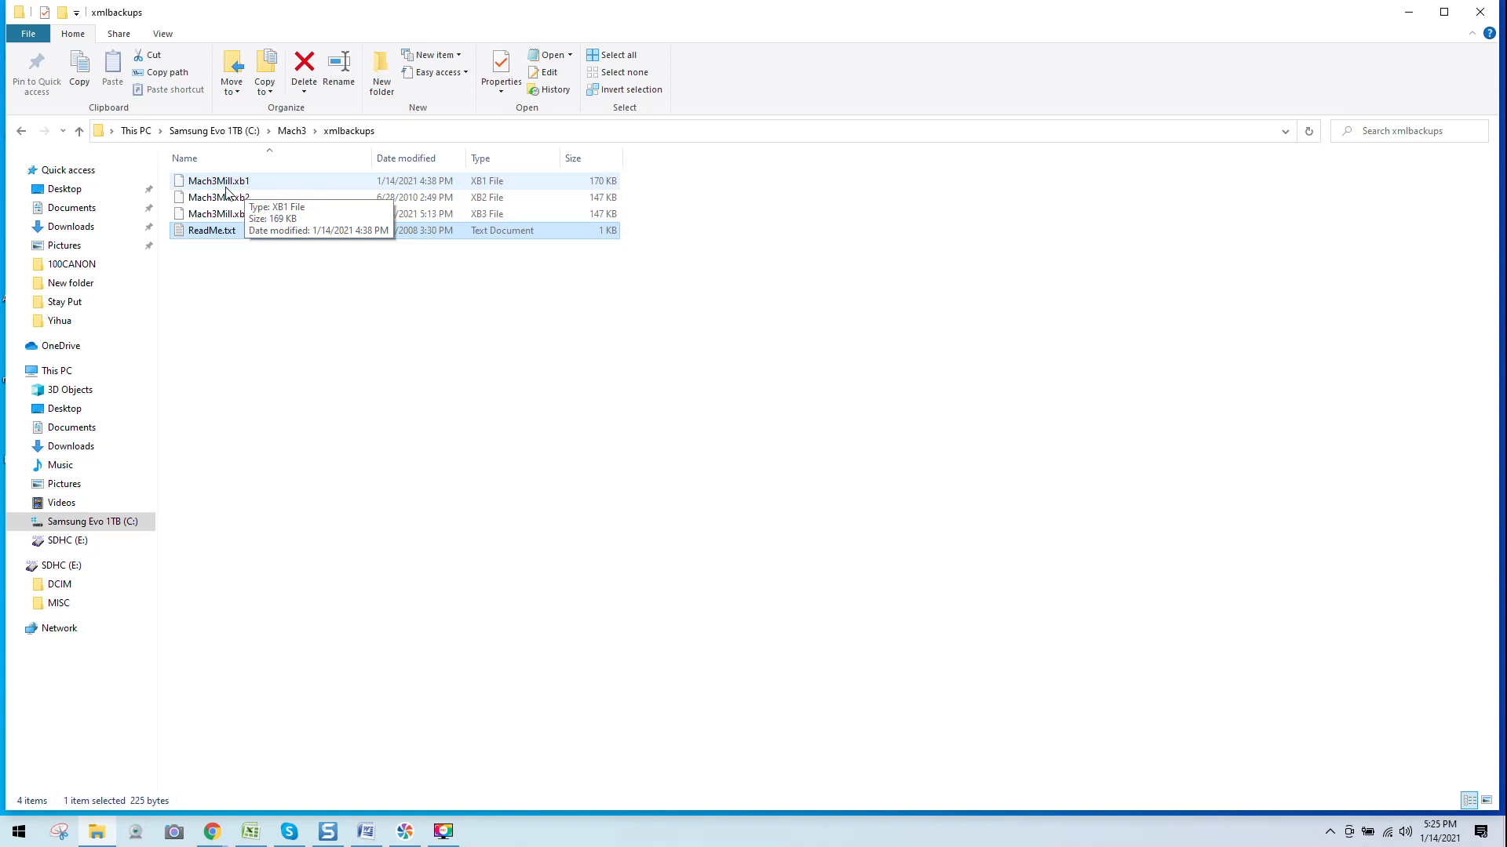
{"action": "mouse_move", "coordinate": [236, 193]}
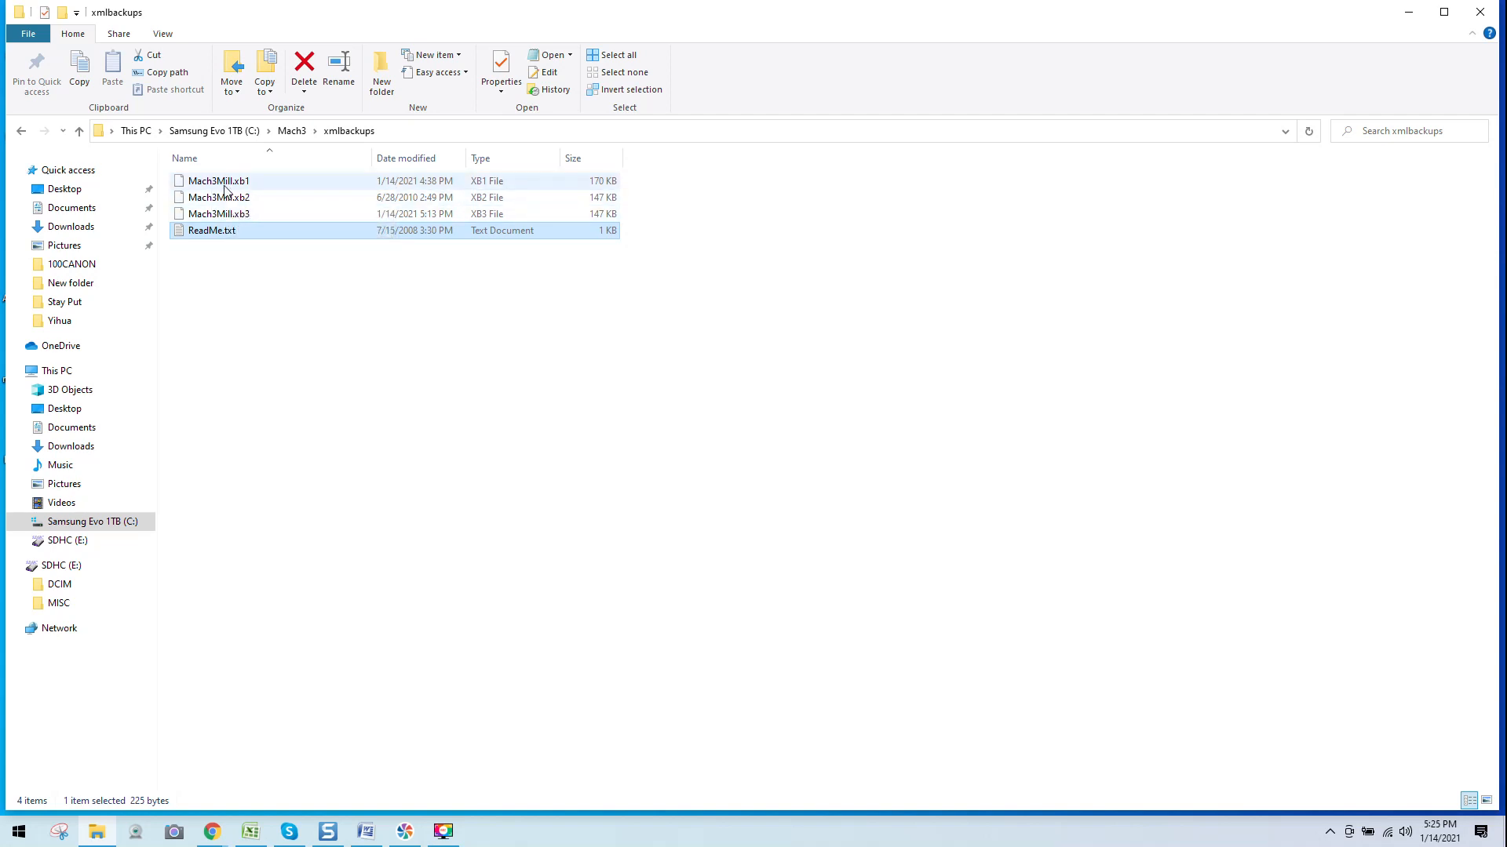
{"action": "mouse_move", "coordinate": [245, 197]}
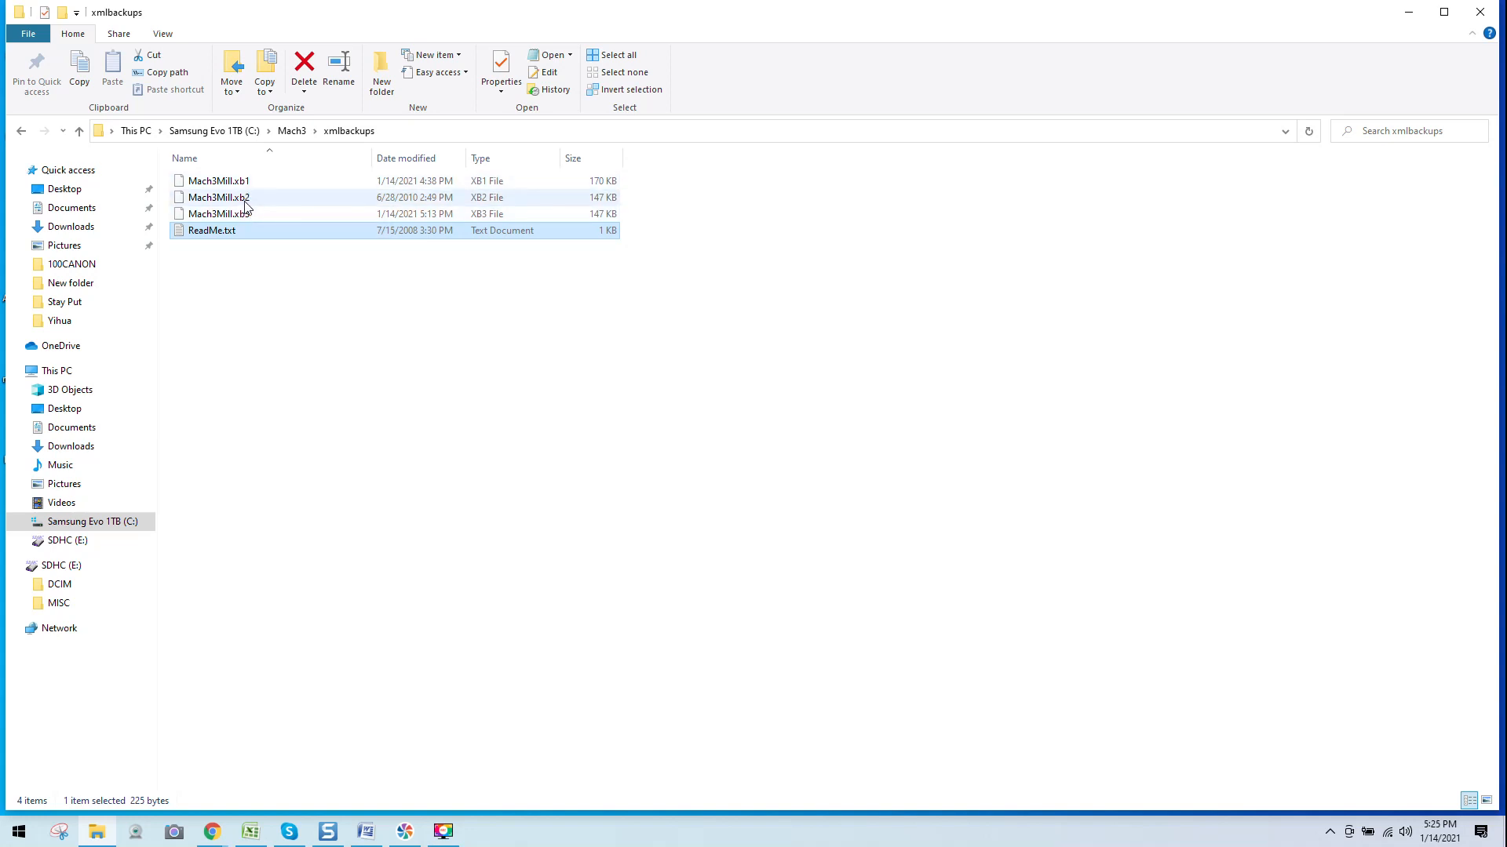
- Select Mach3Mill.xb1 and bring up its context menu to copy it to the Desktop's New folder
{"action": "left_click", "coordinate": [219, 180]}
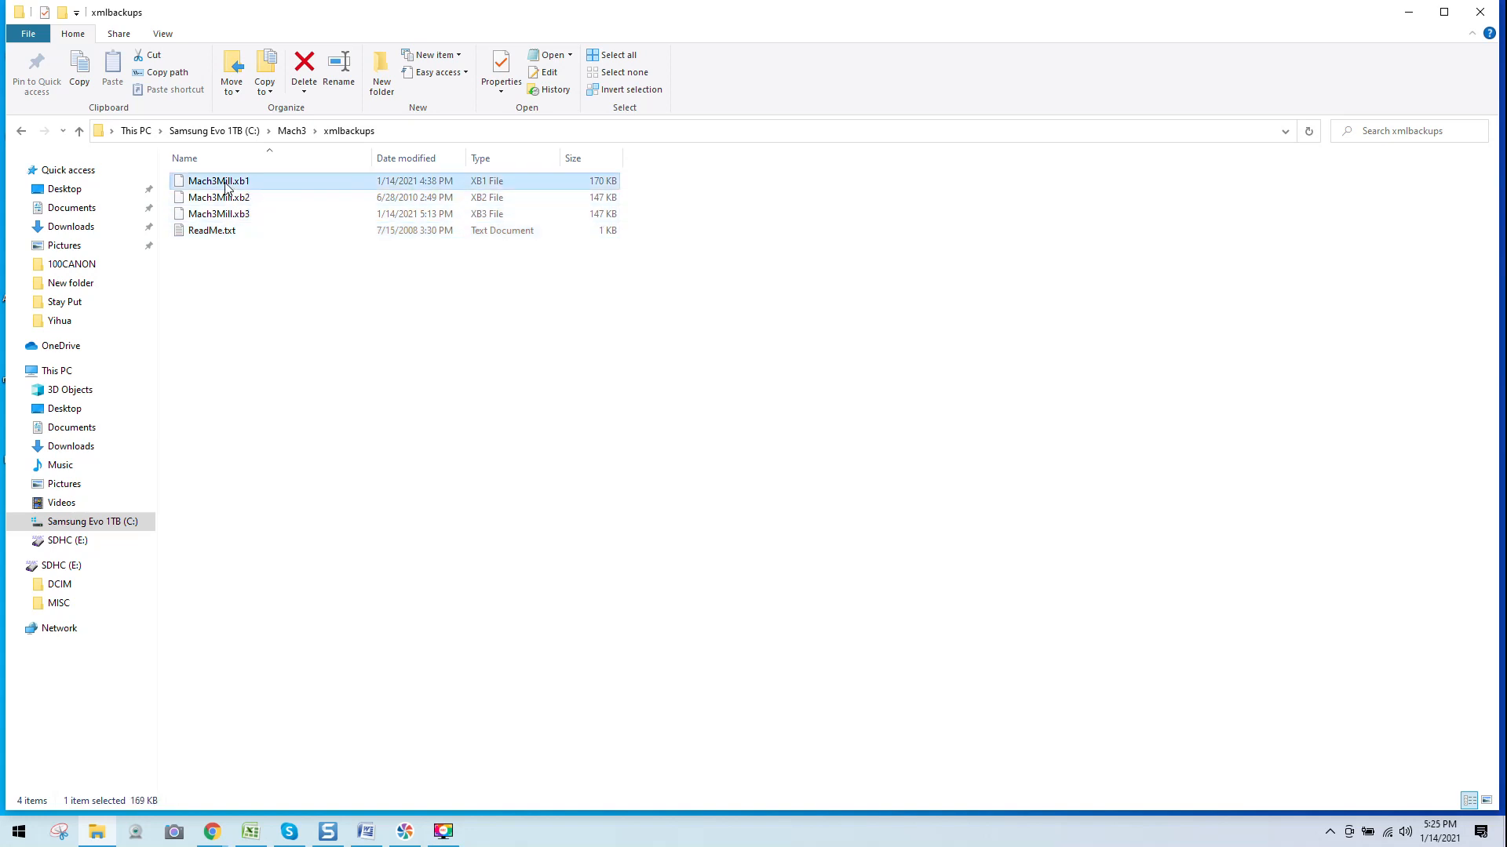
{"action": "right_click", "coordinate": [219, 180]}
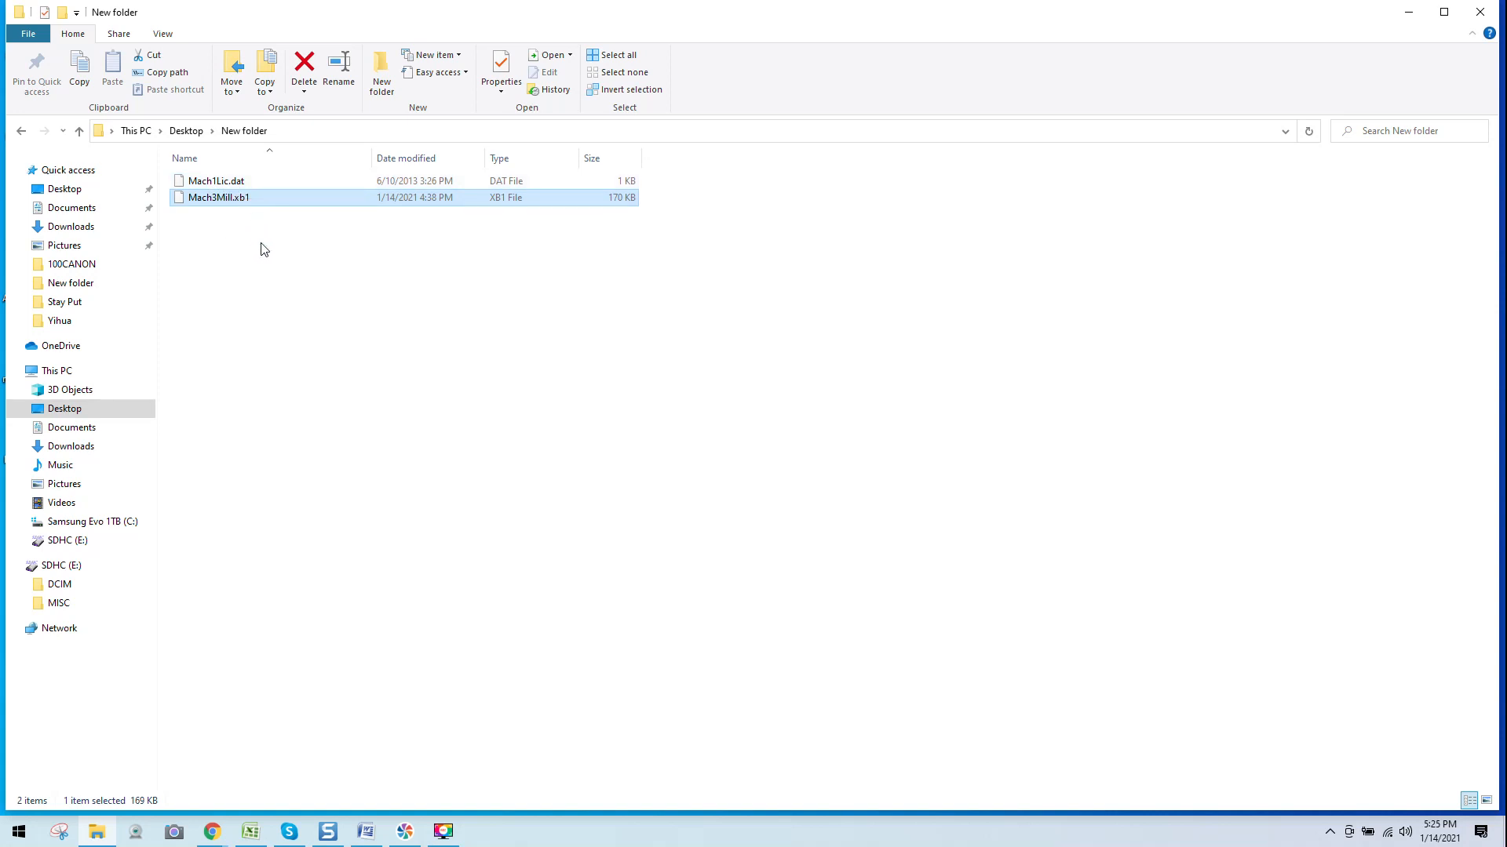
{"action": "mouse_move", "coordinate": [820, 116]}
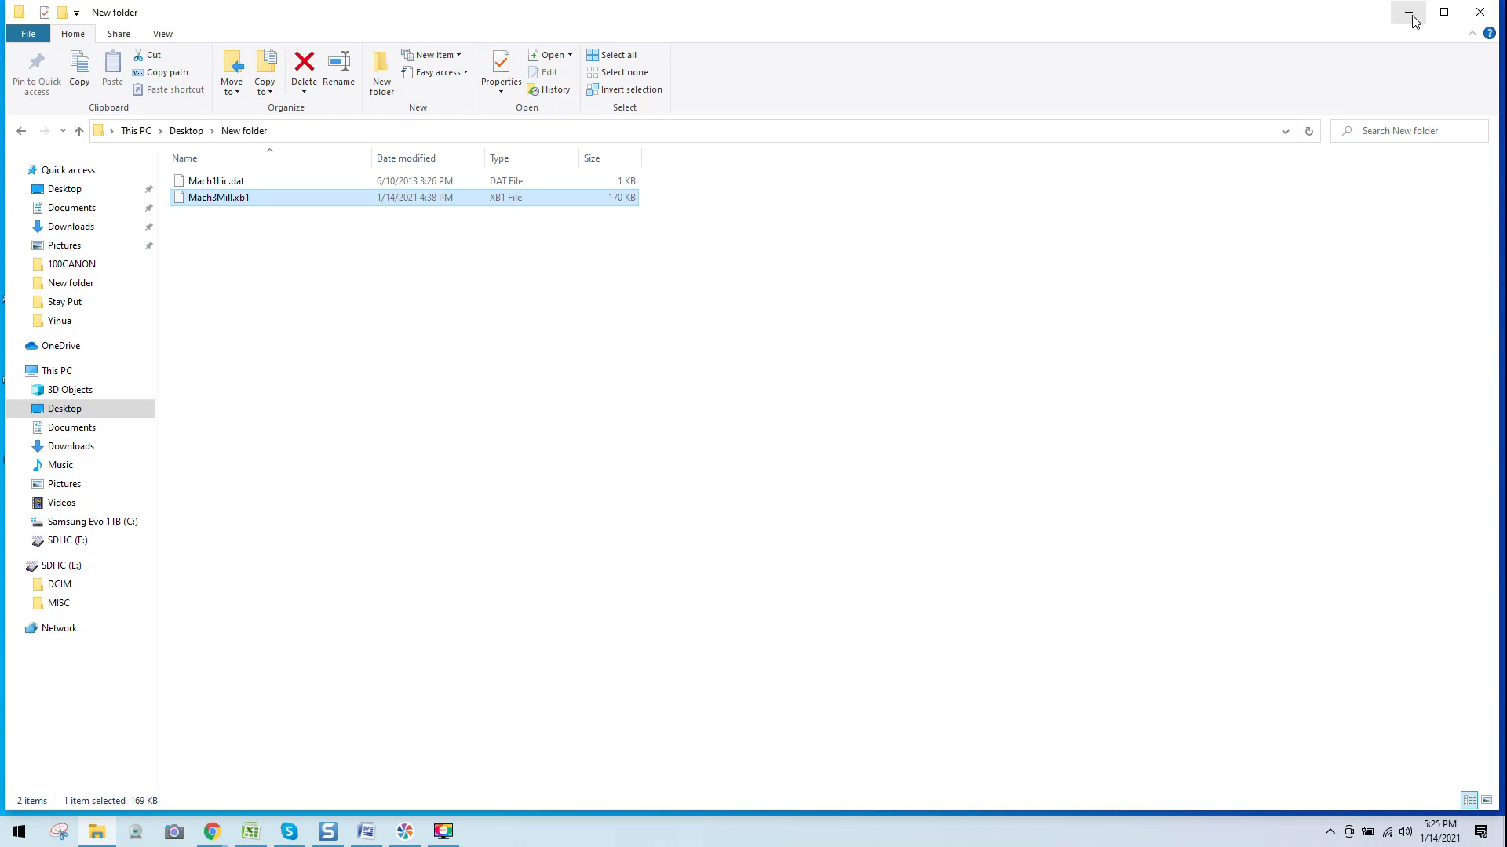
- Launch Revo Uninstaller Pro from the desktop and choose Mach3 for uninstalling
{"action": "left_click", "coordinate": [1408, 12]}
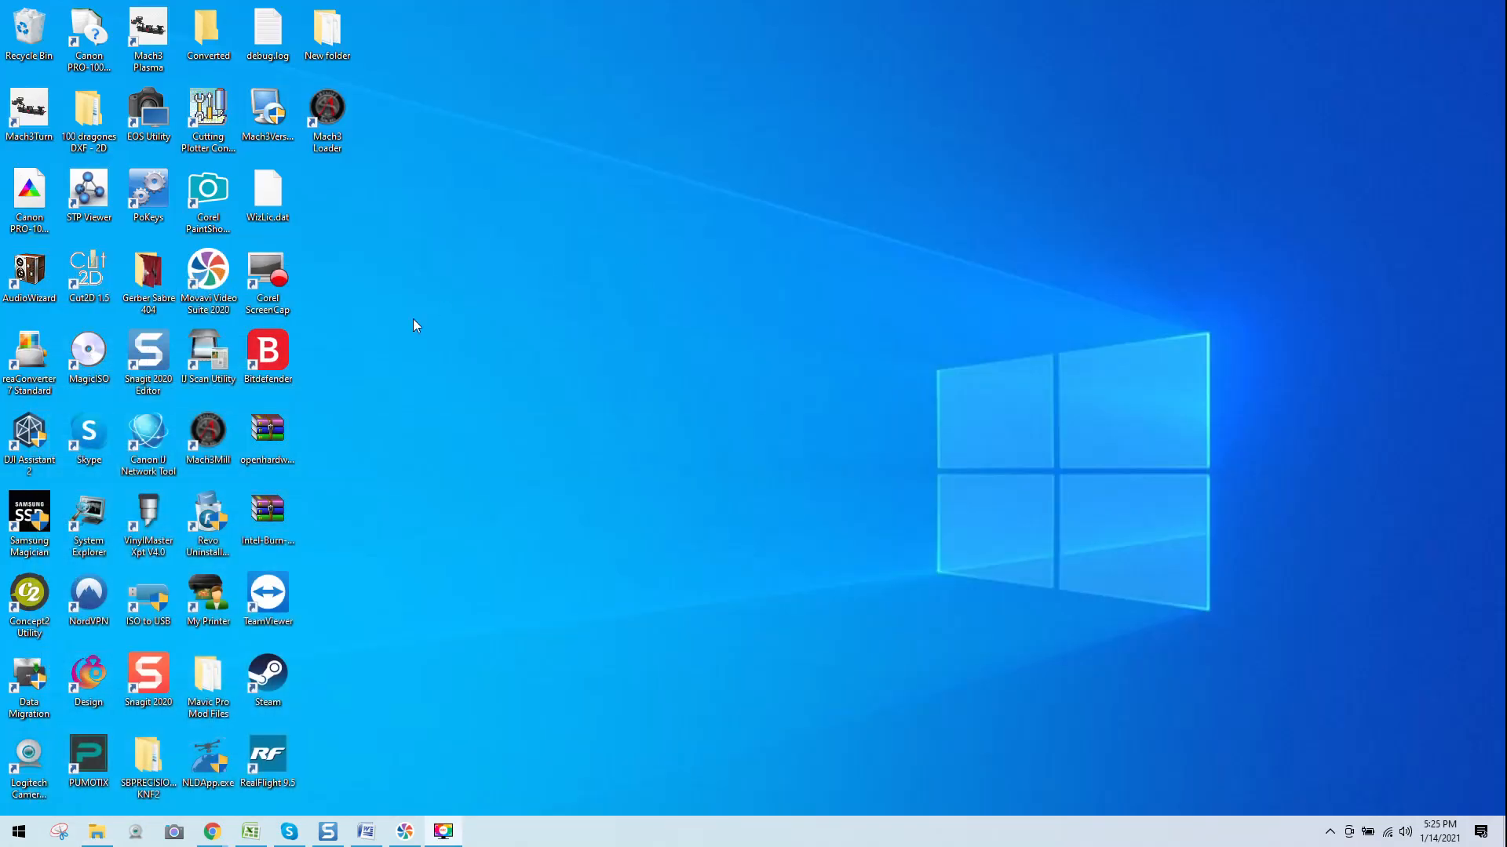
{"action": "double_click", "coordinate": [207, 519]}
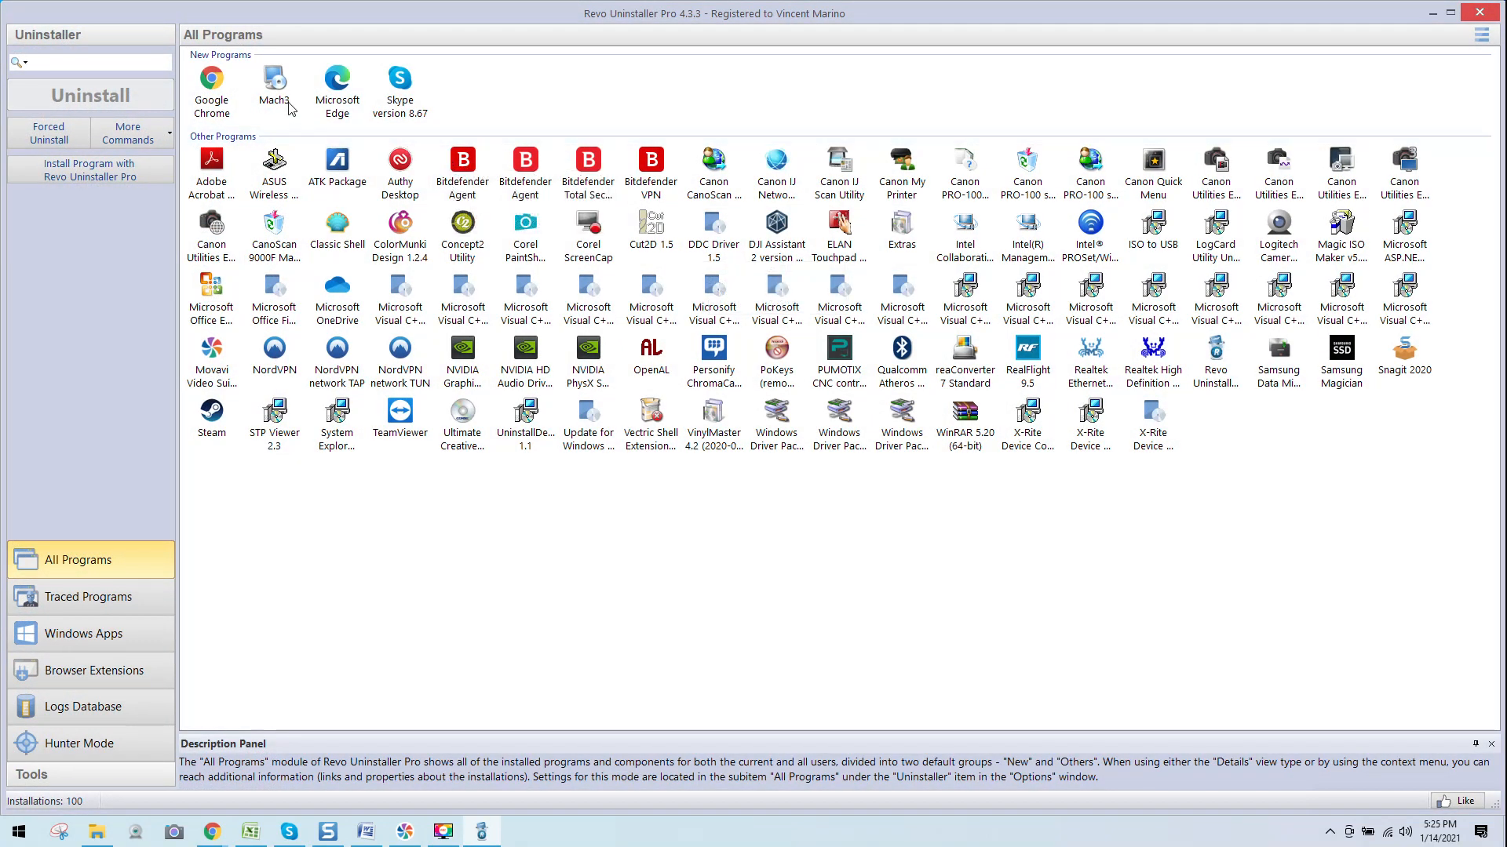
{"action": "mouse_move", "coordinate": [276, 84]}
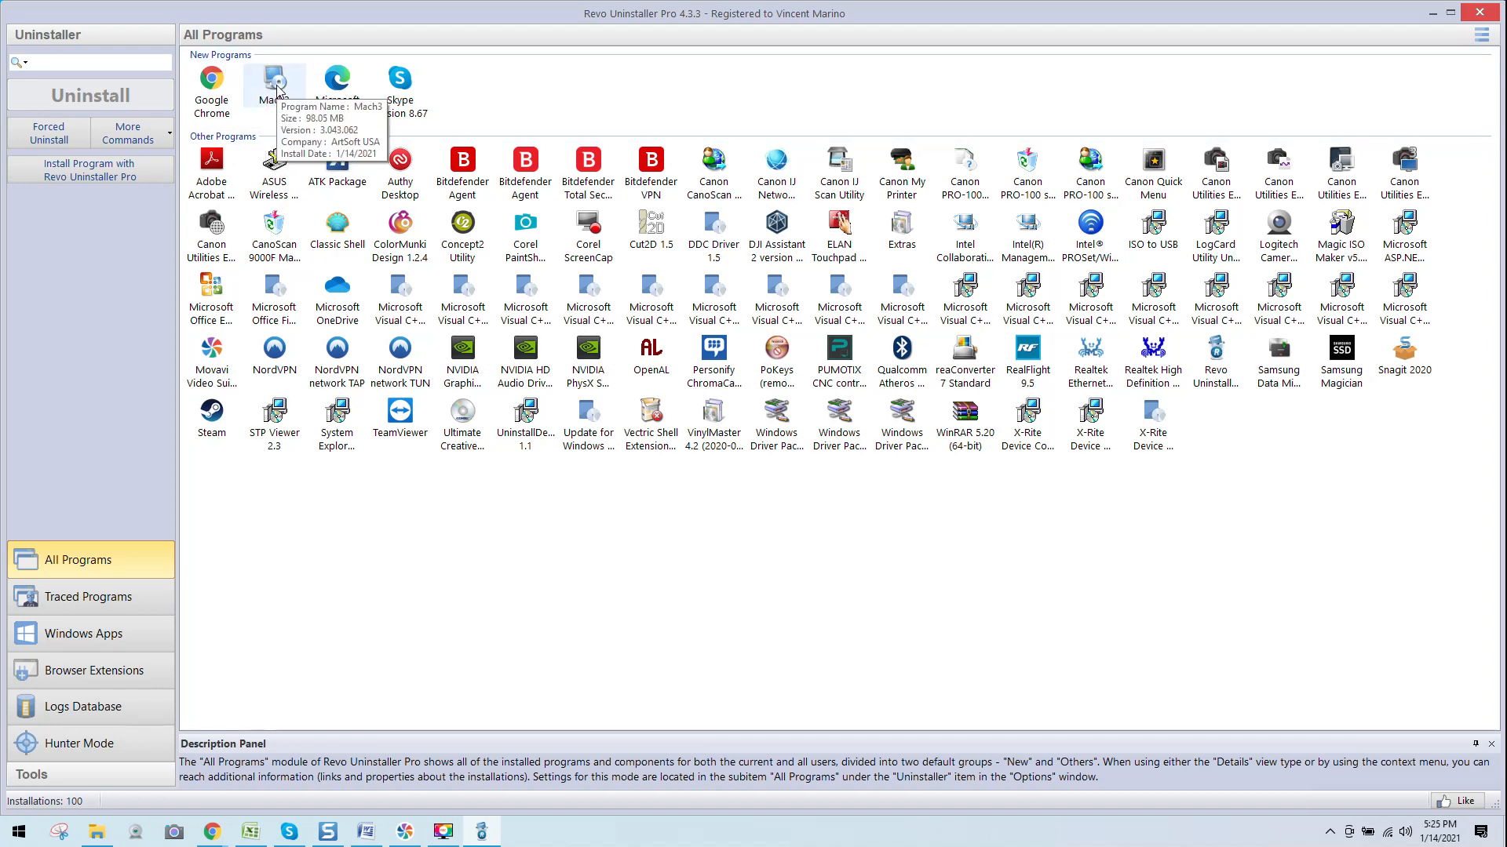
{"action": "left_click", "coordinate": [91, 95]}
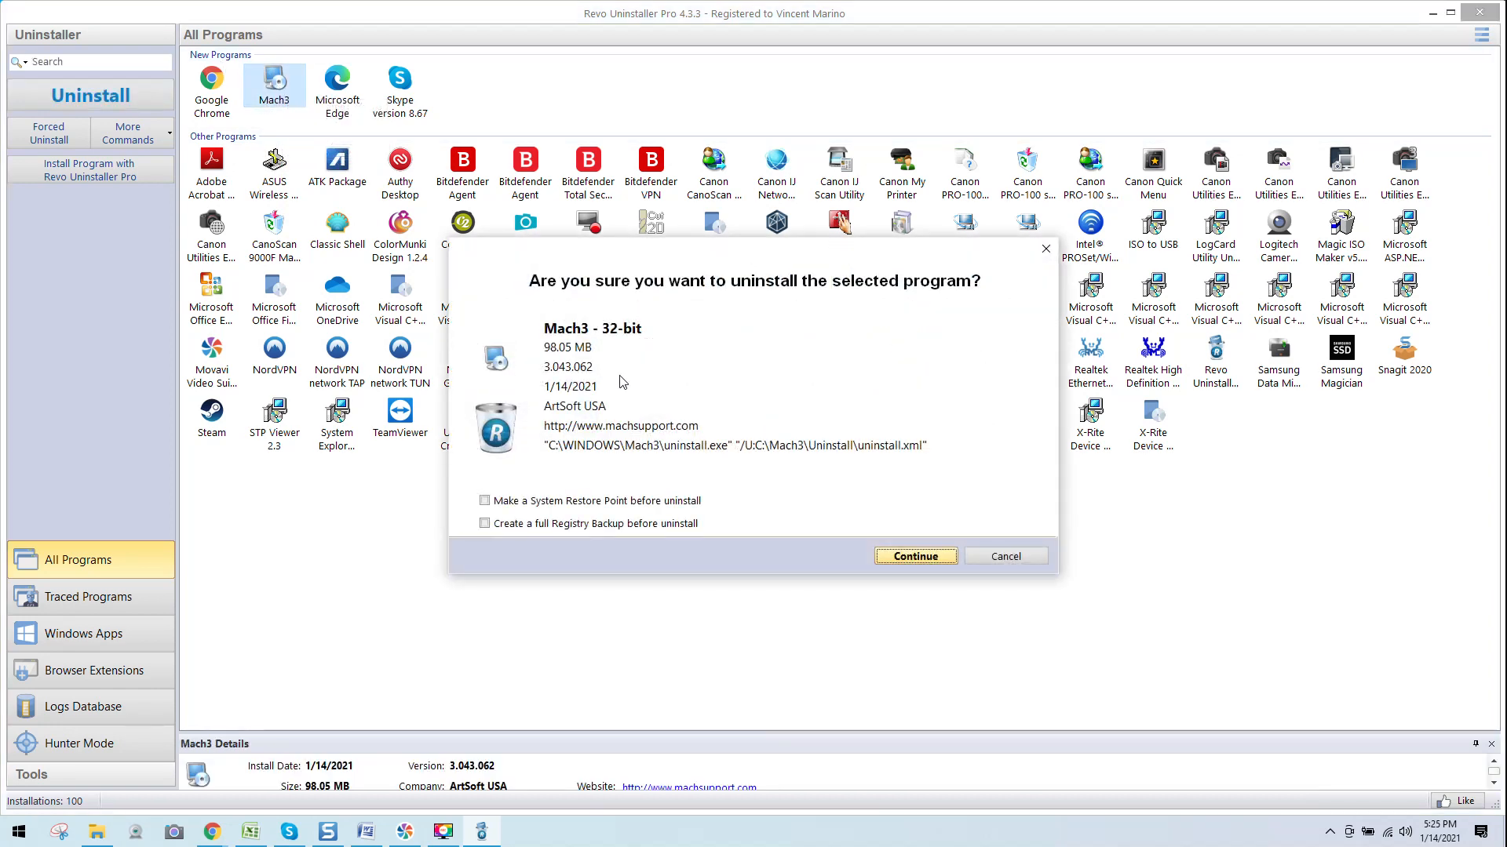
{"action": "mouse_move", "coordinate": [912, 303]}
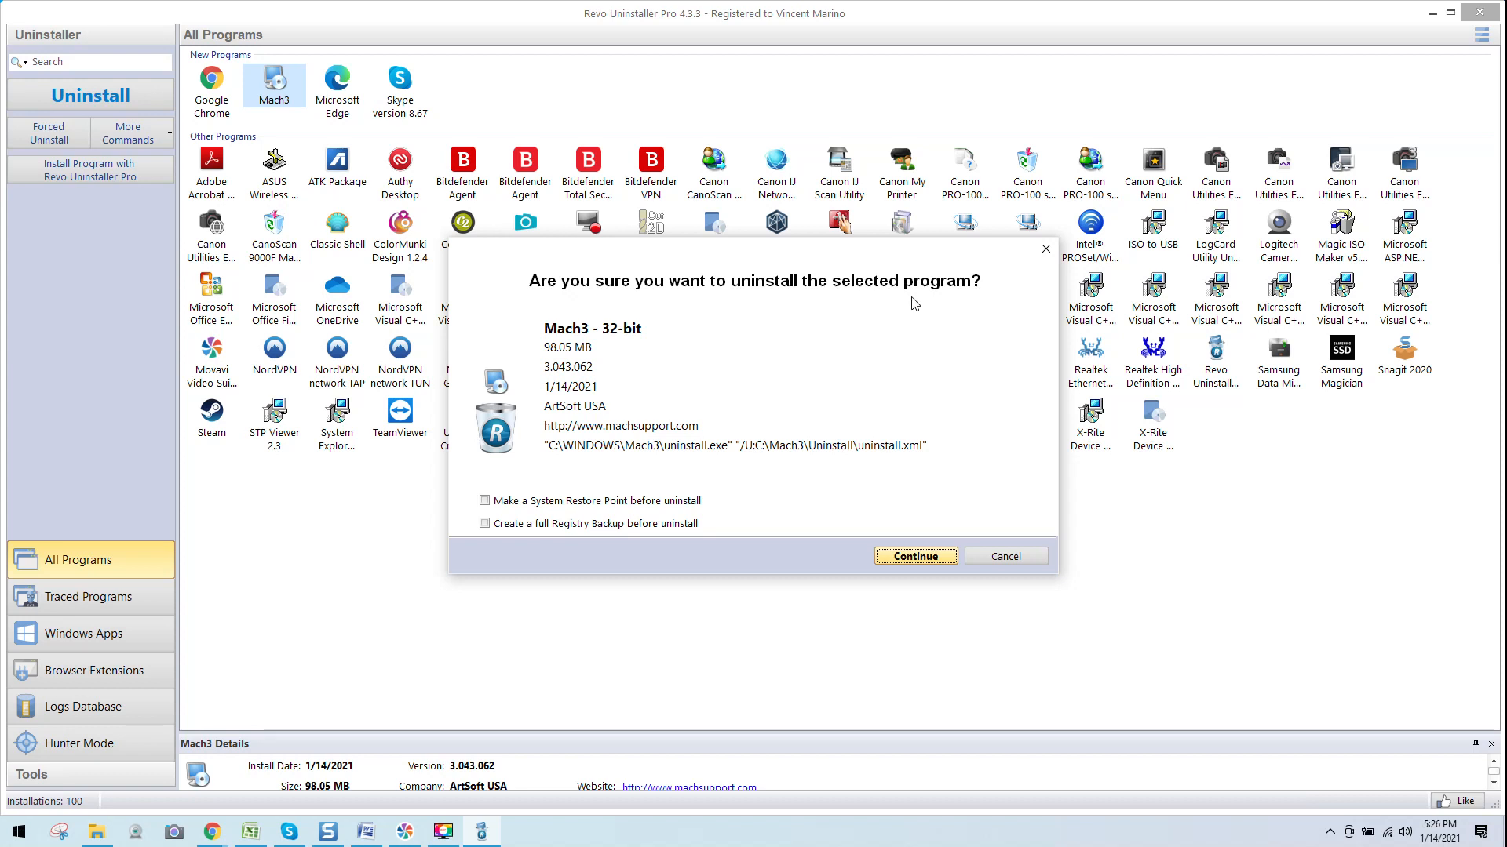
{"action": "mouse_move", "coordinate": [637, 347]}
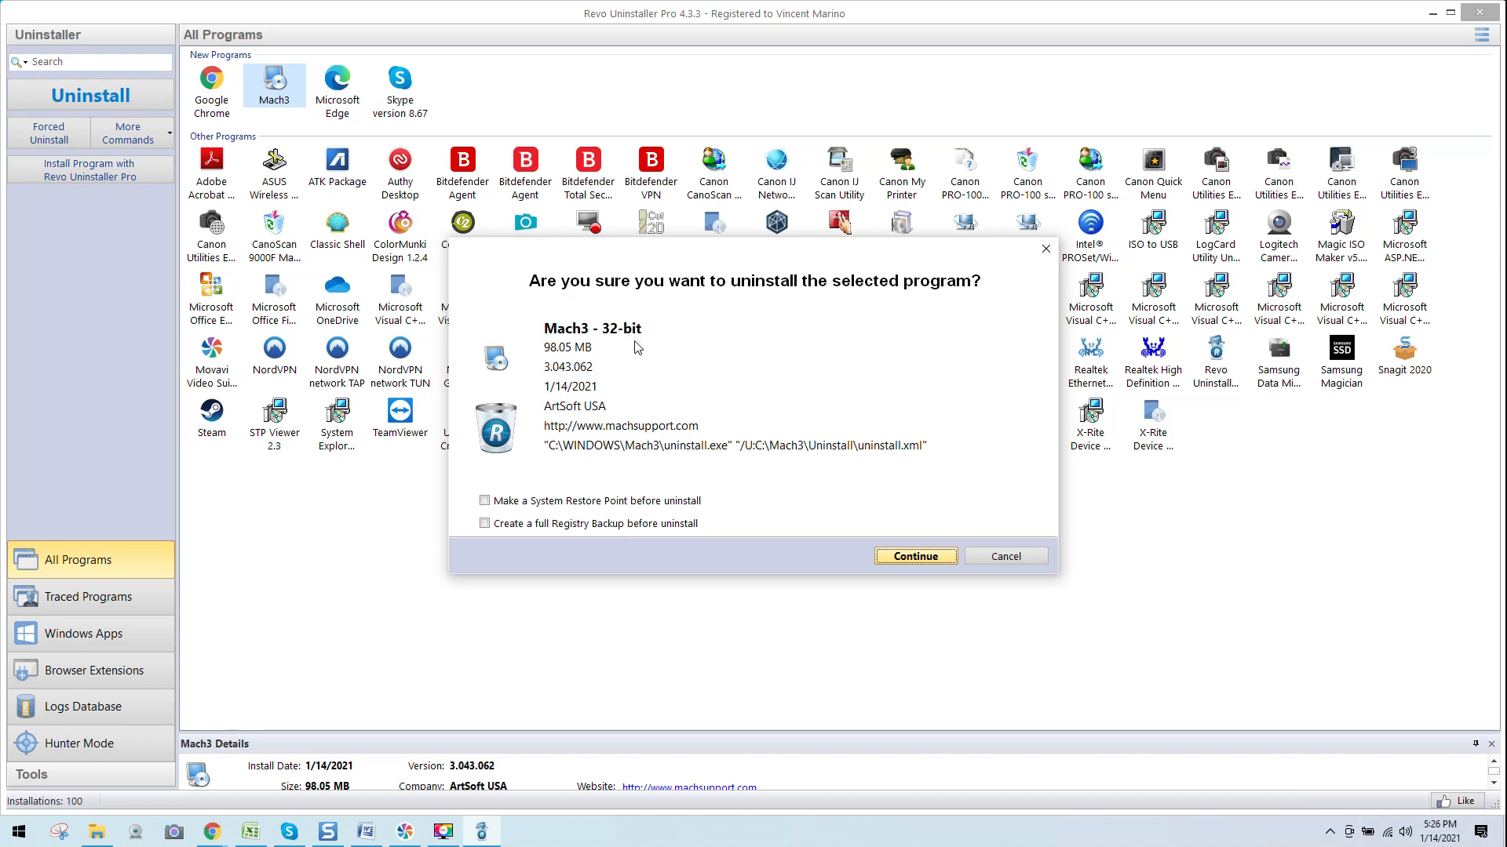
{"action": "mouse_move", "coordinate": [569, 382]}
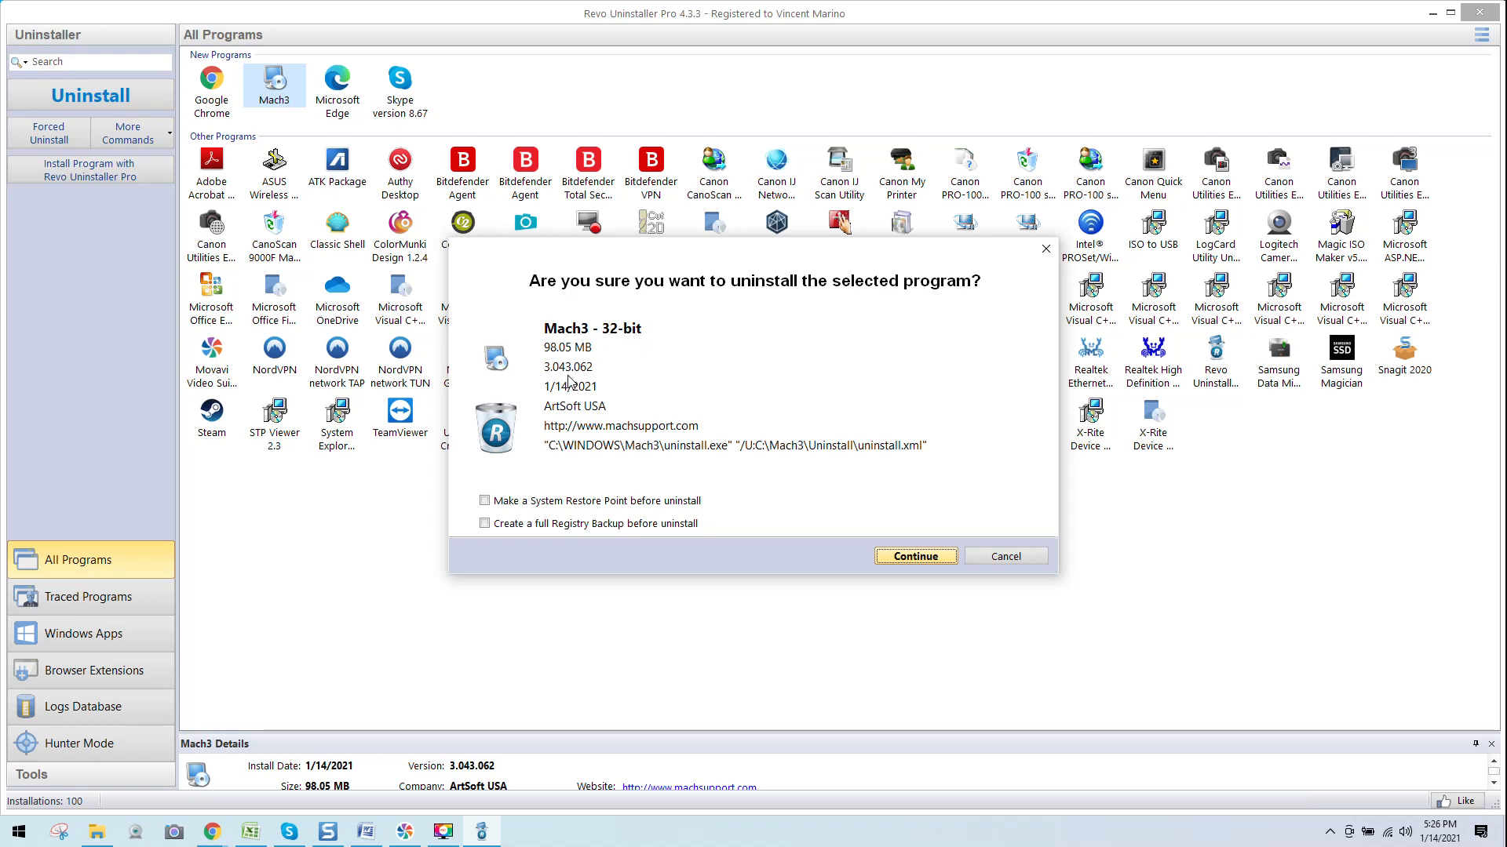
{"action": "mouse_move", "coordinate": [613, 403]}
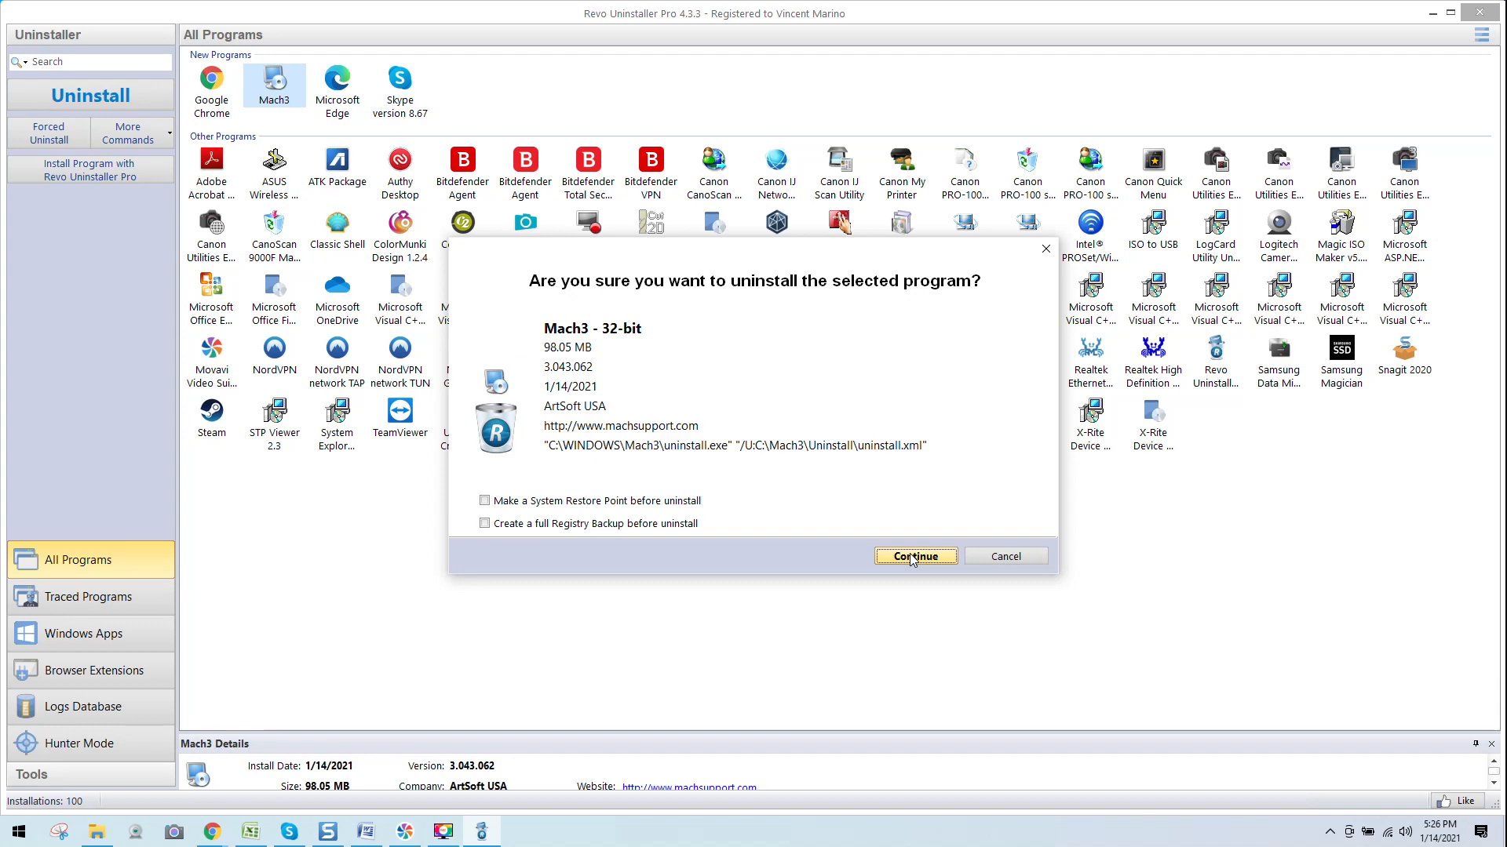
- Confirm uninstalling Mach3 32-bit and run its built-in uninstaller to completion, leaving Moderate scan mode selected
{"action": "left_click", "coordinate": [913, 555]}
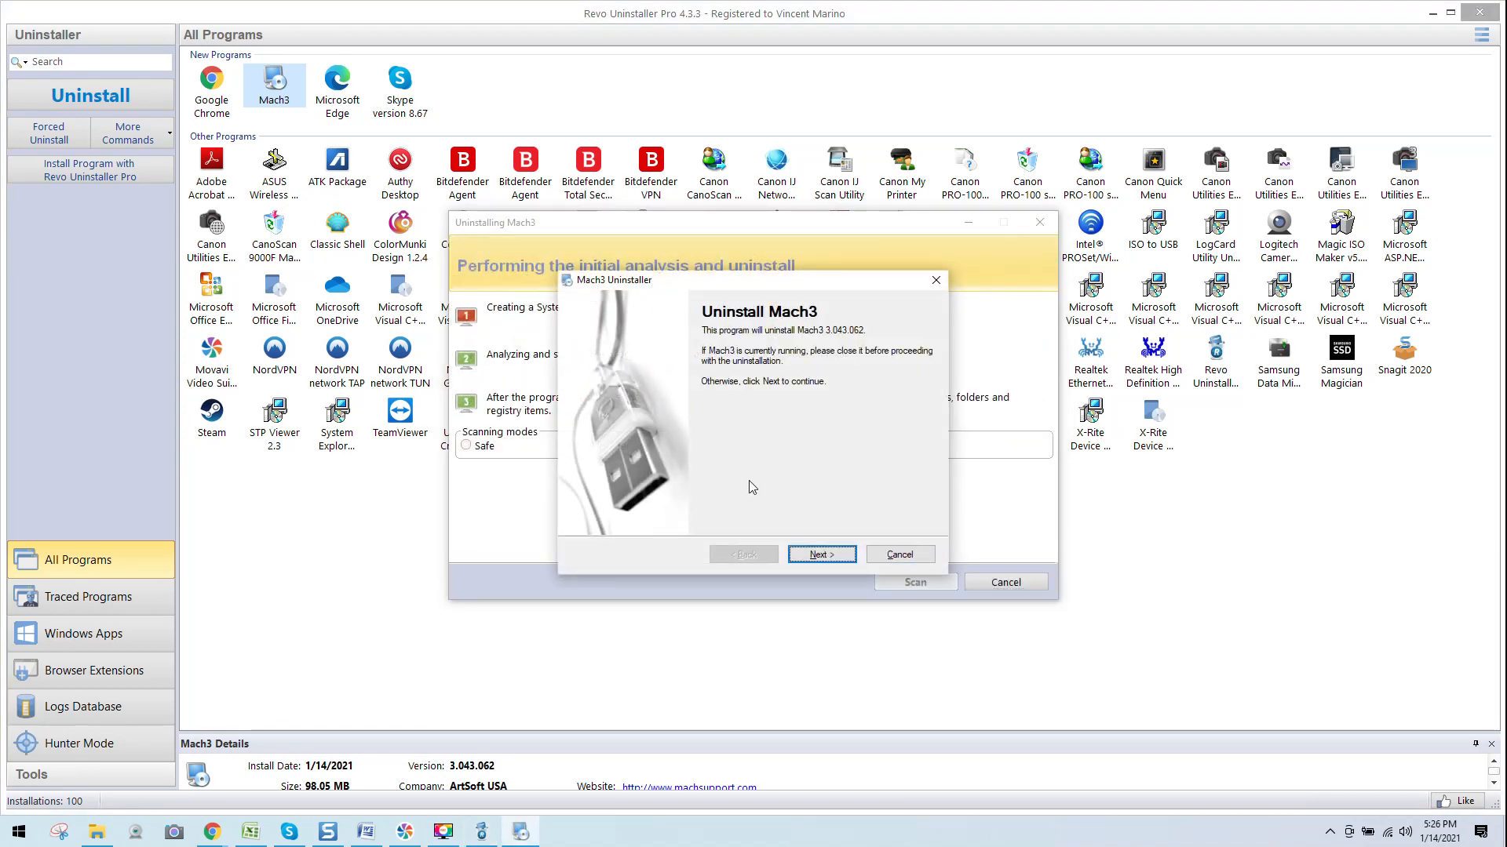
{"action": "mouse_move", "coordinate": [792, 487]}
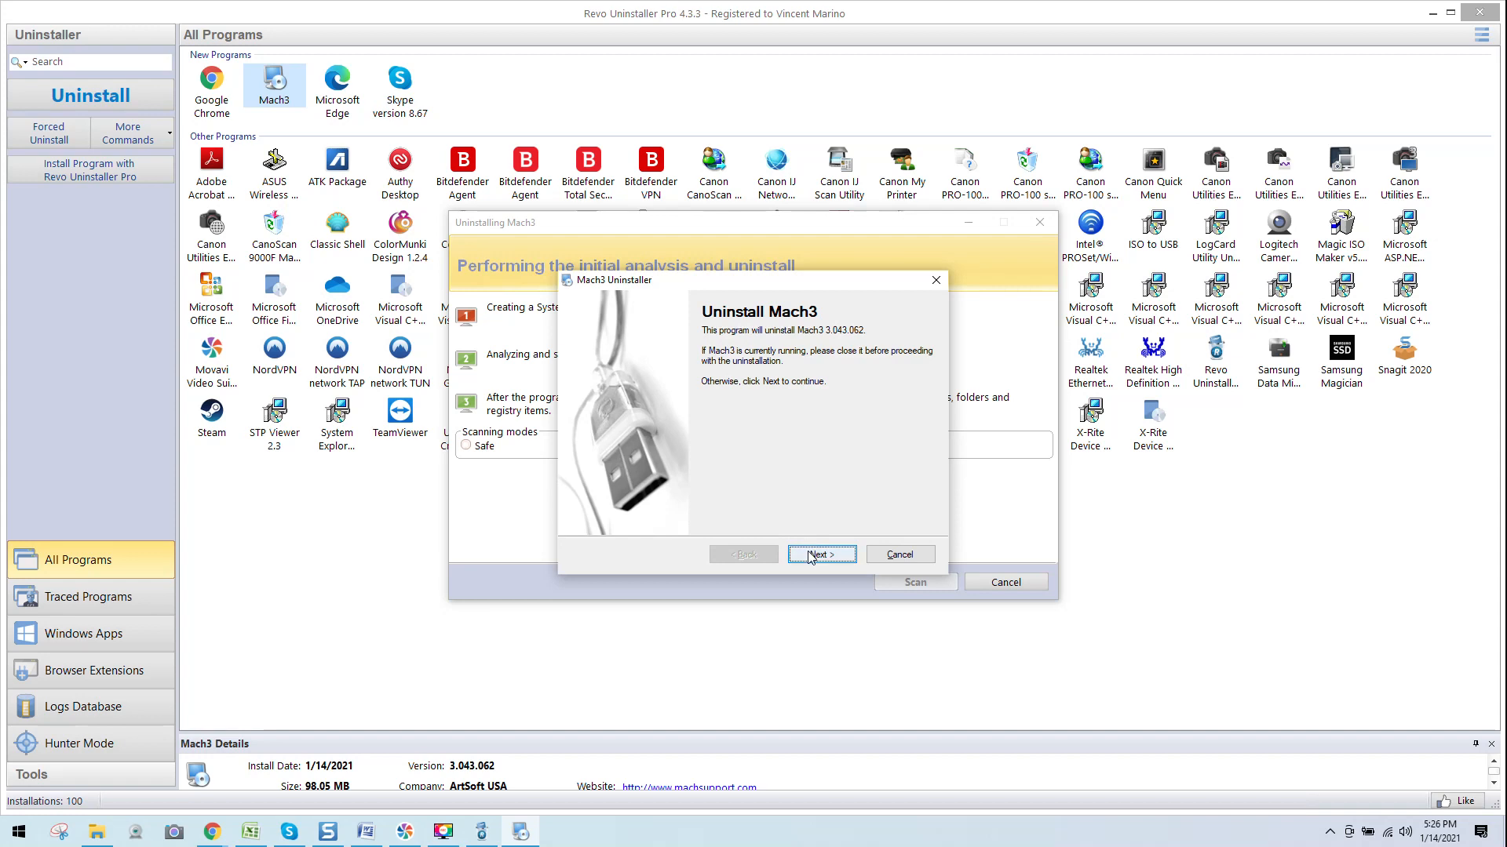
{"action": "left_click", "coordinate": [819, 555]}
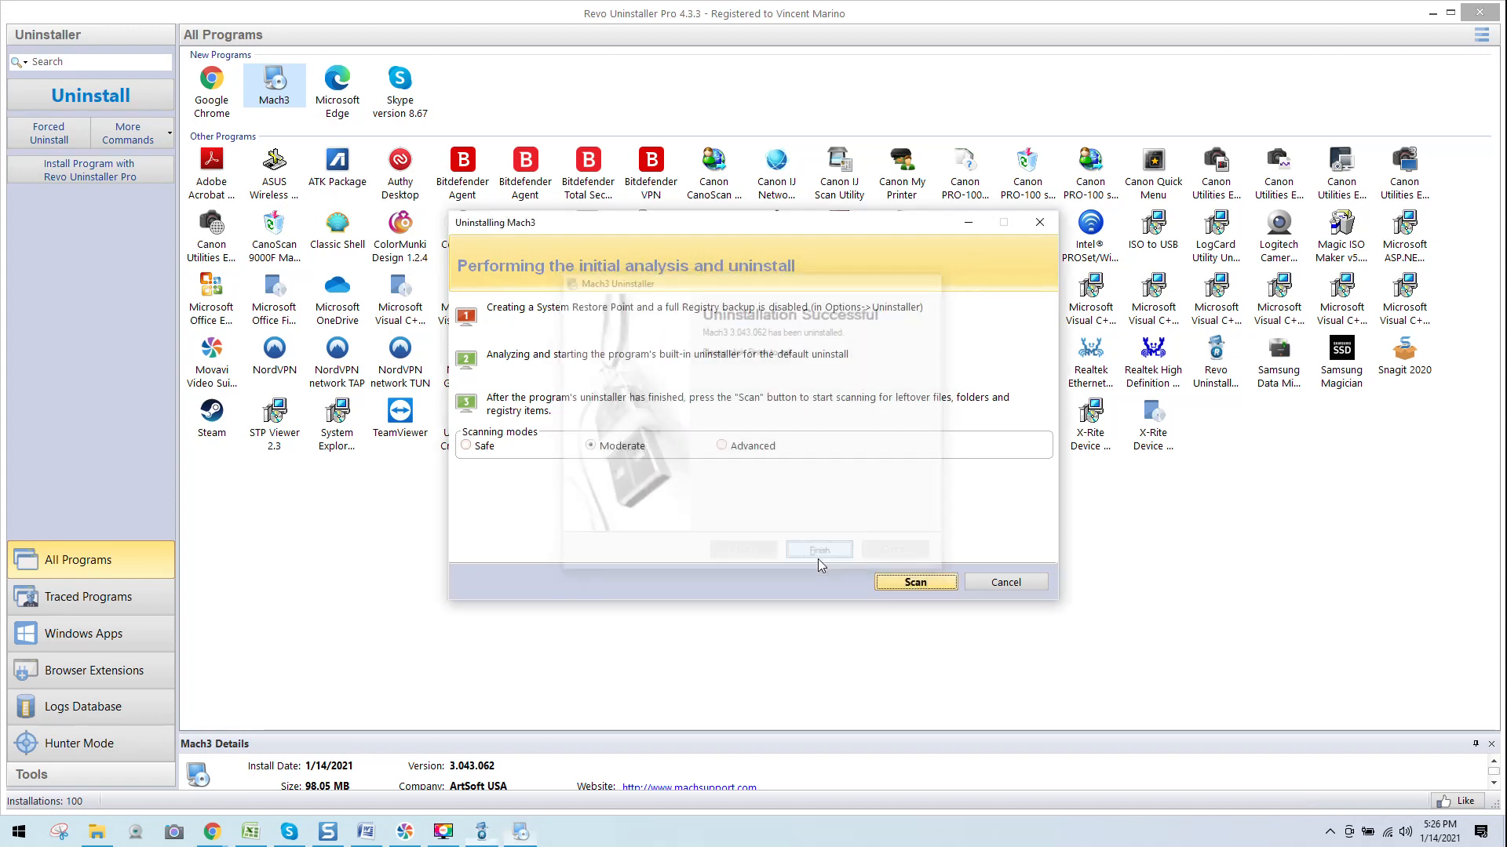
{"action": "left_click", "coordinate": [817, 549]}
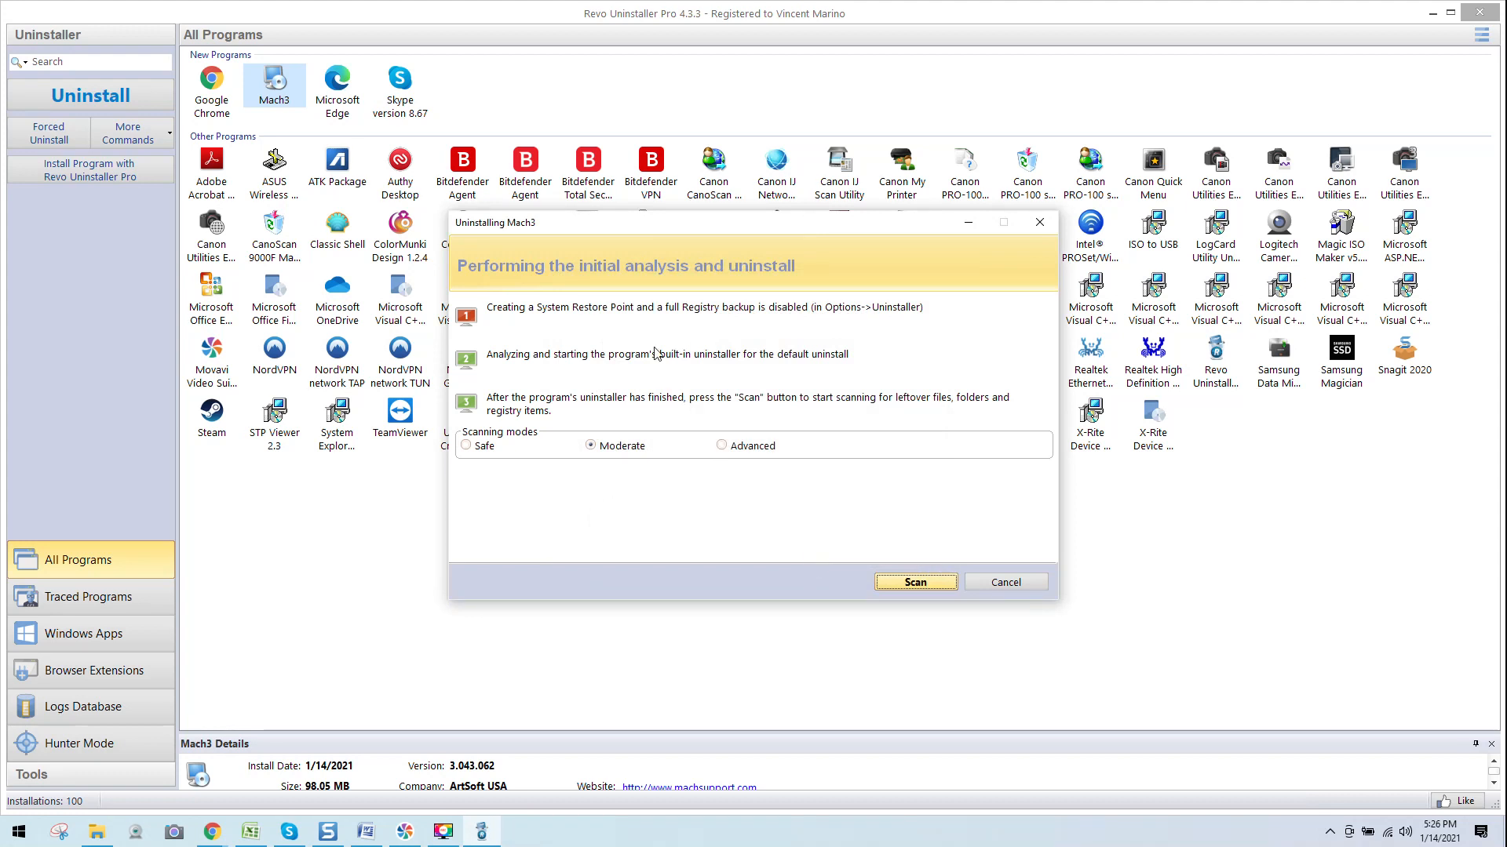
{"action": "mouse_move", "coordinate": [506, 290]}
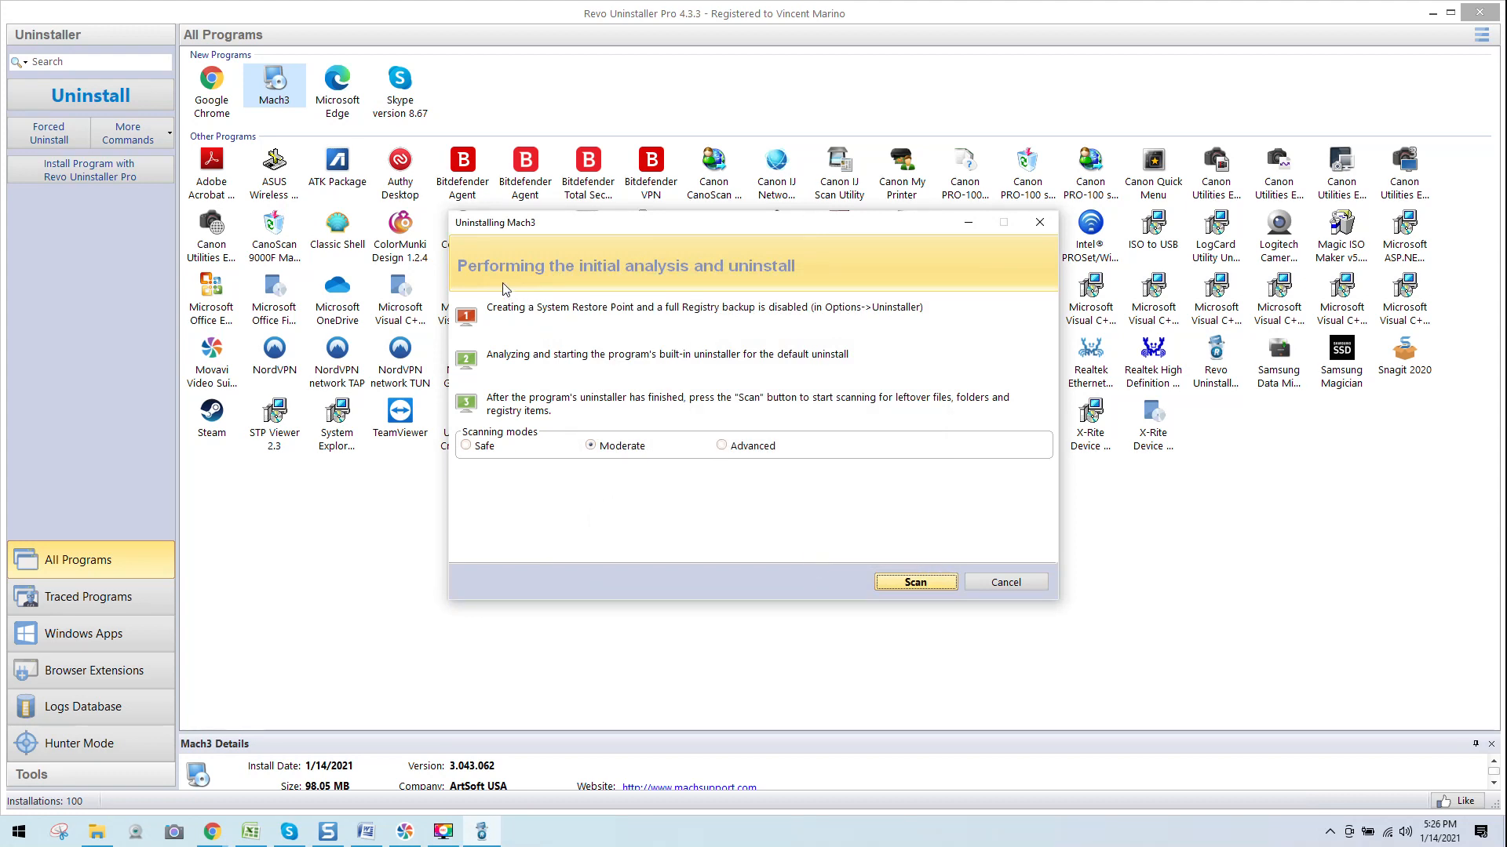
{"action": "mouse_move", "coordinate": [774, 298]}
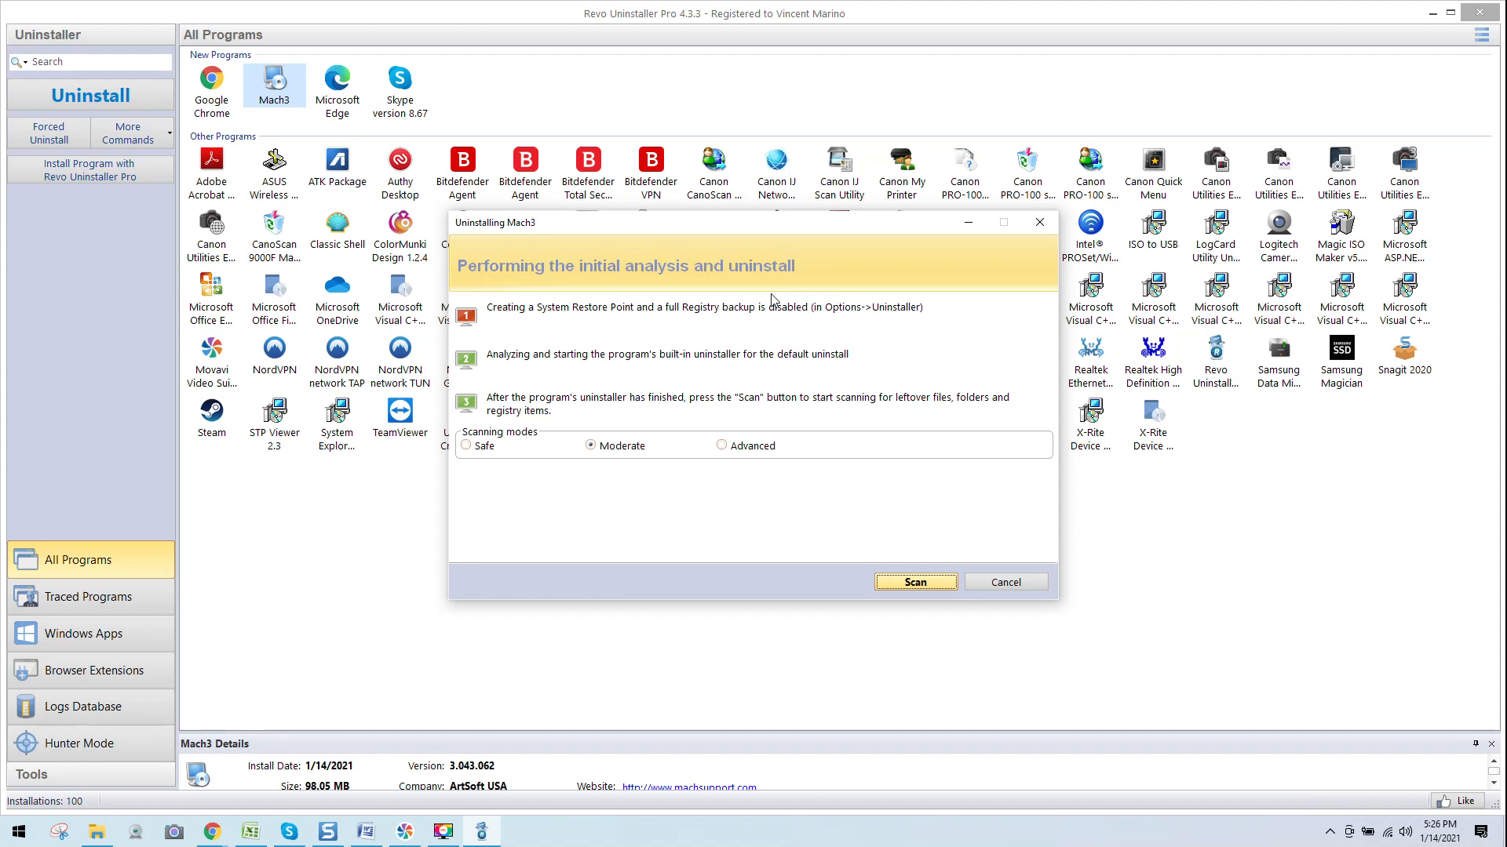
{"action": "mouse_move", "coordinate": [639, 329]}
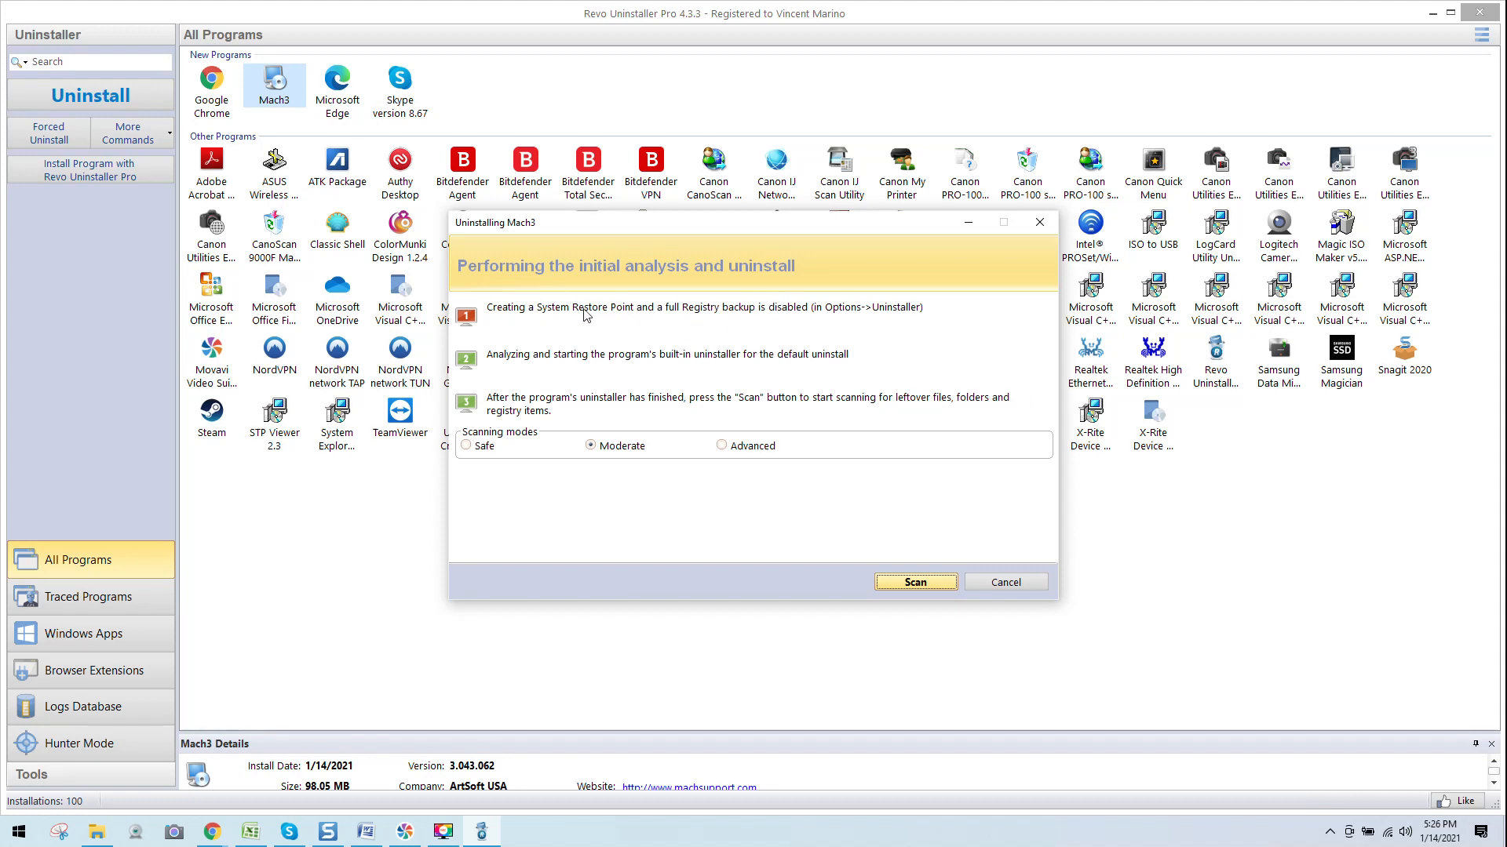
{"action": "mouse_move", "coordinate": [586, 375]}
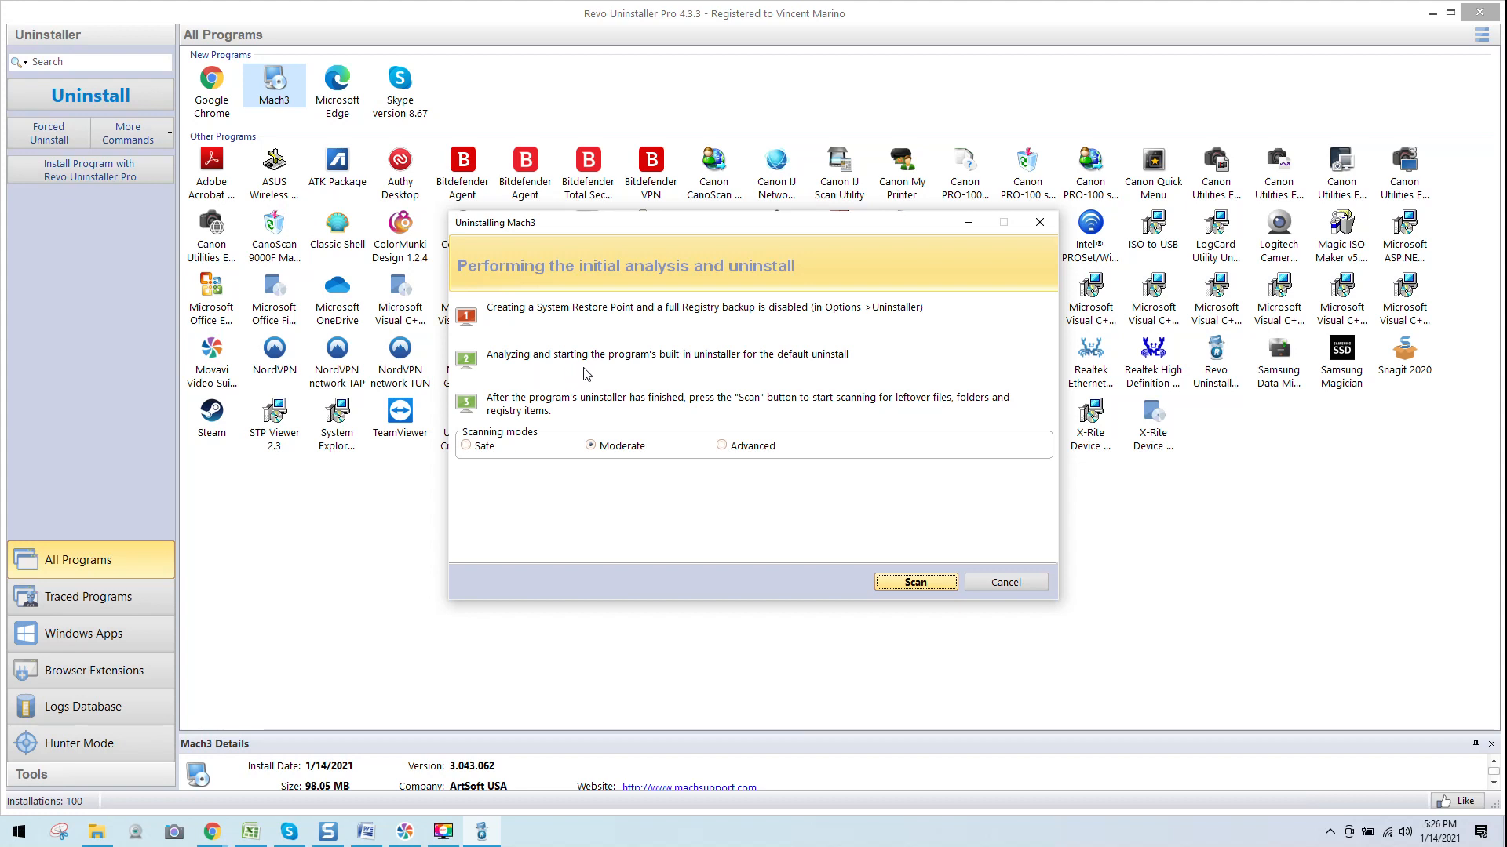
{"action": "mouse_move", "coordinate": [697, 374]}
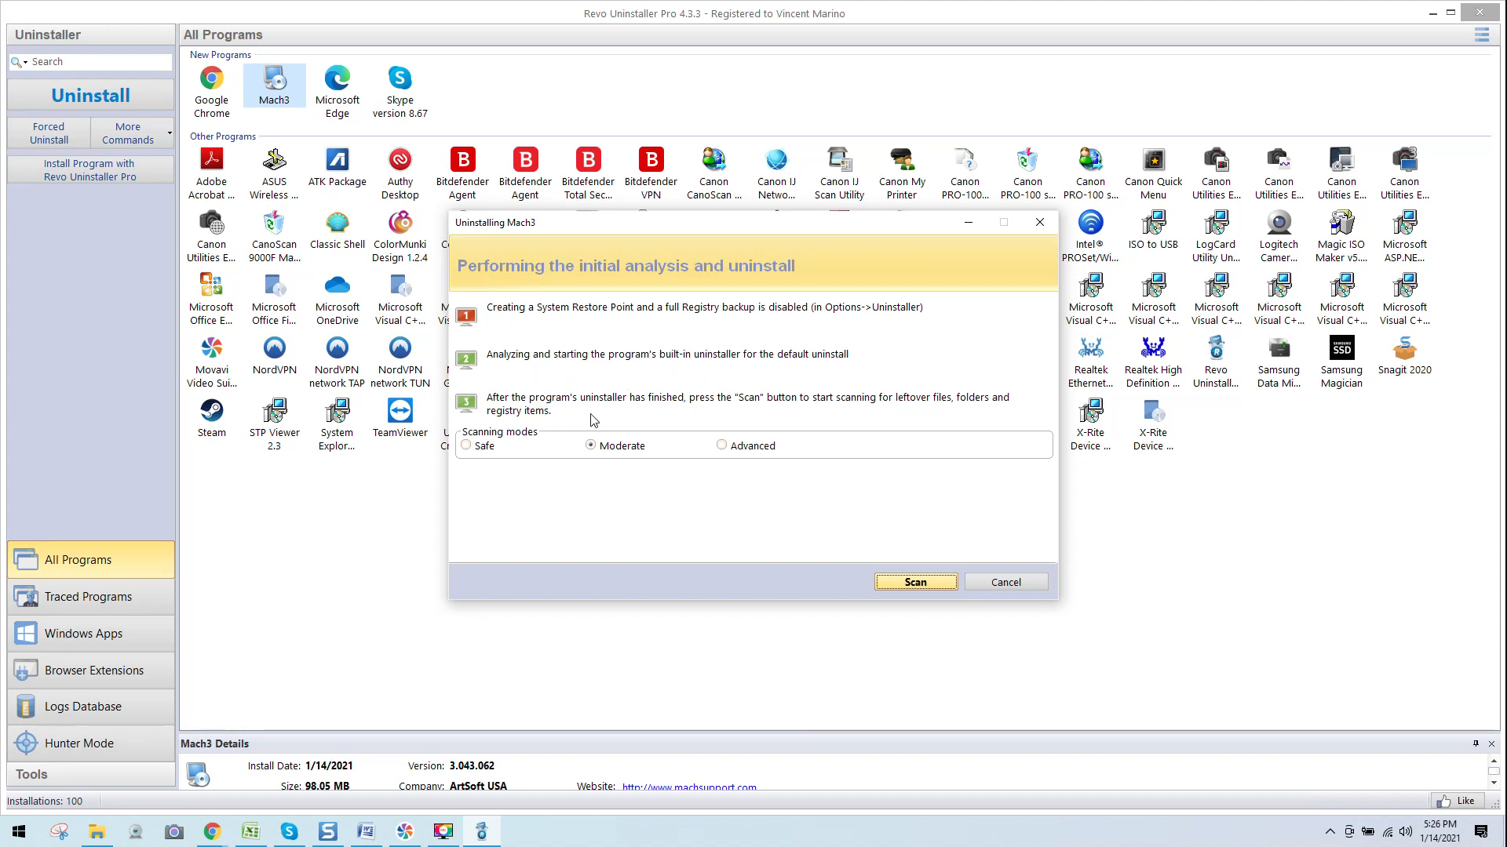
{"action": "mouse_move", "coordinate": [801, 431]}
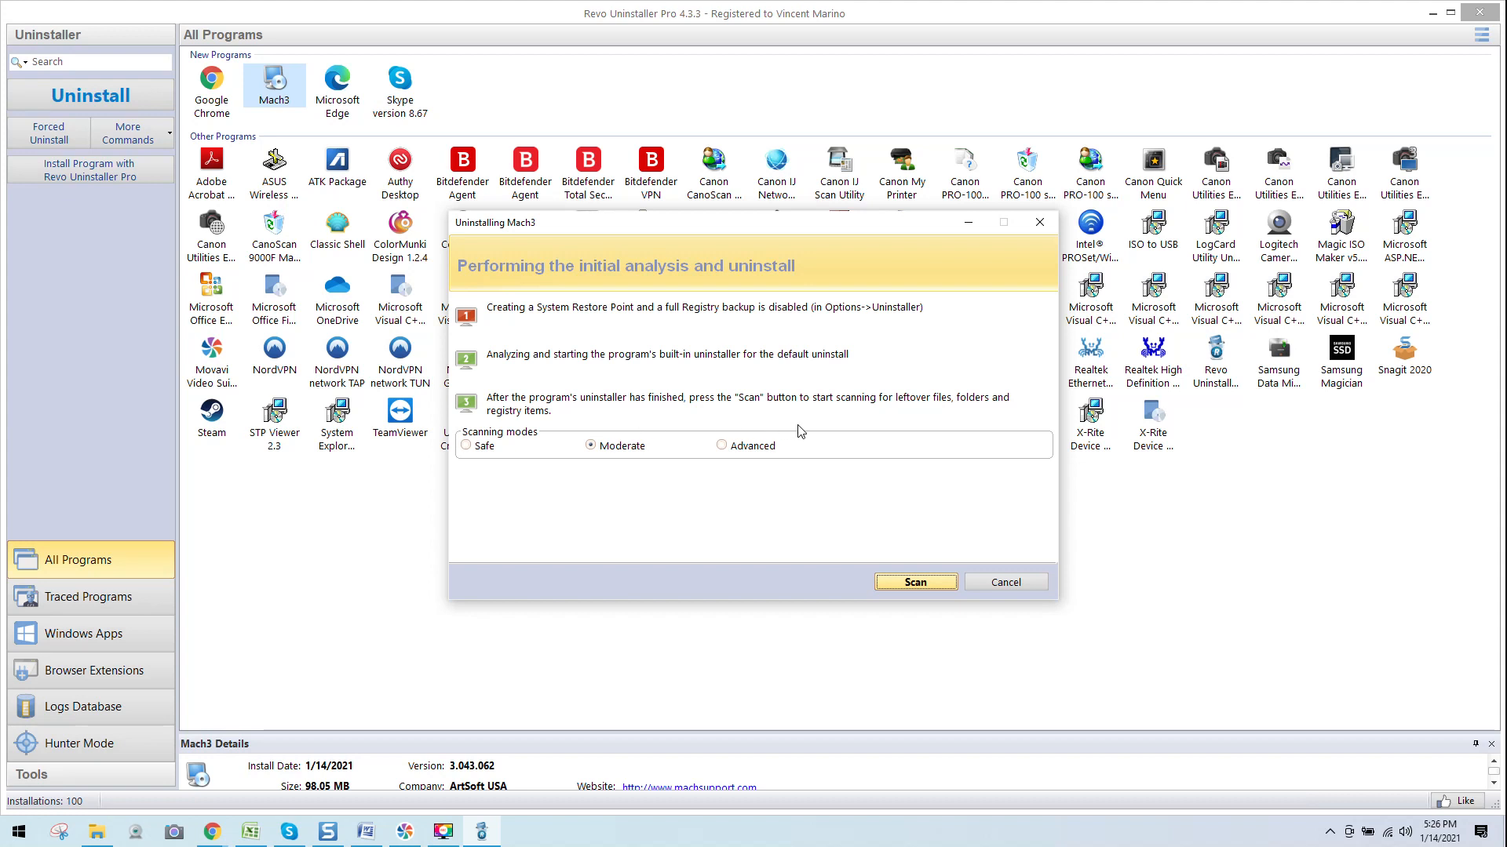
{"action": "mouse_move", "coordinate": [813, 489]}
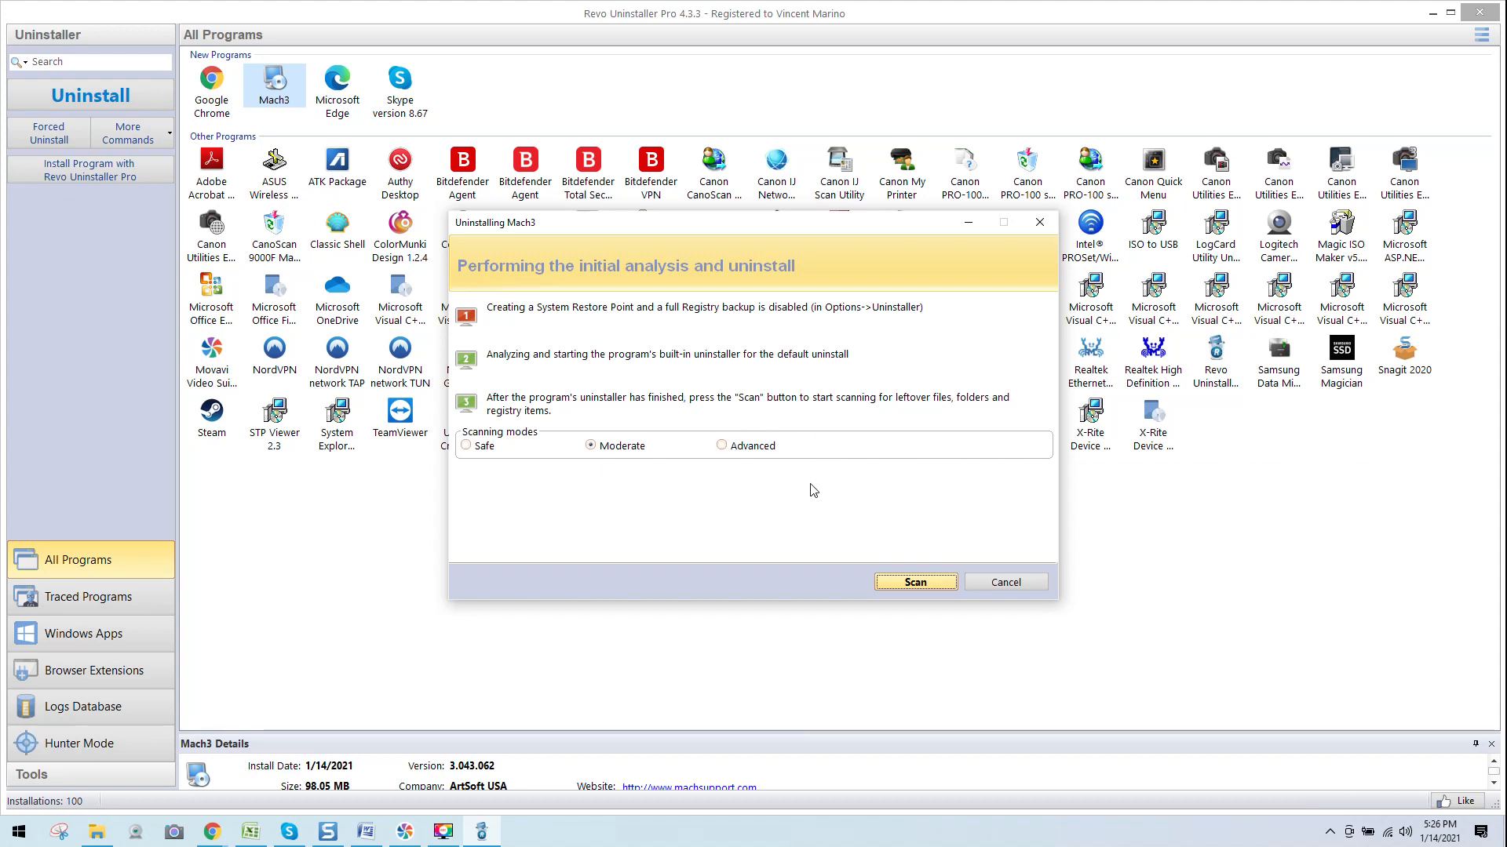
{"action": "mouse_move", "coordinate": [955, 420]}
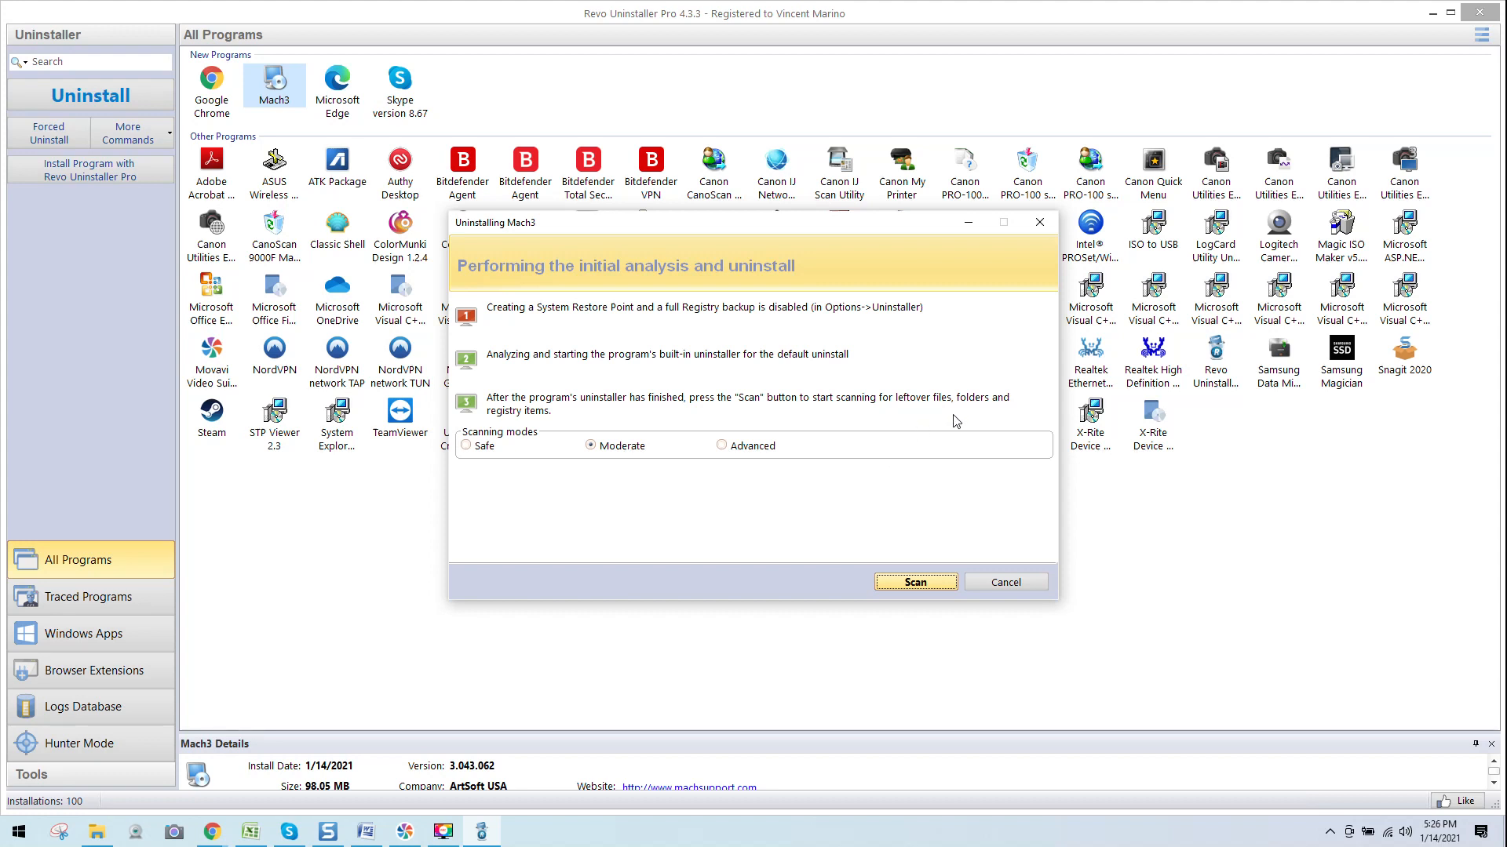
{"action": "mouse_move", "coordinate": [656, 489]}
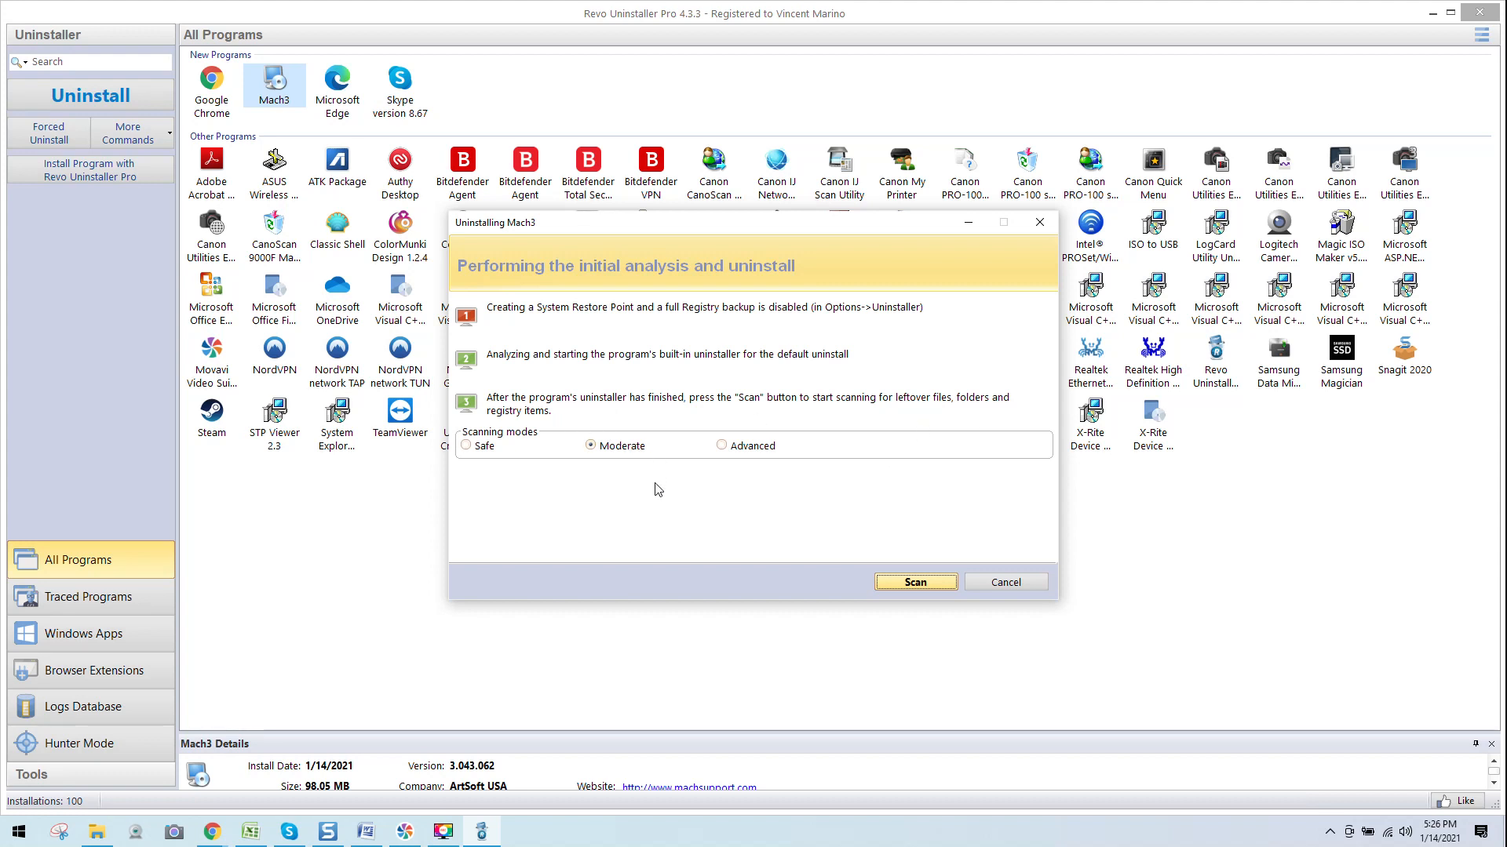
{"action": "mouse_move", "coordinate": [478, 467]}
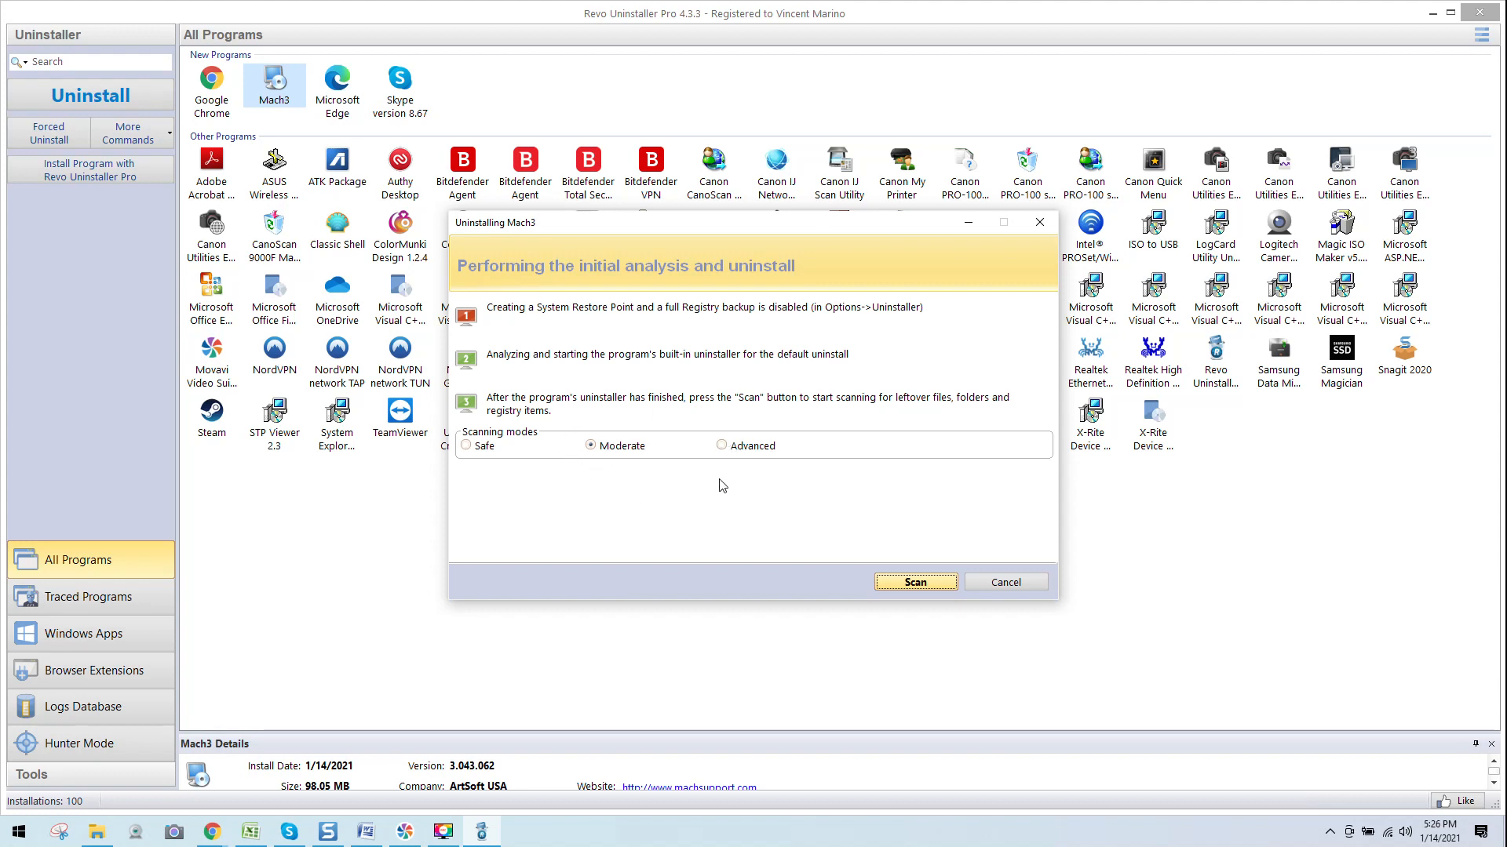
{"action": "mouse_move", "coordinate": [784, 503]}
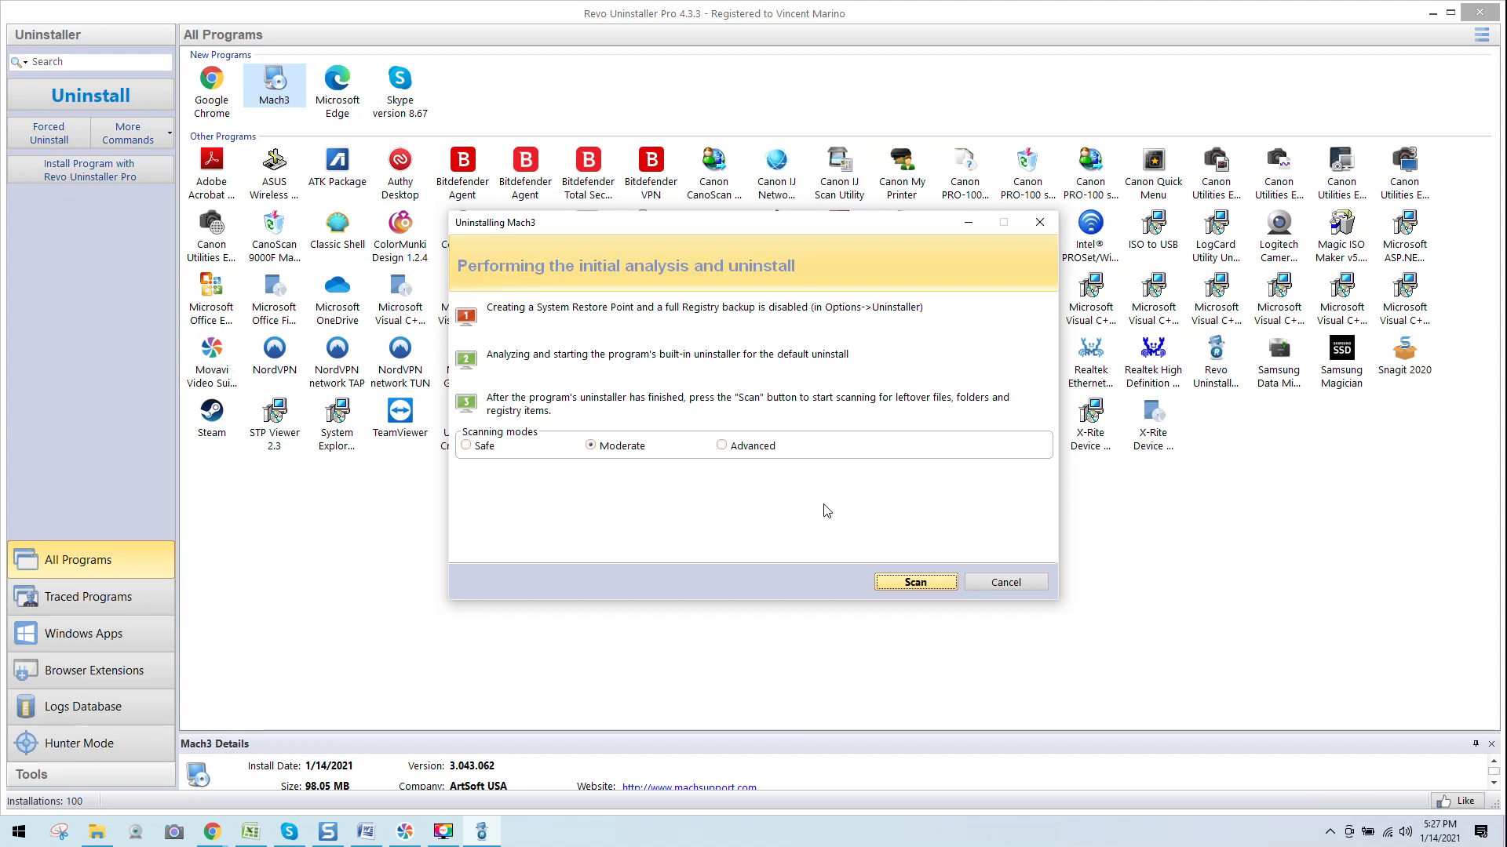
{"action": "mouse_move", "coordinate": [644, 487]}
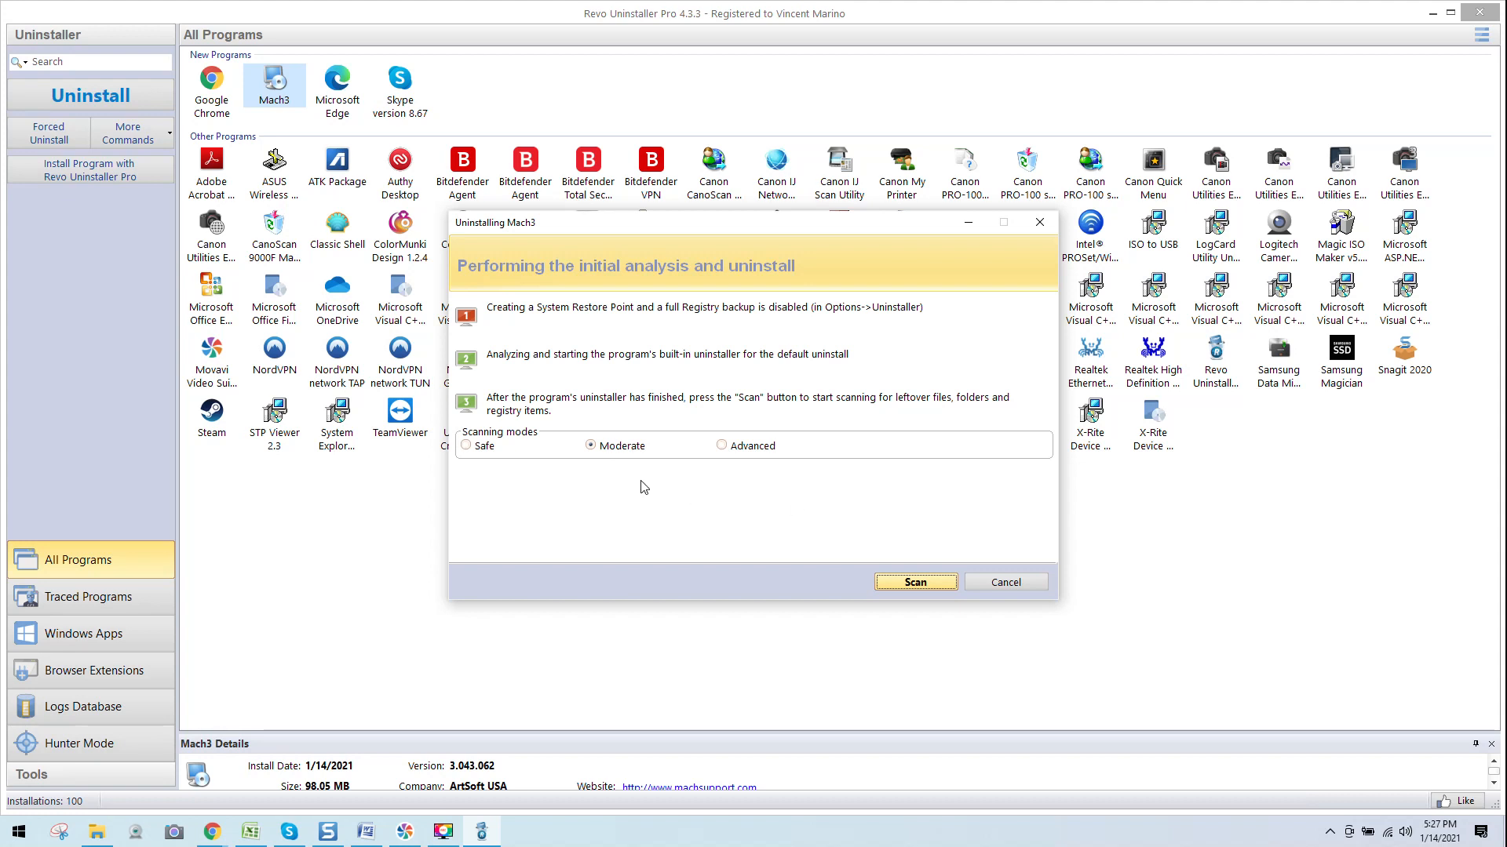
- Scan for Mach3 leftovers, mark every leftover registry item and delete them
{"action": "left_click", "coordinate": [913, 582]}
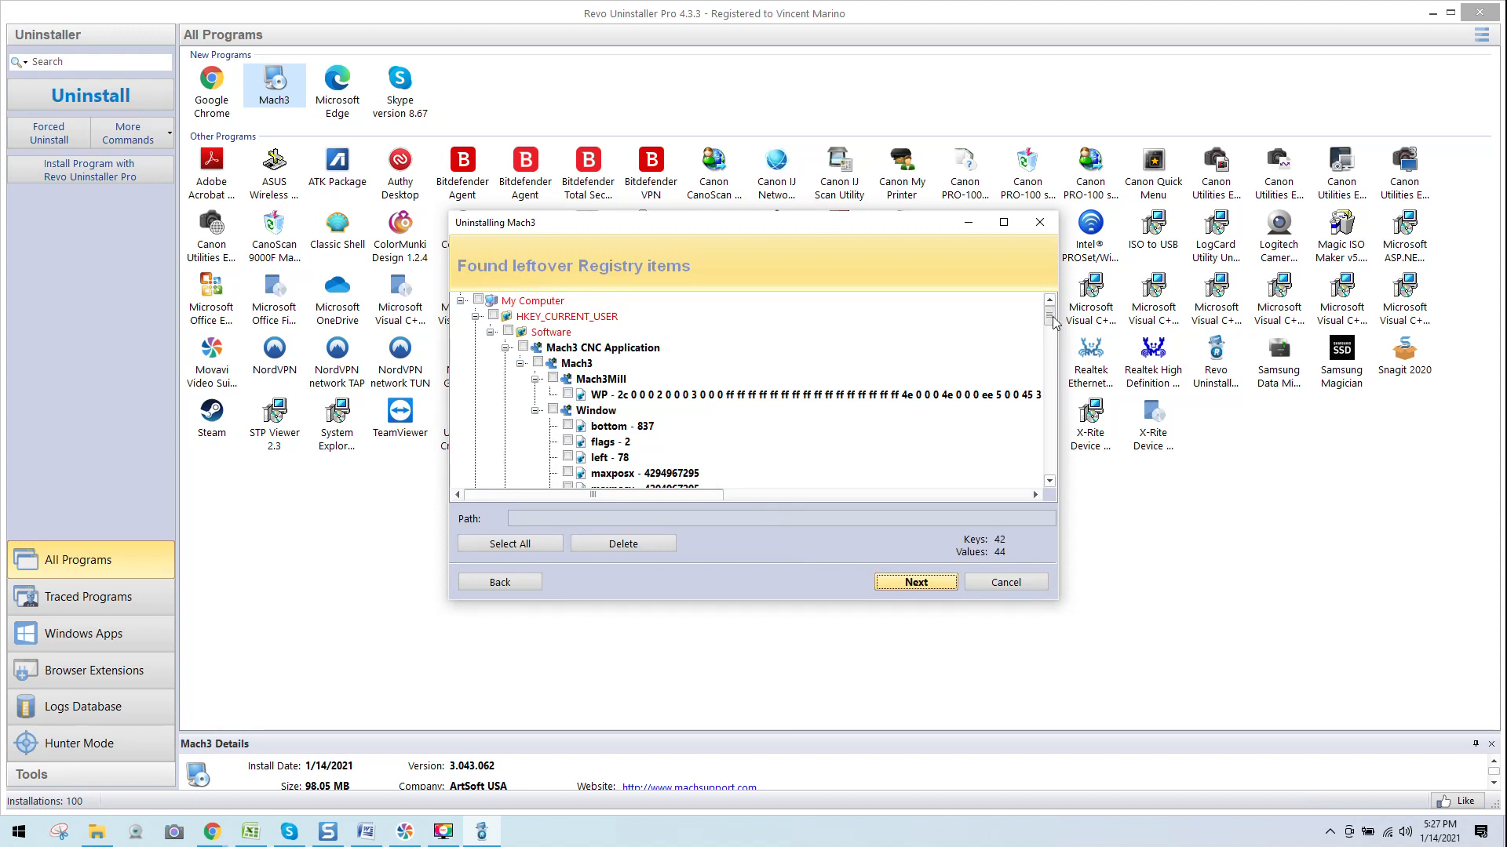
{"action": "scroll", "scroll_direction": "down", "scroll_amount": 3}
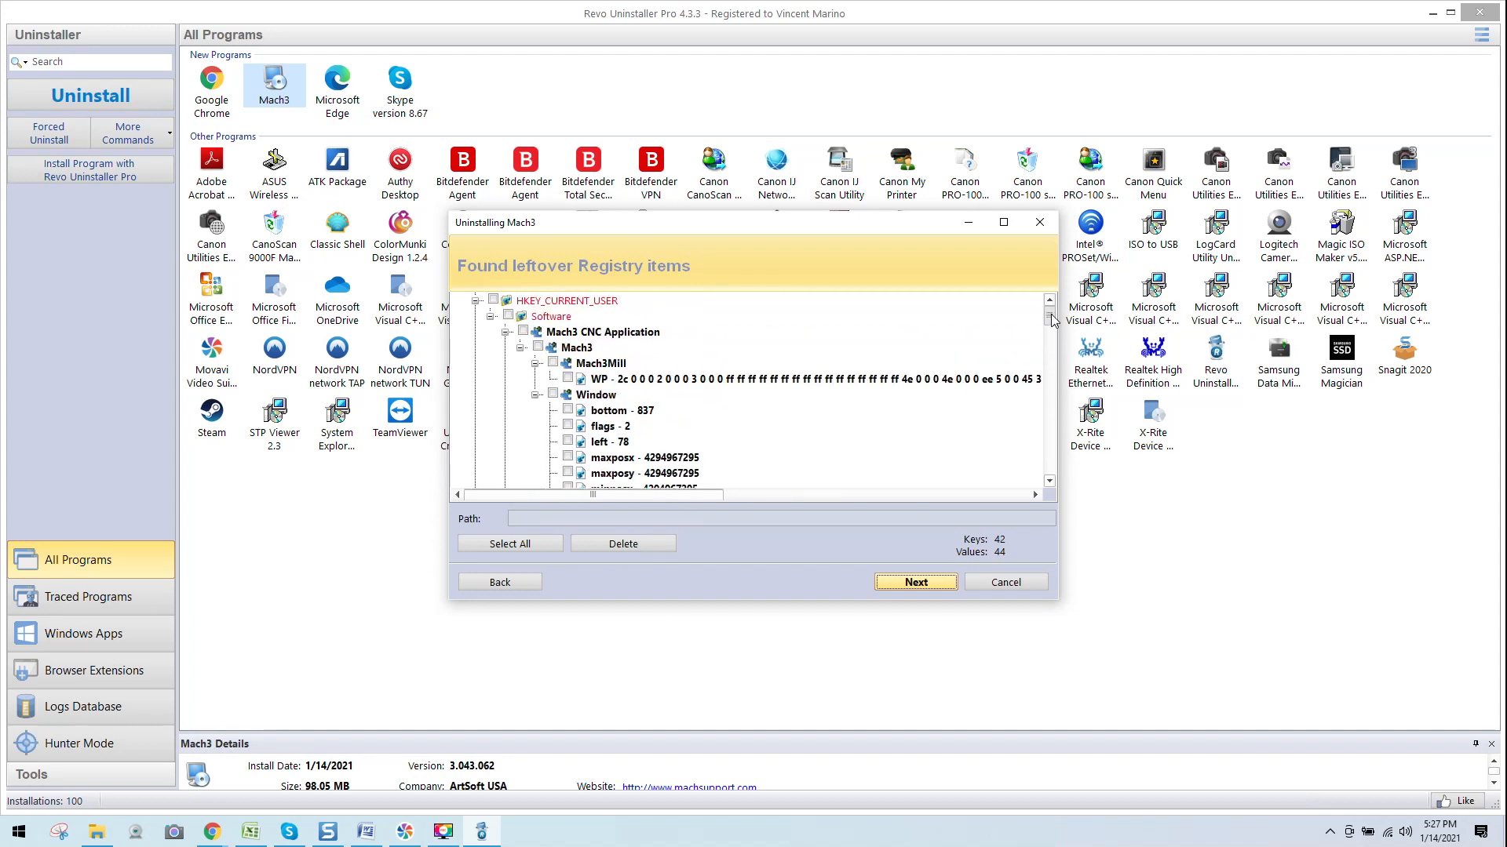
{"action": "left_click", "coordinate": [509, 543]}
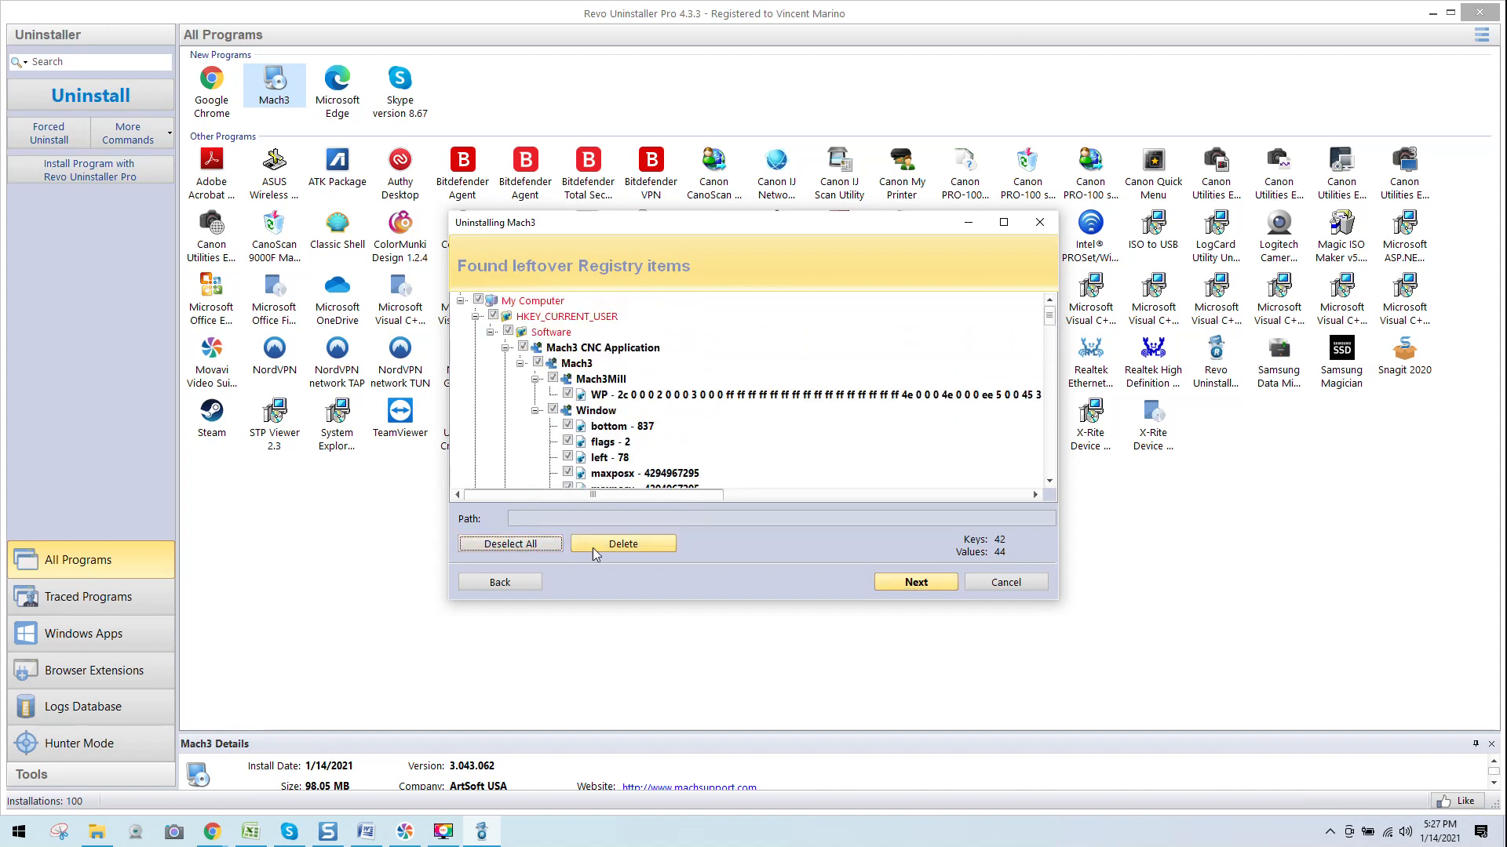
{"action": "left_click", "coordinate": [913, 581]}
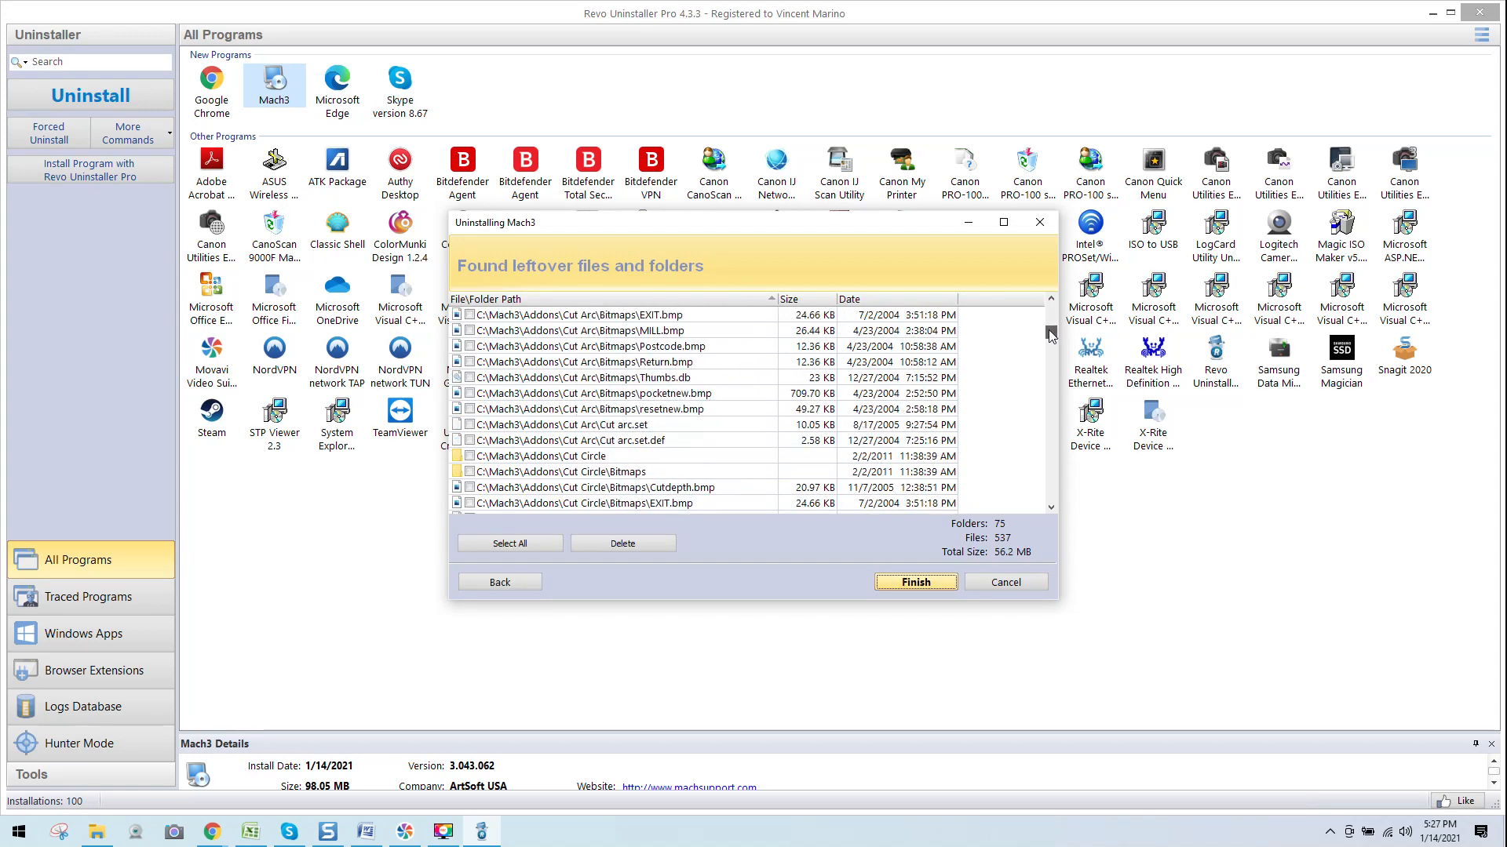
- Mark all leftover Mach3 files and folders, delete them and confirm with Yes
{"action": "scroll", "scroll_direction": "down", "scroll_amount": 3}
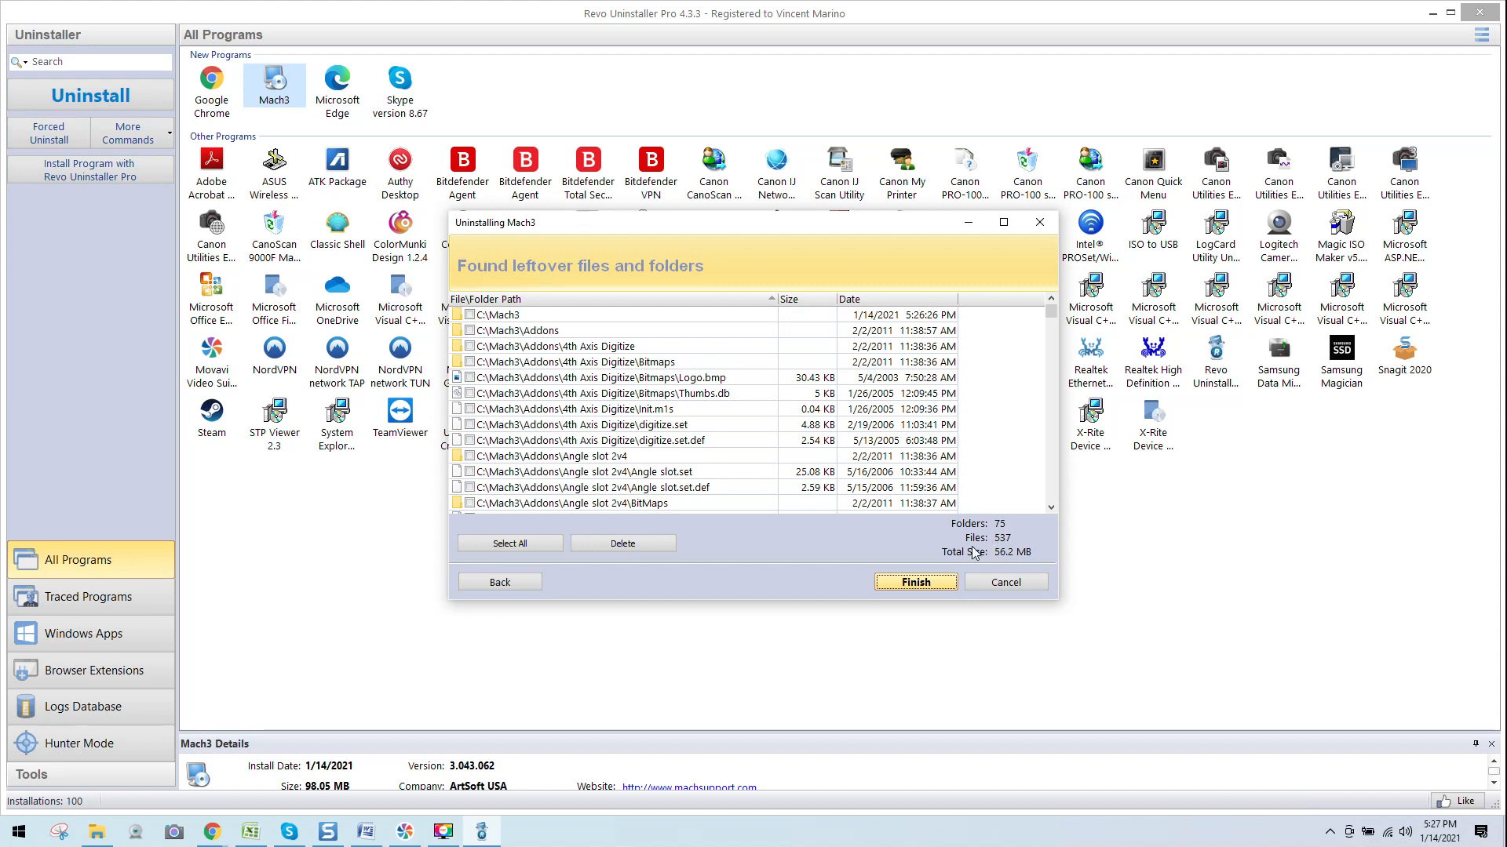
{"action": "mouse_move", "coordinate": [1011, 566]}
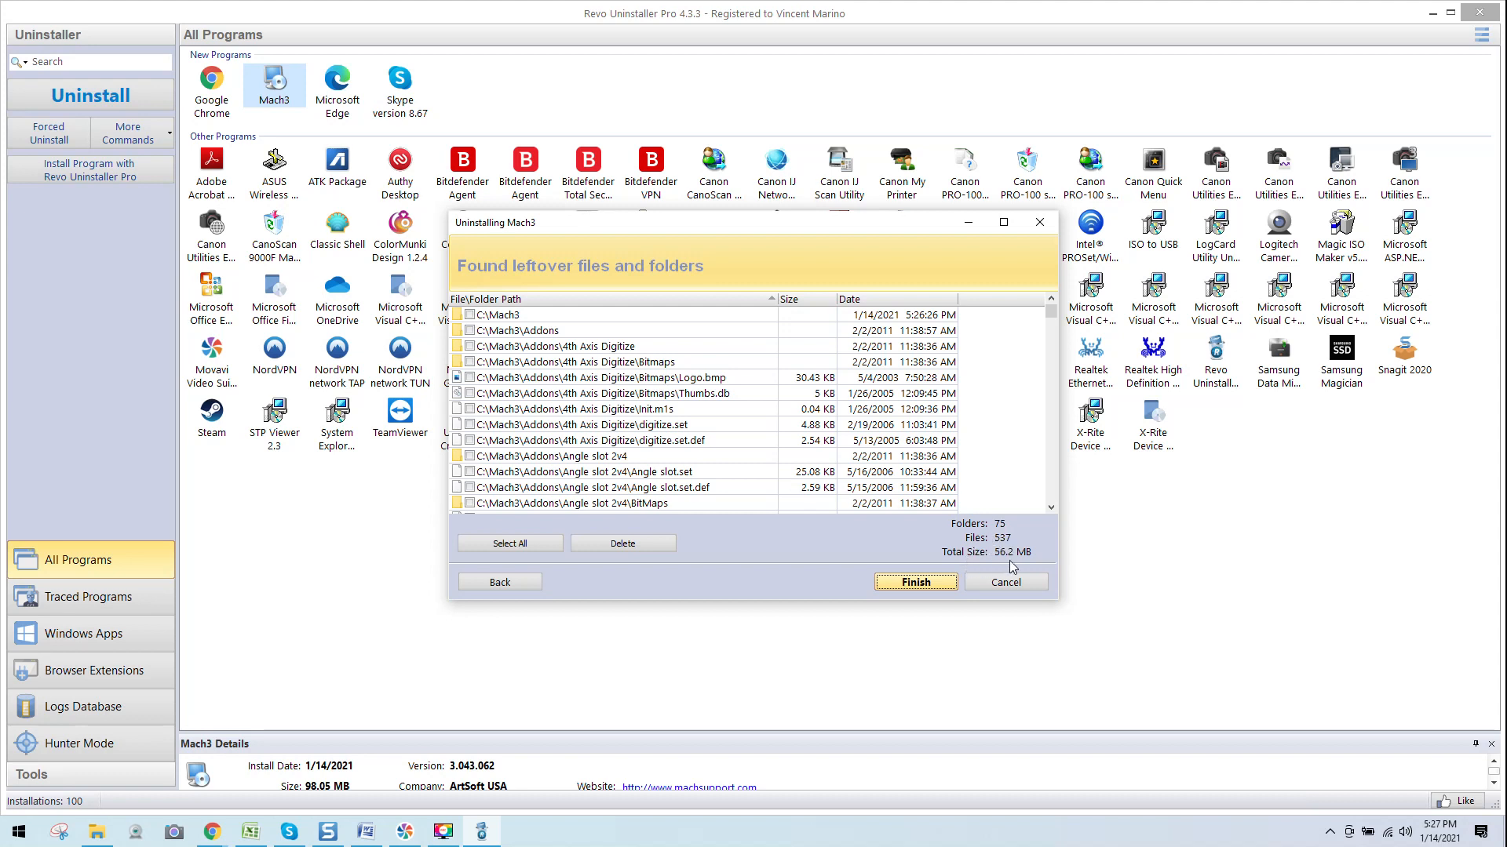
{"action": "mouse_move", "coordinate": [889, 537]}
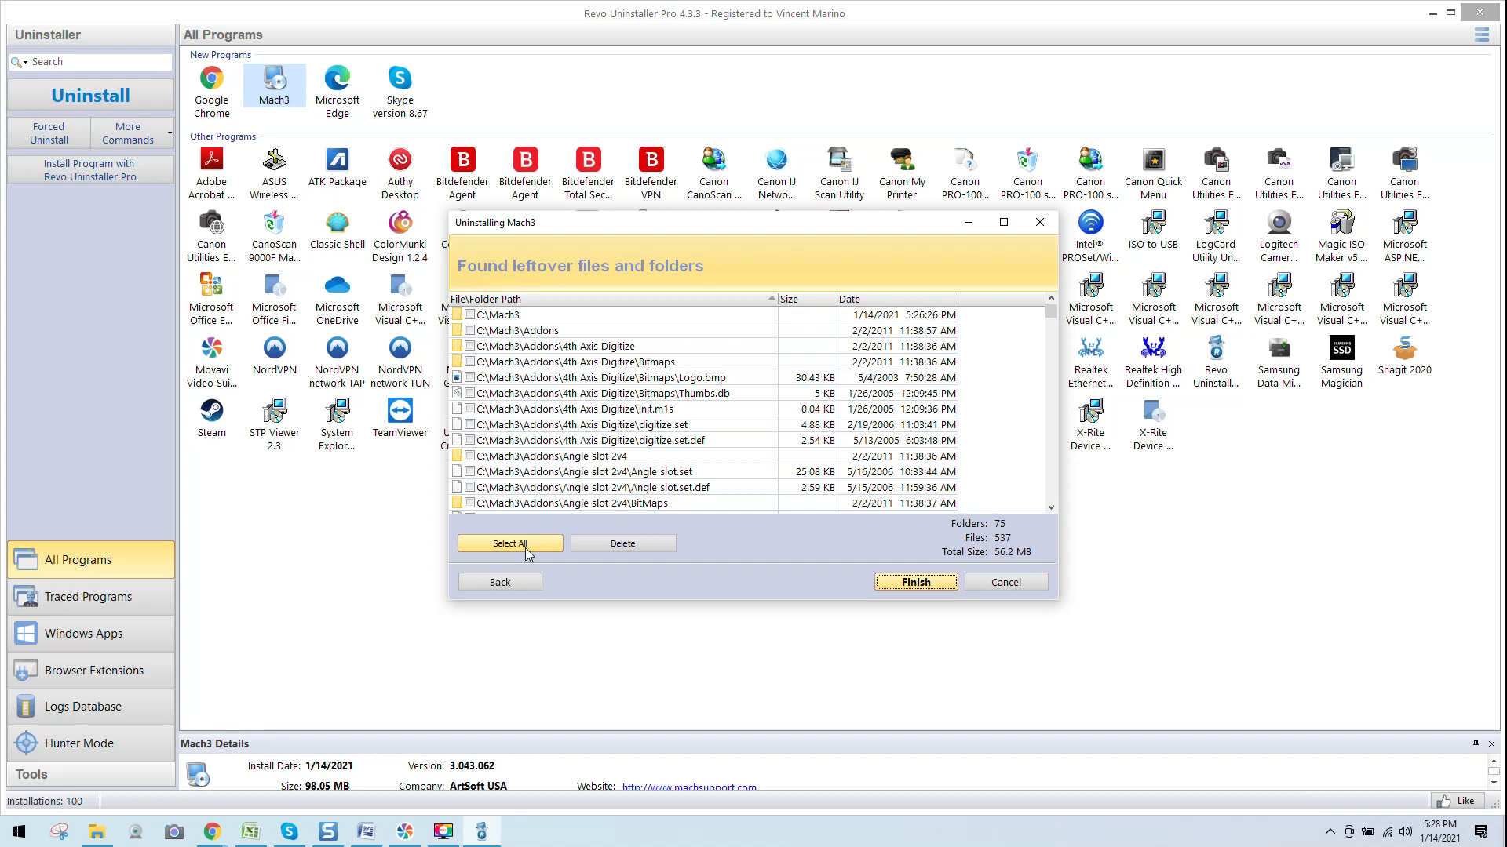
{"action": "left_click", "coordinate": [508, 543]}
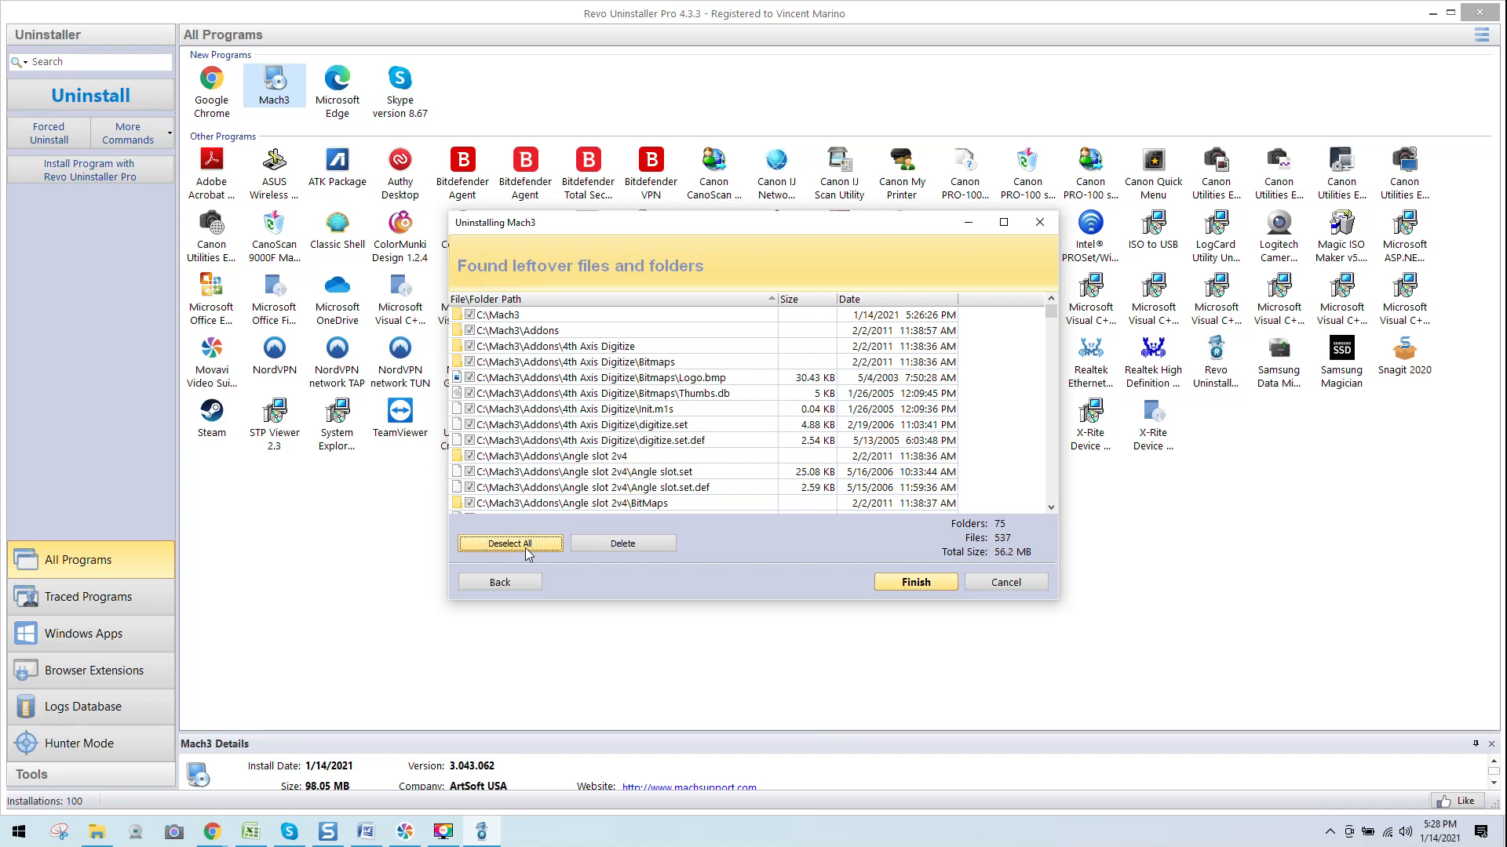
{"action": "left_click", "coordinate": [621, 543]}
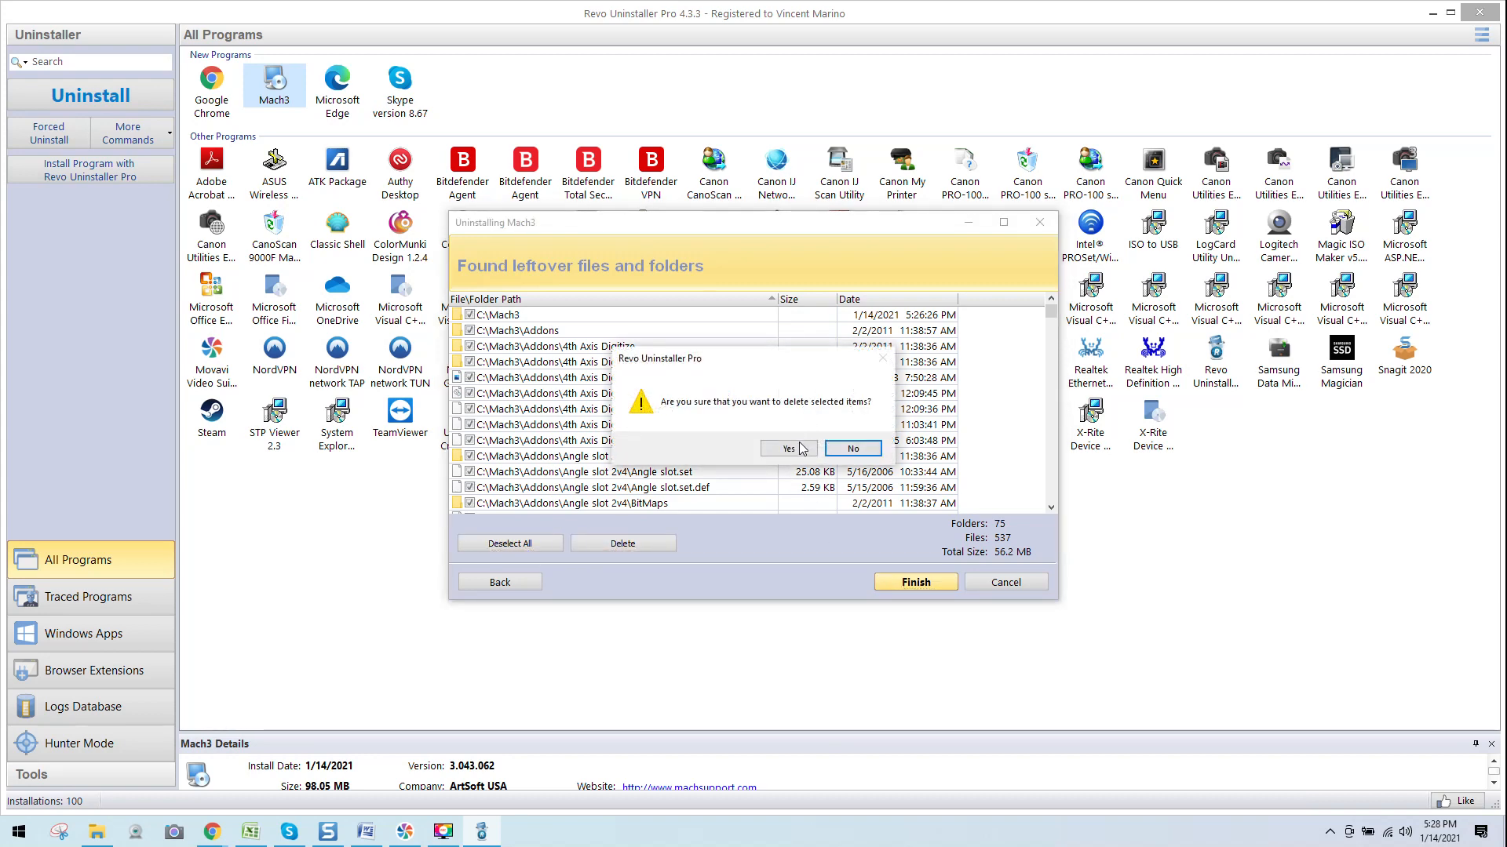
{"action": "left_click", "coordinate": [784, 449]}
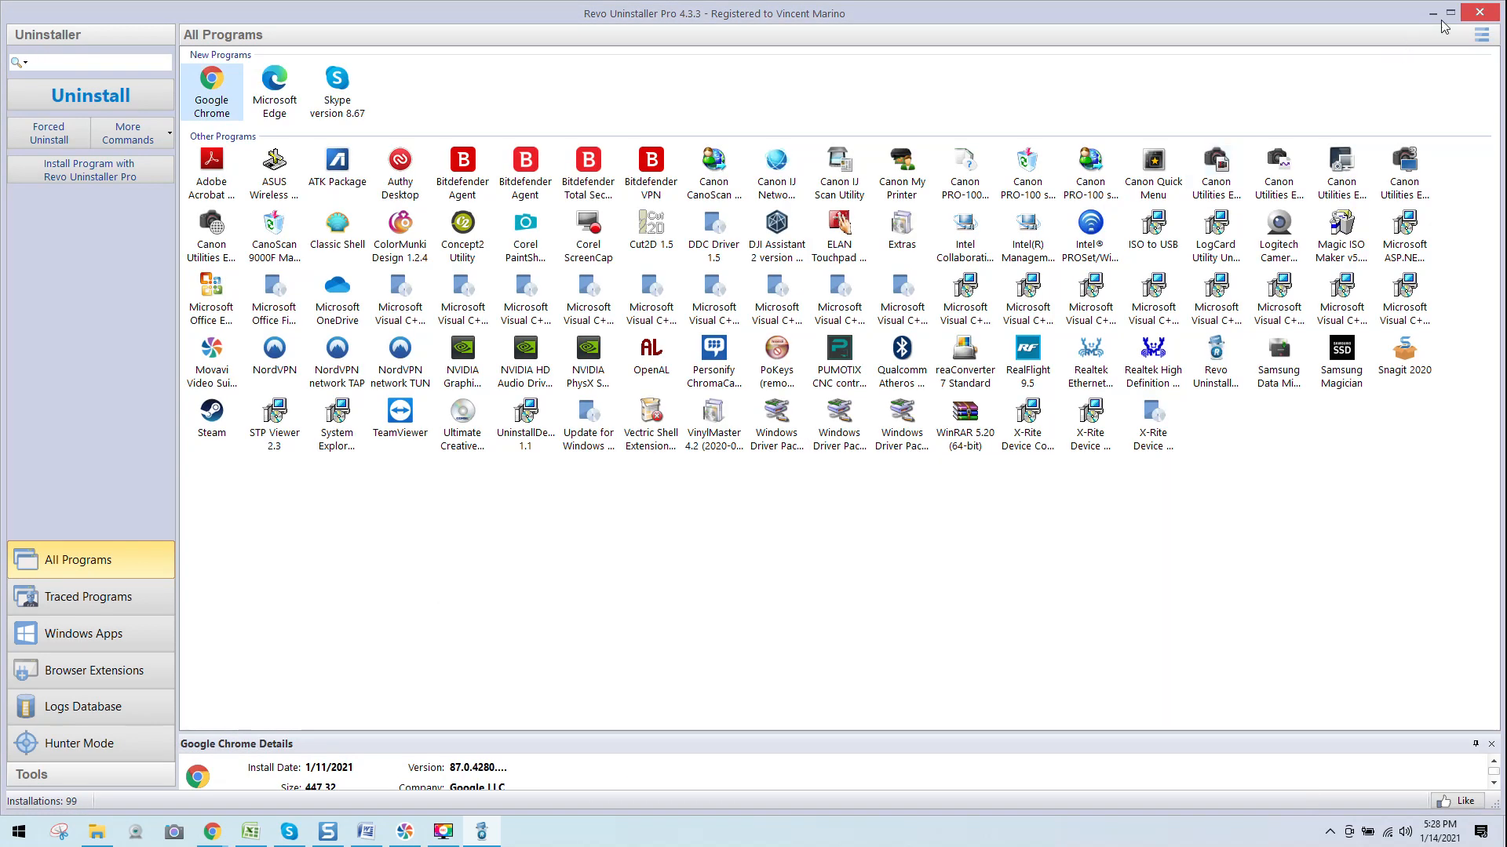
- Minimize the uninstaller and open the desktop's New folder holding Mach1Lic.dat and Mach3Mill.xb1
{"action": "left_click", "coordinate": [1437, 13]}
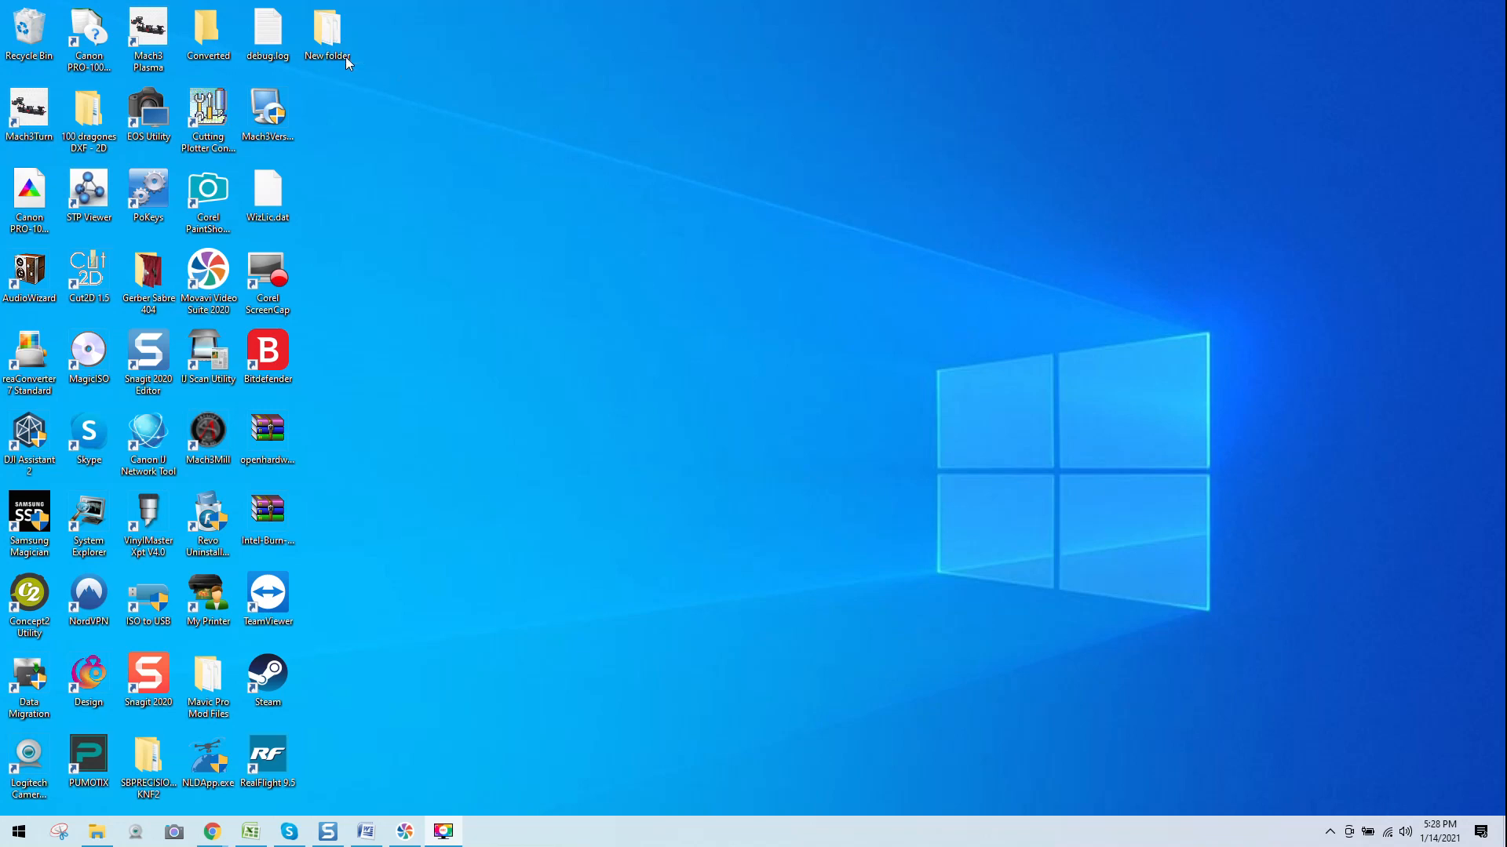
{"action": "double_click", "coordinate": [326, 31]}
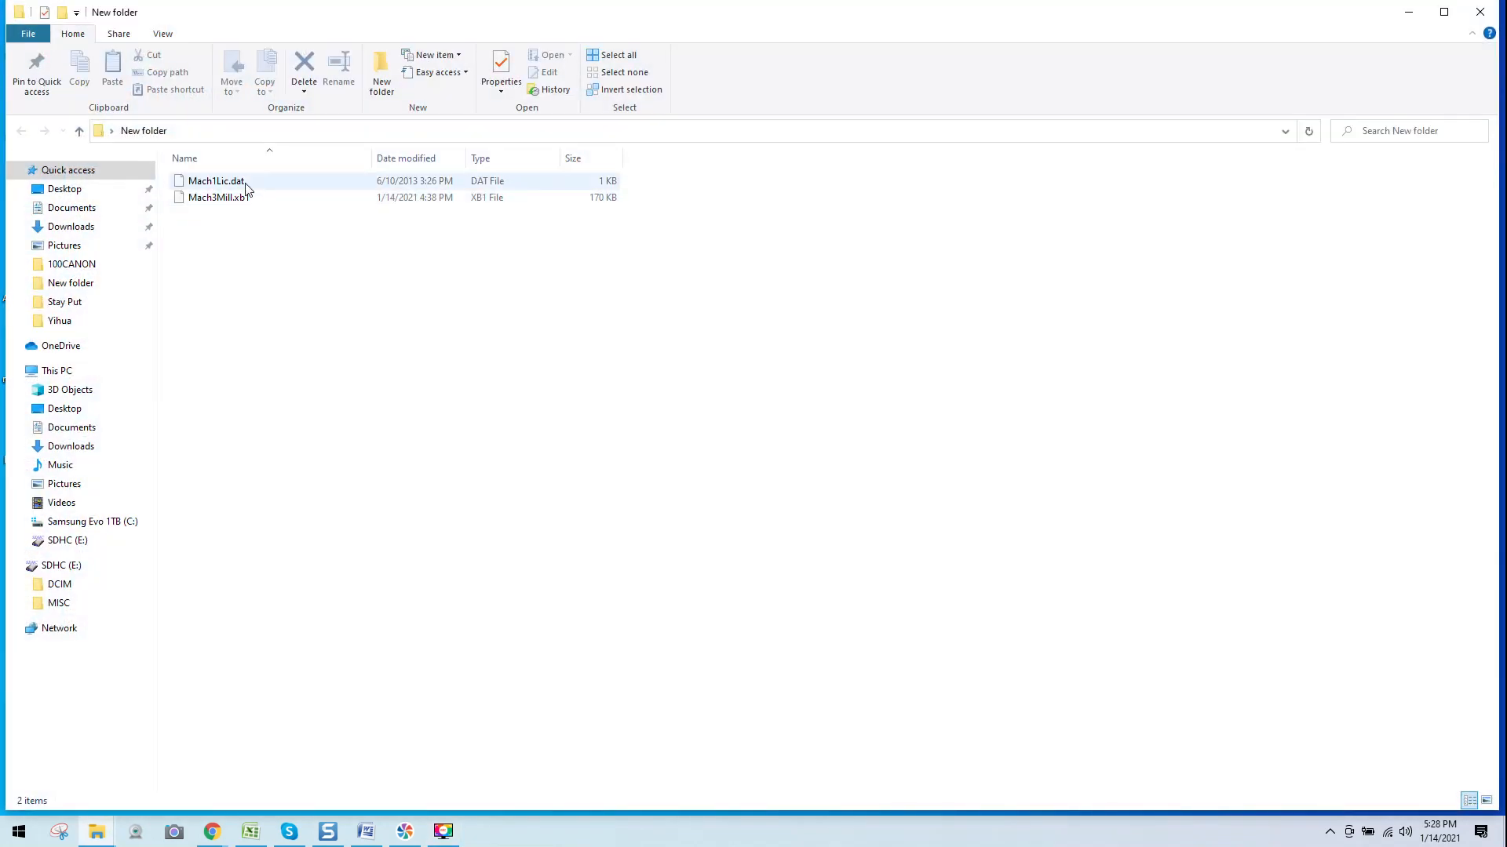
{"action": "mouse_move", "coordinate": [215, 180]}
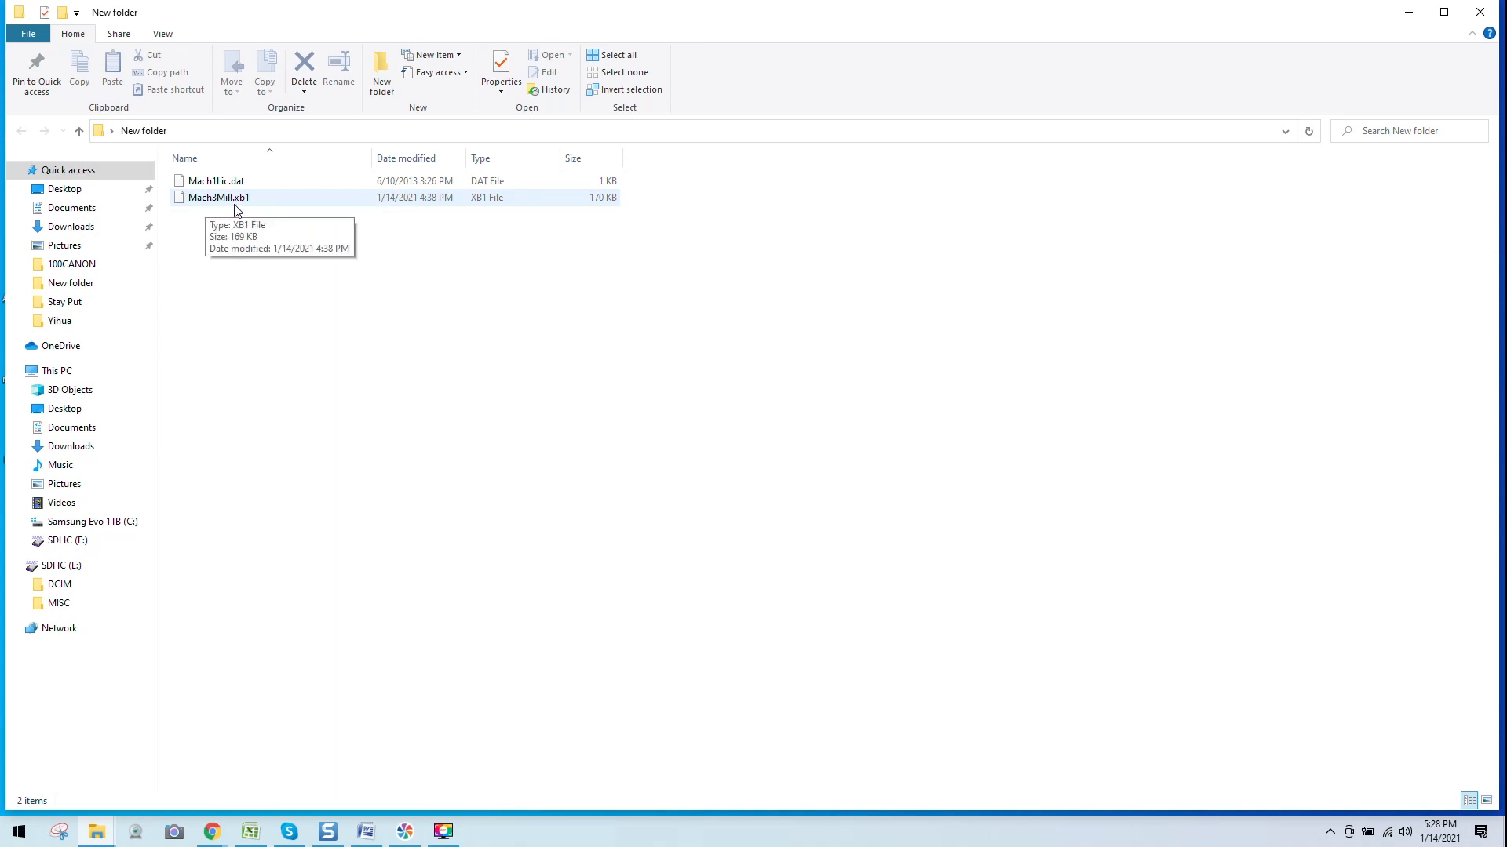
{"action": "mouse_move", "coordinate": [233, 224]}
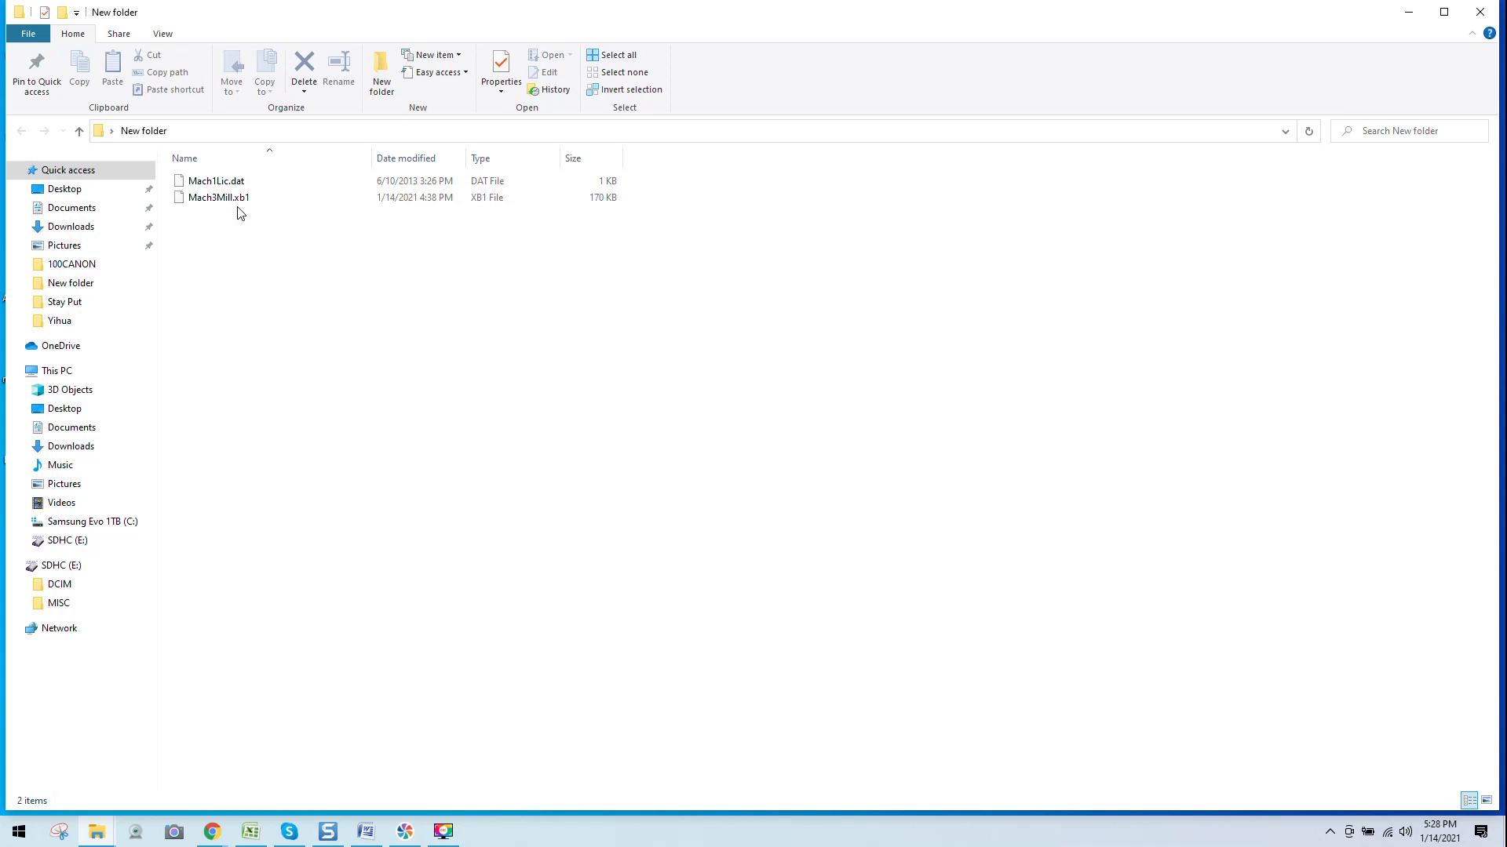
{"action": "mouse_move", "coordinate": [216, 197]}
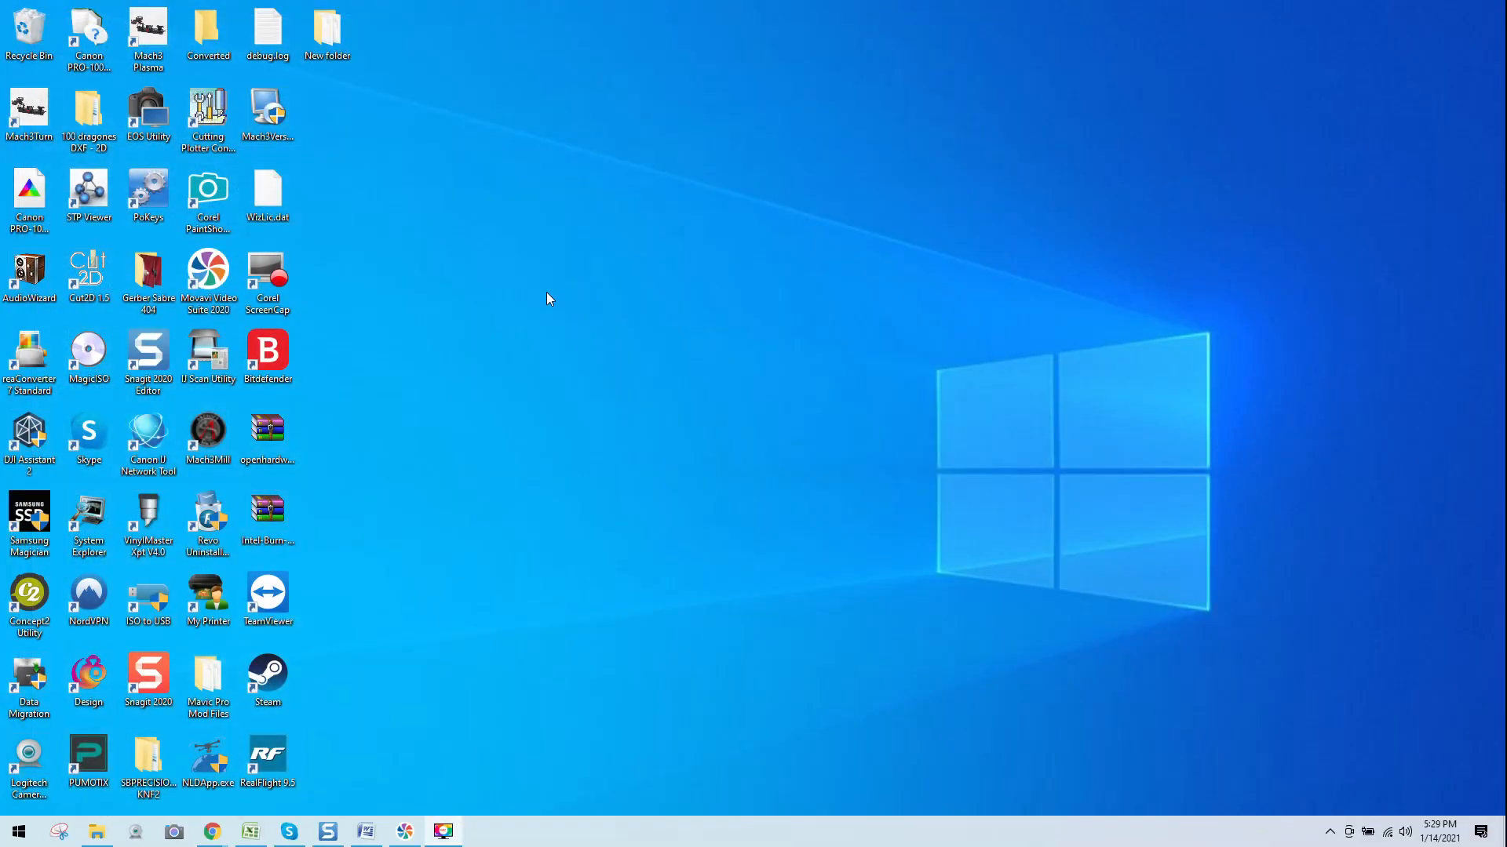
- Remove the leftover Mach3Mill desktop shortcut and select the Mach3 installer icon
{"action": "left_click", "coordinate": [207, 434]}
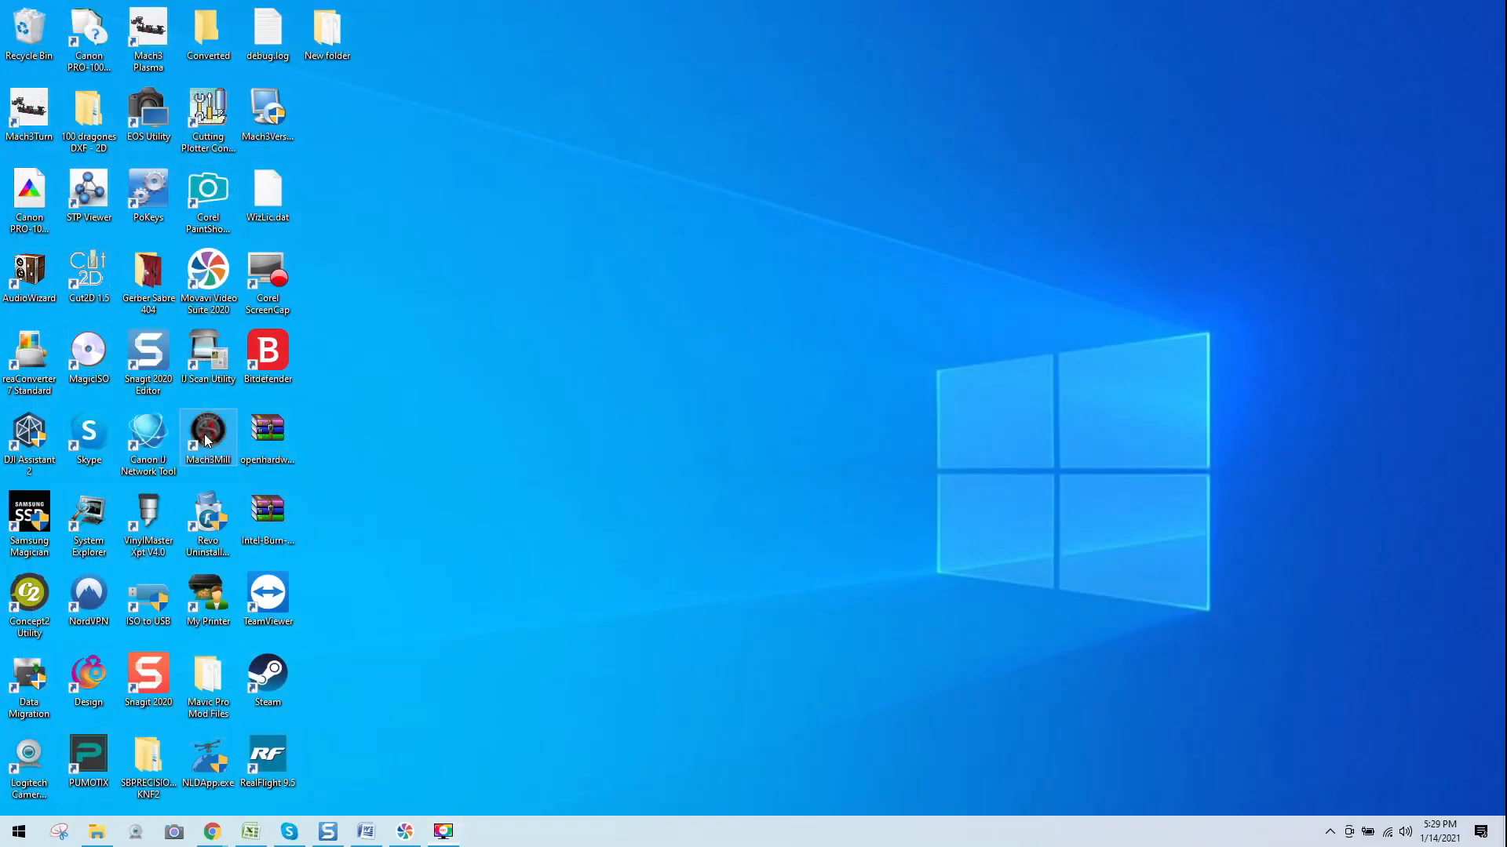
{"action": "double_click", "coordinate": [207, 433]}
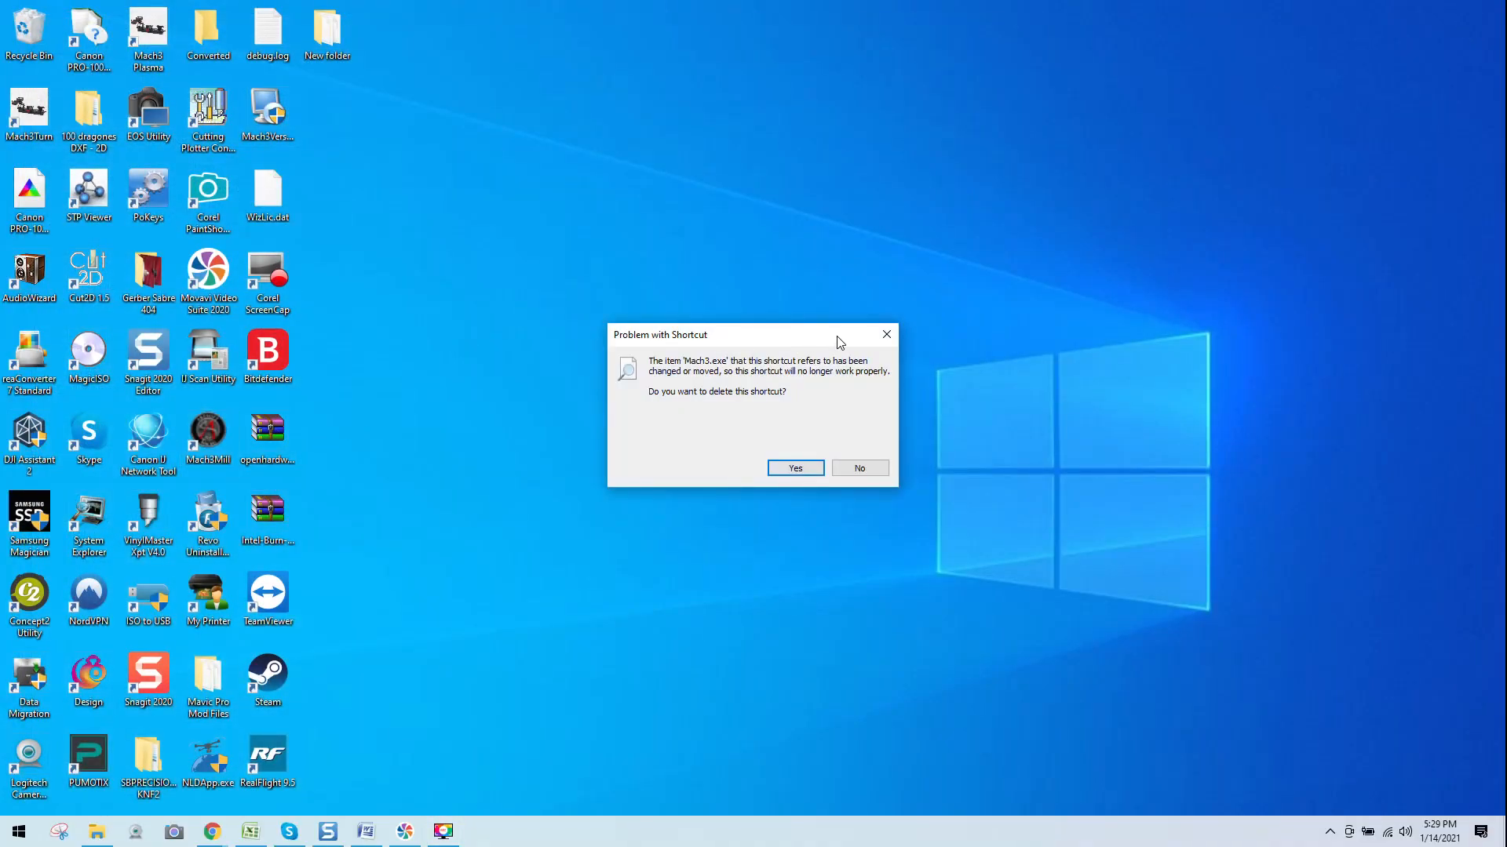
{"action": "mouse_move", "coordinate": [885, 335]}
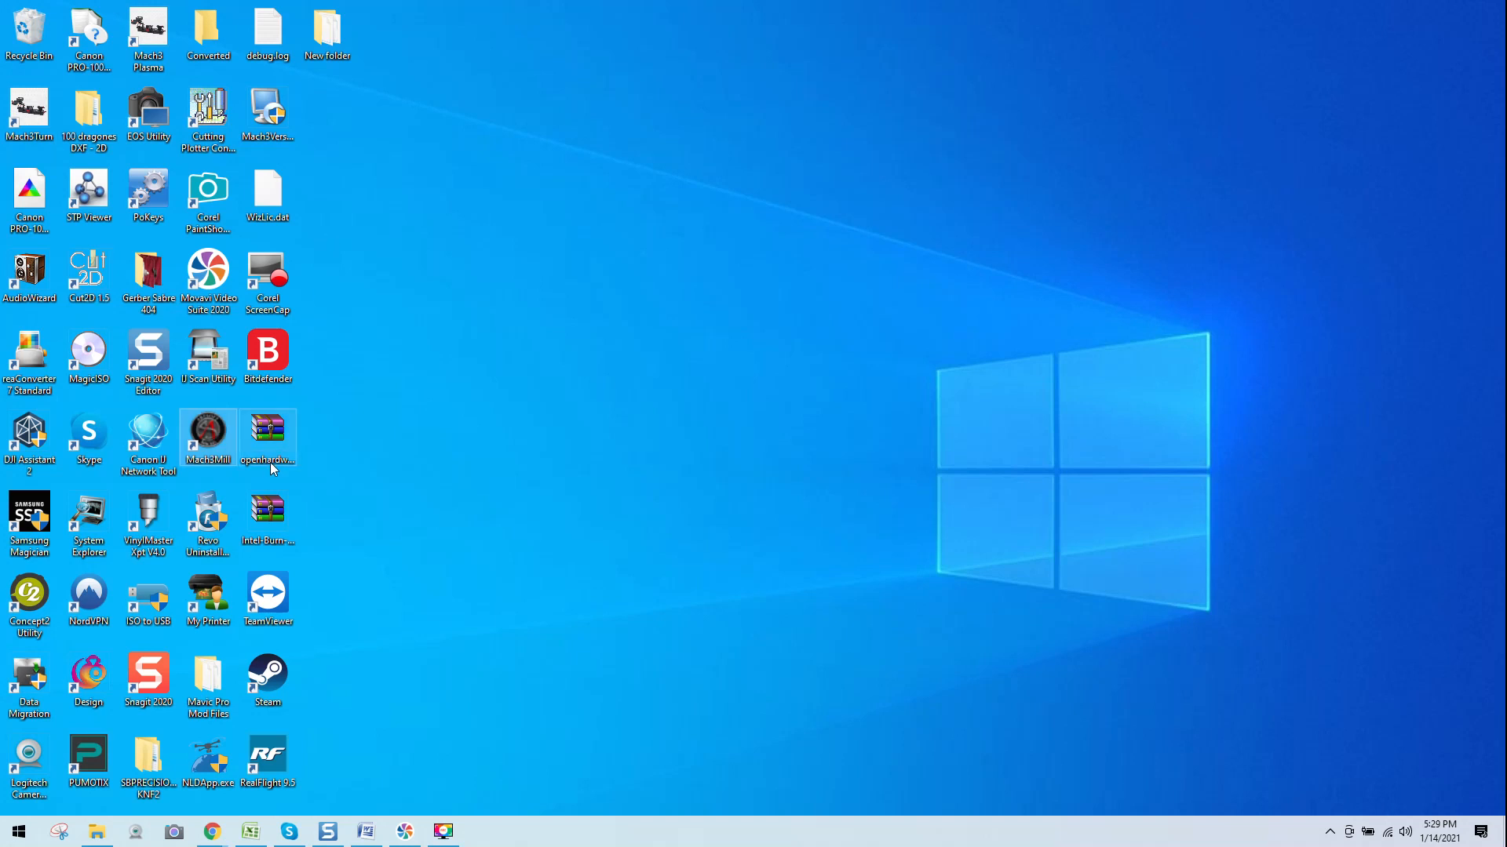
{"action": "mouse_move", "coordinate": [207, 433]}
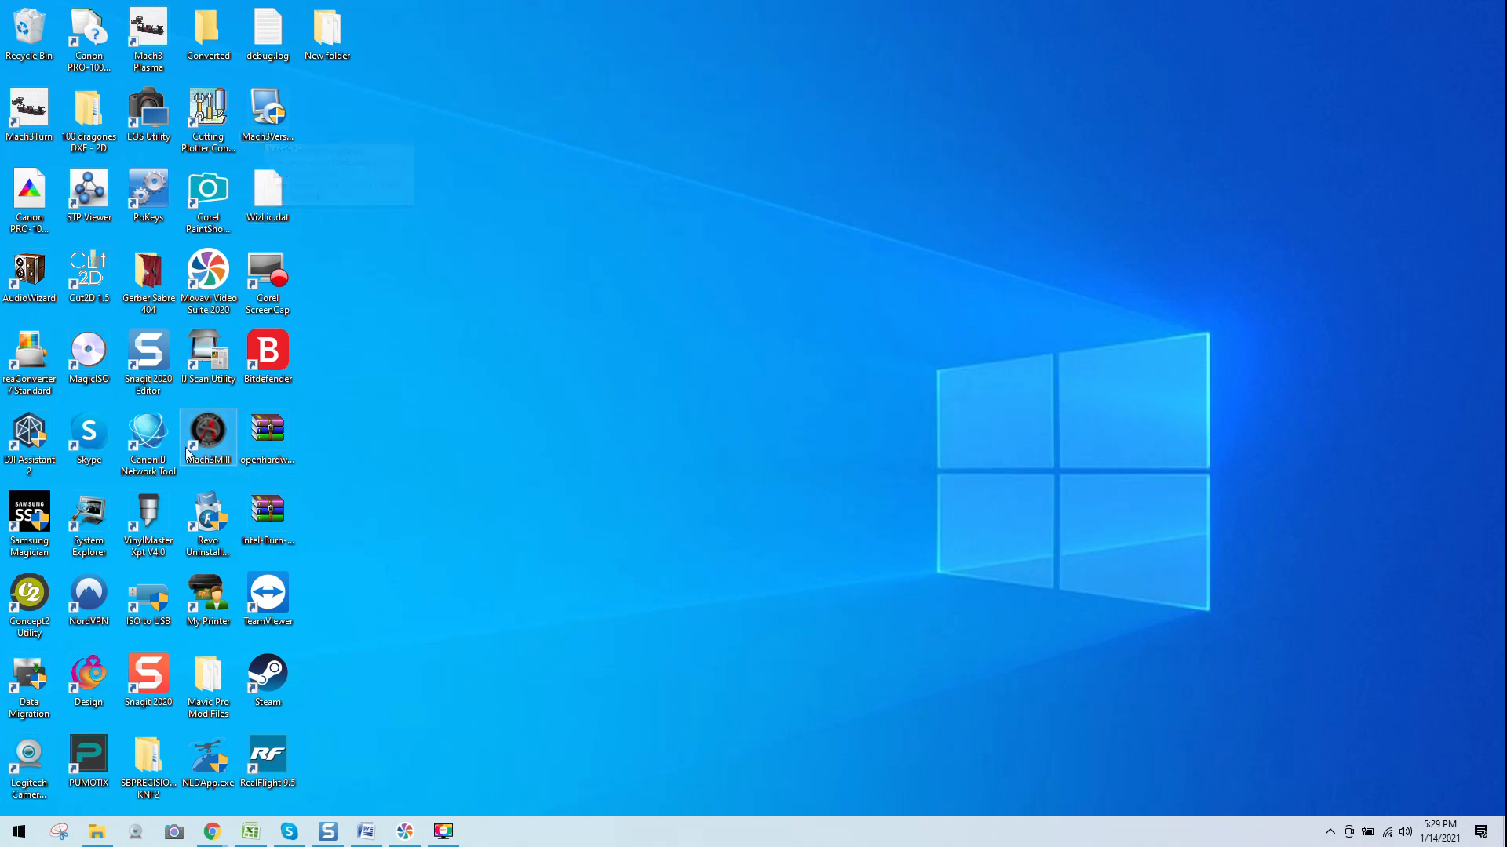
{"action": "mouse_move", "coordinate": [207, 437]}
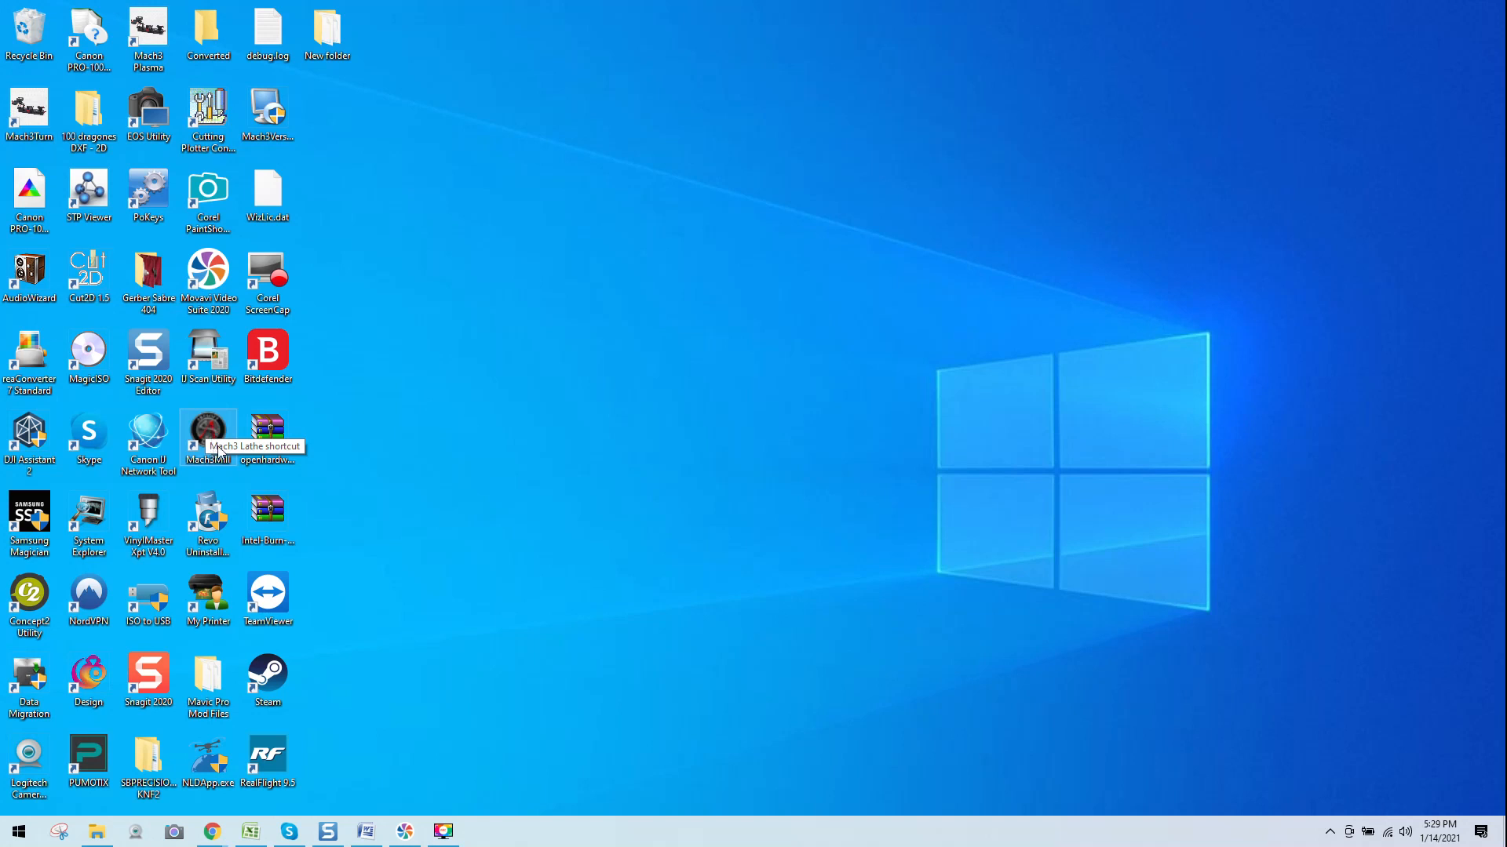
{"action": "mouse_move", "coordinate": [221, 440]}
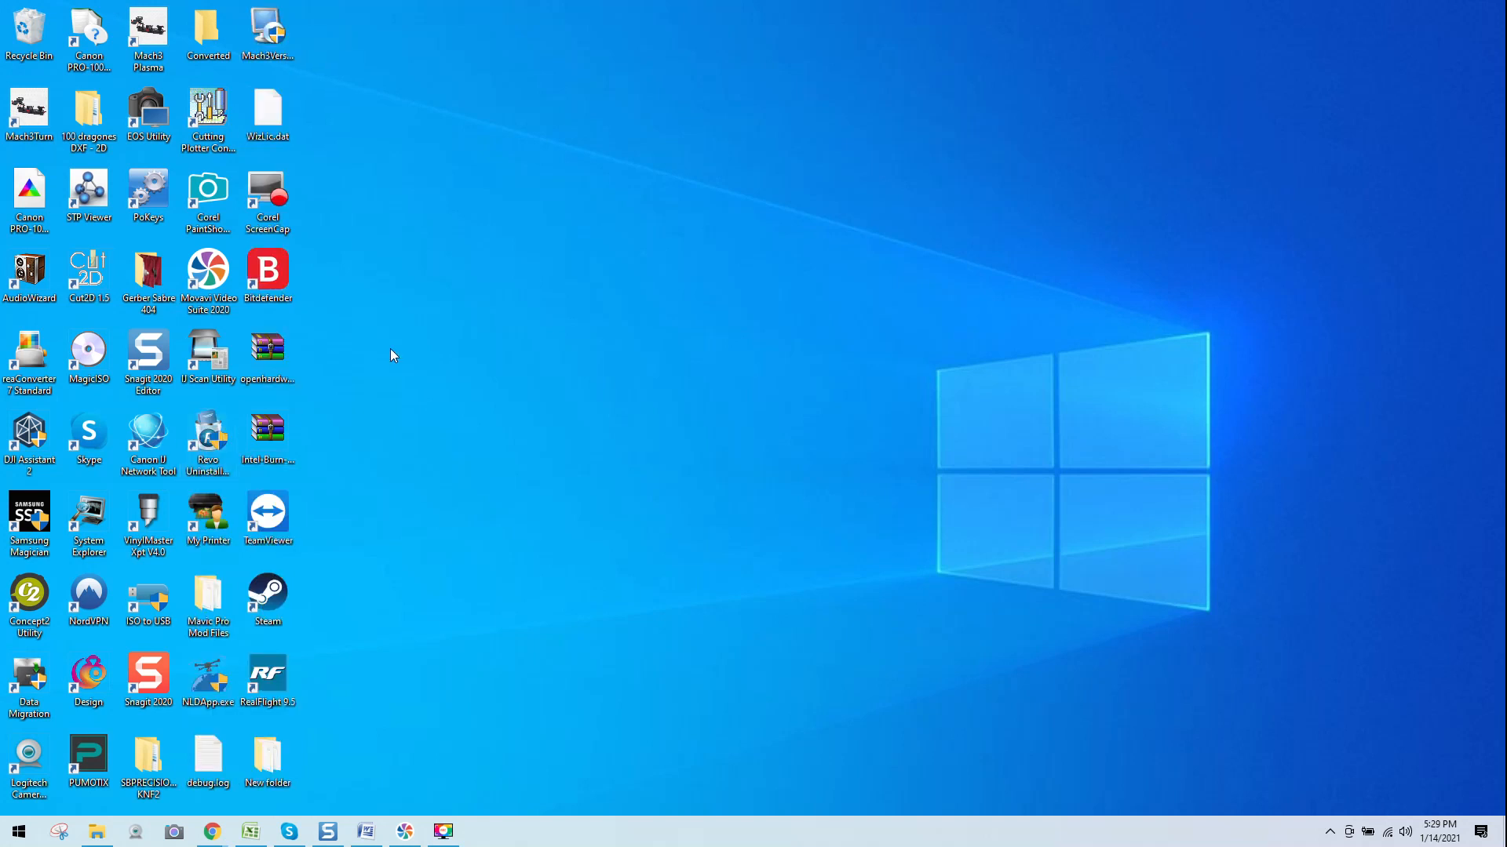
{"action": "mouse_move", "coordinate": [363, 363]}
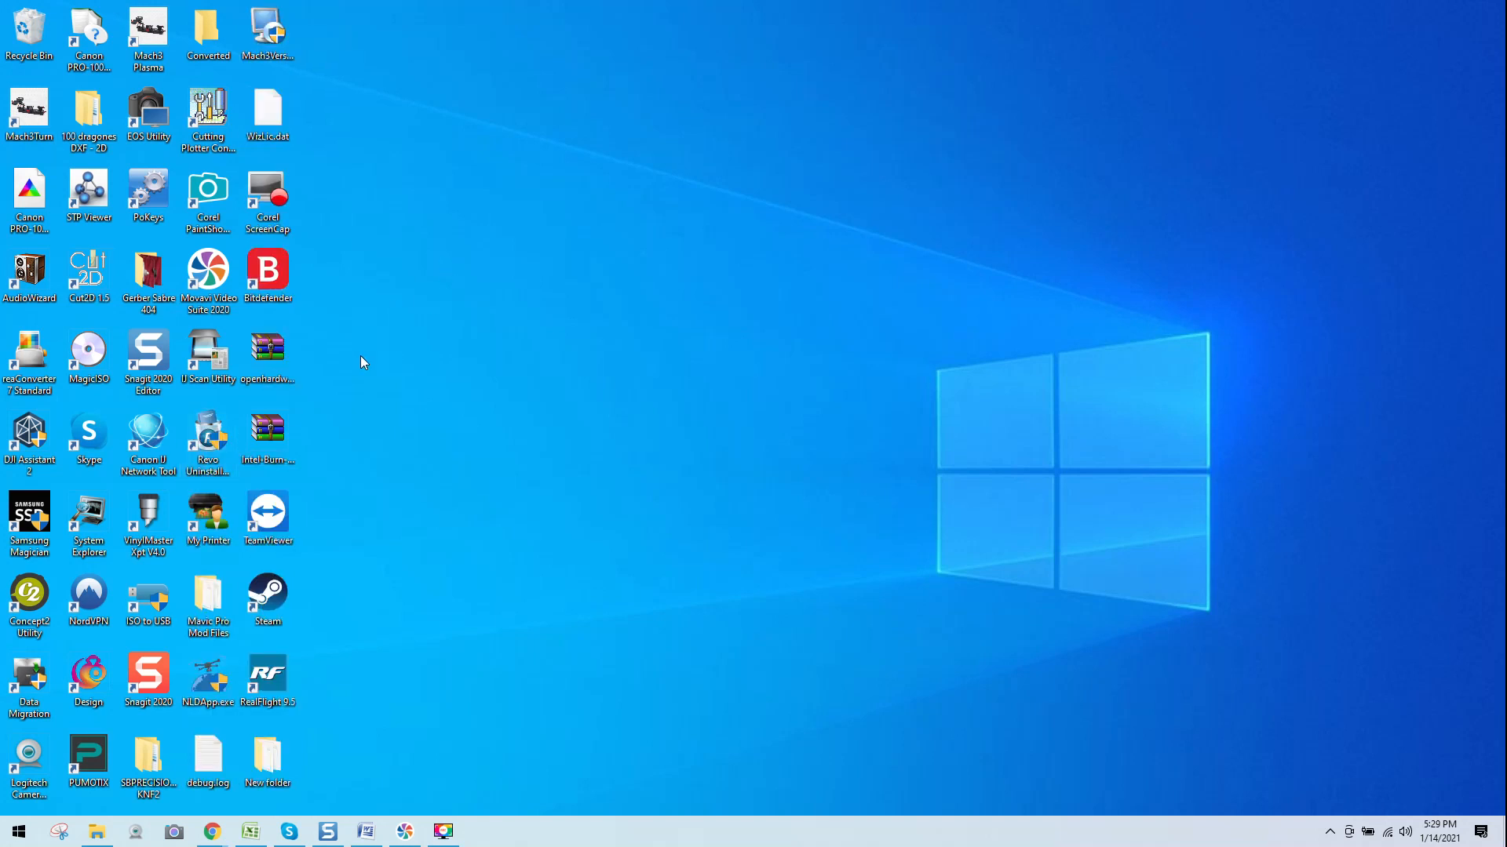
{"action": "mouse_move", "coordinate": [219, 500]}
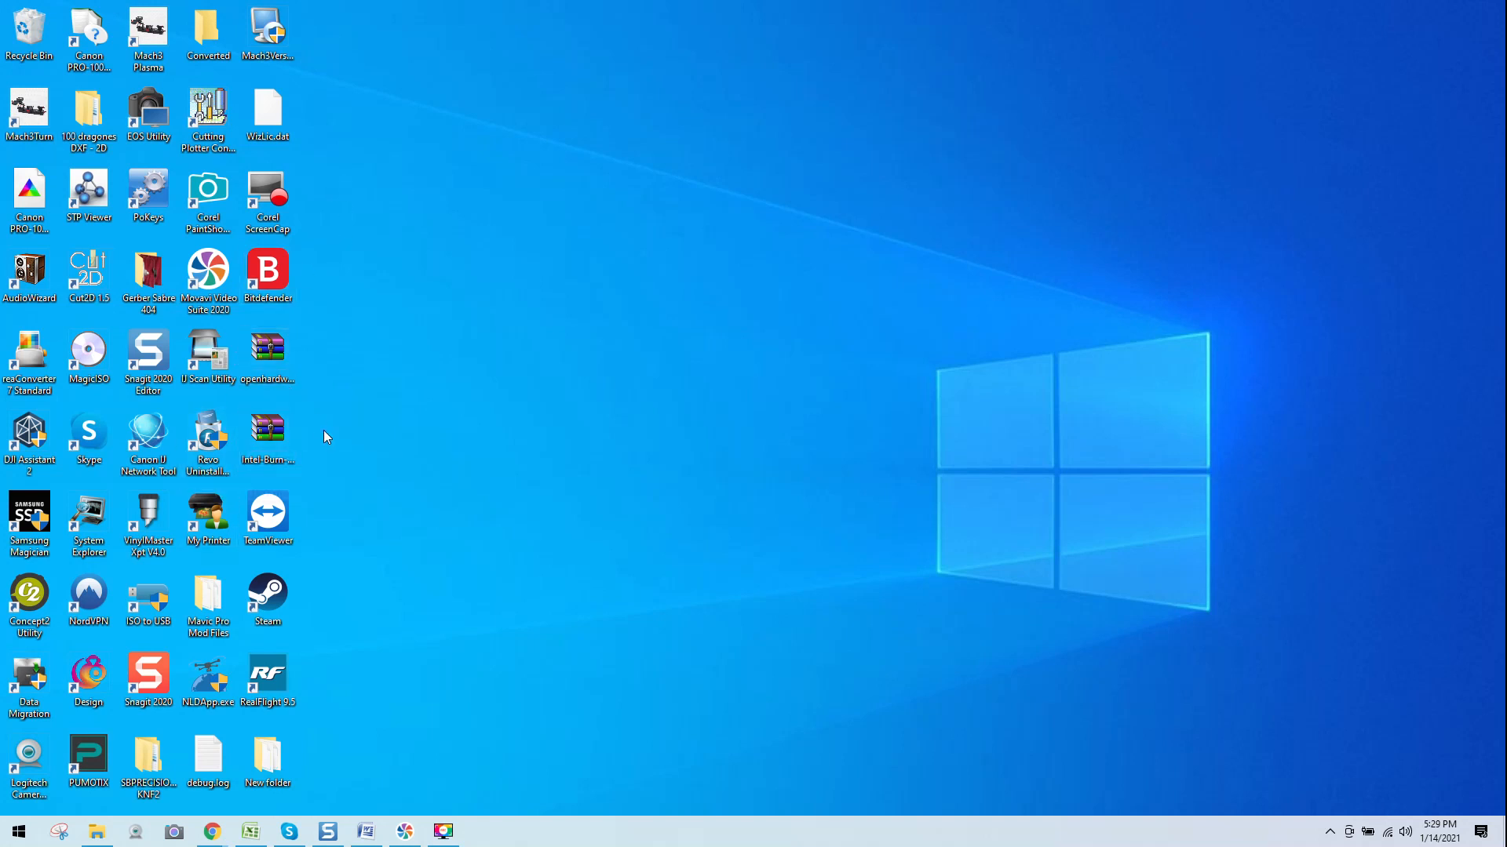
{"action": "mouse_move", "coordinate": [322, 406]}
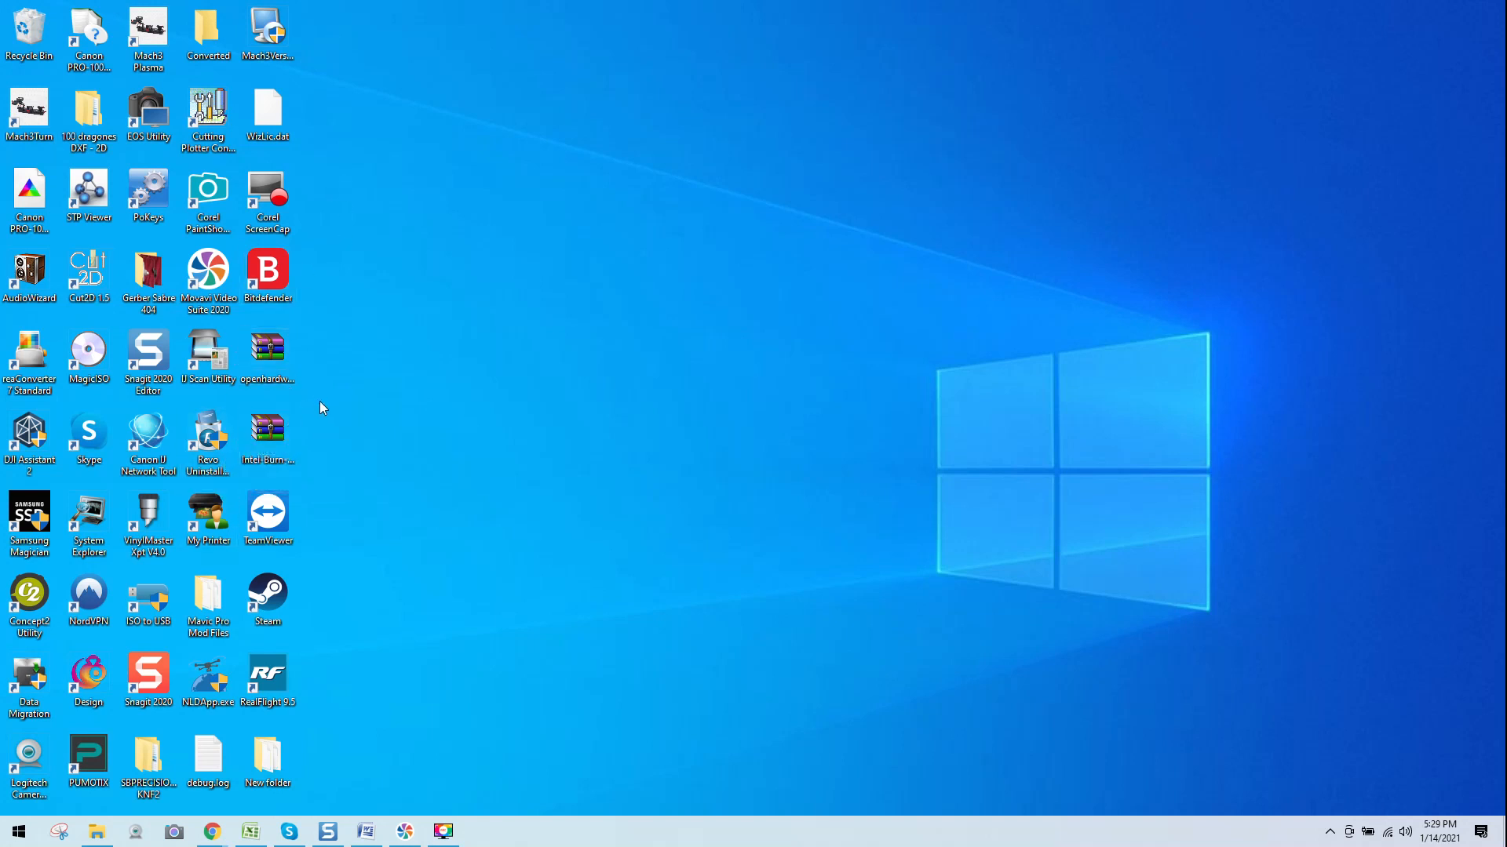
{"action": "mouse_move", "coordinate": [317, 429]}
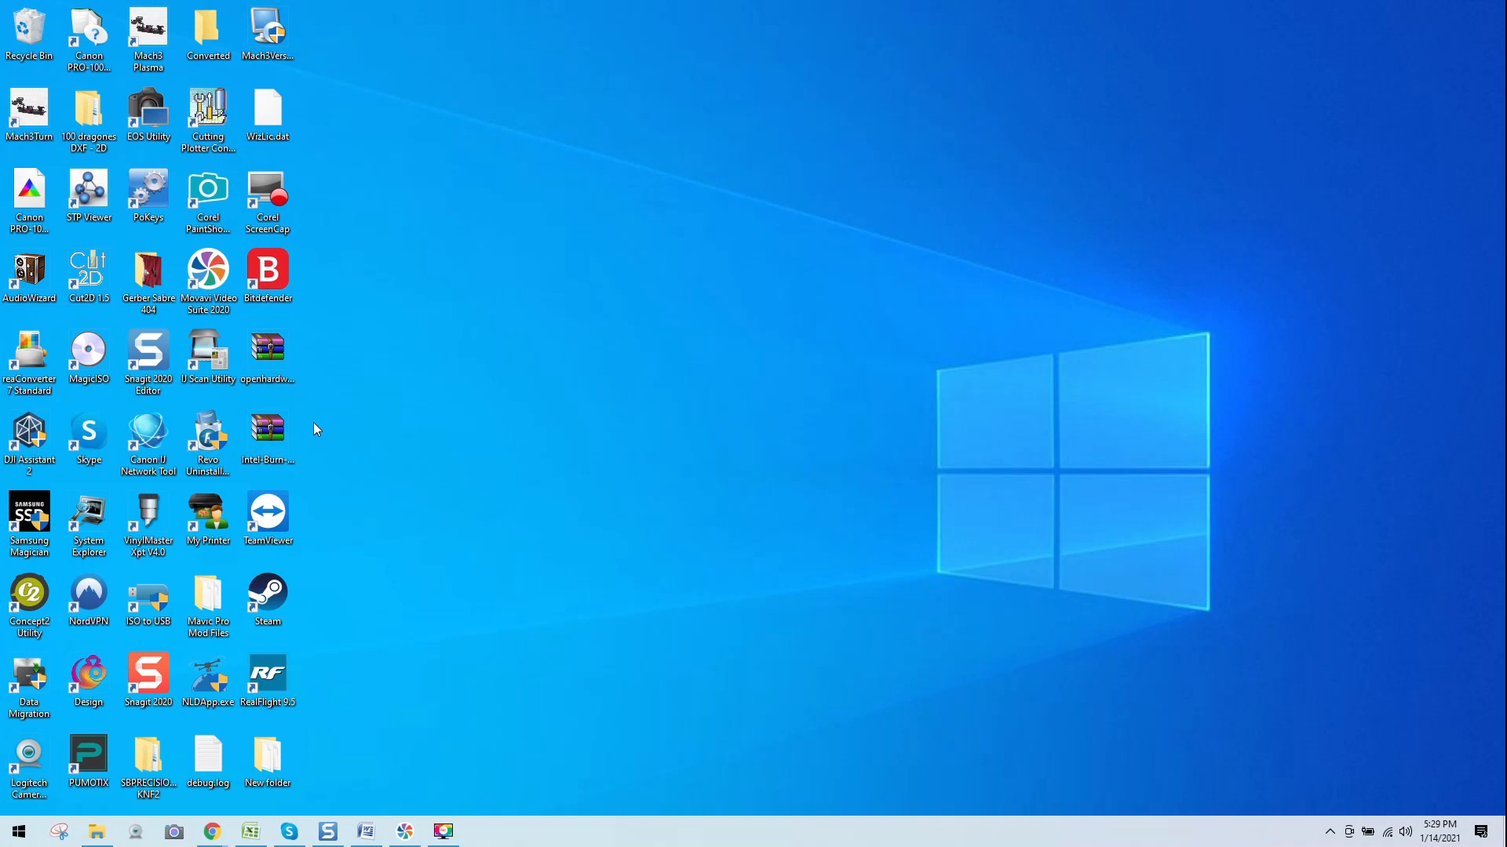
{"action": "mouse_move", "coordinate": [321, 305]}
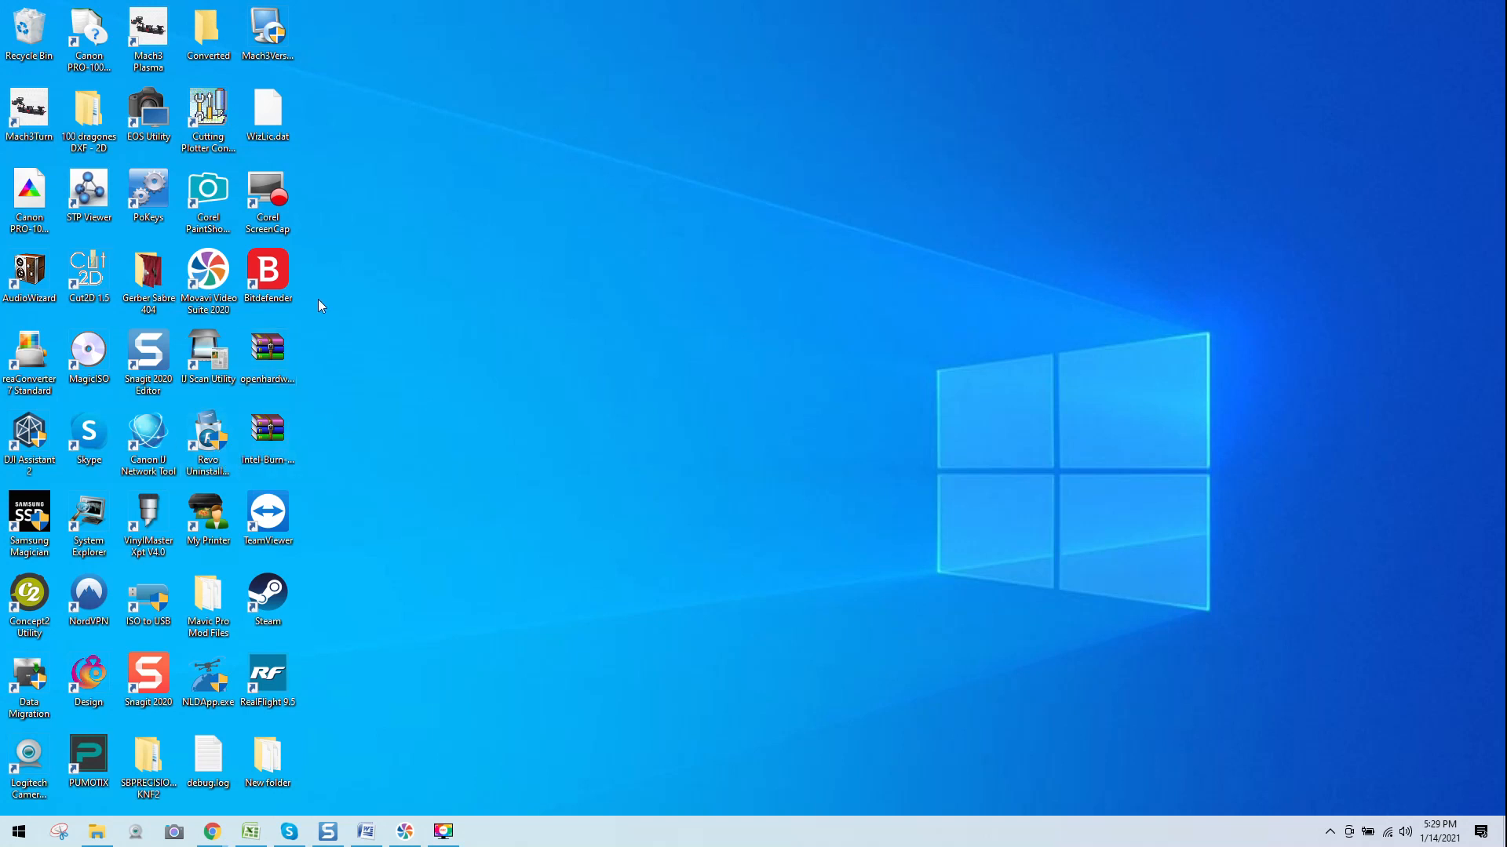
{"action": "left_click", "coordinate": [266, 33]}
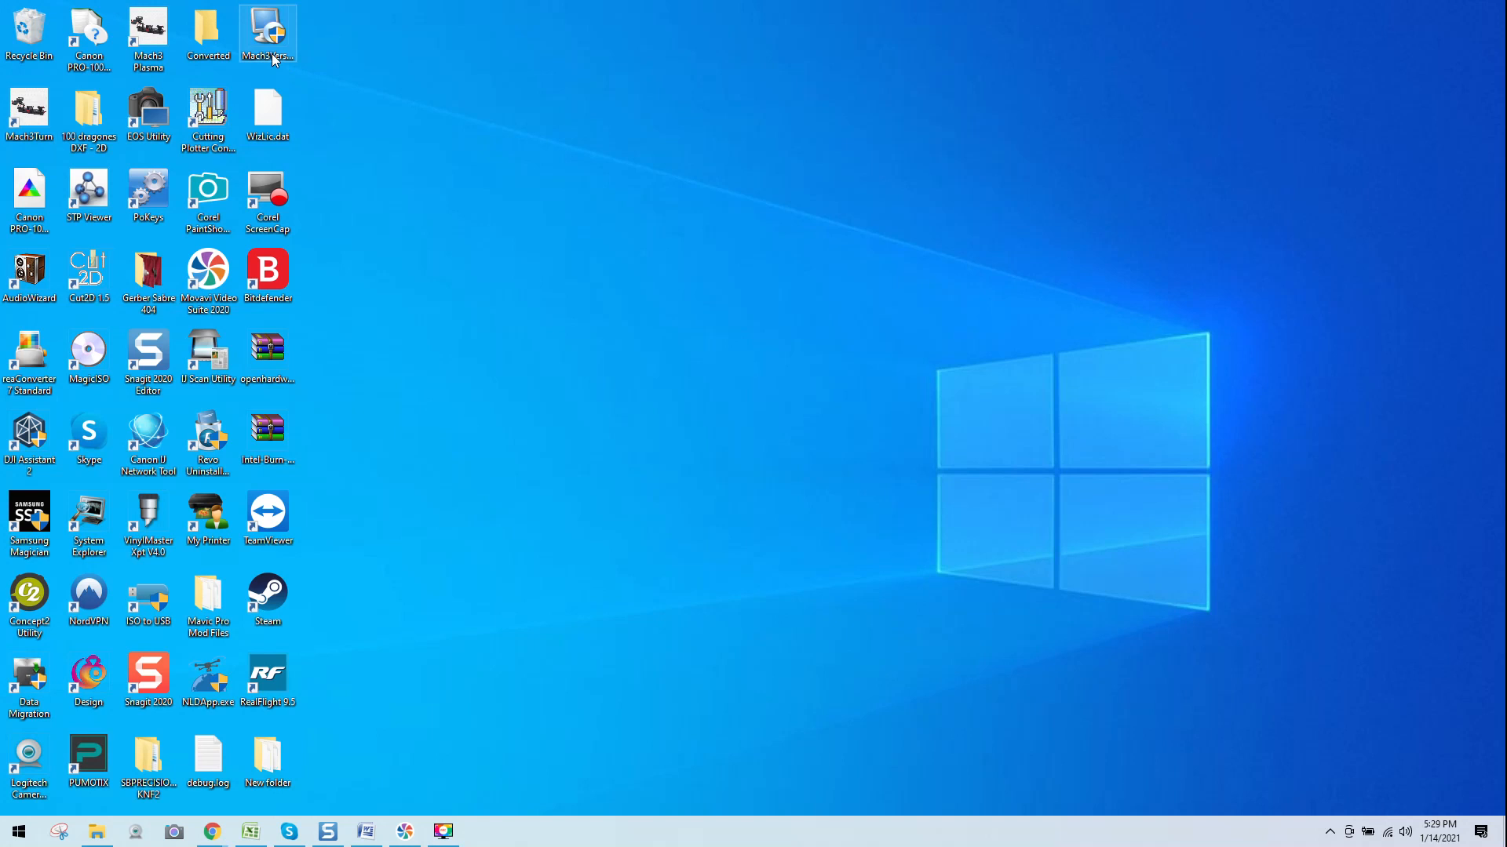
- Run the Mach3 installer, agree to the license, keep C:\Mach3 and untick Parallel Port Driver
{"action": "left_click", "coordinate": [267, 31]}
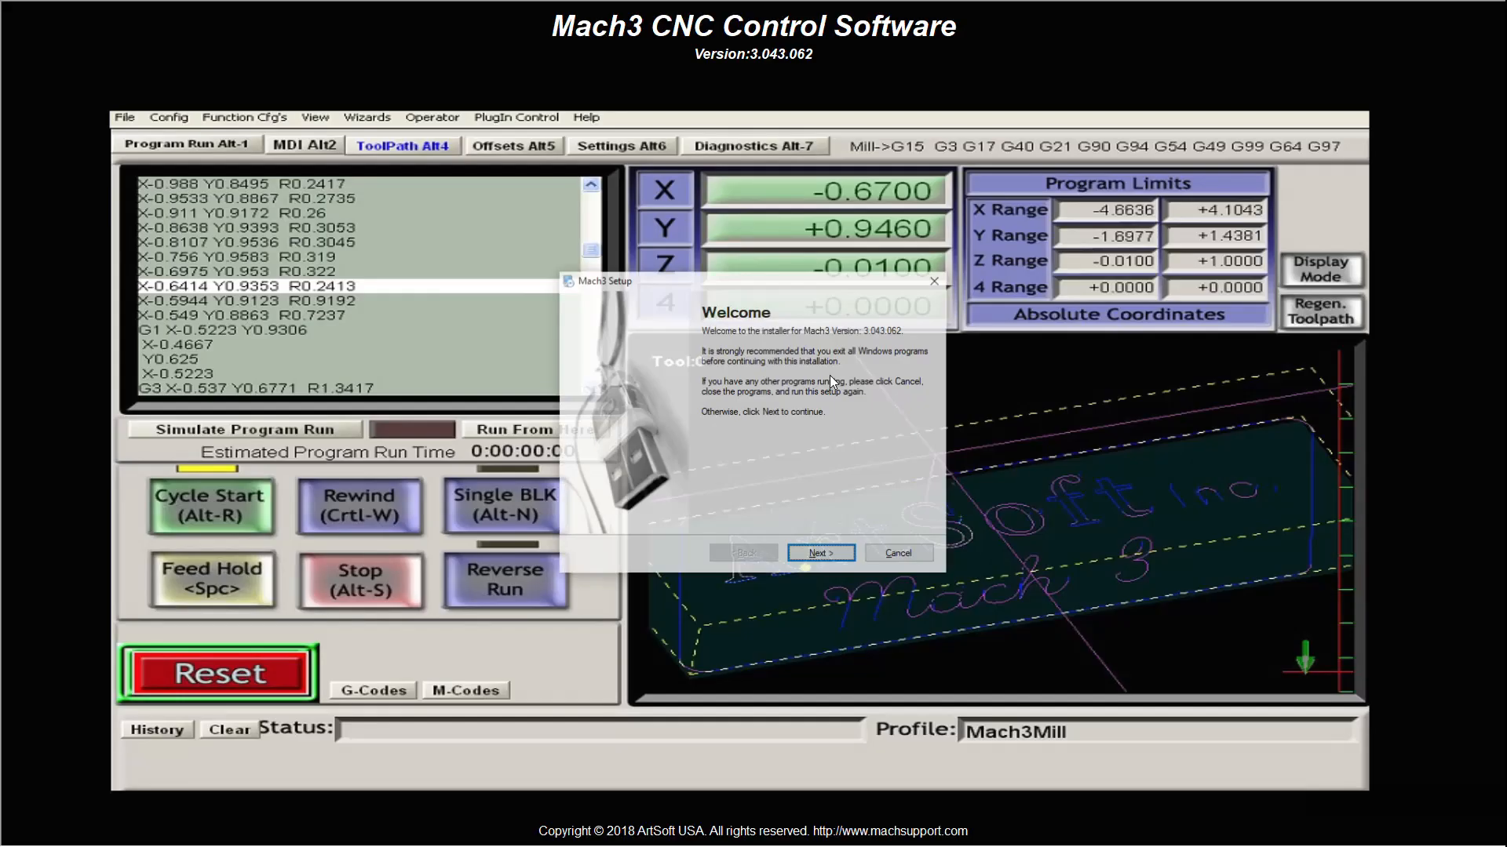
{"action": "left_click", "coordinate": [817, 553]}
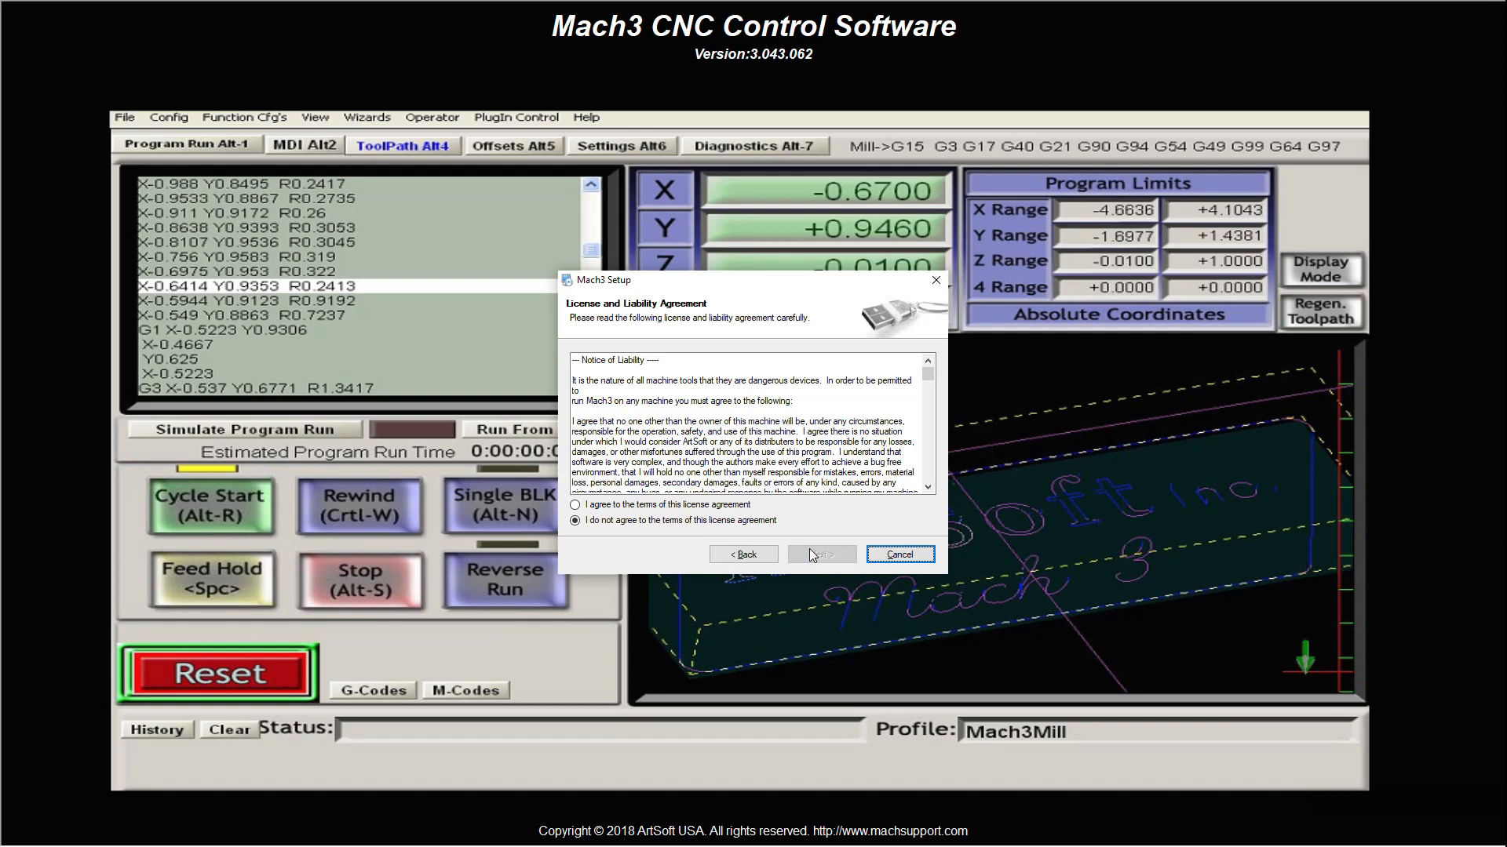
{"action": "left_click", "coordinate": [574, 504]}
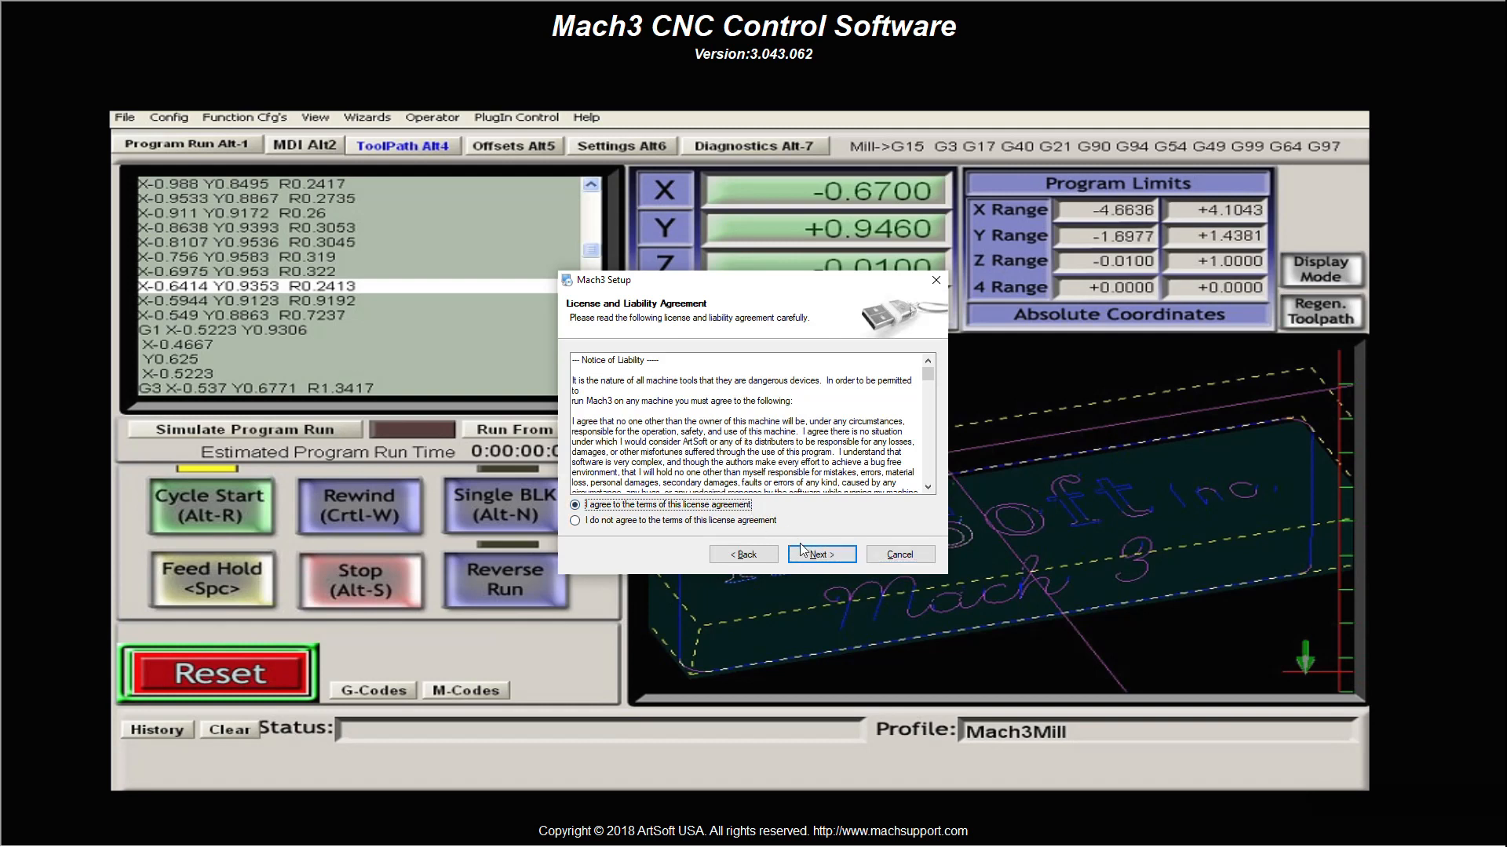
{"action": "left_click", "coordinate": [820, 554]}
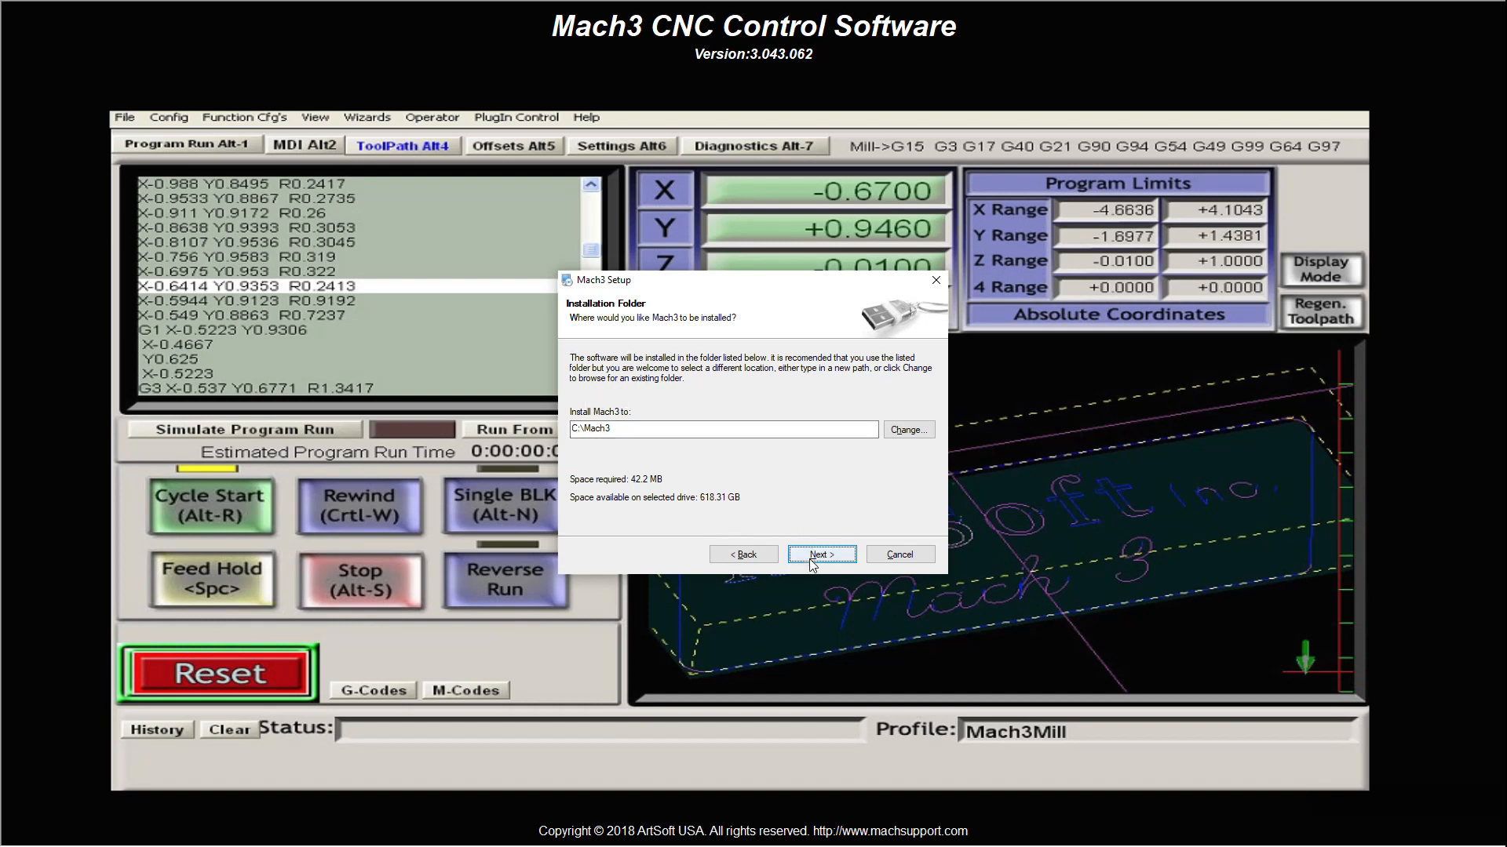
{"action": "left_click", "coordinate": [818, 553]}
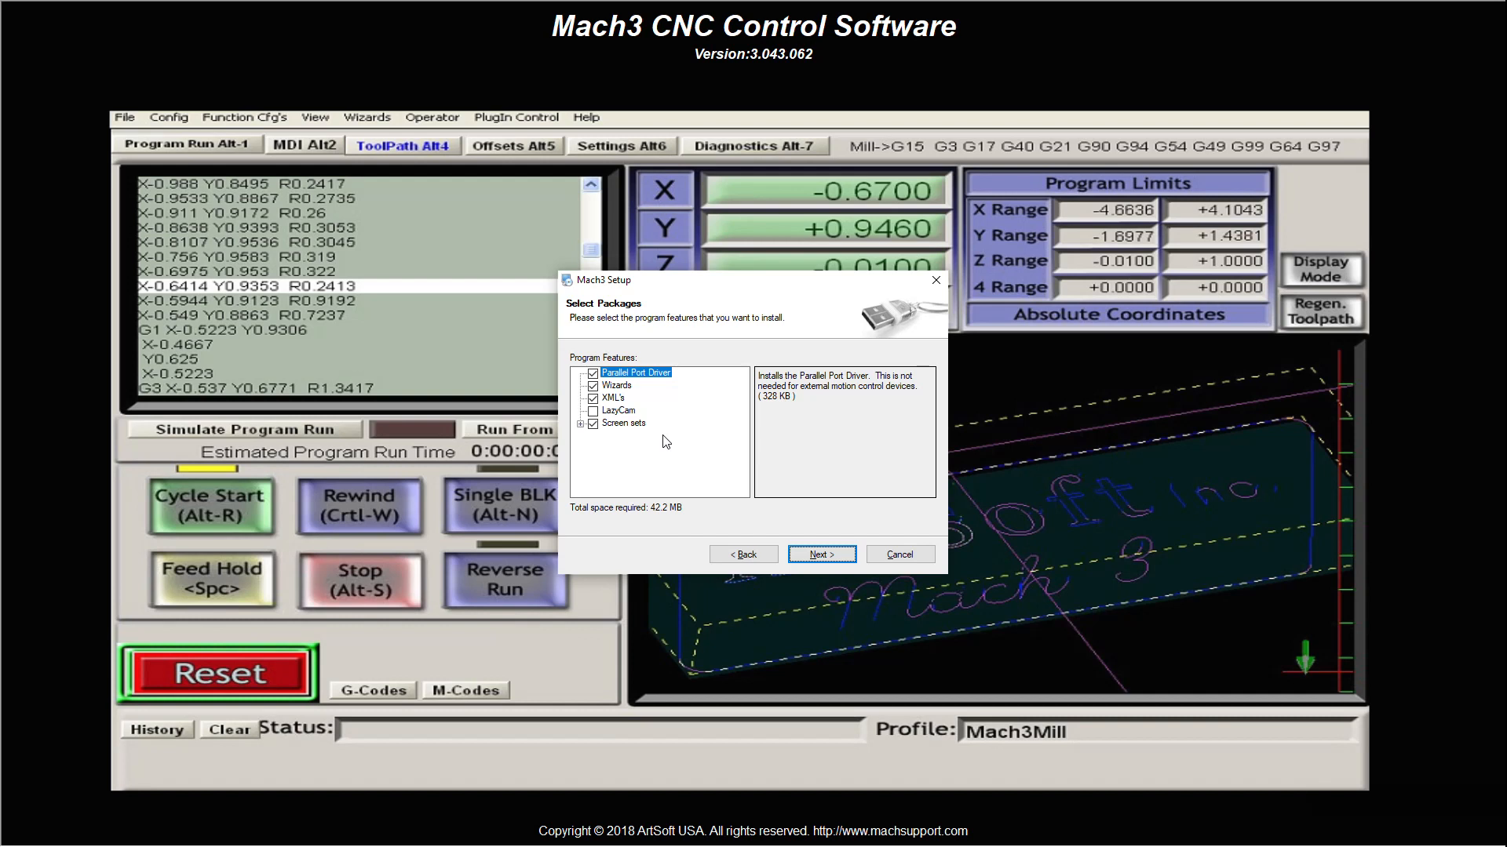
{"action": "mouse_move", "coordinate": [639, 382]}
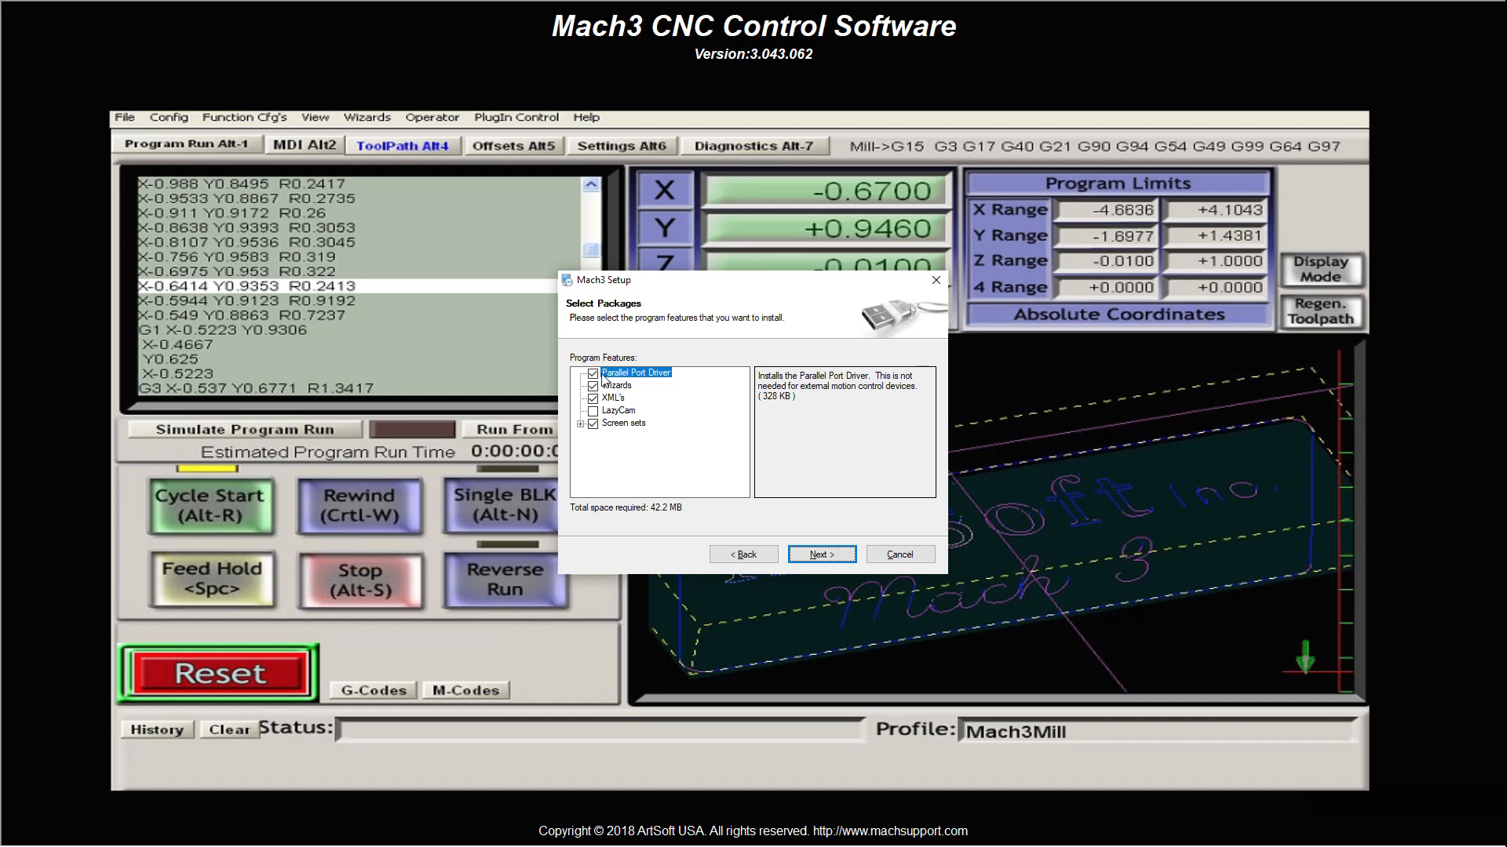
{"action": "left_click", "coordinate": [593, 372]}
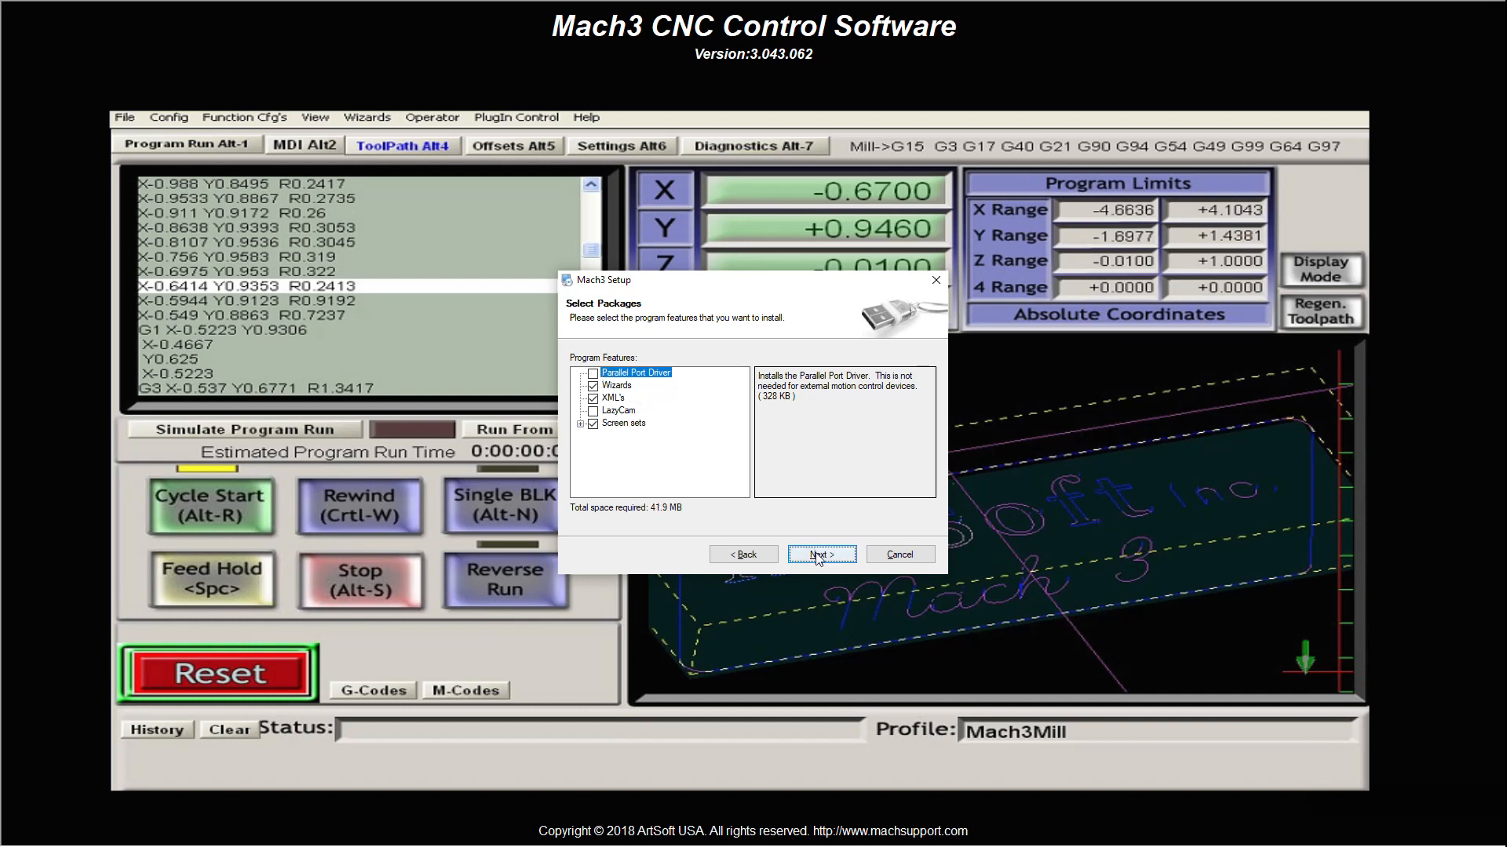
- Continue past packages and custom profiles, install Mach3 3.043.062 and finish the installer
{"action": "left_click", "coordinate": [819, 554]}
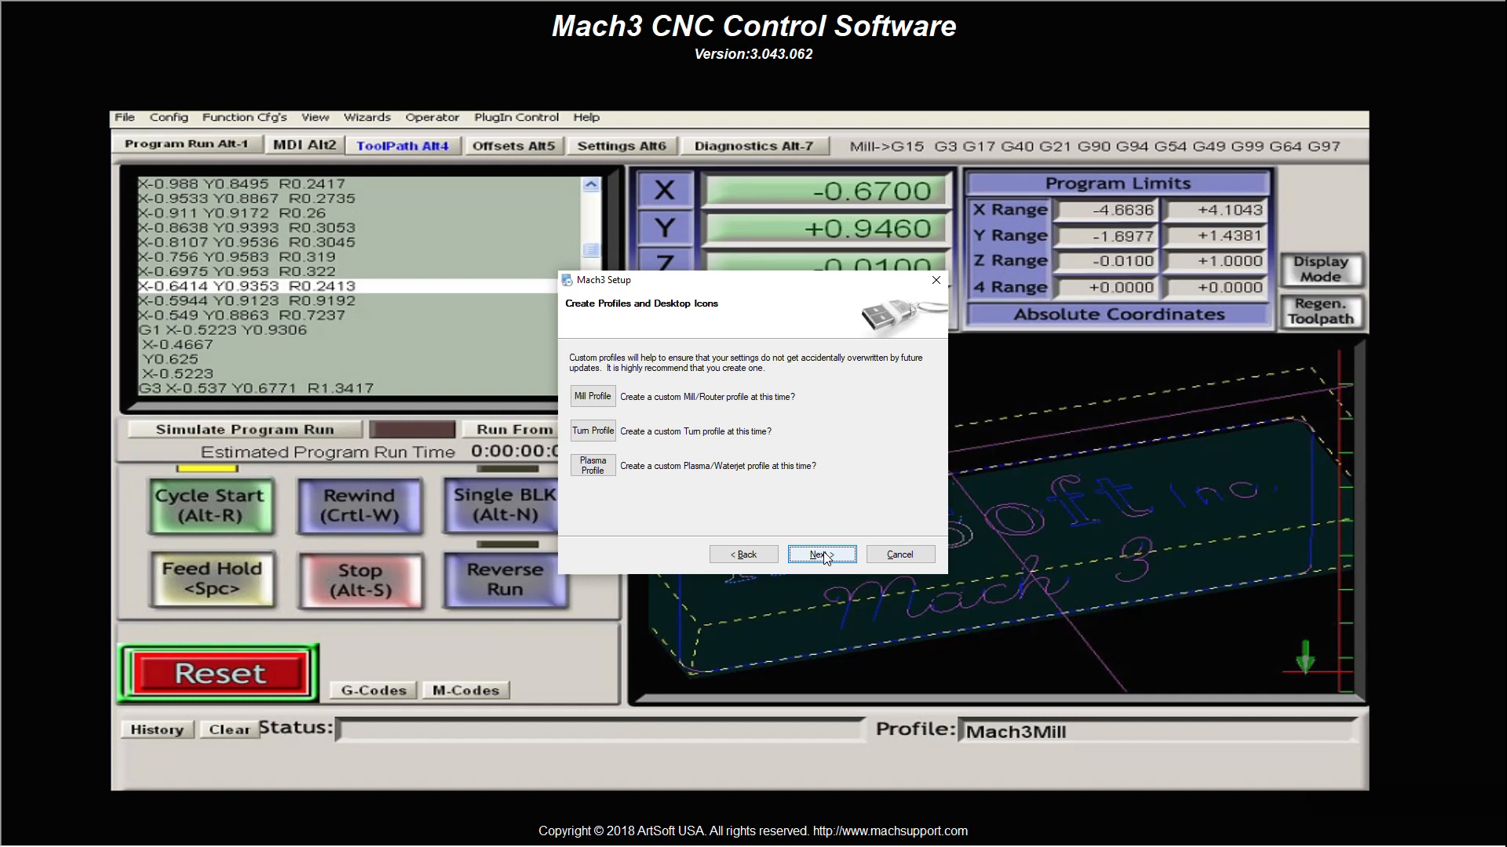
{"action": "left_click", "coordinate": [819, 555]}
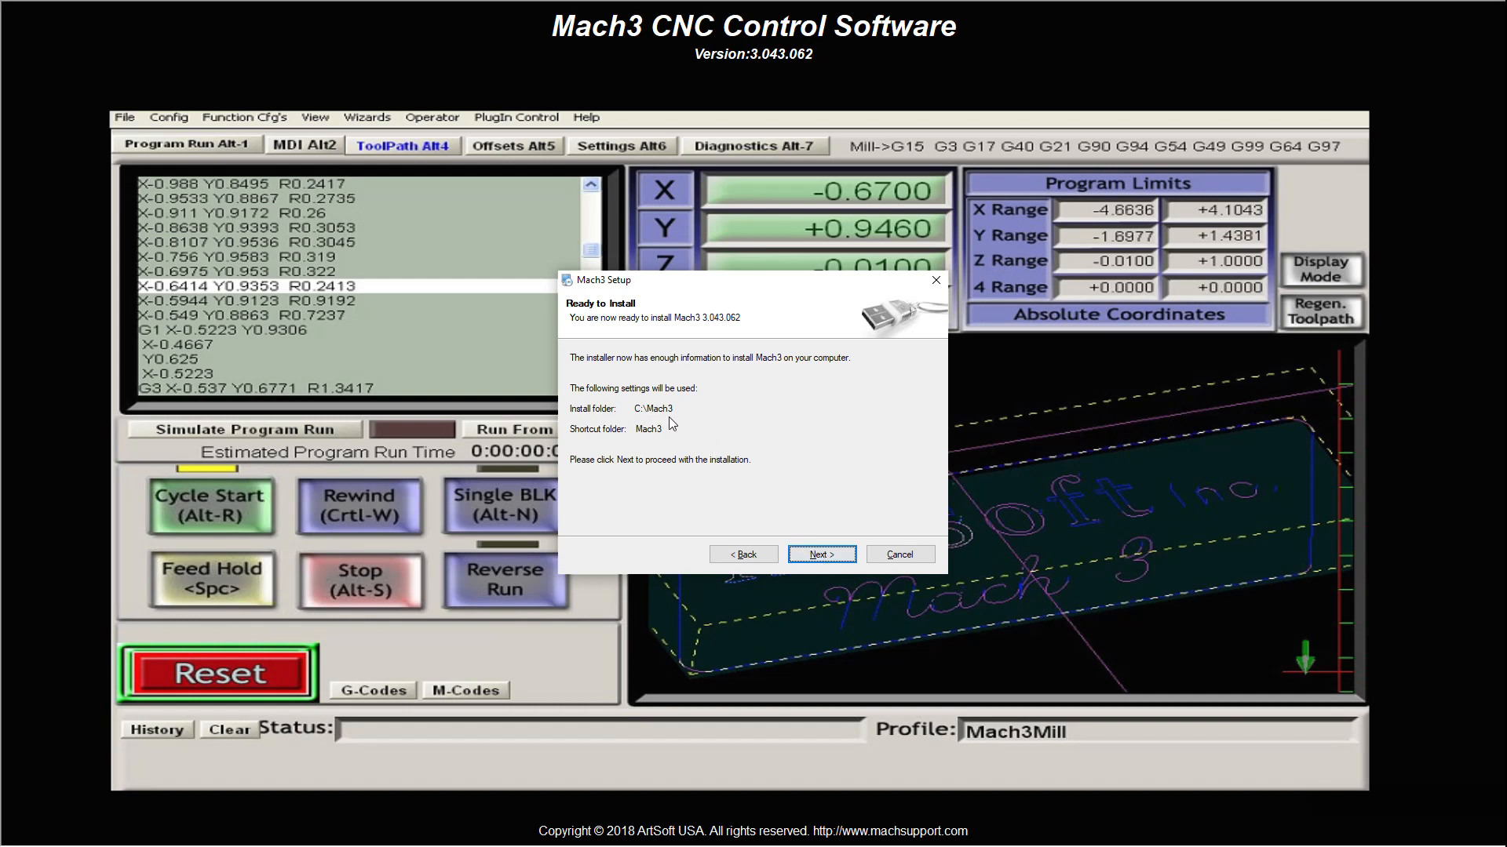
{"action": "mouse_move", "coordinate": [661, 442]}
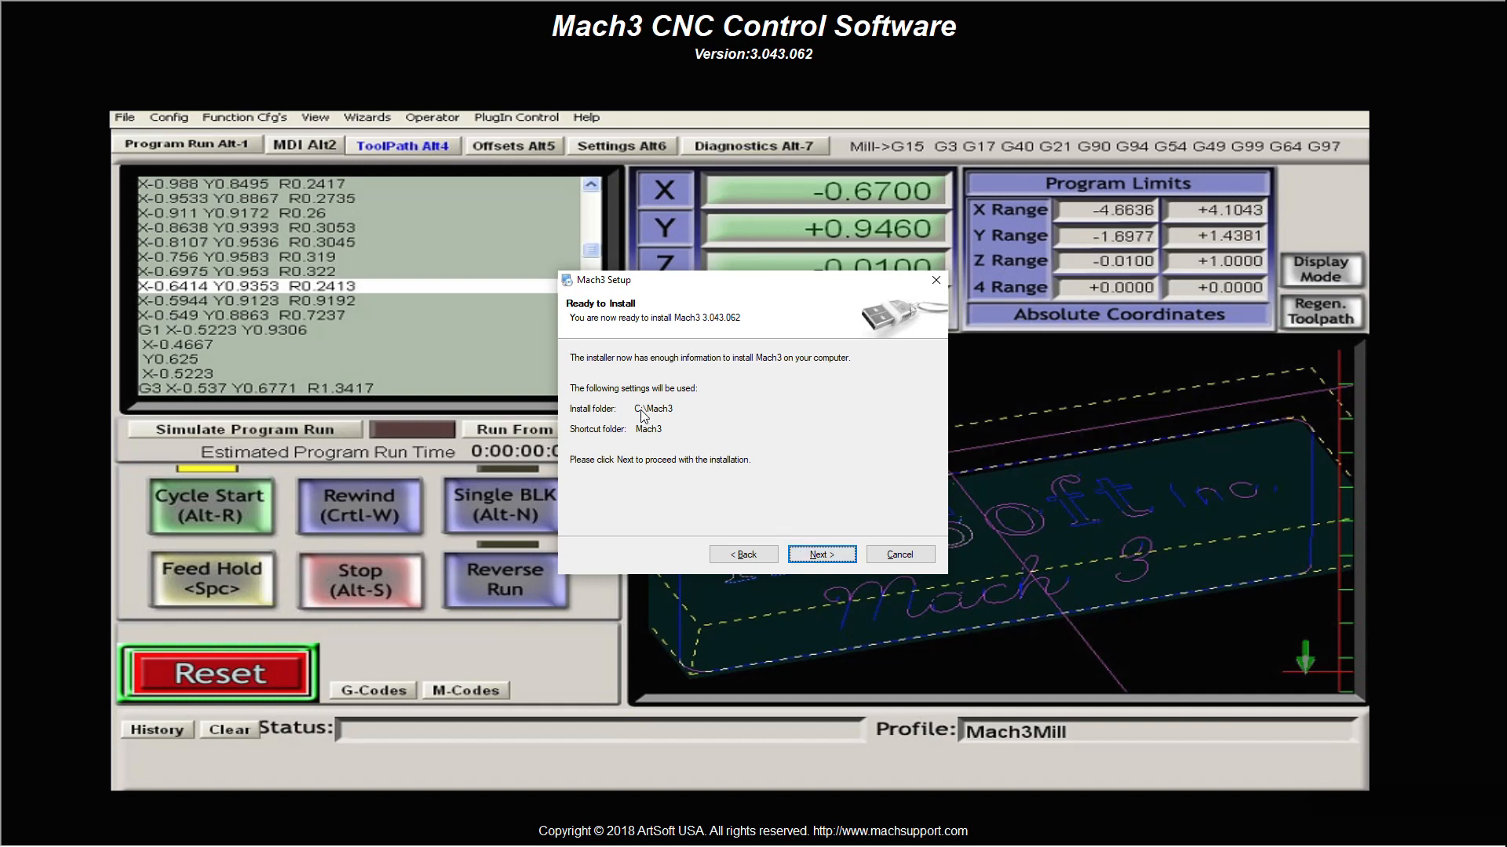
{"action": "left_click", "coordinate": [819, 554]}
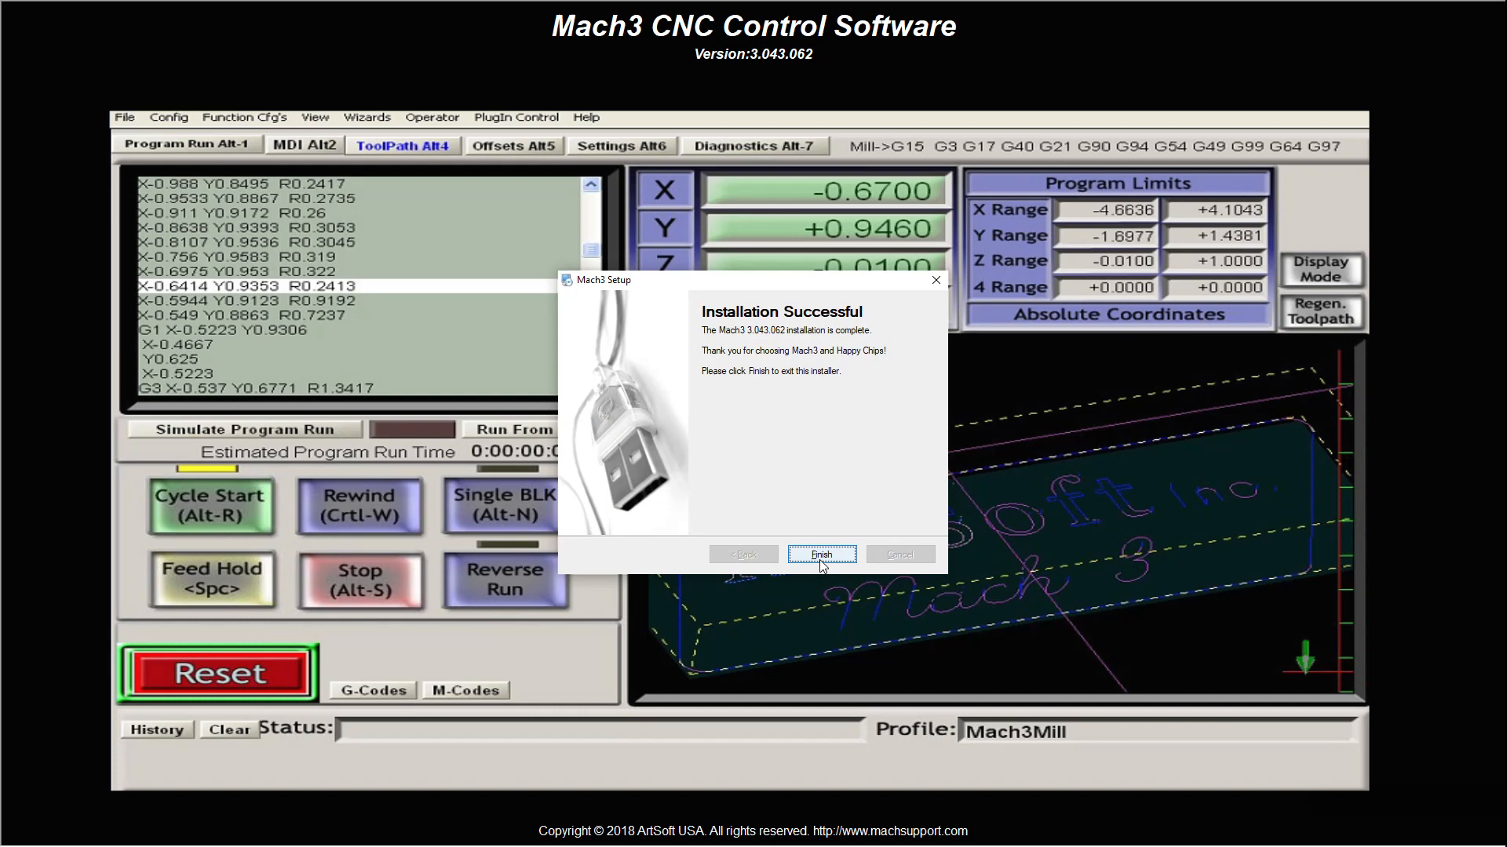
{"action": "left_click", "coordinate": [820, 554]}
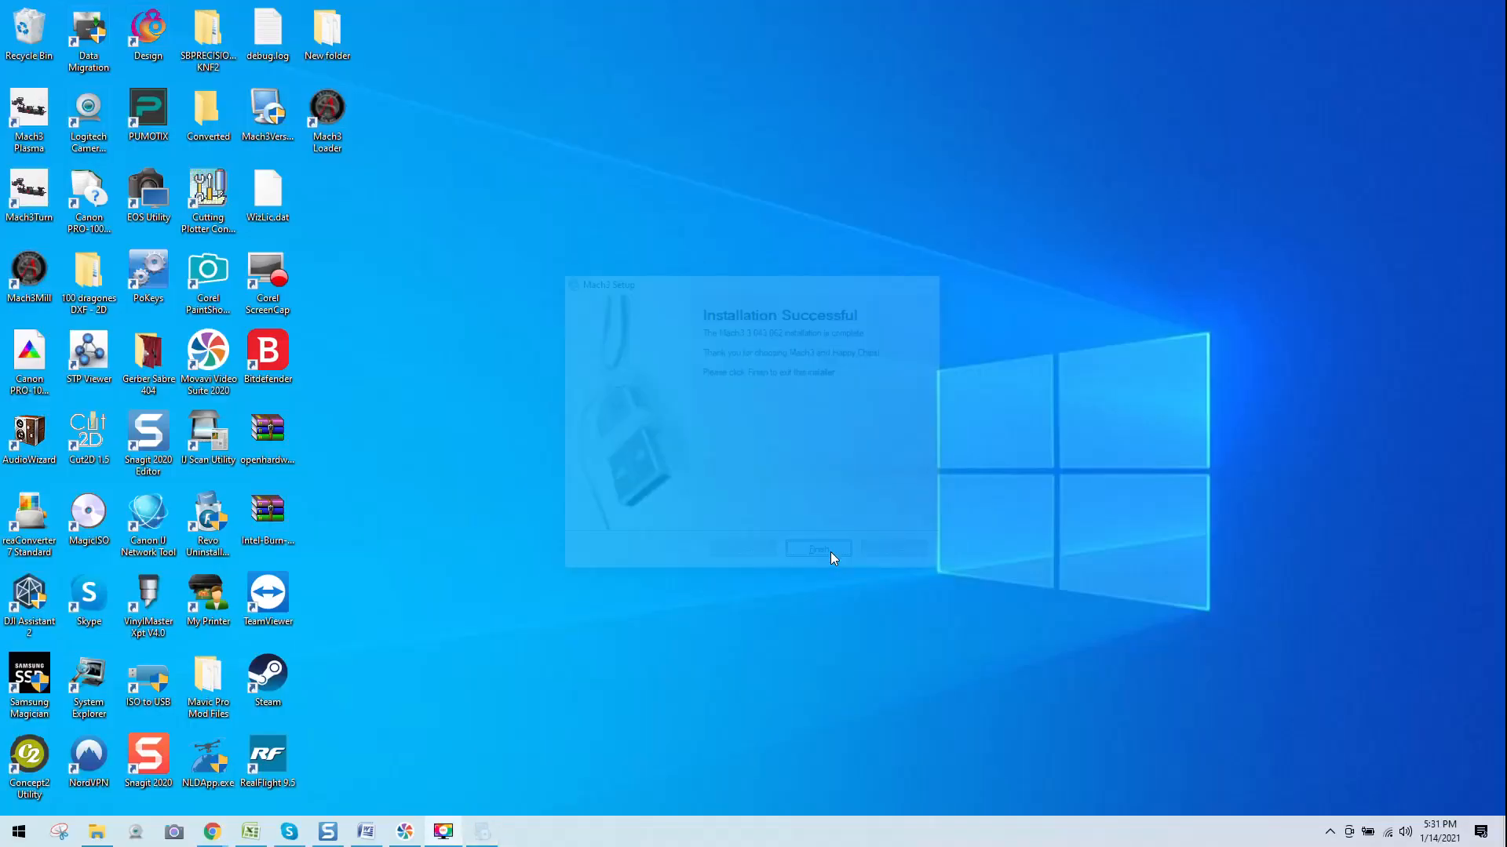
- Launch Mach3Mill maximized, end the session once, then relaunch it with the Mach3Mill profile
{"action": "left_click", "coordinate": [818, 549]}
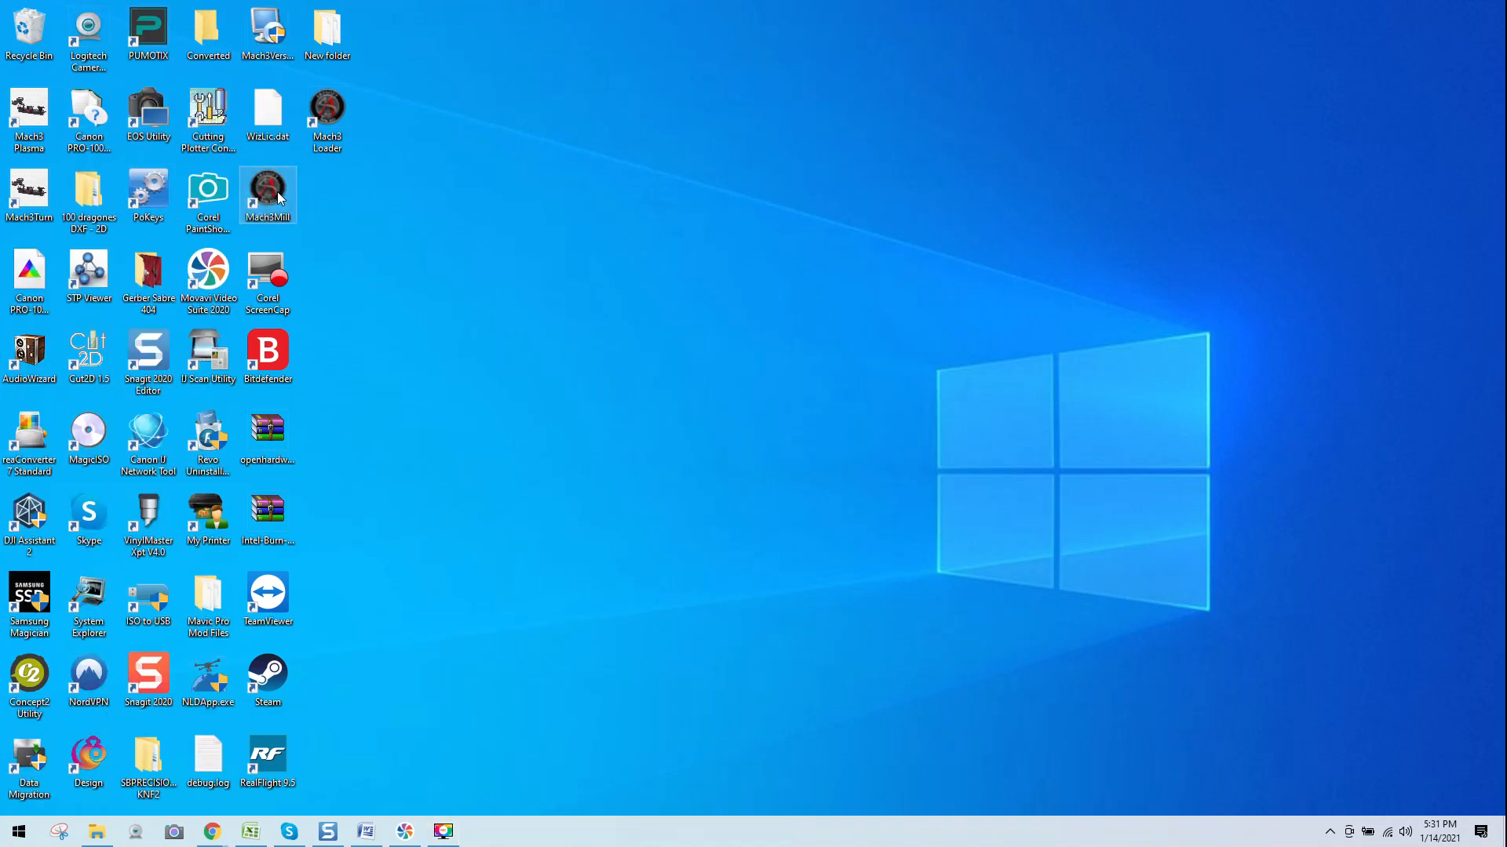
{"action": "double_click", "coordinate": [267, 196]}
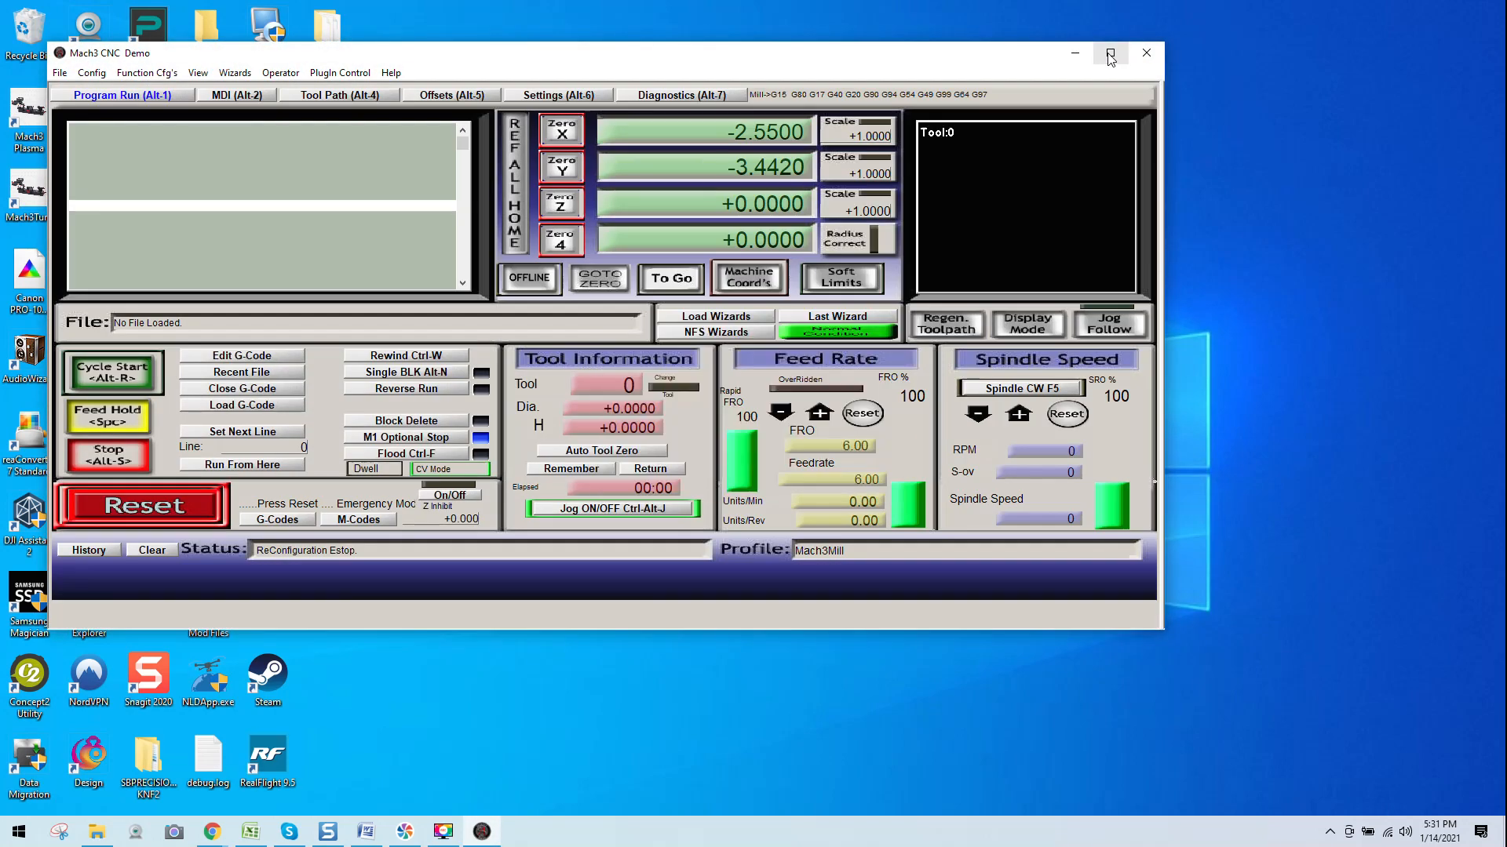
{"action": "left_click", "coordinate": [1106, 53]}
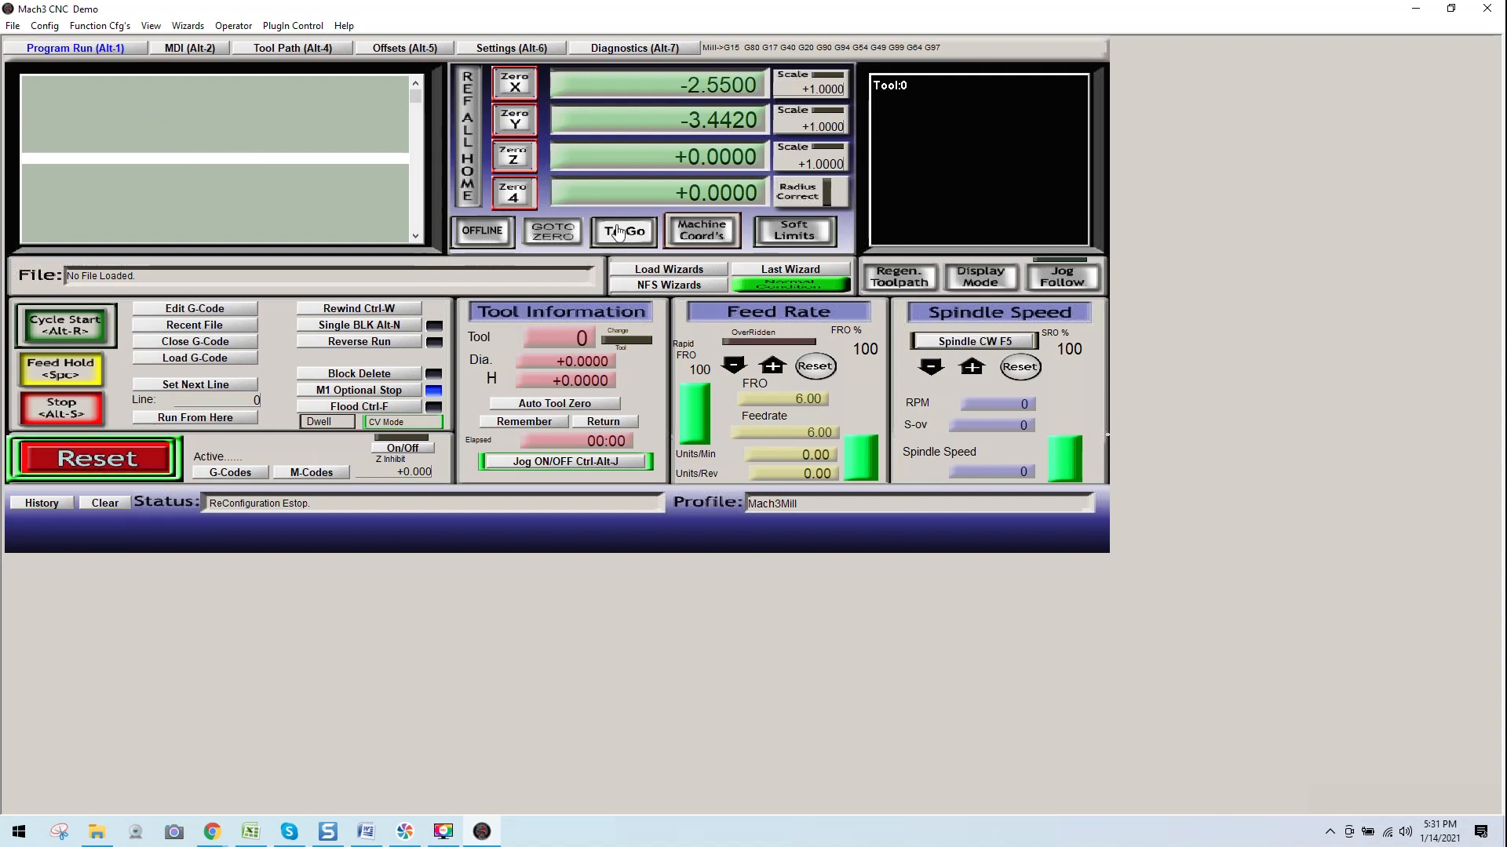
{"action": "left_click", "coordinate": [1495, 9]}
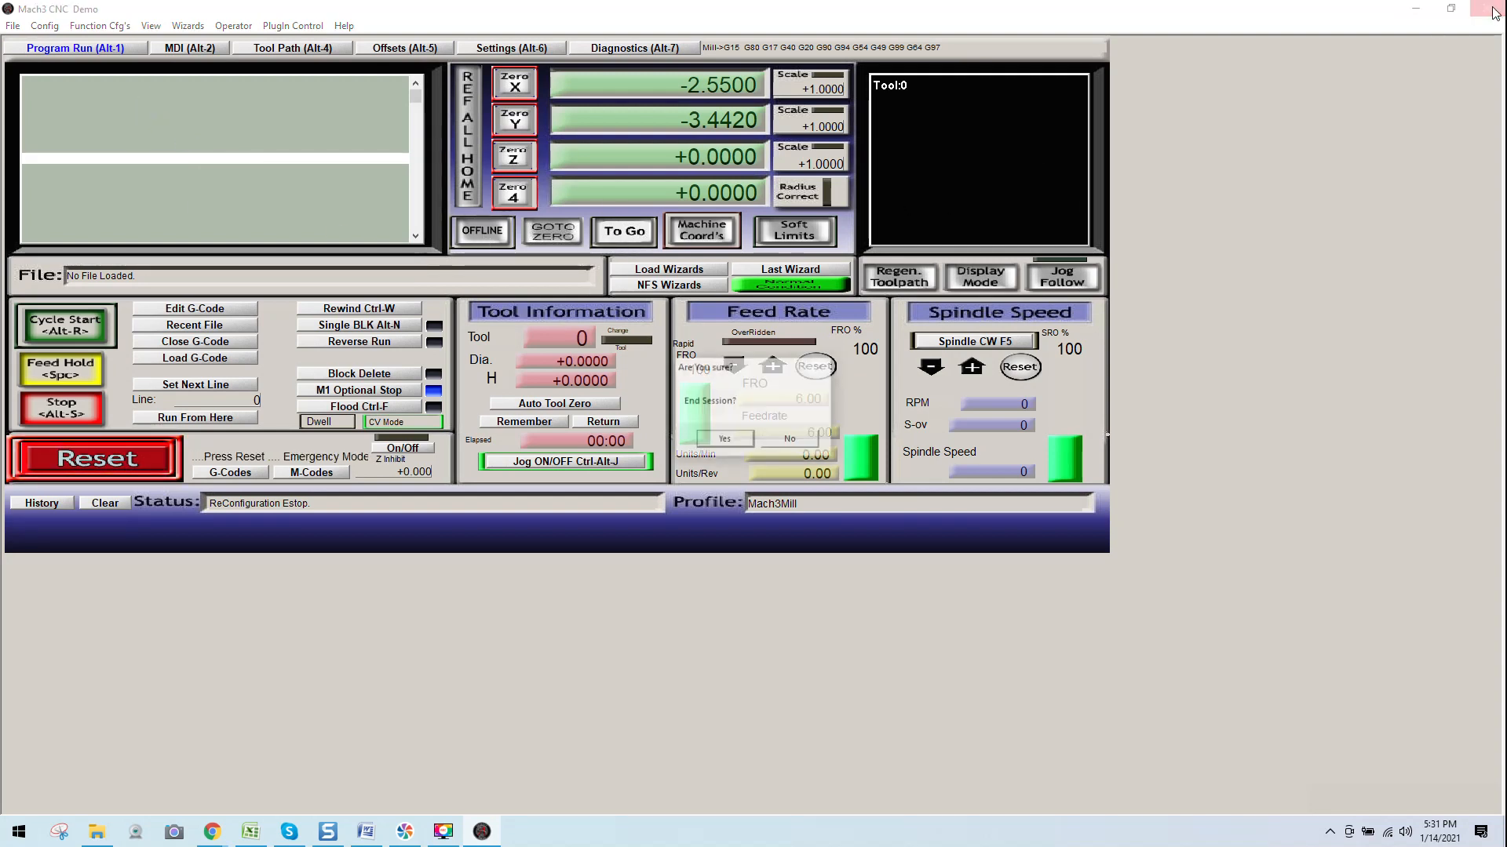
{"action": "left_click", "coordinate": [1494, 9]}
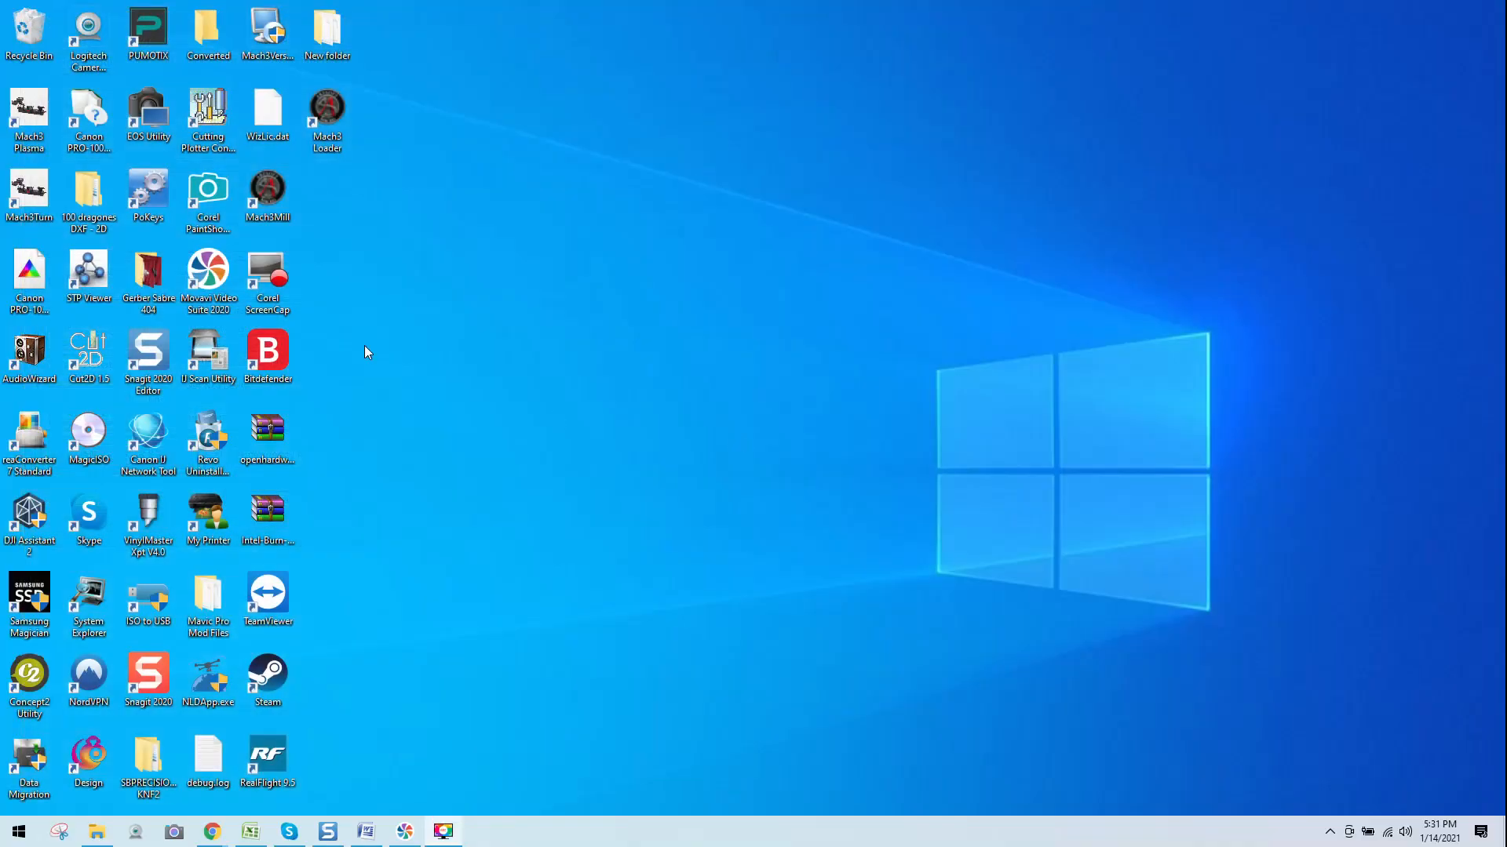
{"action": "double_click", "coordinate": [326, 108]}
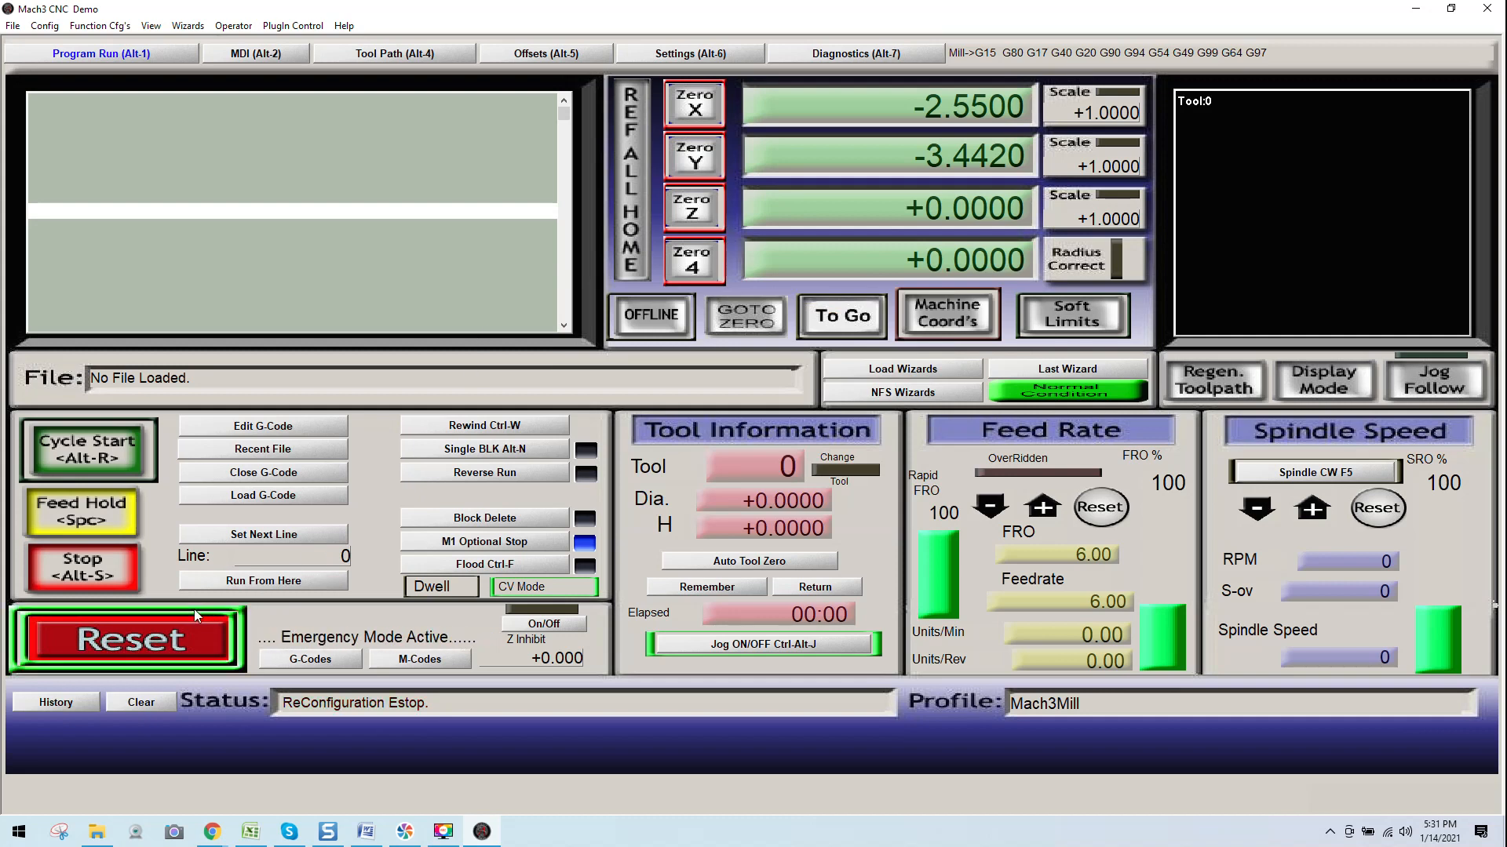
- Clear the emergency stop, review Motor Outputs in Ports & Pins and close it with OK
{"action": "left_click", "coordinate": [125, 639]}
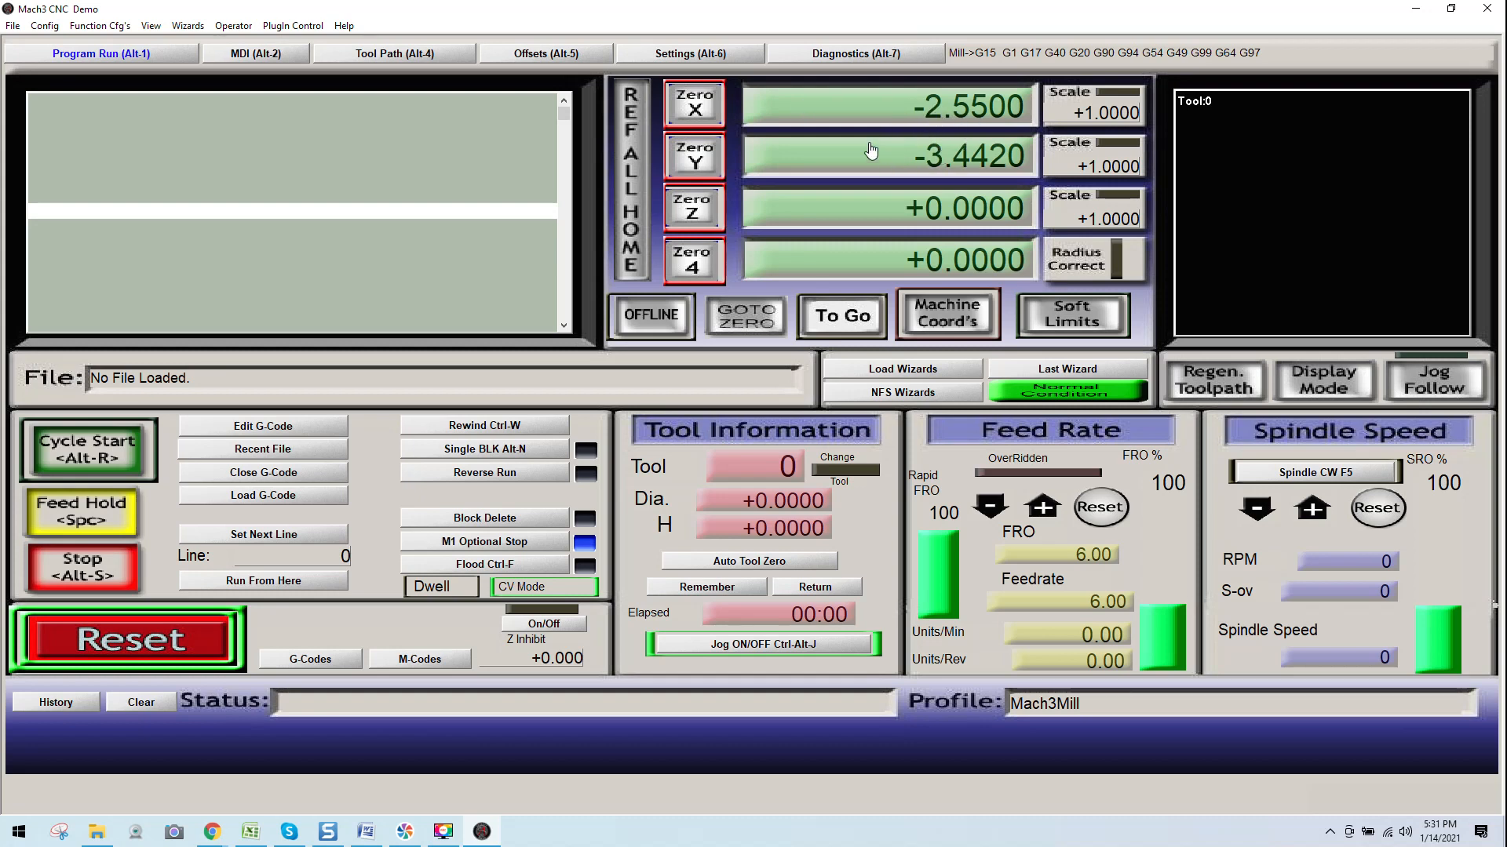
{"action": "left_click", "coordinate": [44, 25]}
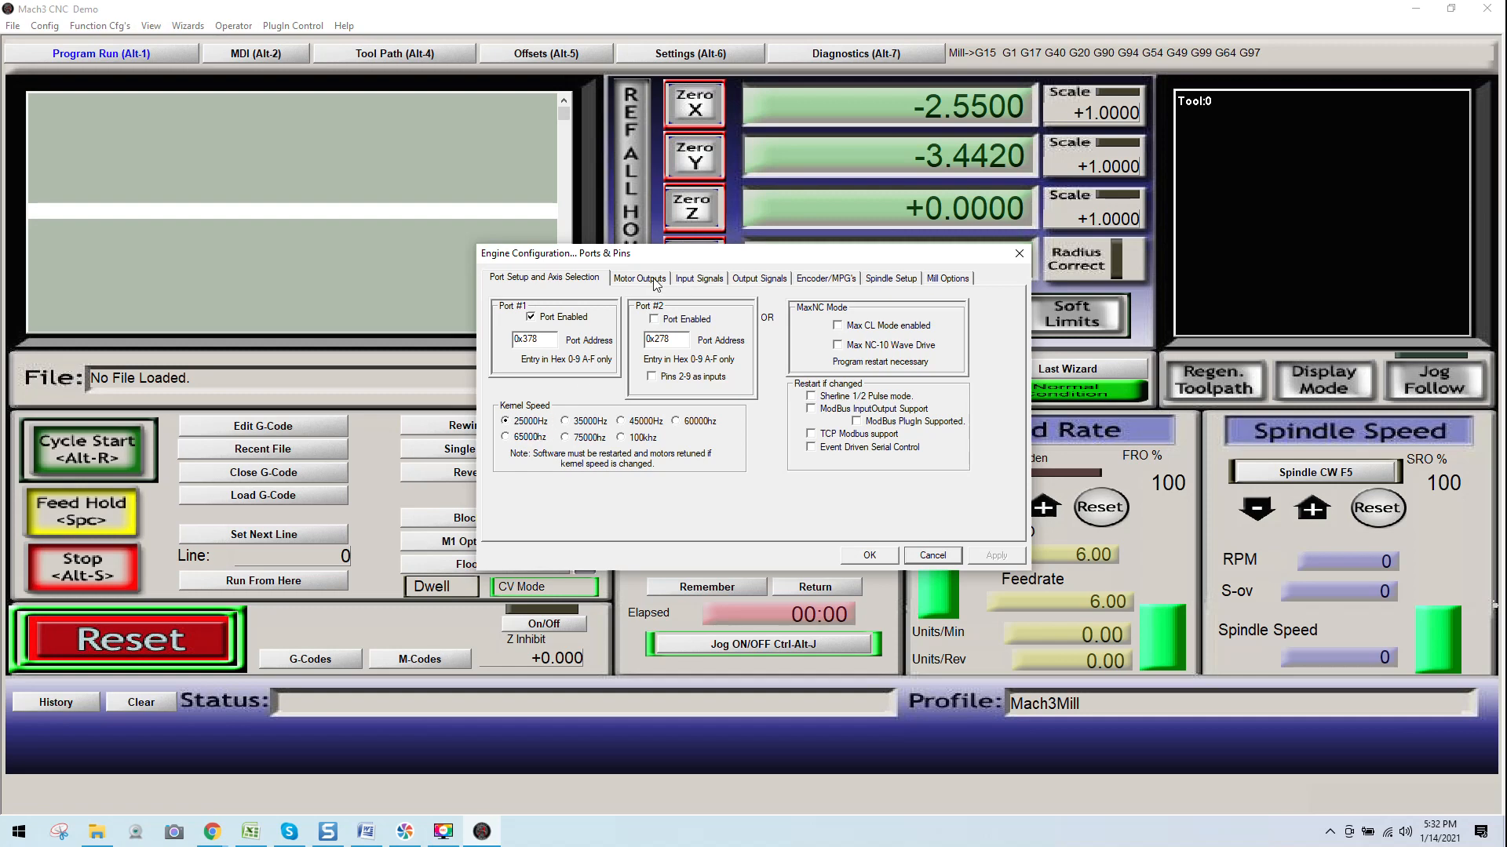
{"action": "left_click", "coordinate": [638, 278]}
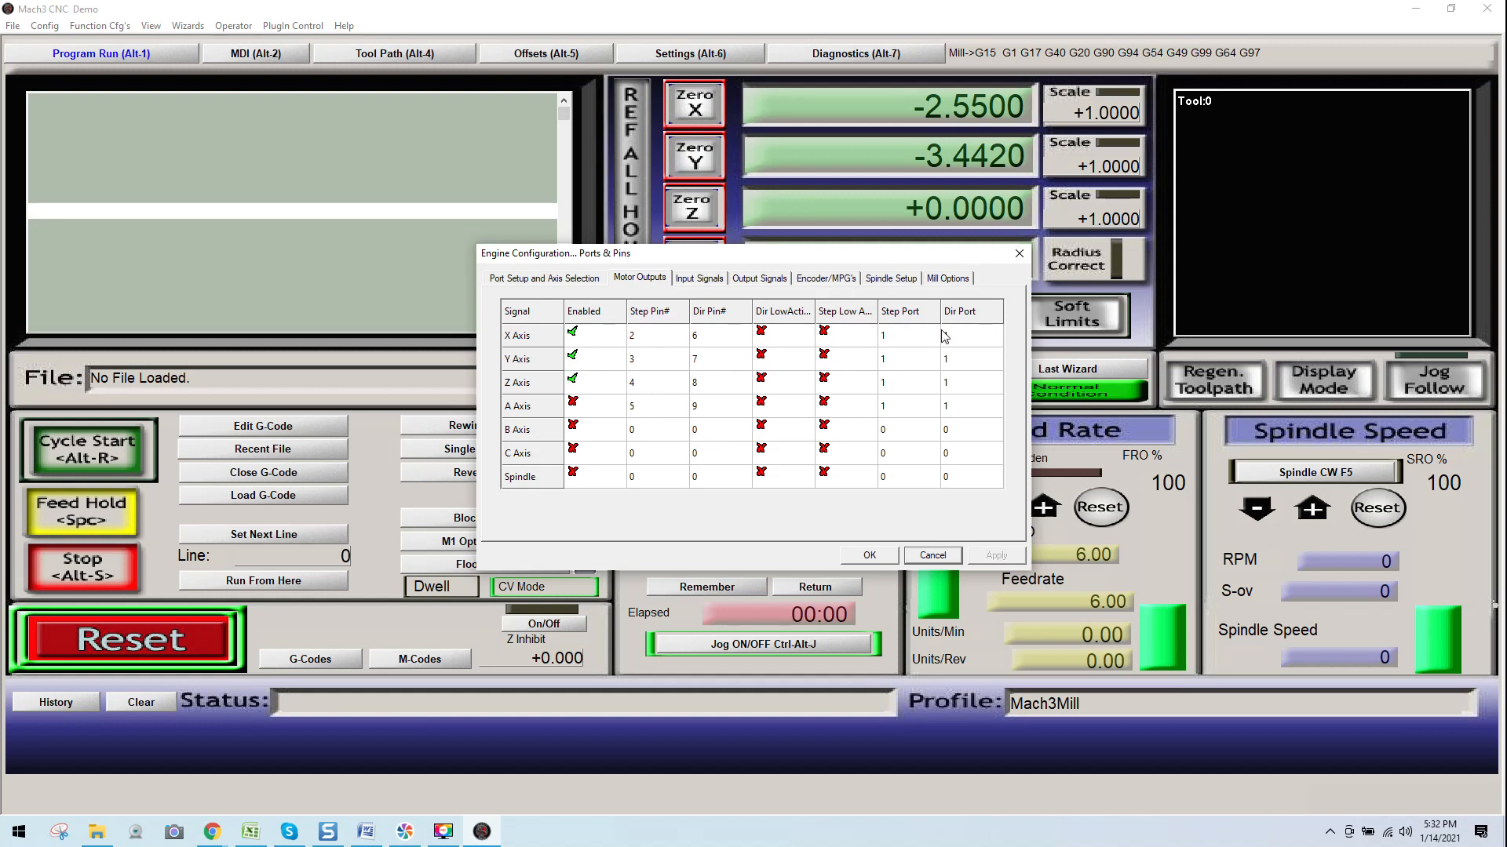
{"action": "left_click", "coordinate": [868, 556]}
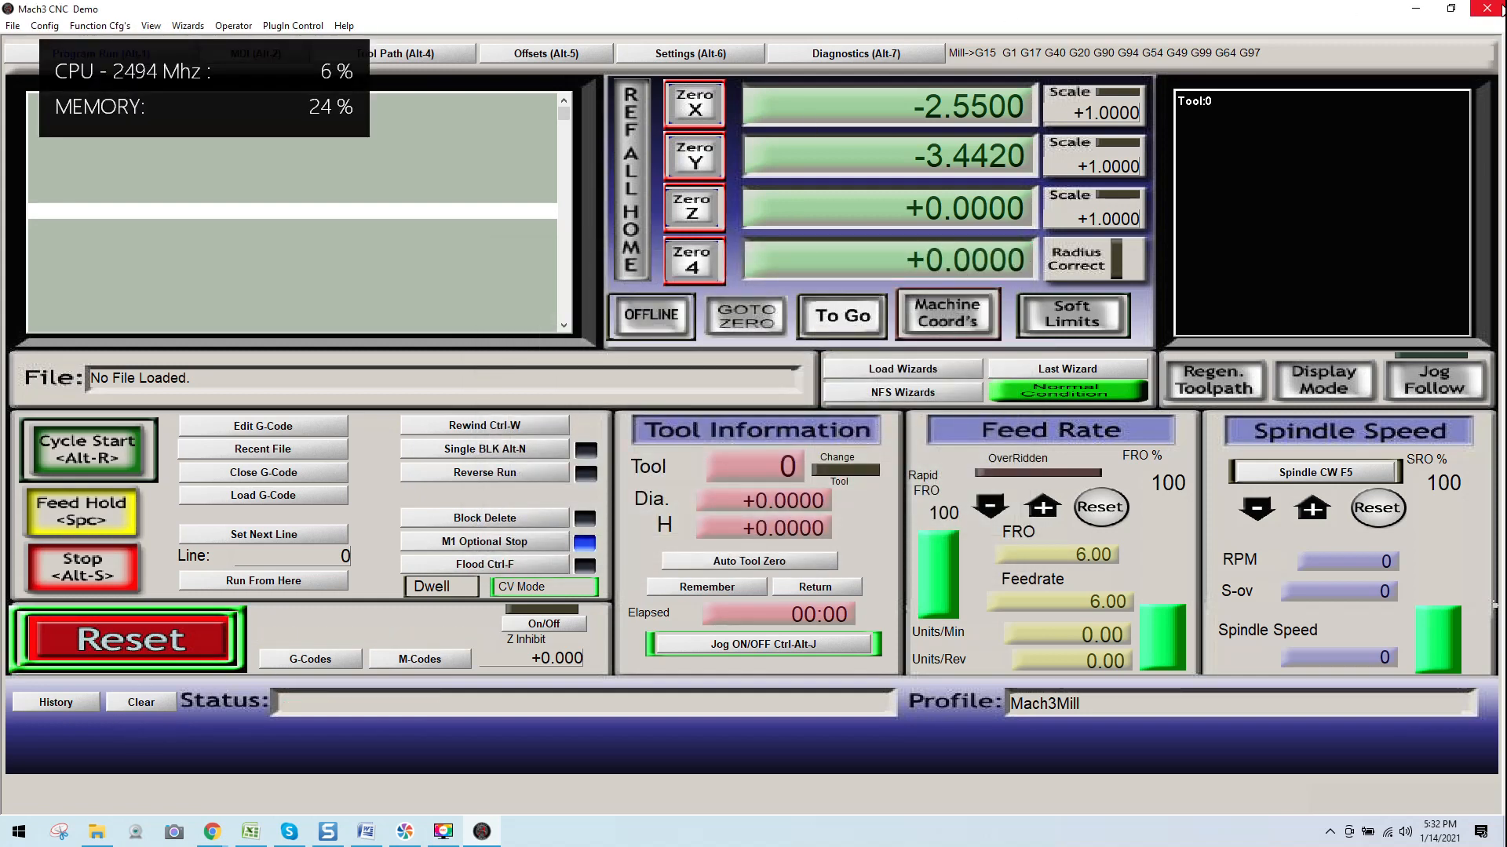
- Exit Mach3, confirm End Session and select the New folder on the desktop
{"action": "left_click", "coordinate": [1495, 9]}
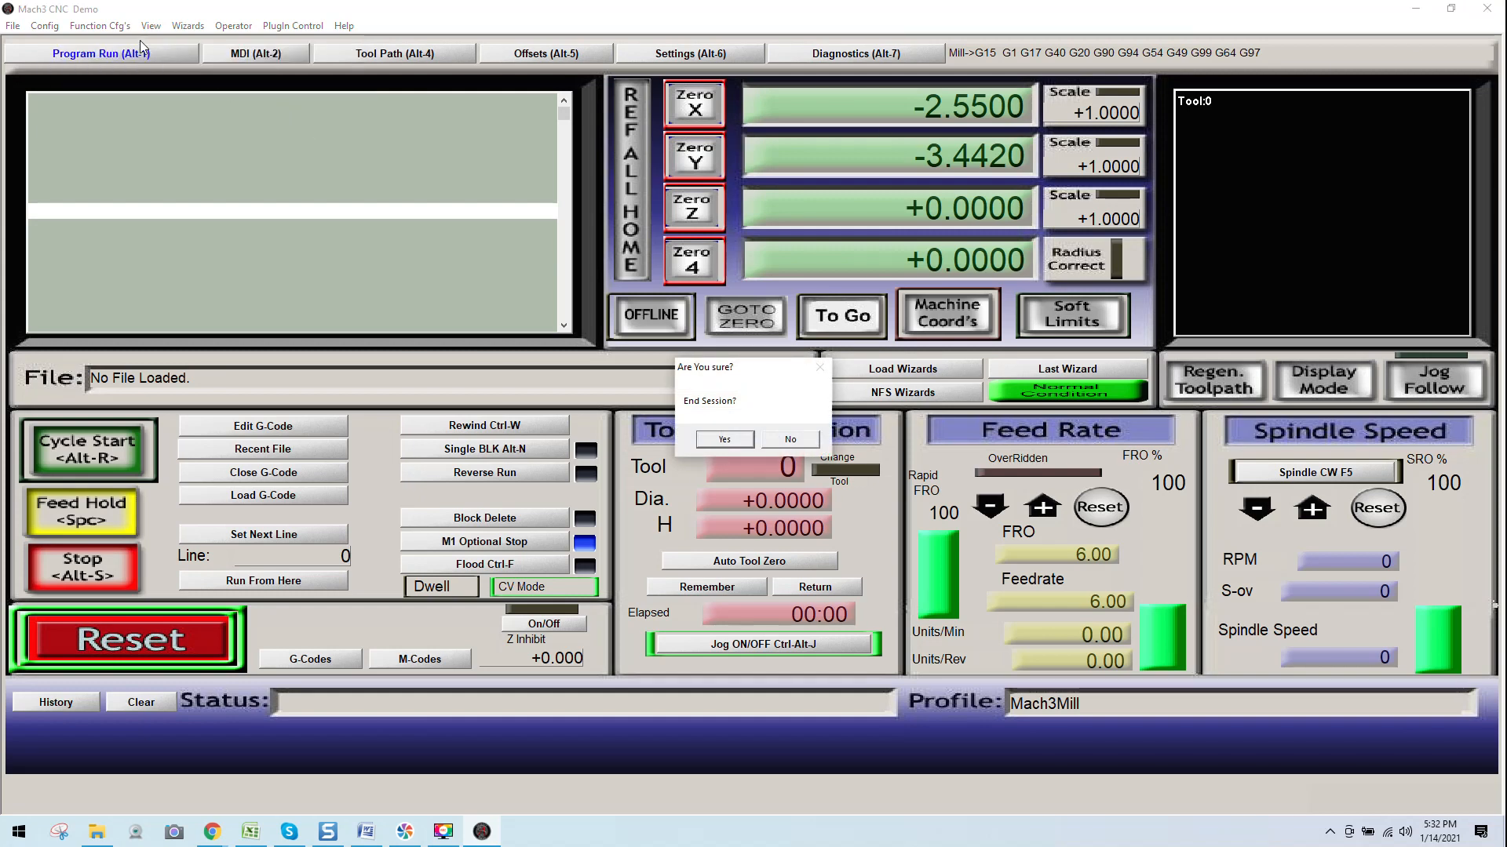
{"action": "mouse_move", "coordinate": [553, 319]}
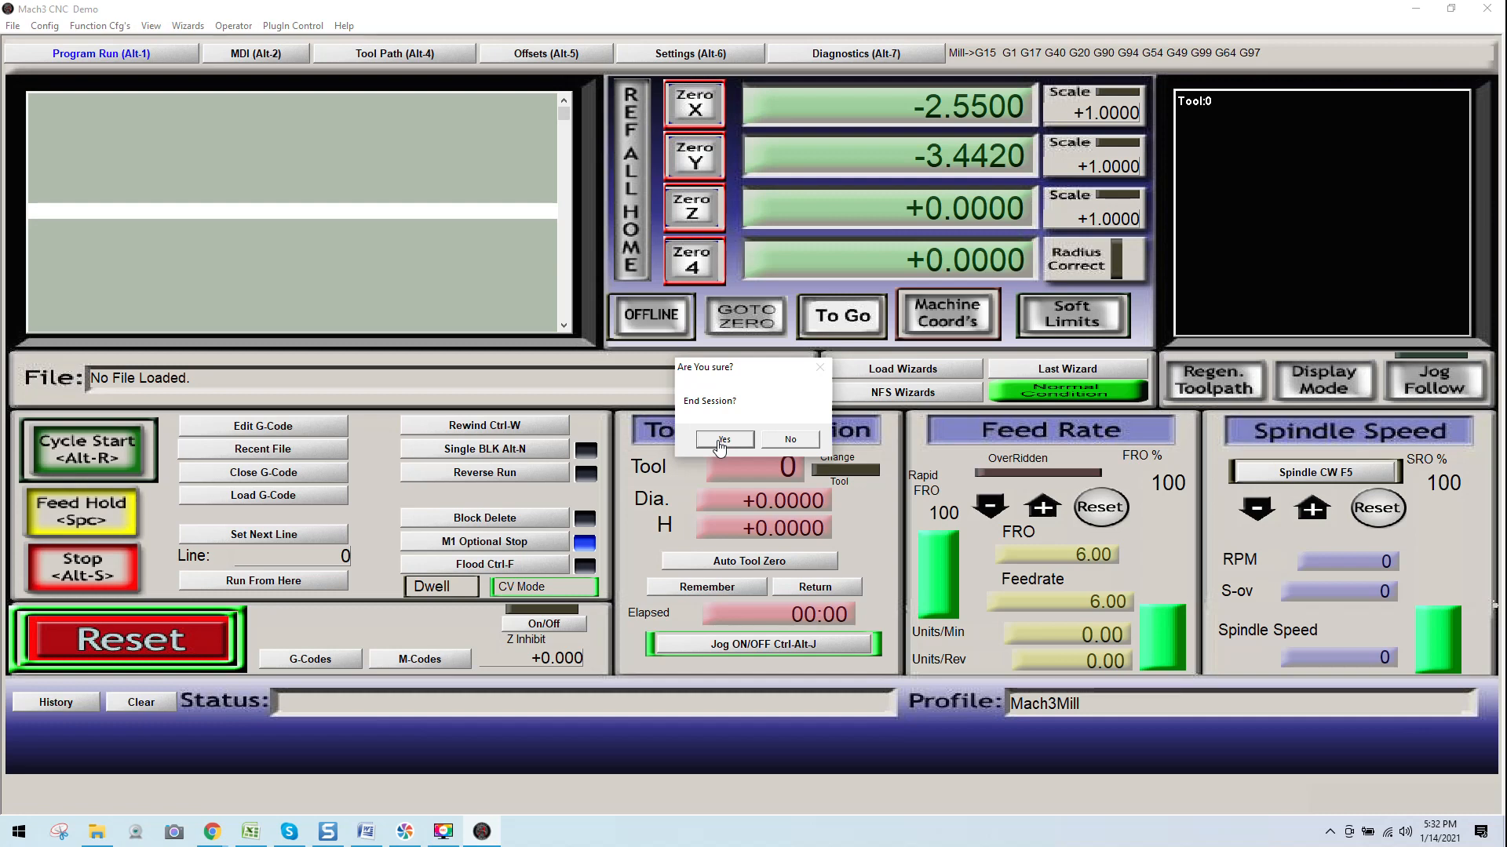
{"action": "left_click", "coordinate": [722, 439]}
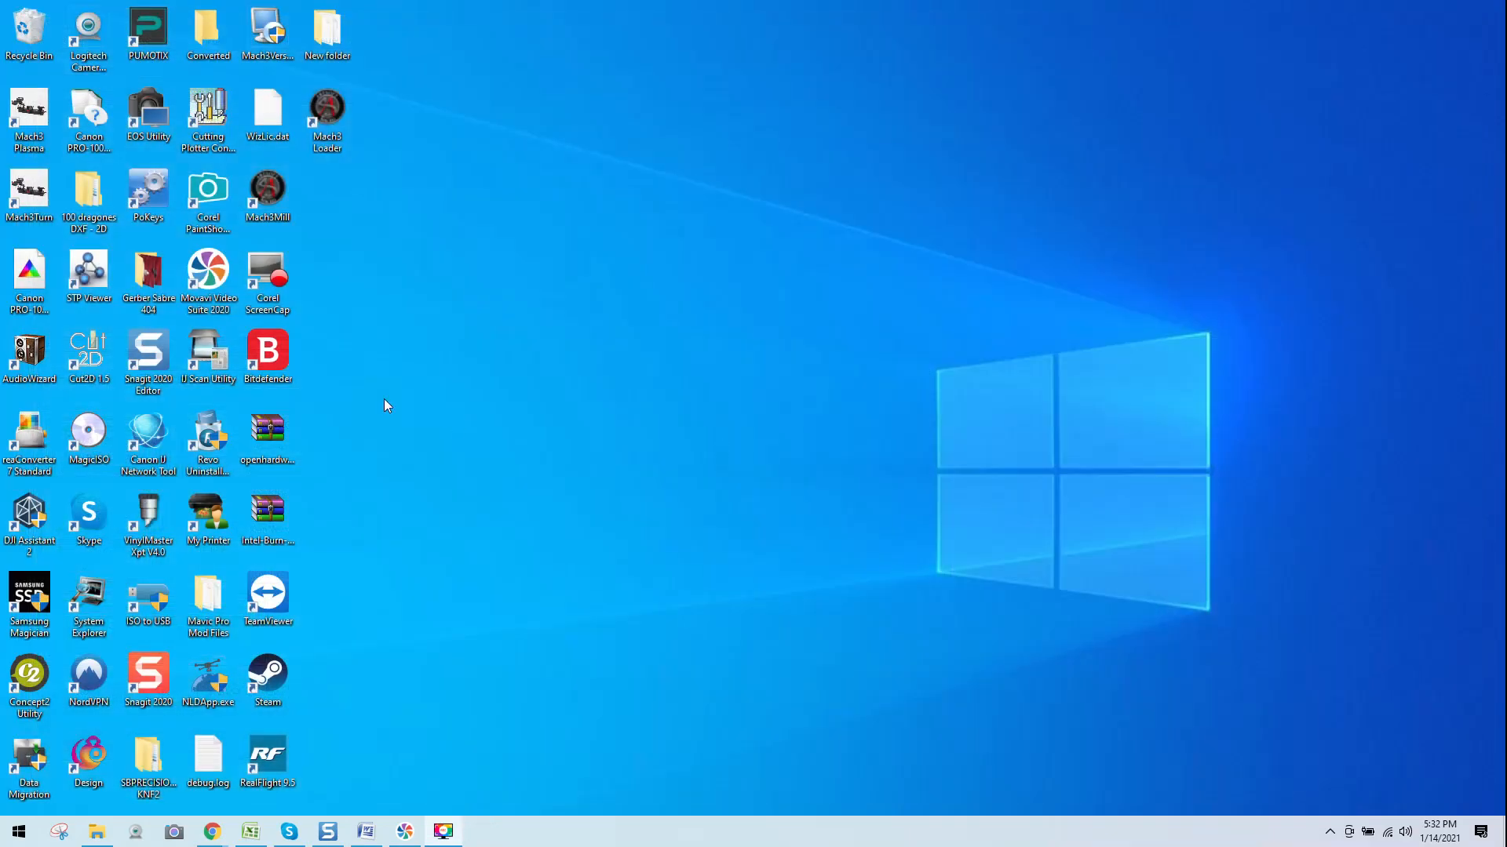
{"action": "left_click", "coordinate": [326, 33]}
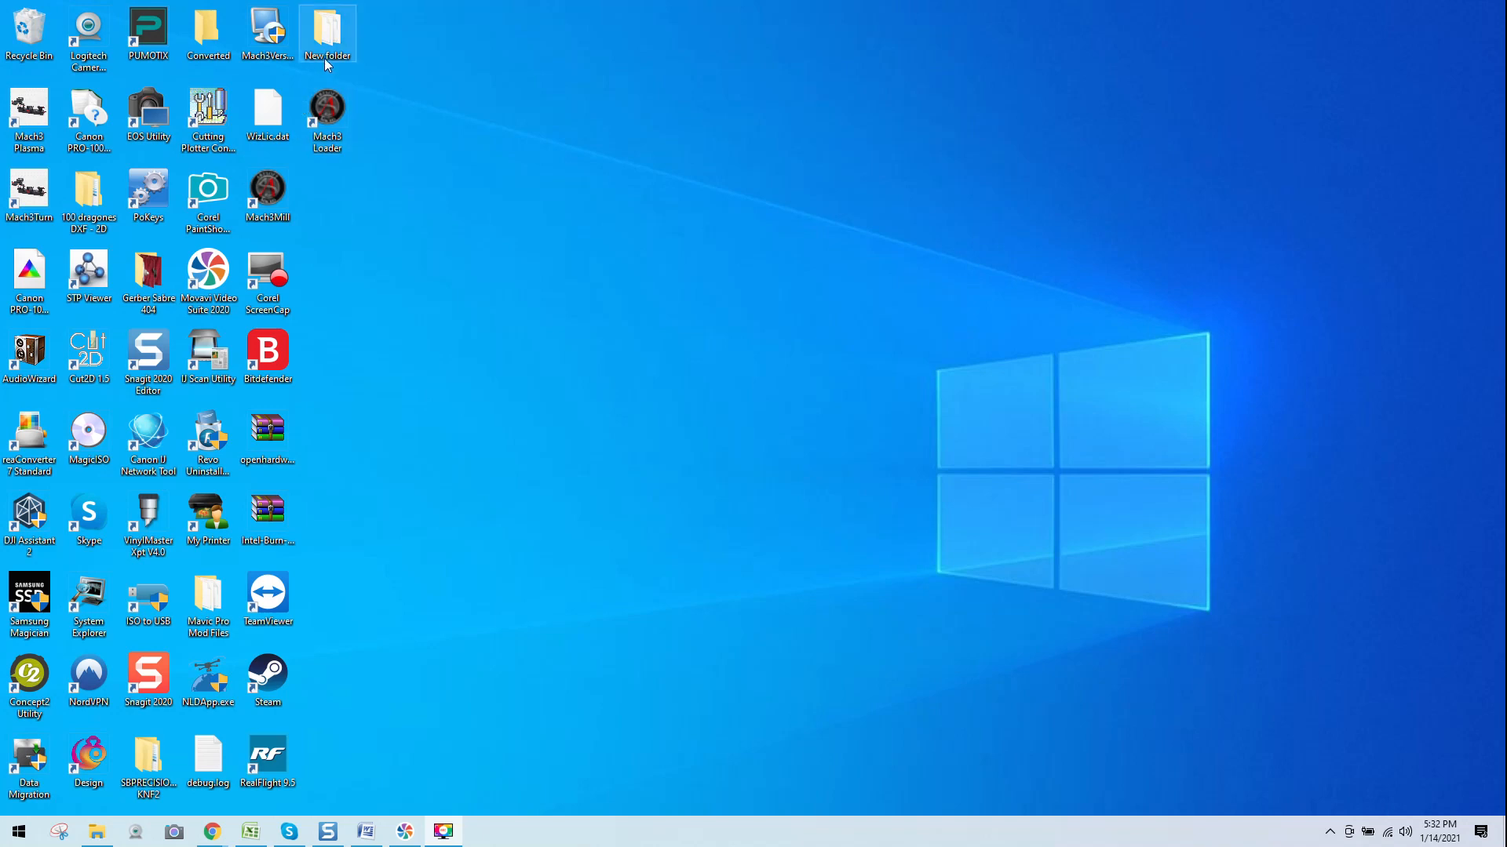
- Copy the licence file Mach1Lic.dat from the desktop's New folder
{"action": "double_click", "coordinate": [327, 29]}
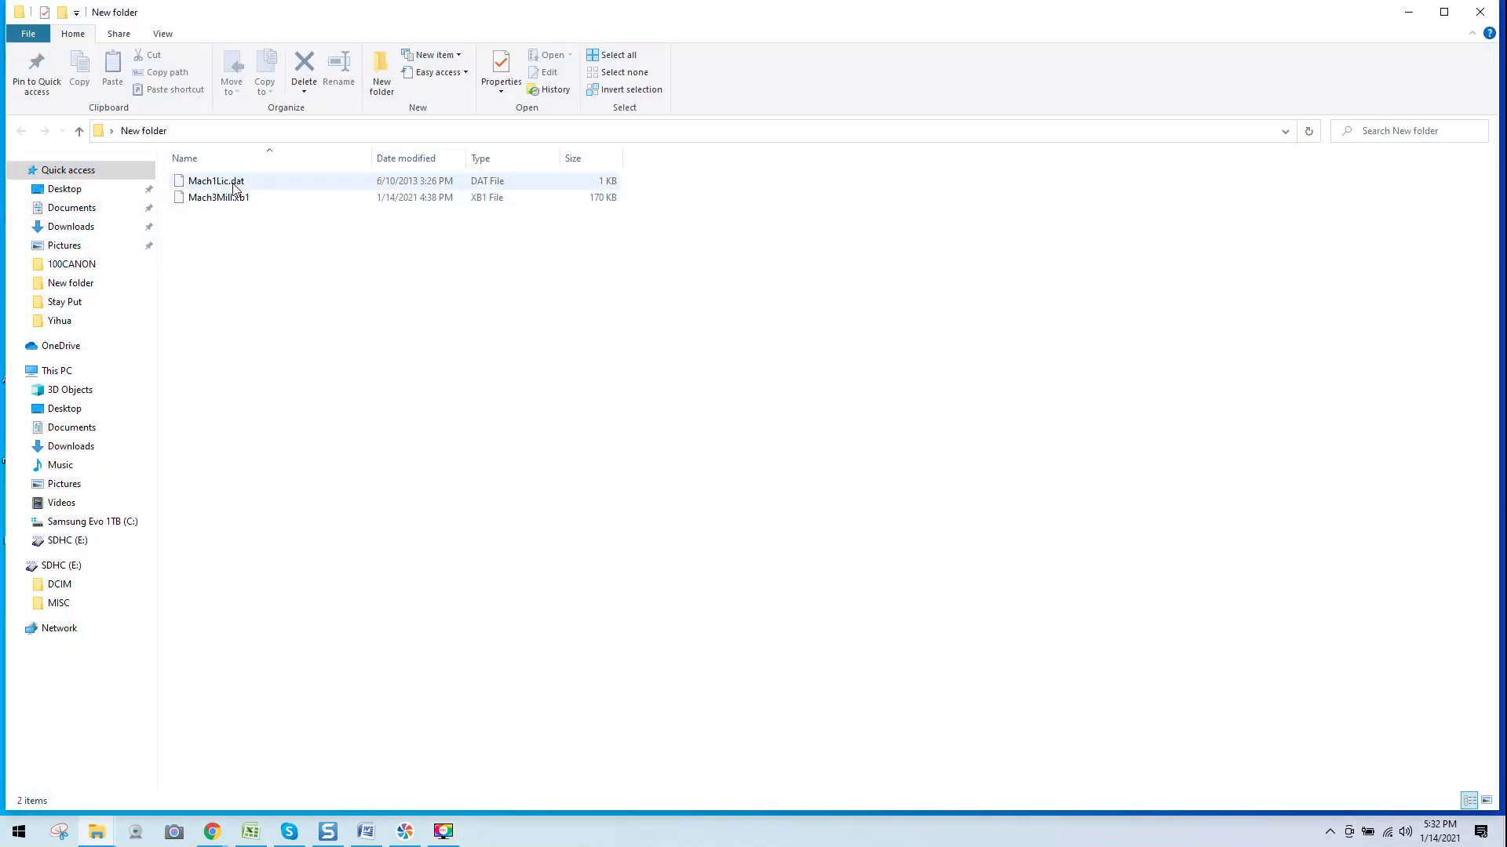
{"action": "right_click", "coordinate": [215, 180]}
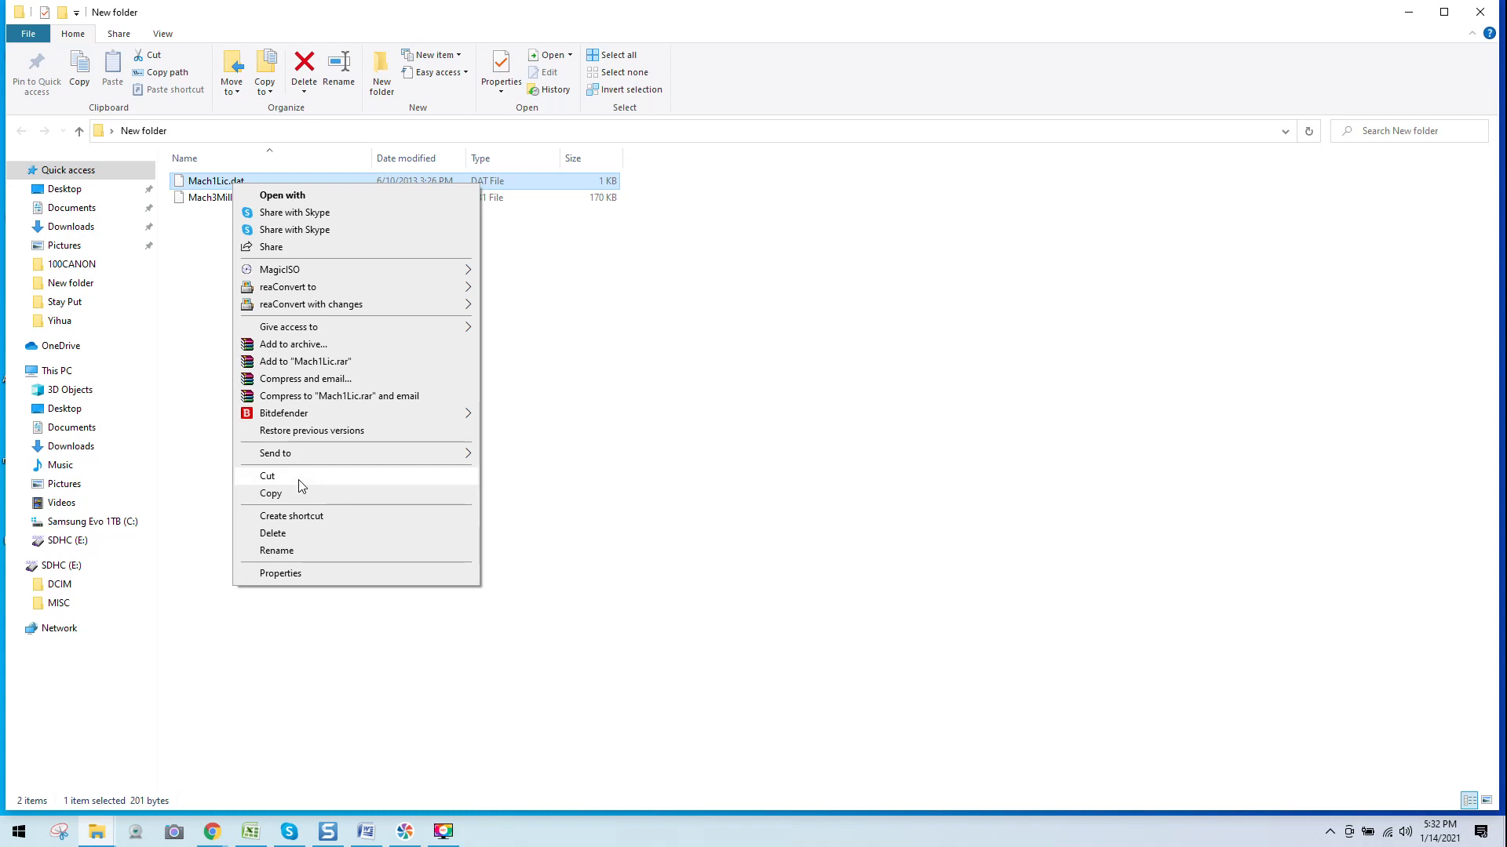
{"action": "left_click", "coordinate": [215, 237]}
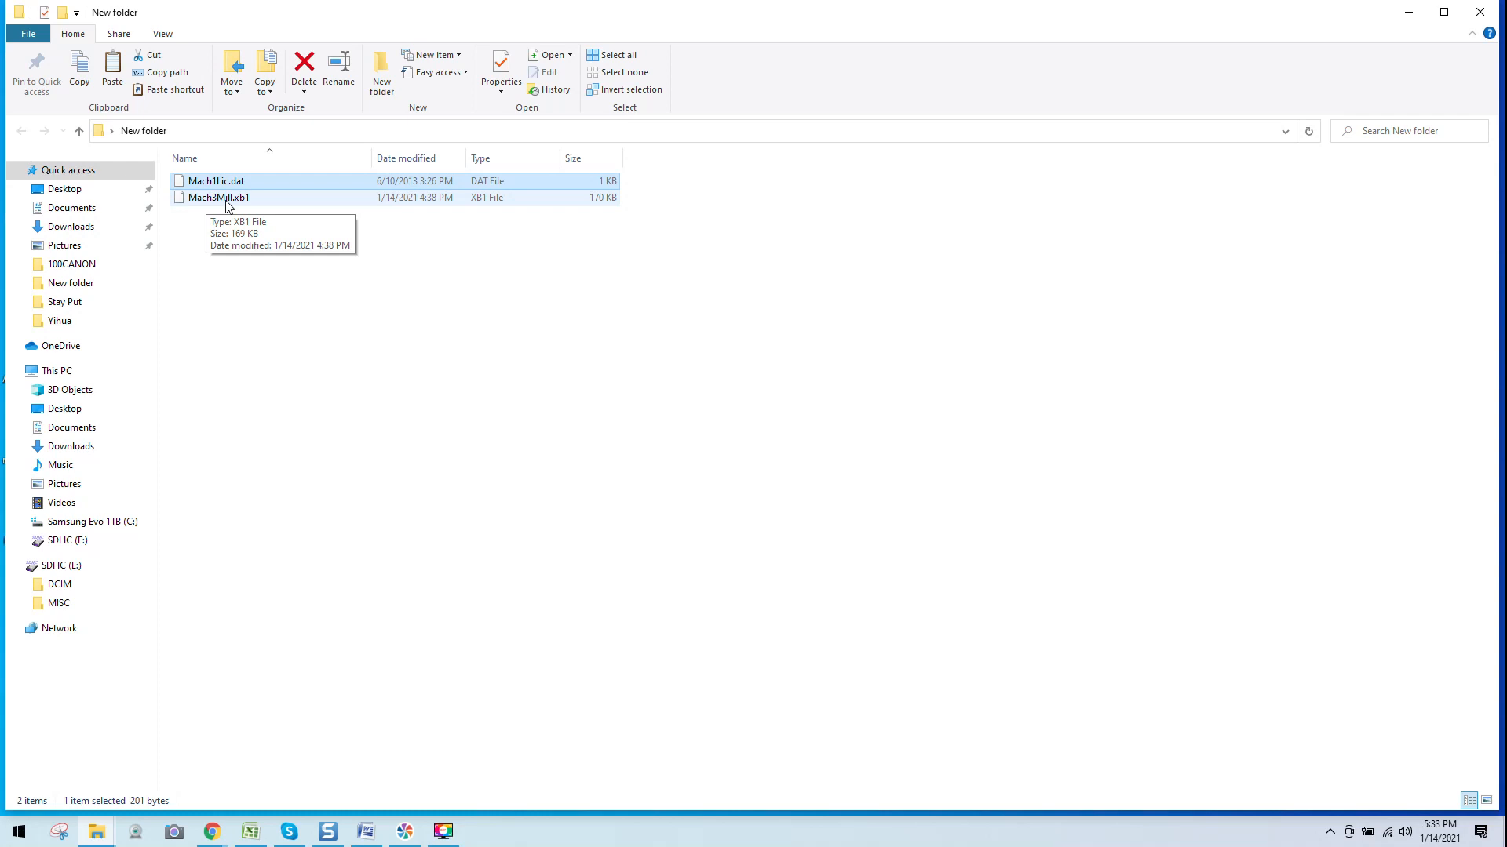
{"action": "left_click", "coordinate": [215, 181]}
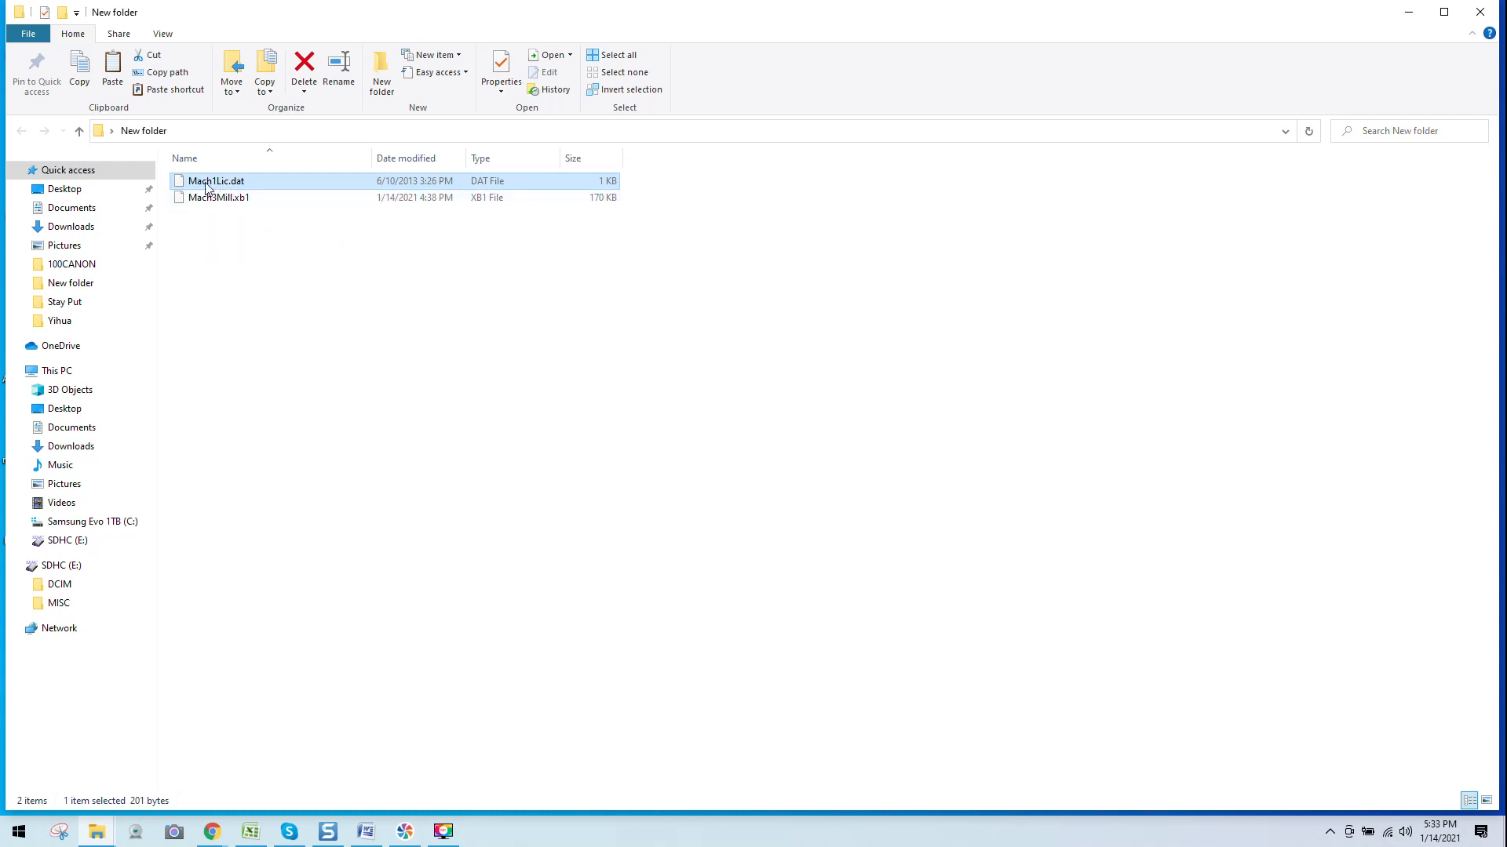
{"action": "right_click", "coordinate": [214, 180]}
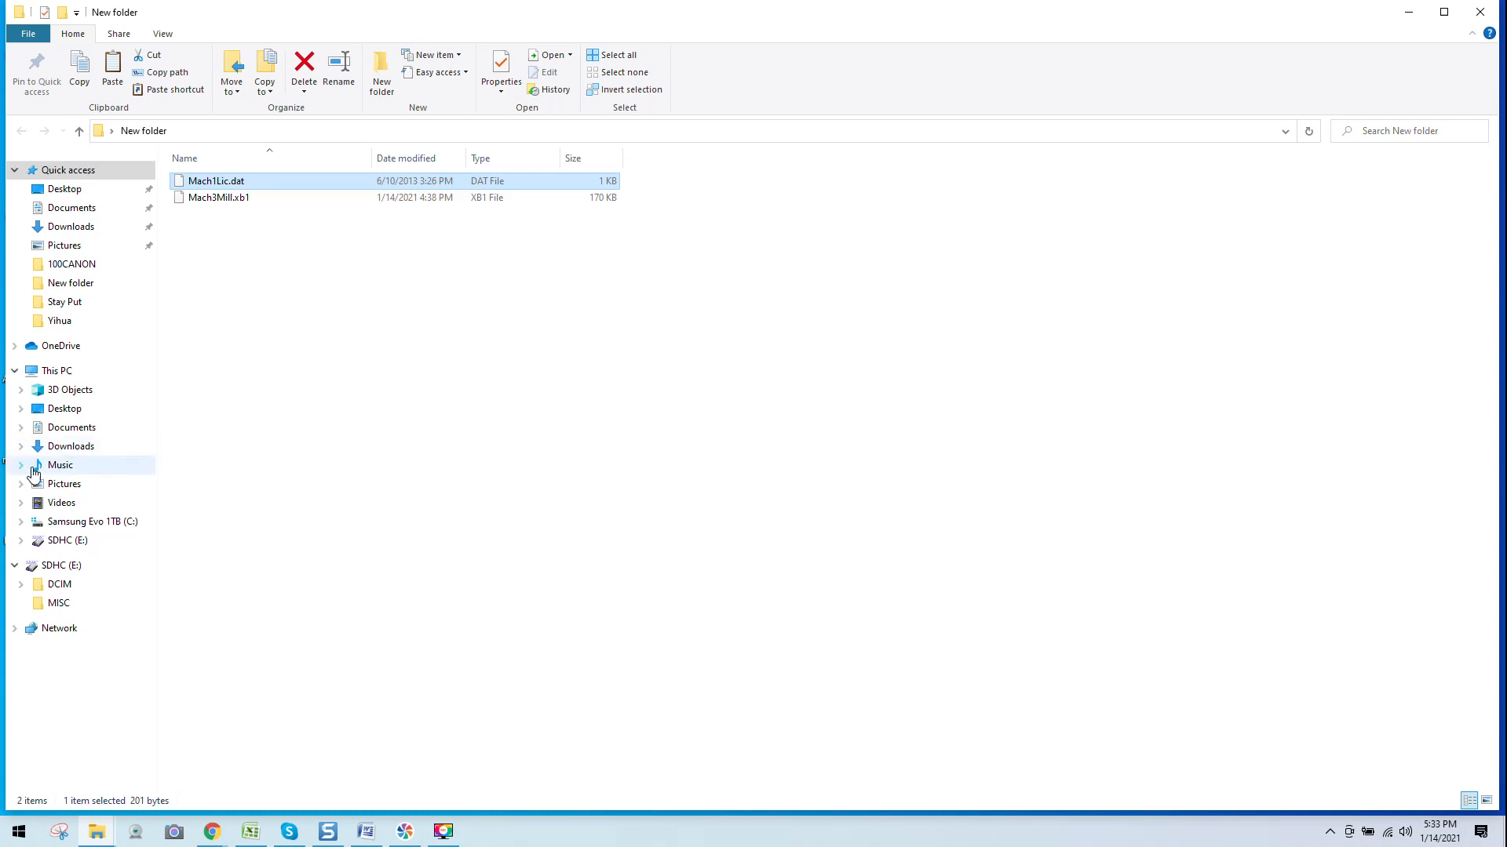
- Go to the C: drive and open the Mach3 folder to paste Mach1Lic.dat into it
{"action": "left_click", "coordinate": [92, 522]}
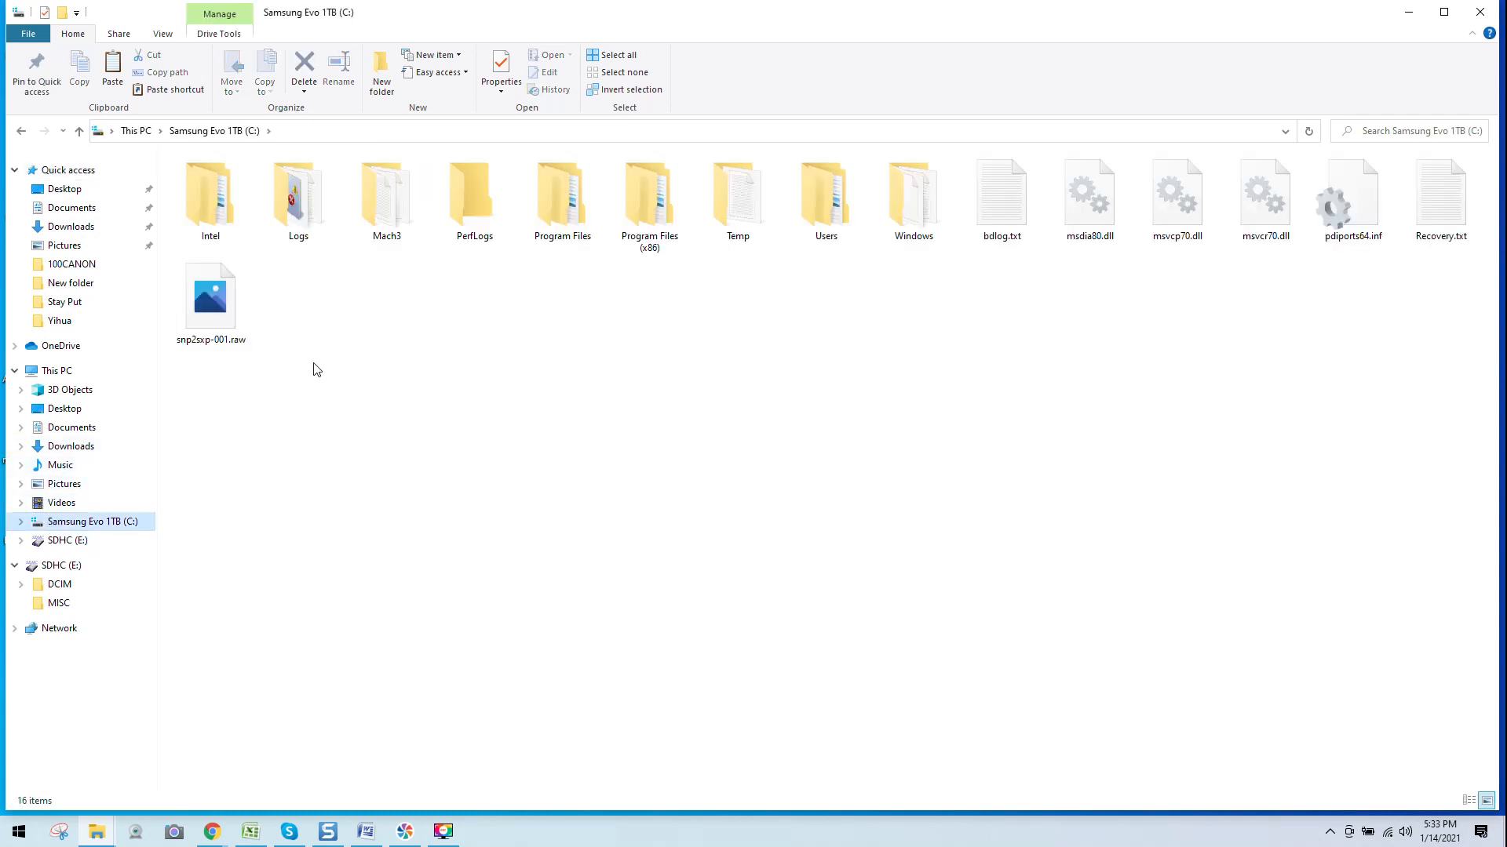
{"action": "double_click", "coordinate": [385, 193]}
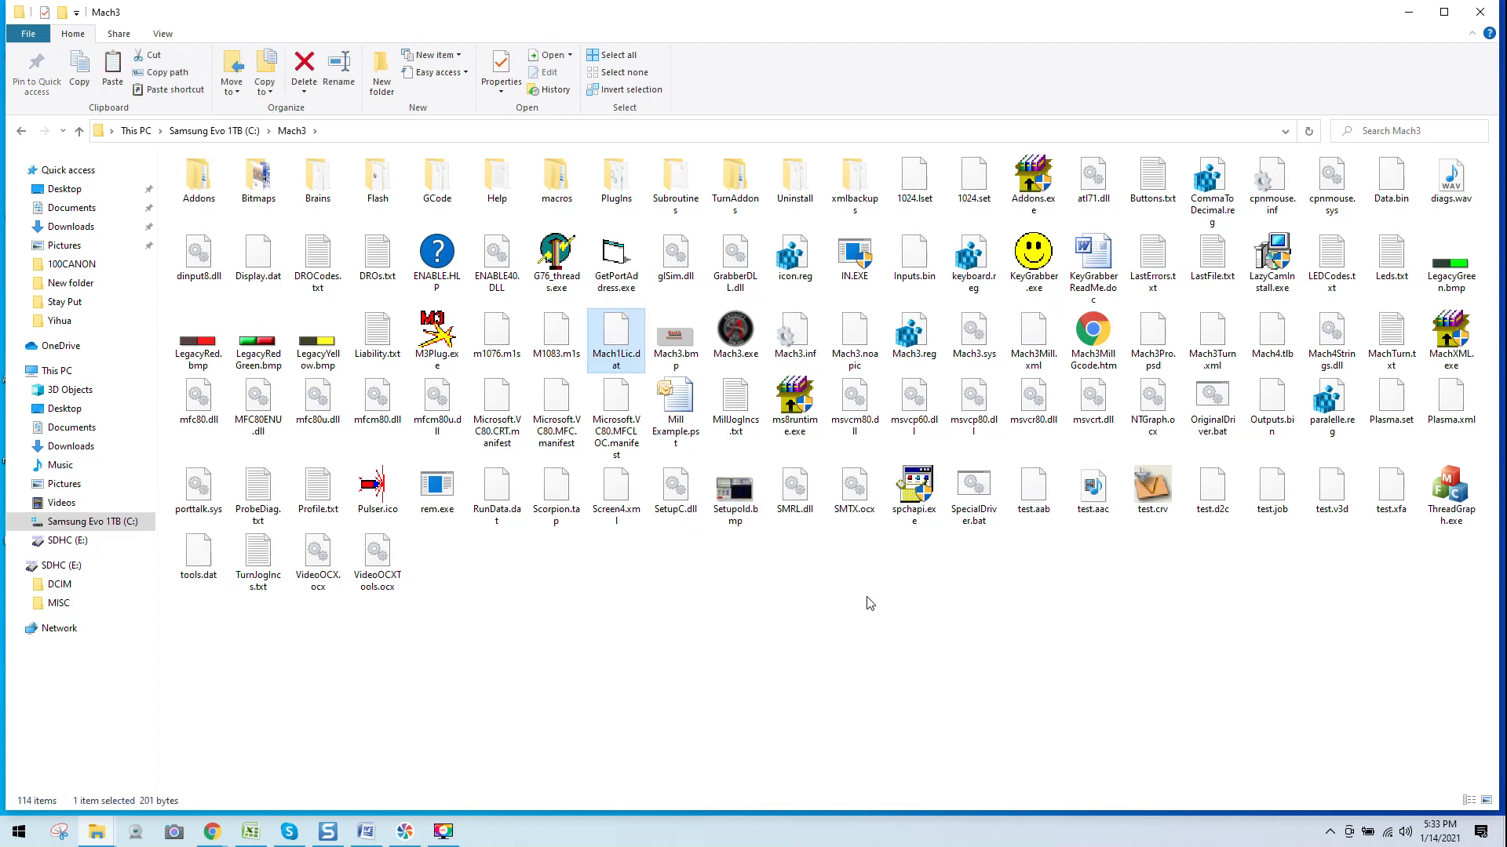
{"action": "mouse_move", "coordinate": [860, 414]}
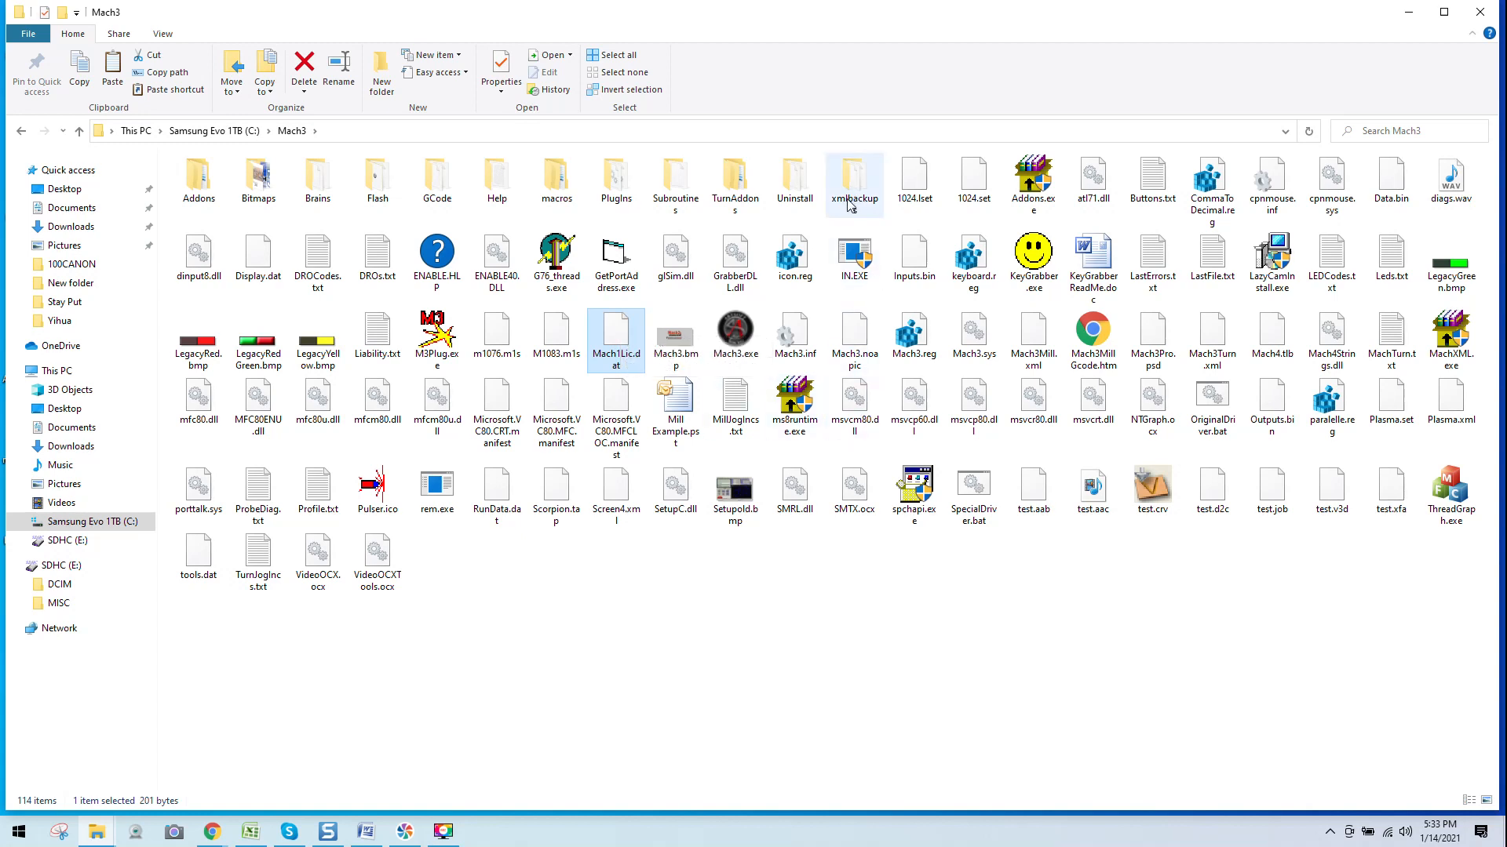
{"action": "mouse_move", "coordinate": [853, 178]}
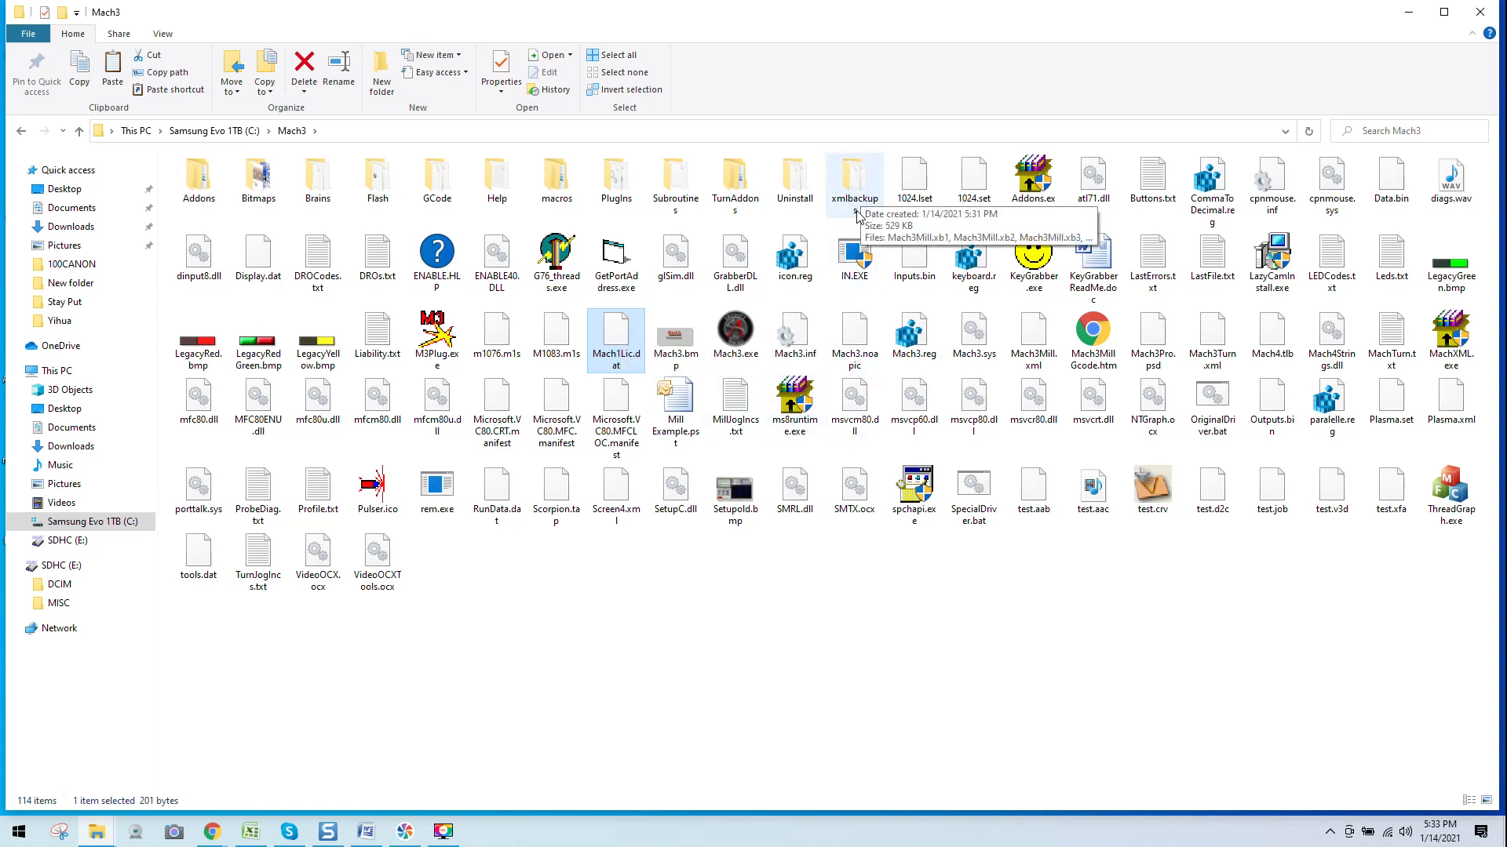
- Delete Mach3Mill.xb1 through xb4 from C:\Mach3\xmlbackups, leaving only ReadMe.txt, then go back up
{"action": "double_click", "coordinate": [853, 176]}
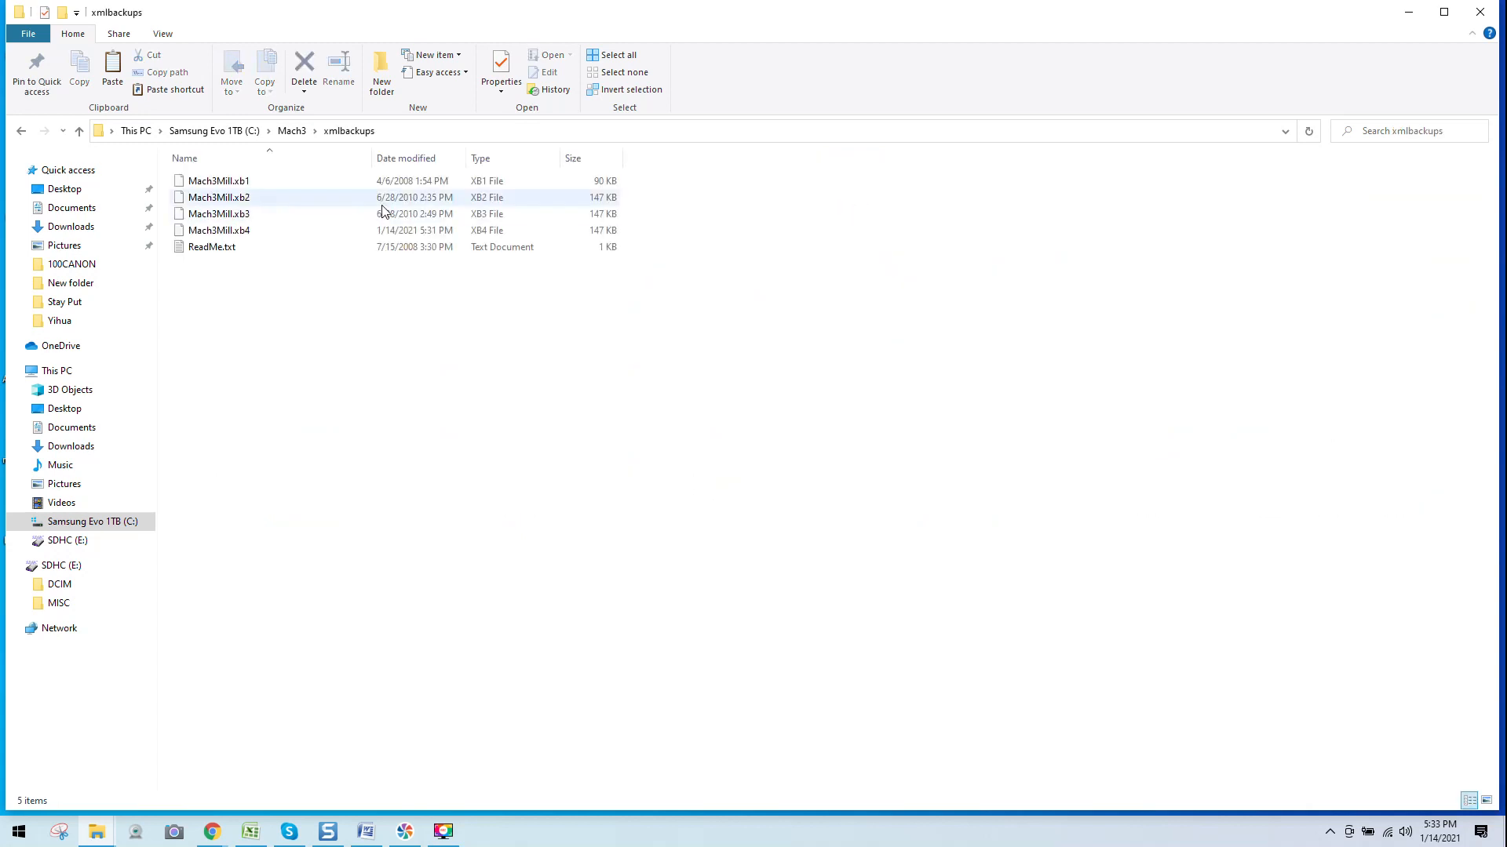
{"action": "mouse_move", "coordinate": [219, 180]}
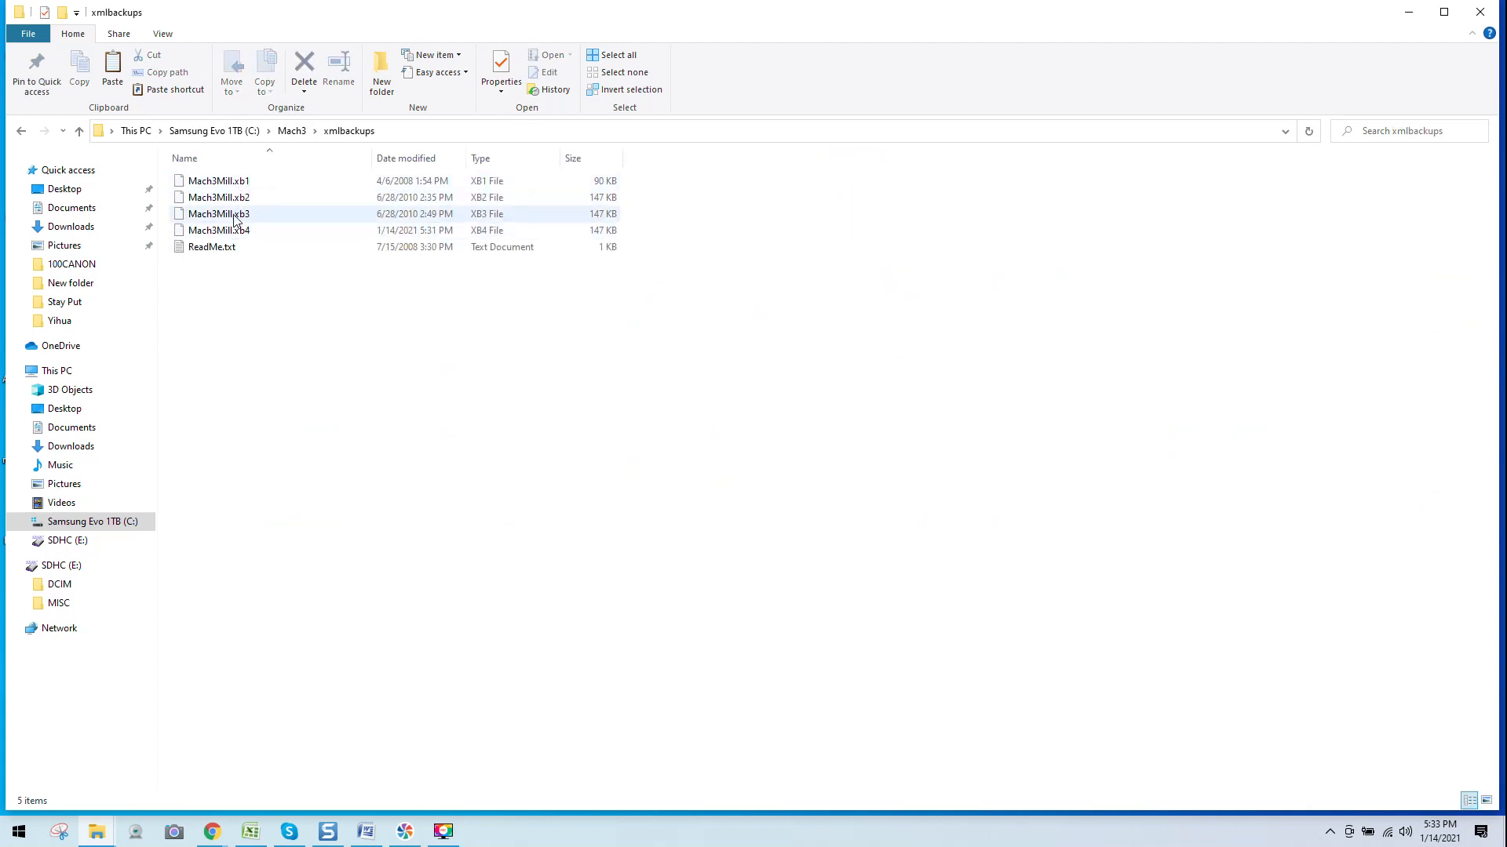
{"action": "left_click", "coordinate": [218, 230]}
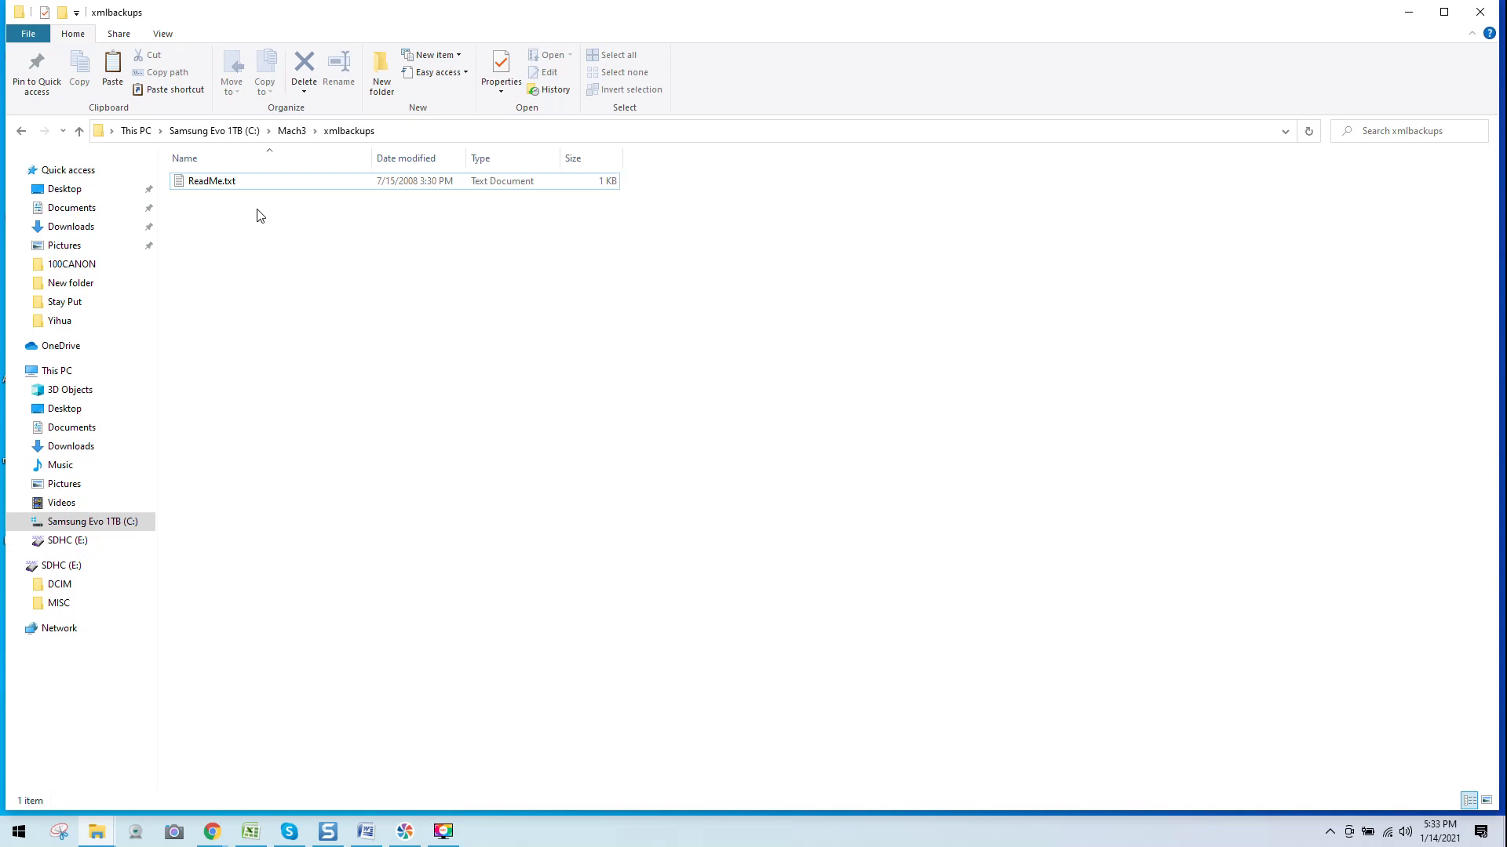
{"action": "left_click", "coordinate": [211, 181]}
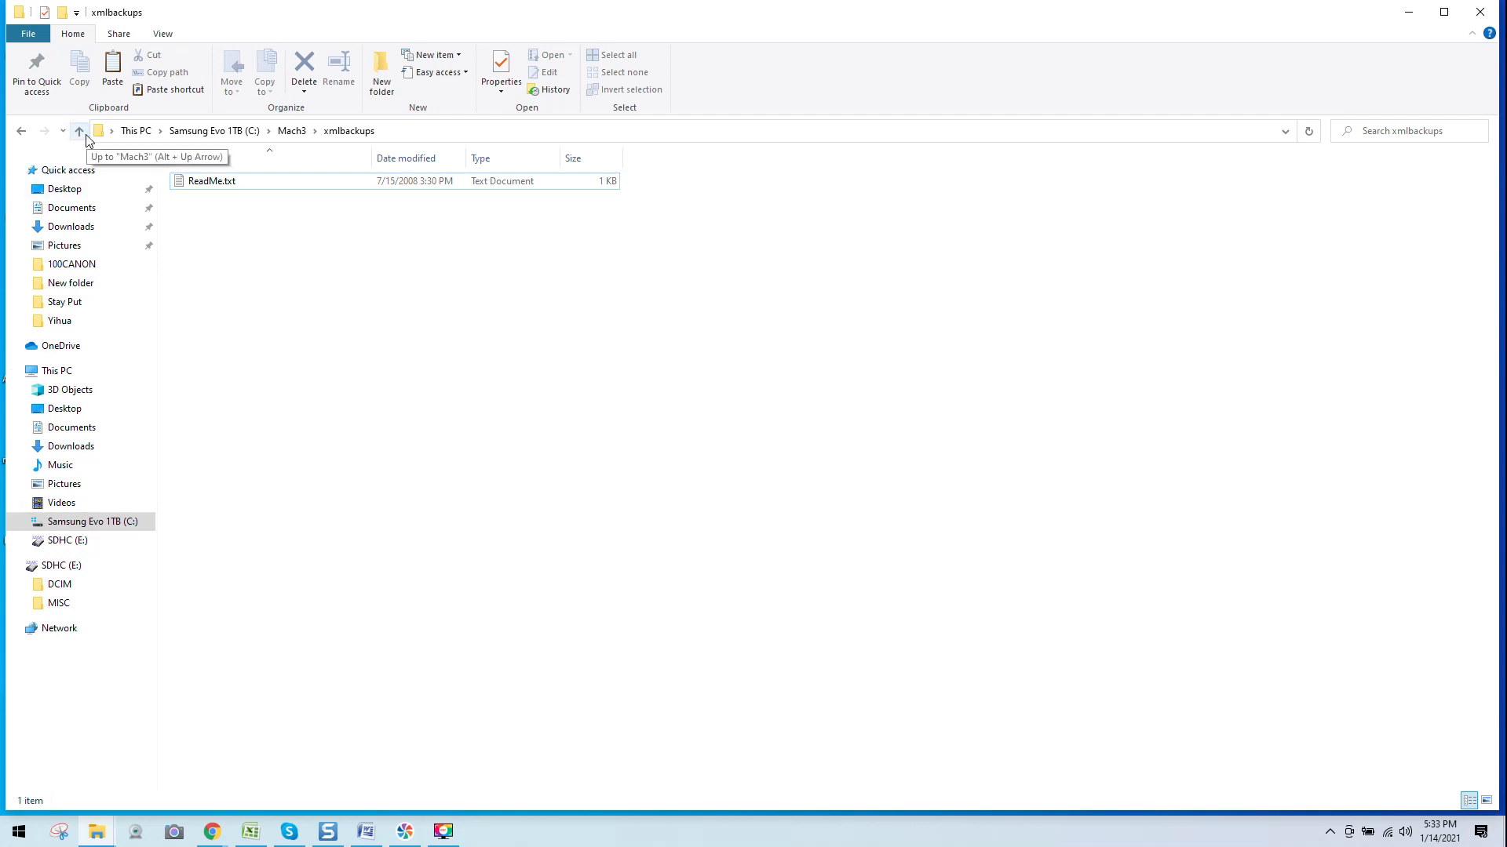
{"action": "left_click", "coordinate": [80, 131]}
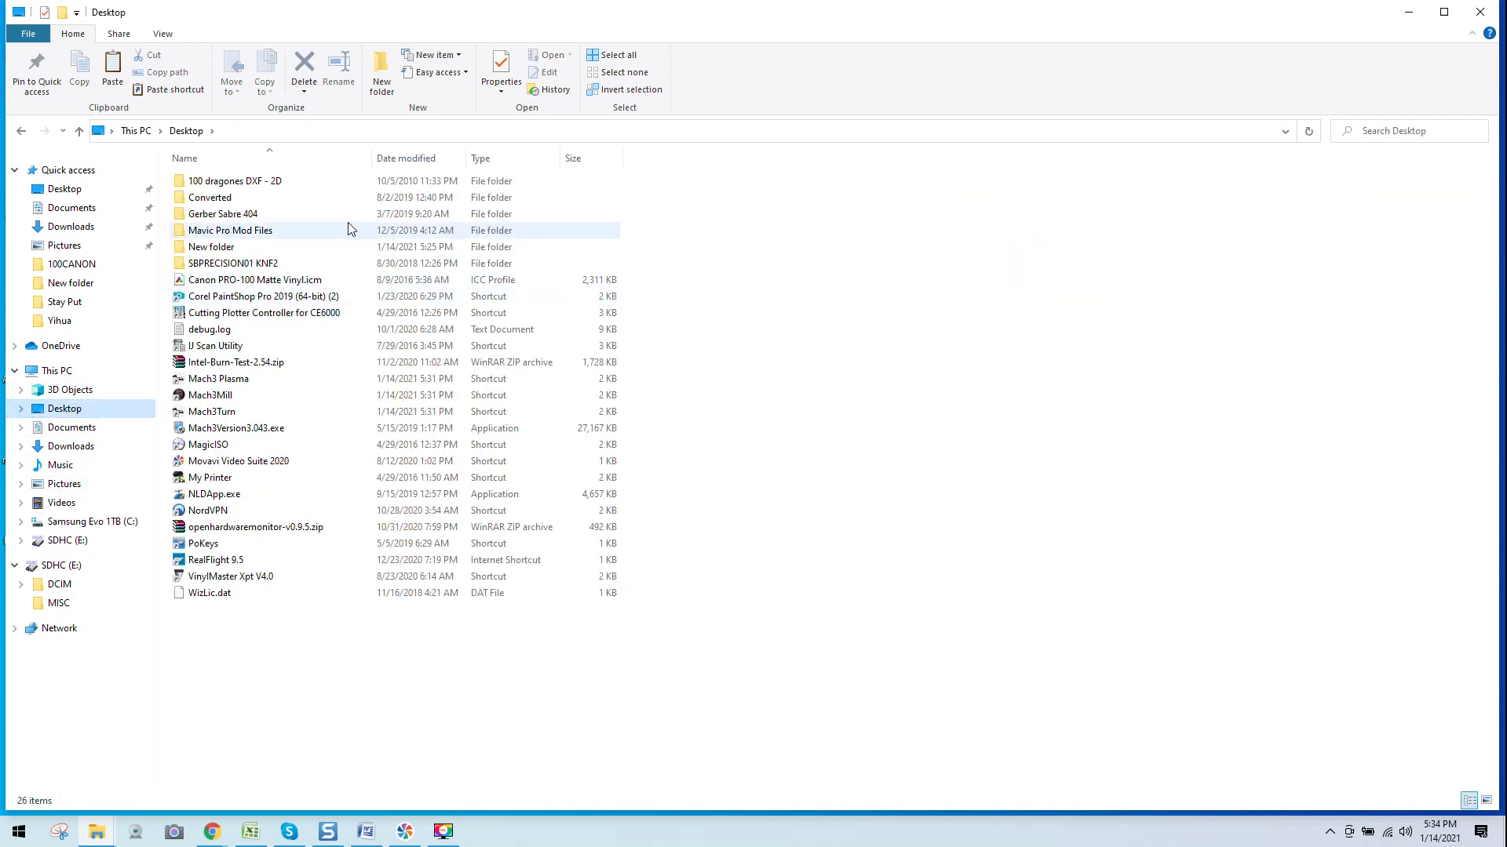
- Copy Mach3Mill.xb1 from the Desktop's New folder into C:\Mach3
{"action": "double_click", "coordinate": [210, 247]}
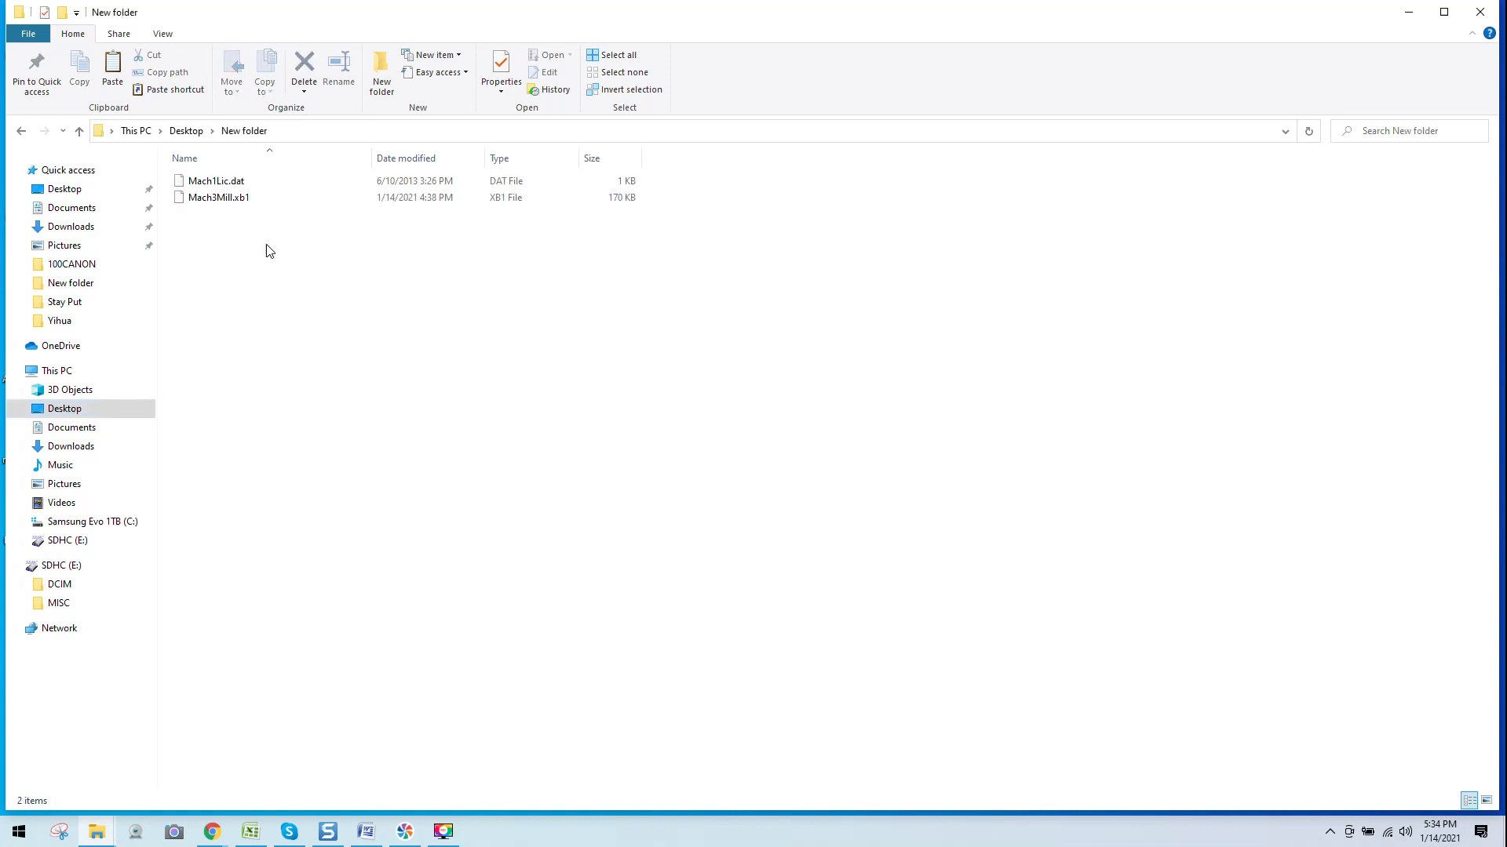
{"action": "mouse_move", "coordinate": [219, 197]}
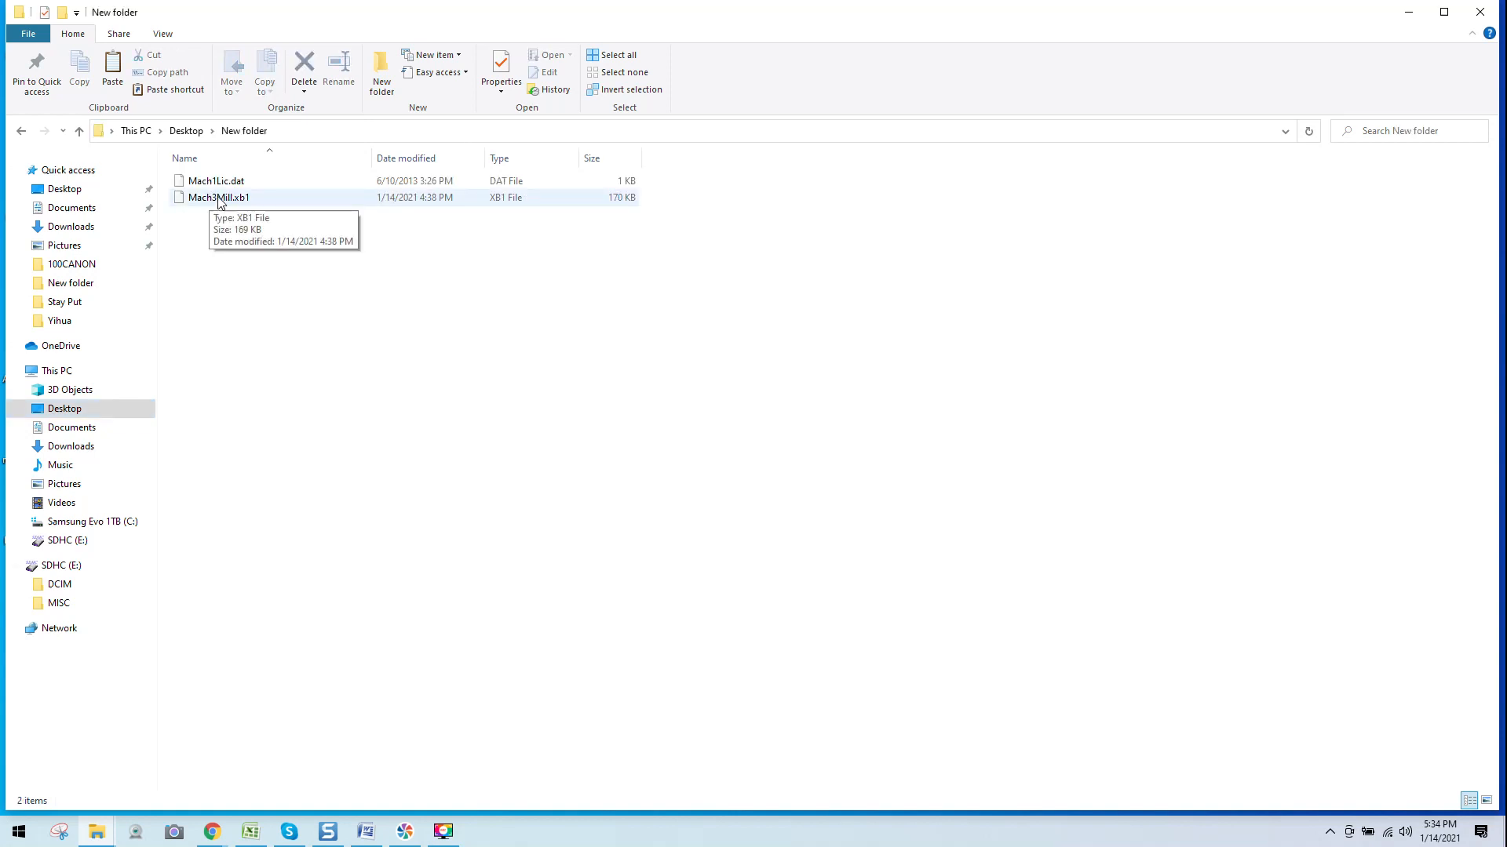
{"action": "right_click", "coordinate": [218, 197]}
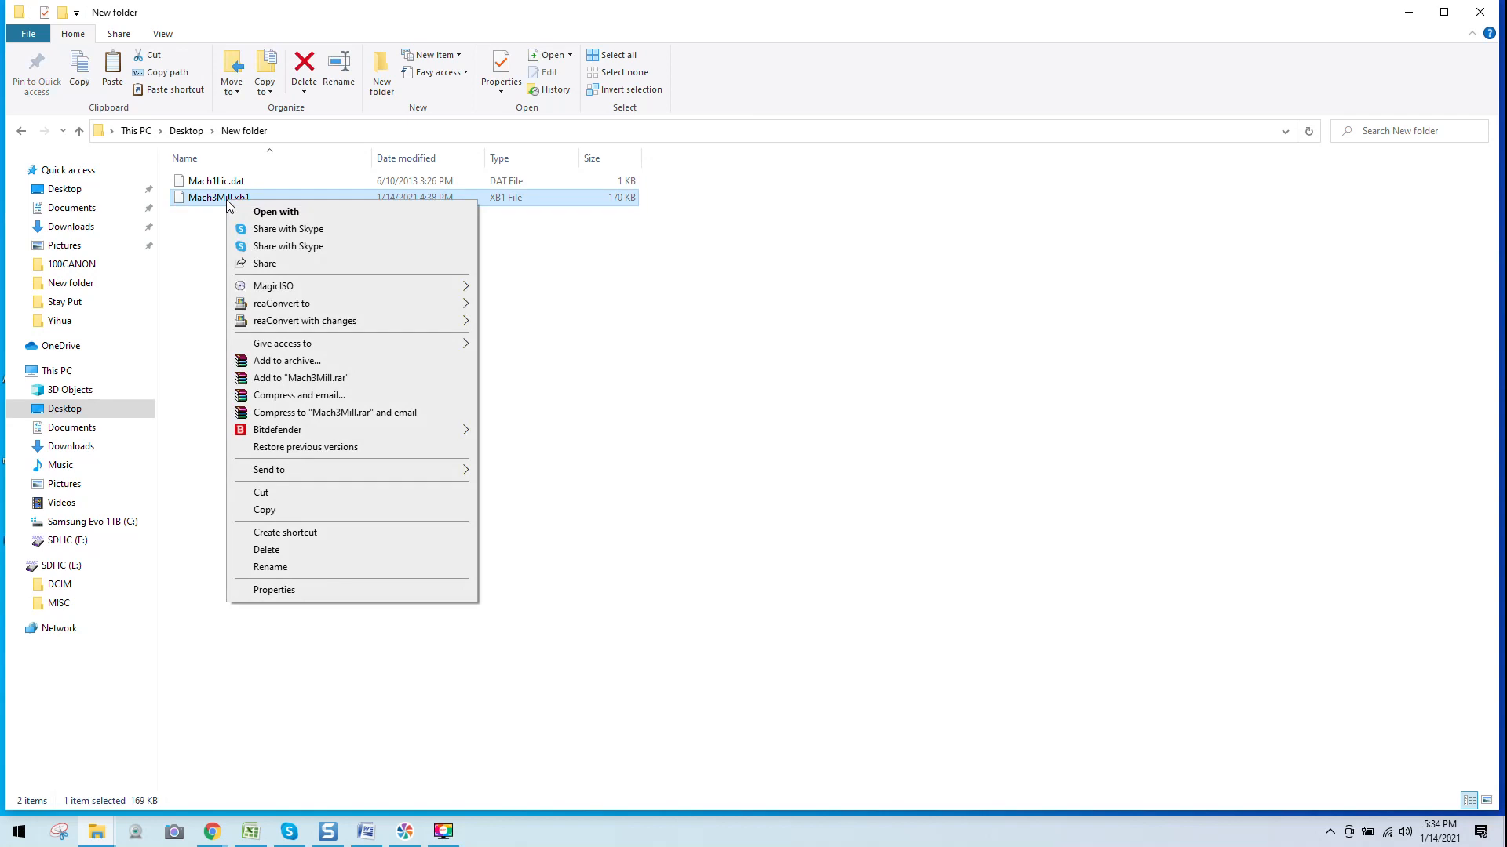
{"action": "left_click", "coordinate": [265, 510]}
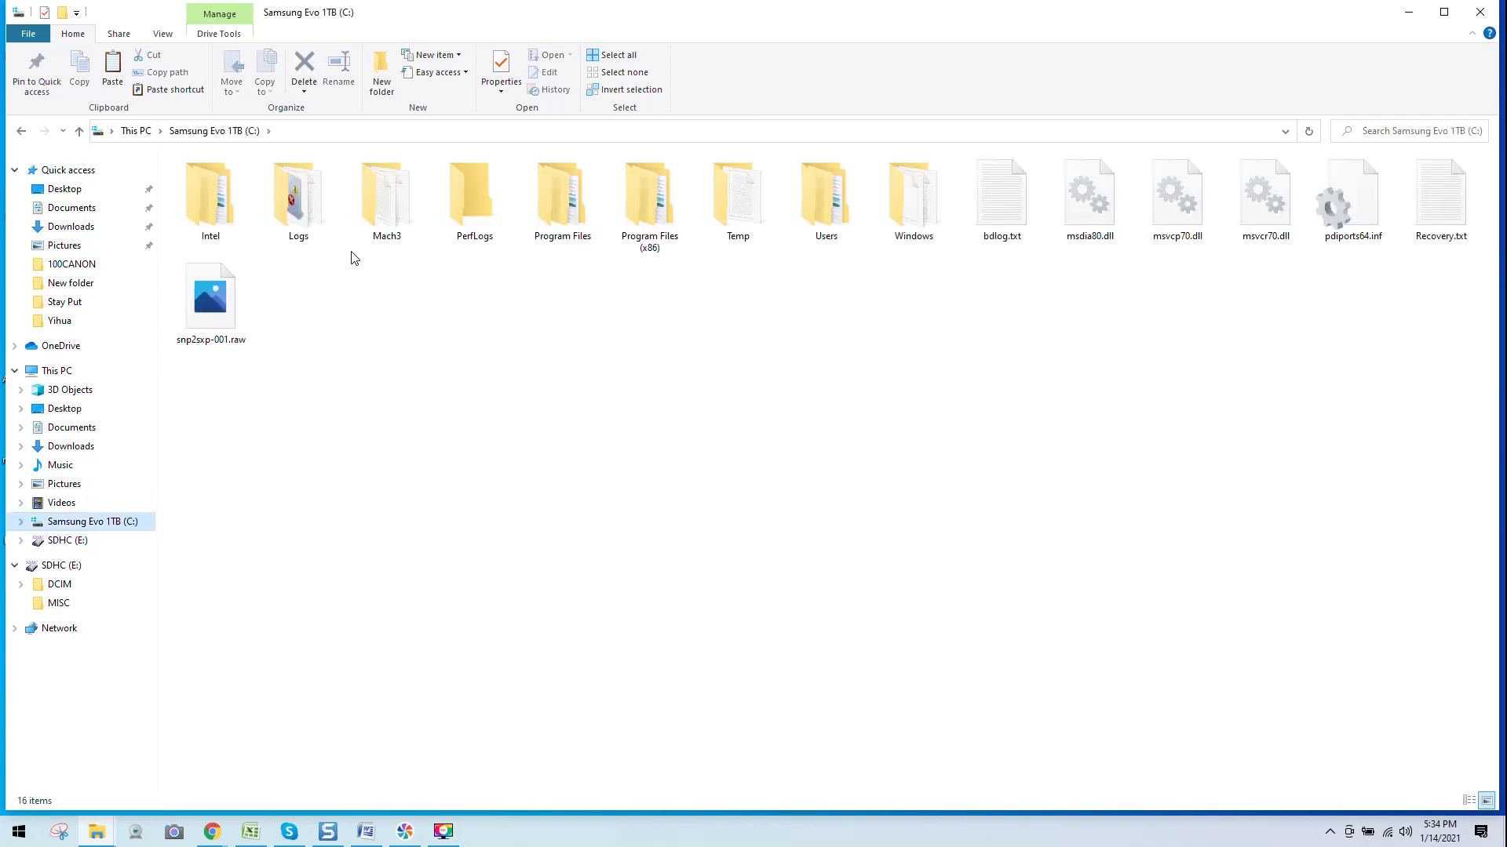
{"action": "double_click", "coordinate": [385, 192]}
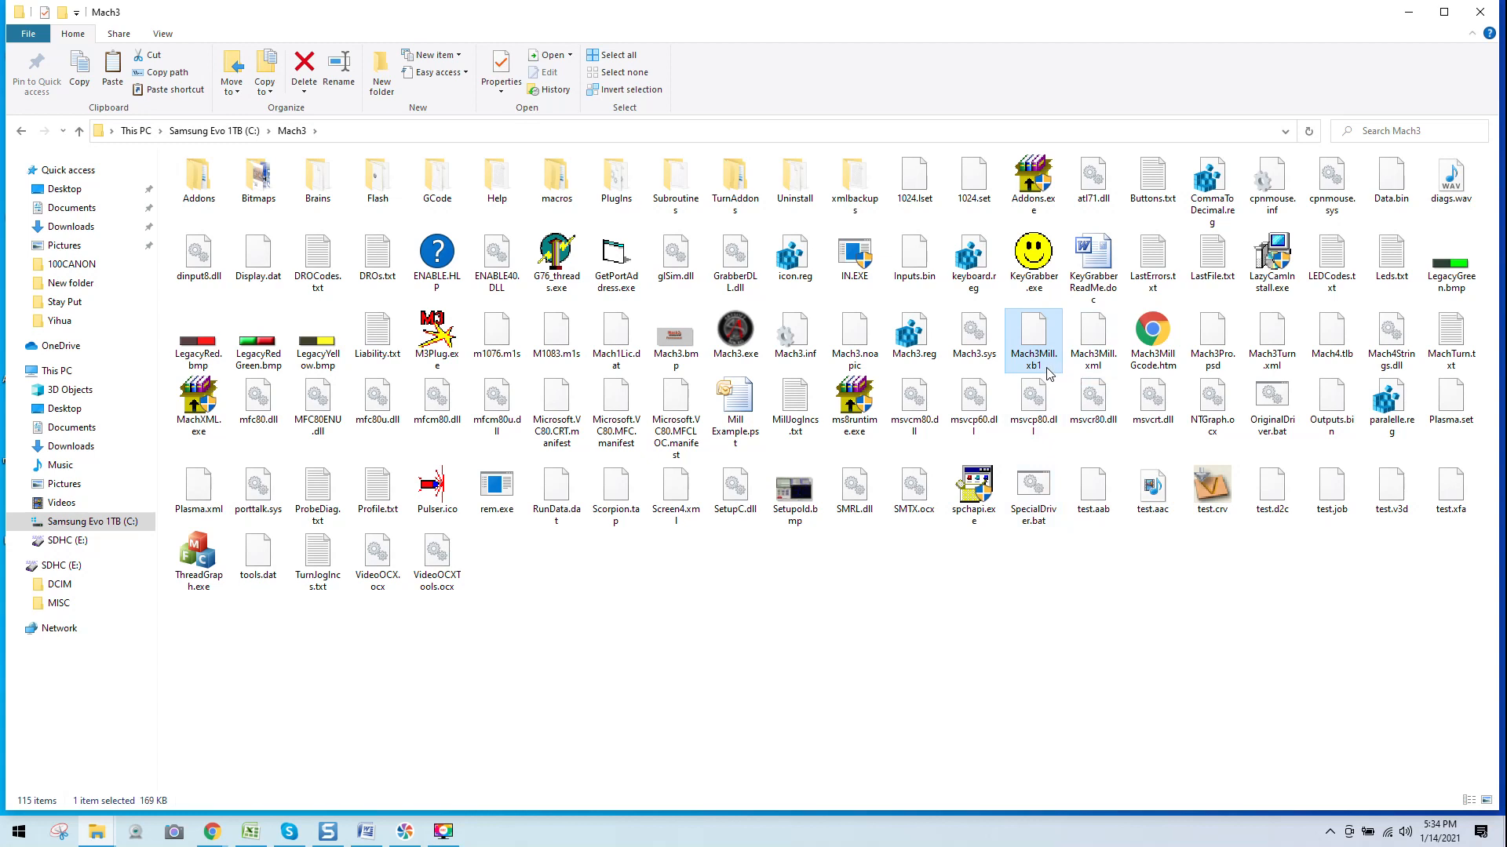
- Replace the old Mach3Mill.xml by renaming the copied Mach3Mill.xb1 to Mach3Mill.xml, confirming the extension change
{"action": "left_click", "coordinate": [1092, 338]}
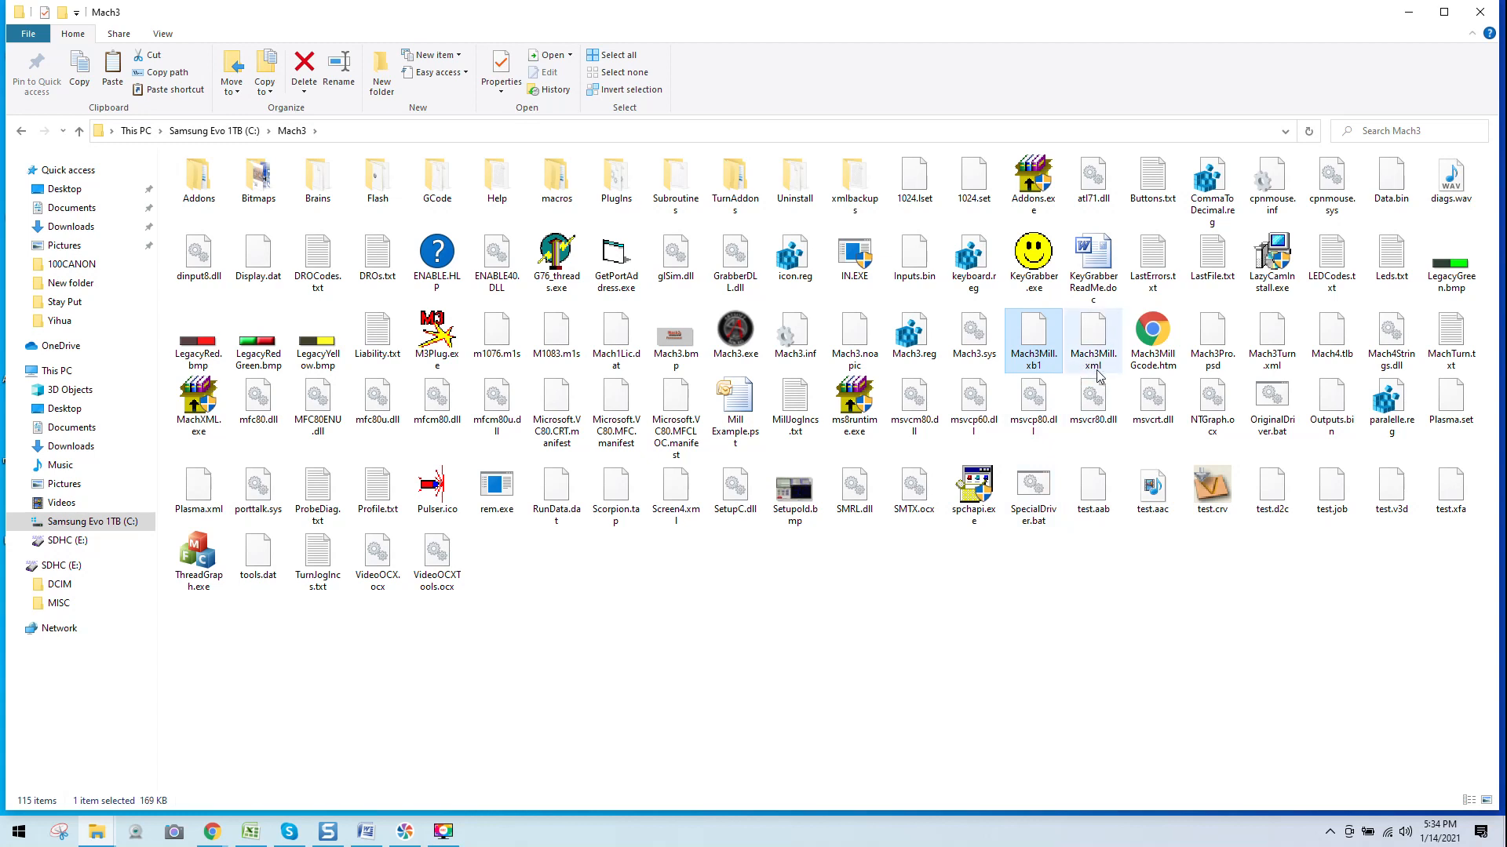
{"action": "mouse_move", "coordinate": [1095, 370]}
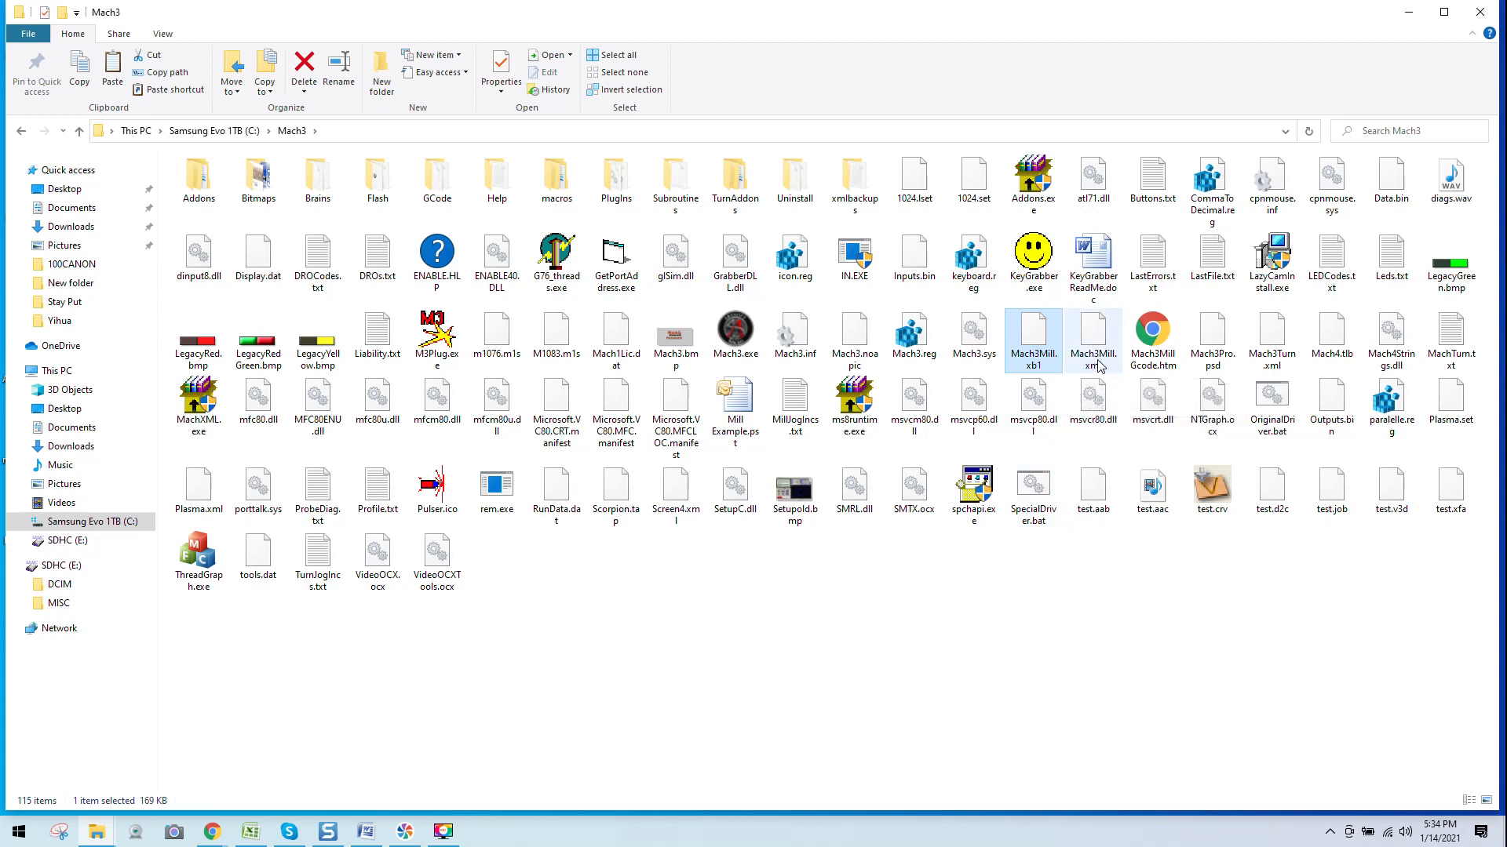
{"action": "mouse_move", "coordinate": [1098, 364]}
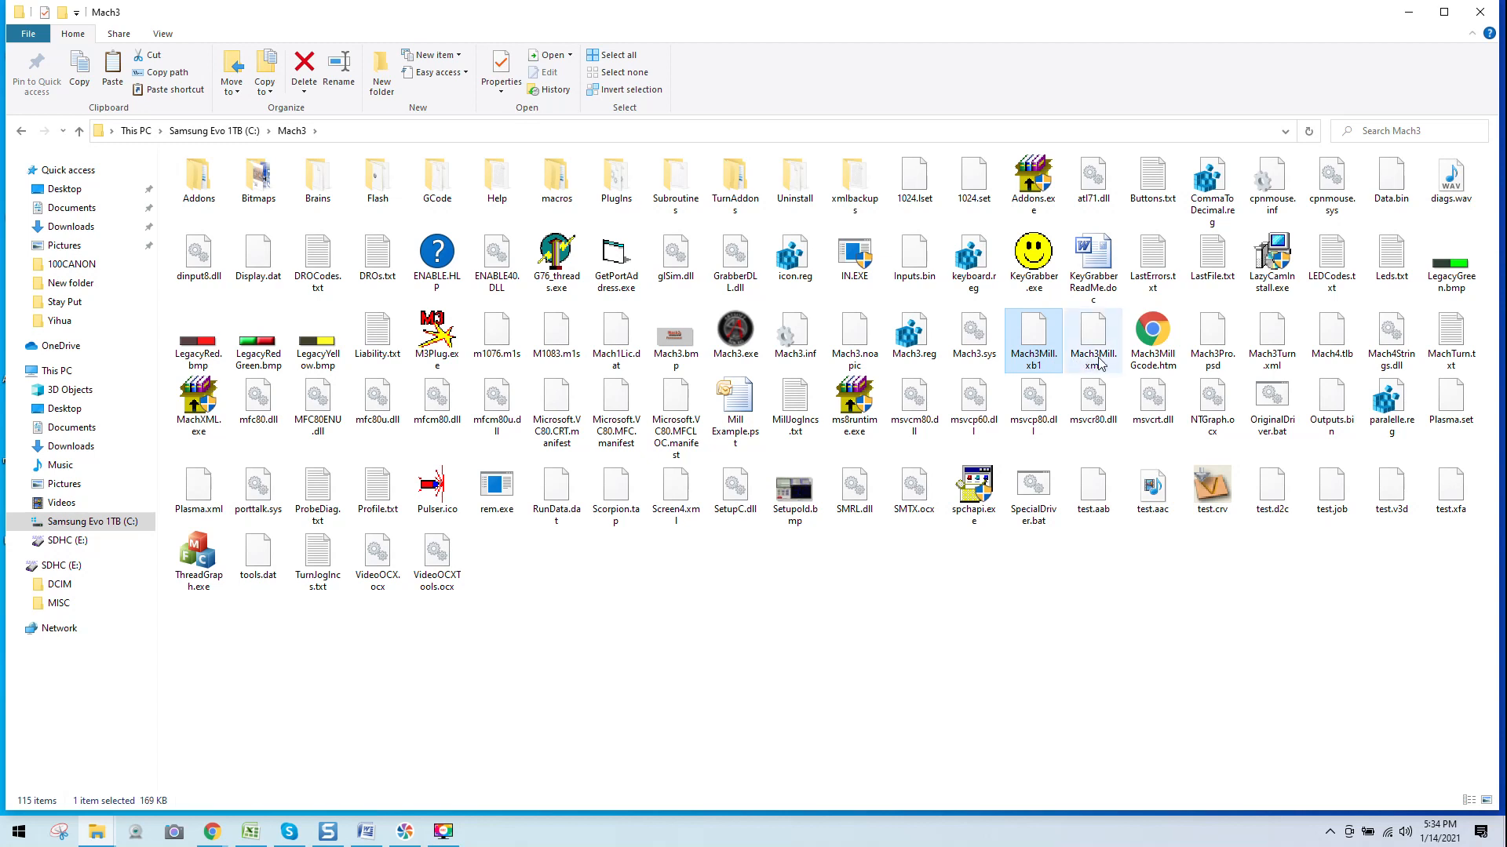
{"action": "mouse_move", "coordinate": [1095, 342]}
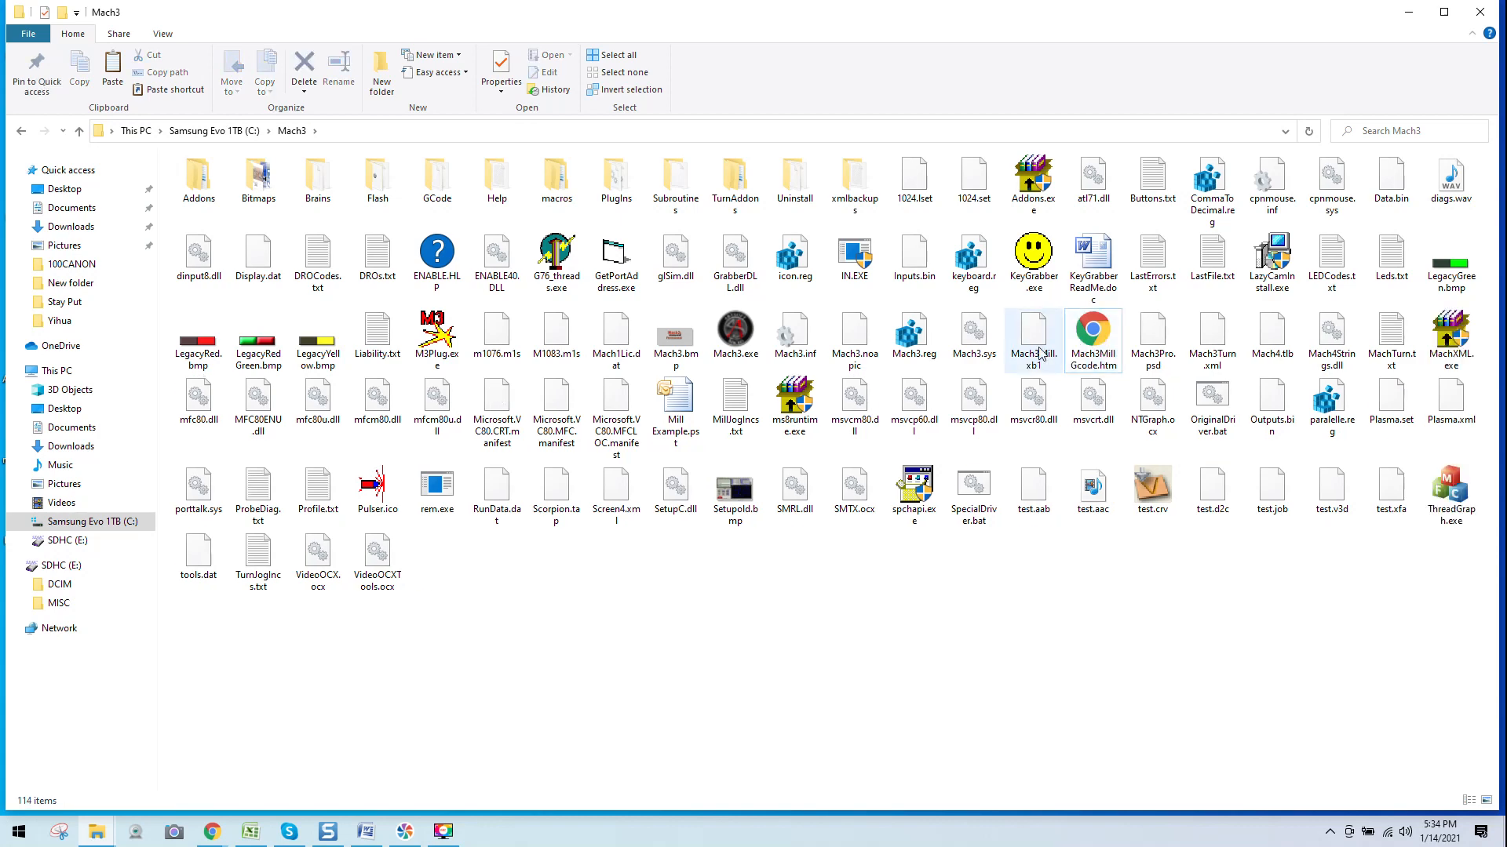
{"action": "right_click", "coordinate": [1033, 336]}
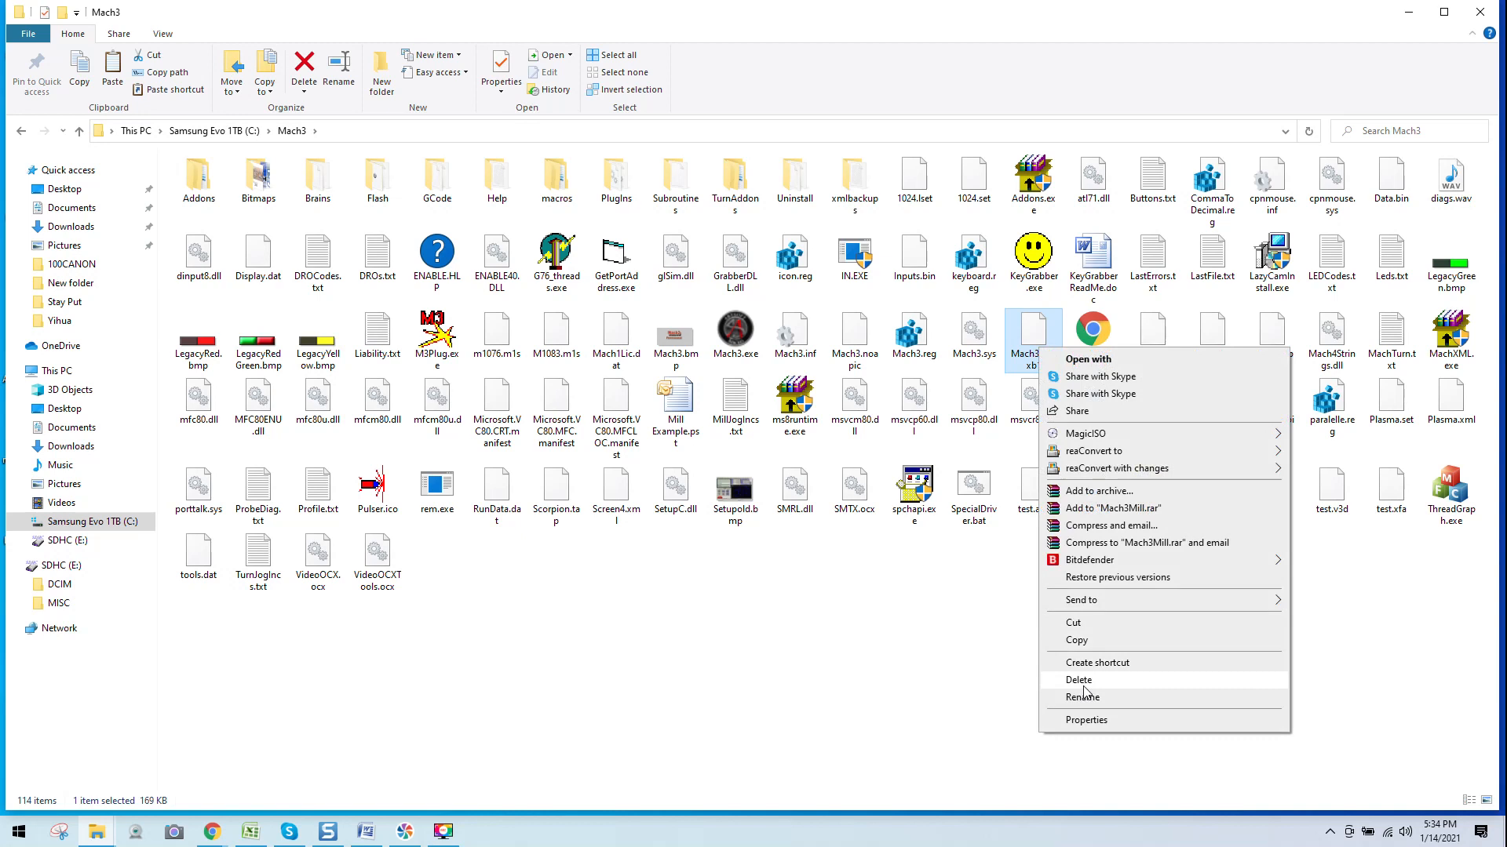
{"action": "left_click", "coordinate": [1083, 697]}
{"action": "type", "text": "Mach3Mill.xml"}
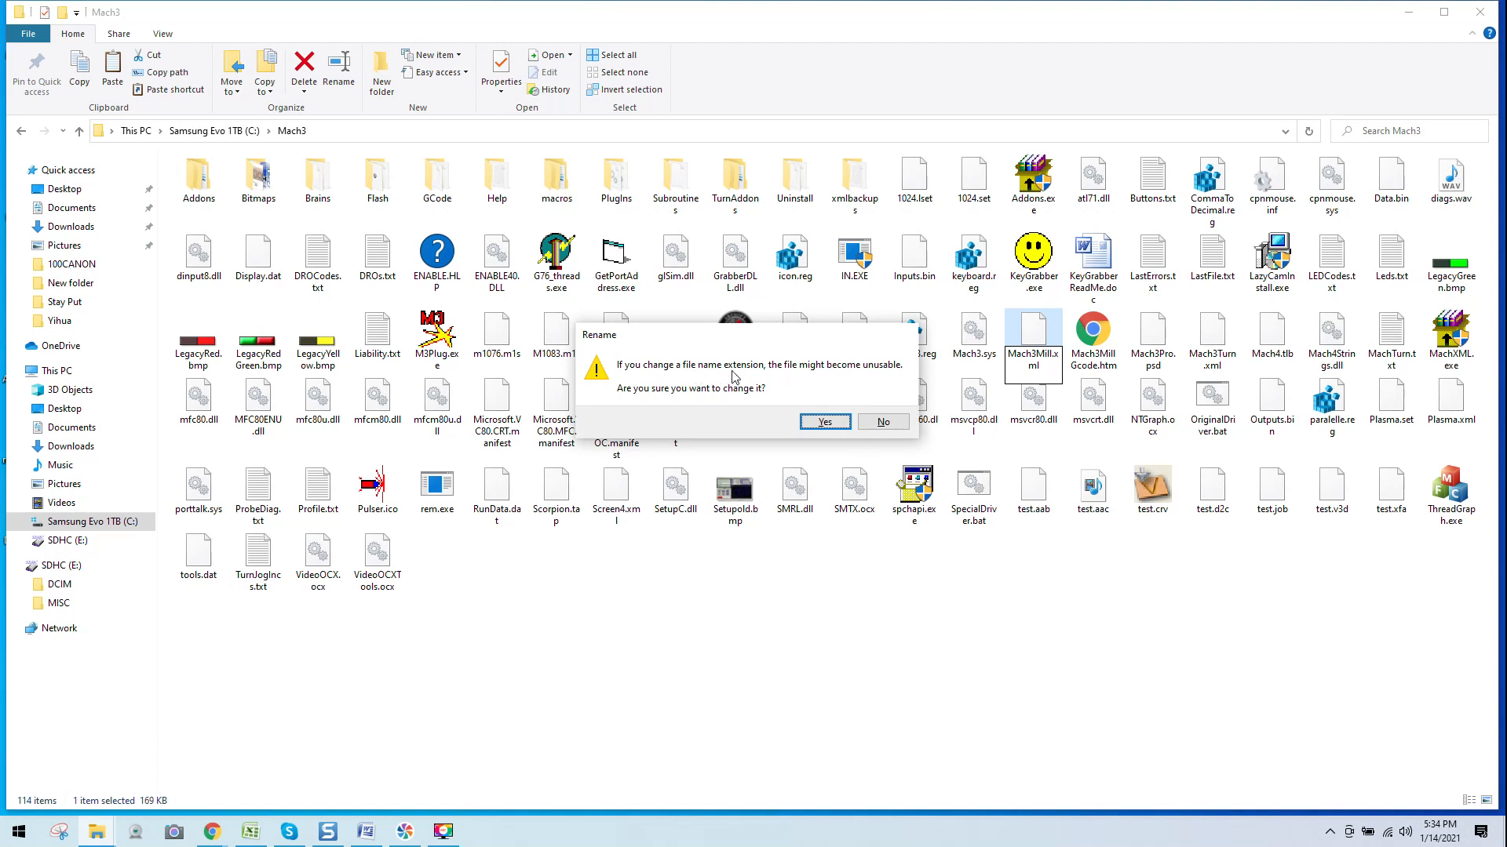
{"action": "mouse_move", "coordinate": [885, 376]}
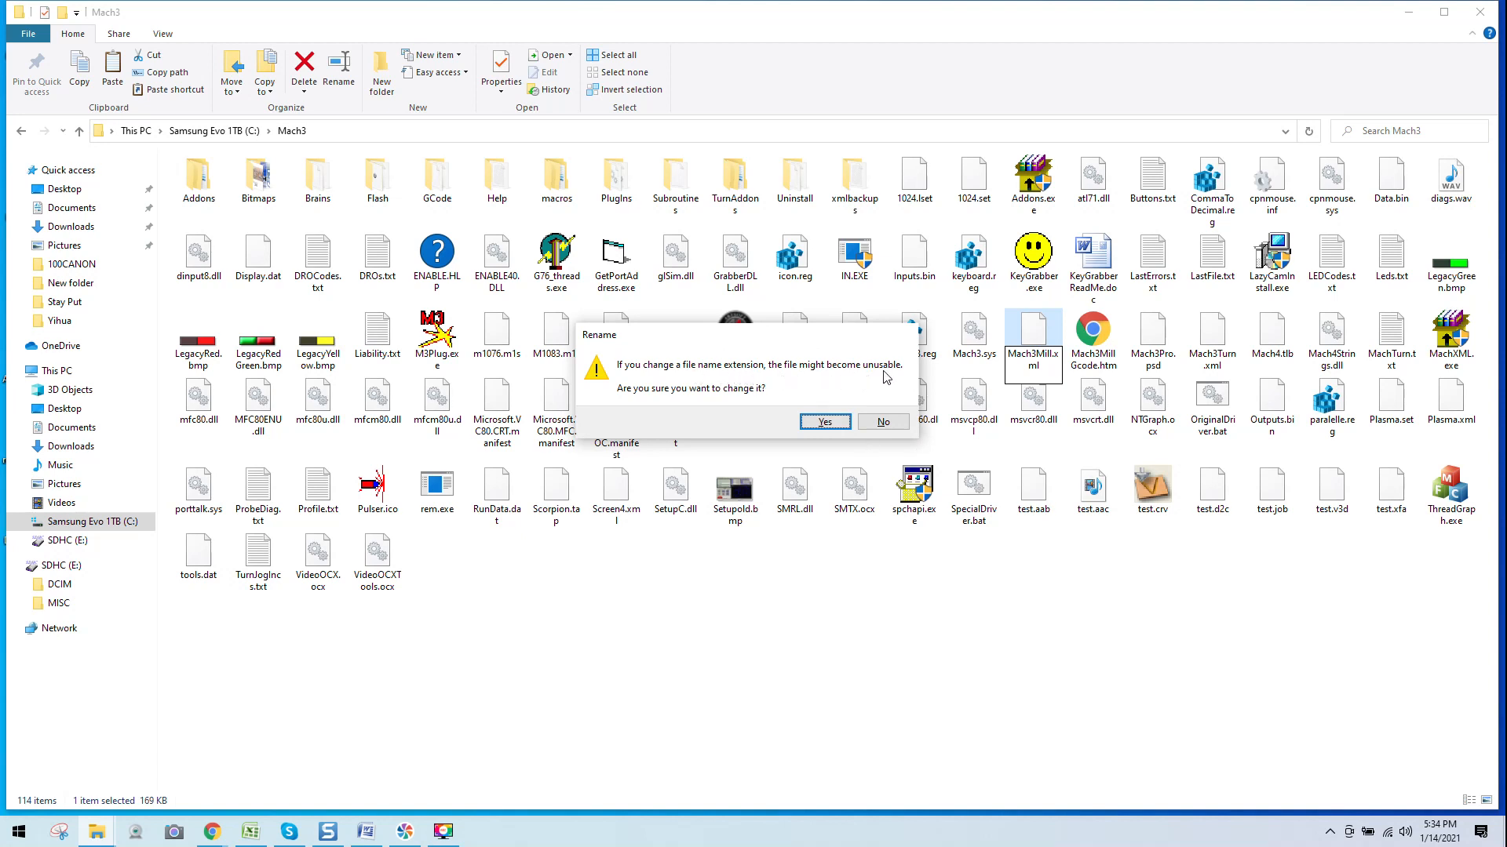
{"action": "mouse_move", "coordinate": [786, 410]}
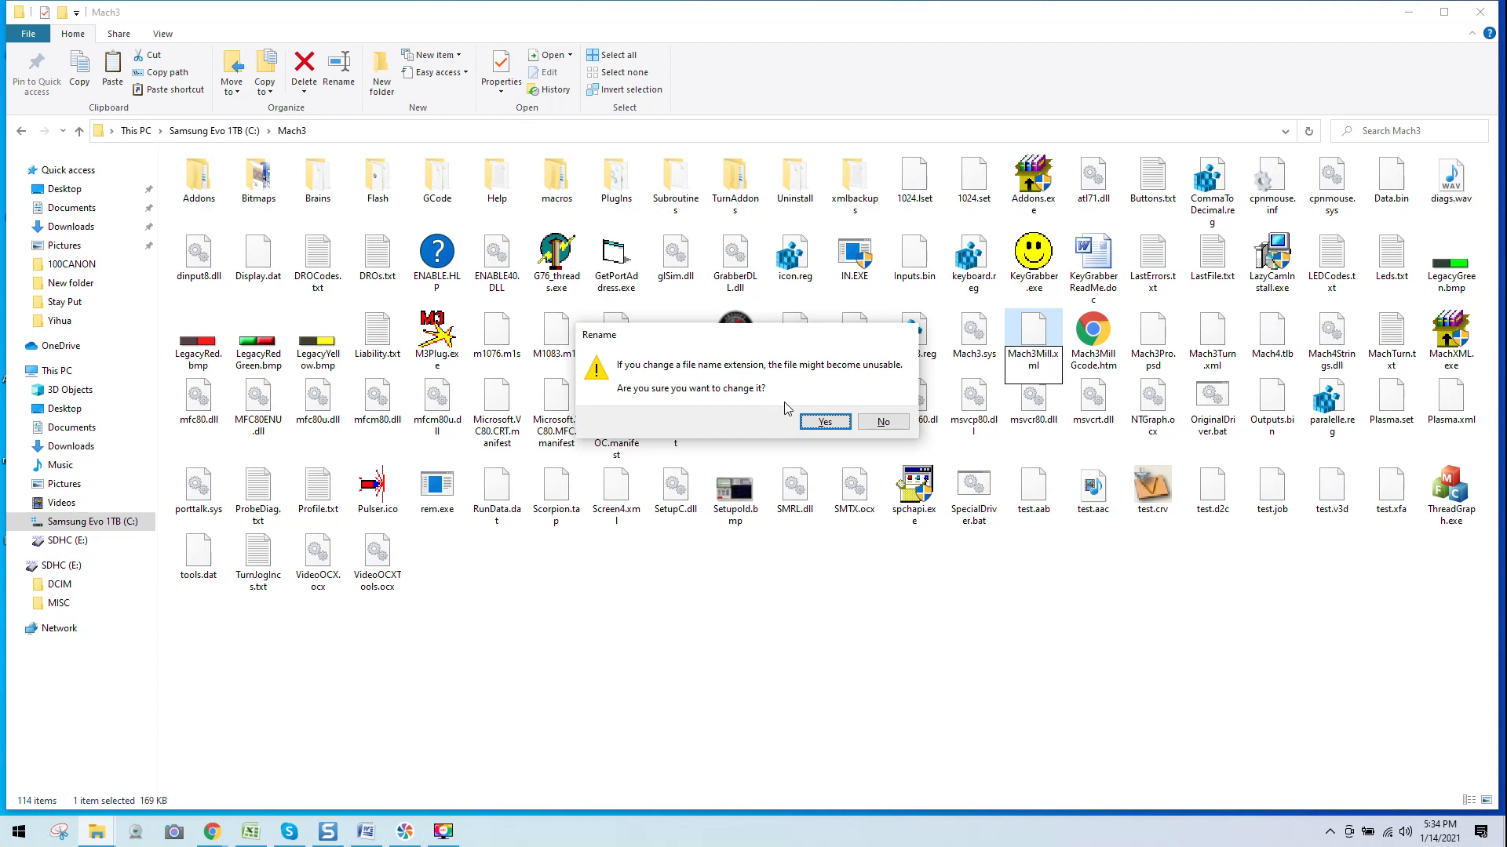
{"action": "left_click", "coordinate": [823, 422]}
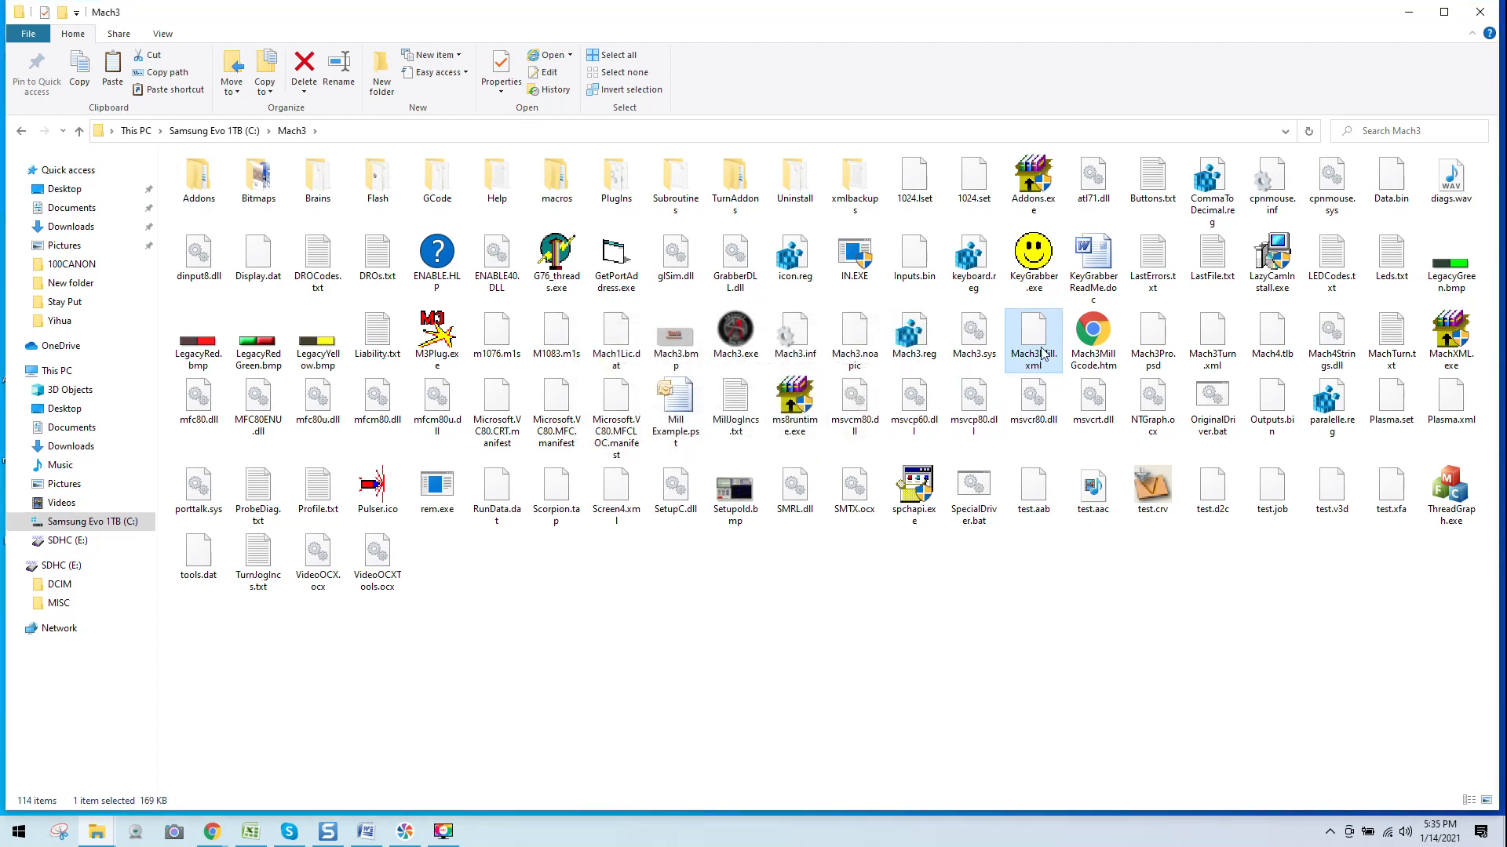
{"action": "mouse_move", "coordinate": [1032, 341]}
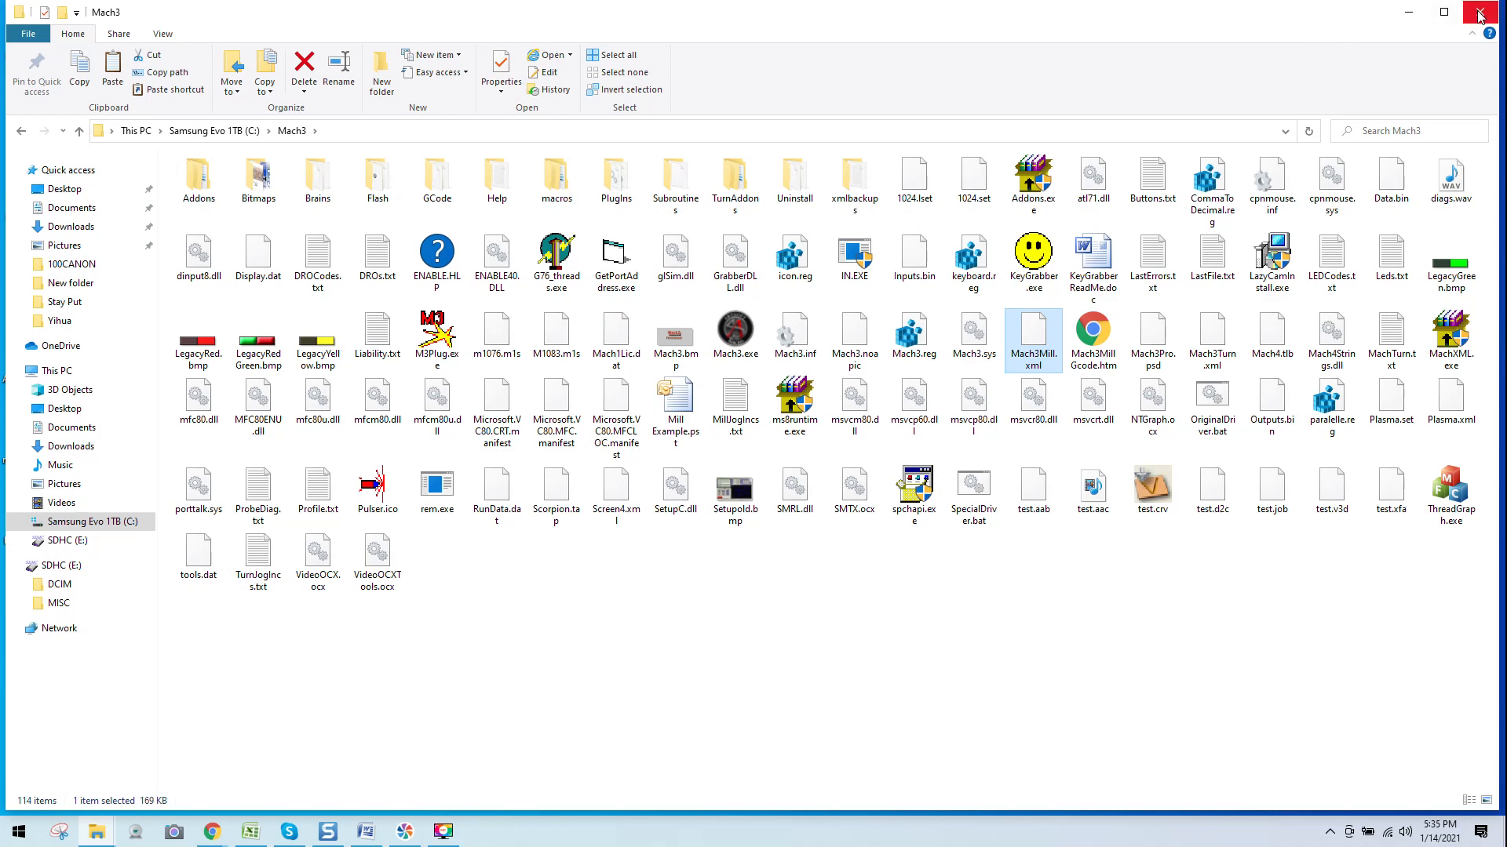
- Launch Mach3 with the restored Mach3Mill profile and toggle Machine Coord's on and off to check the readouts
{"action": "left_click", "coordinate": [1480, 13]}
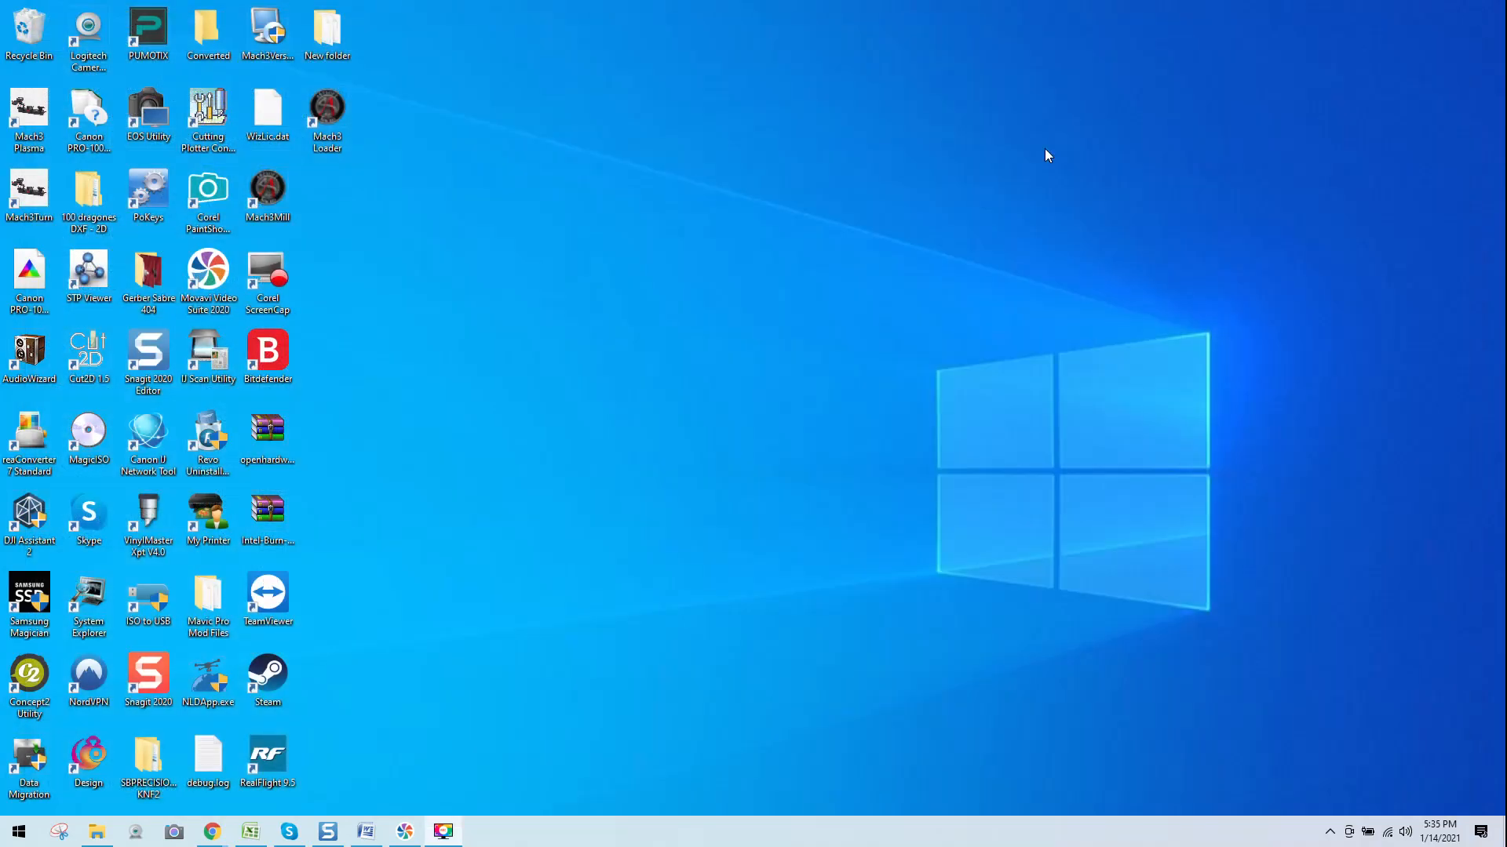
{"action": "double_click", "coordinate": [327, 109]}
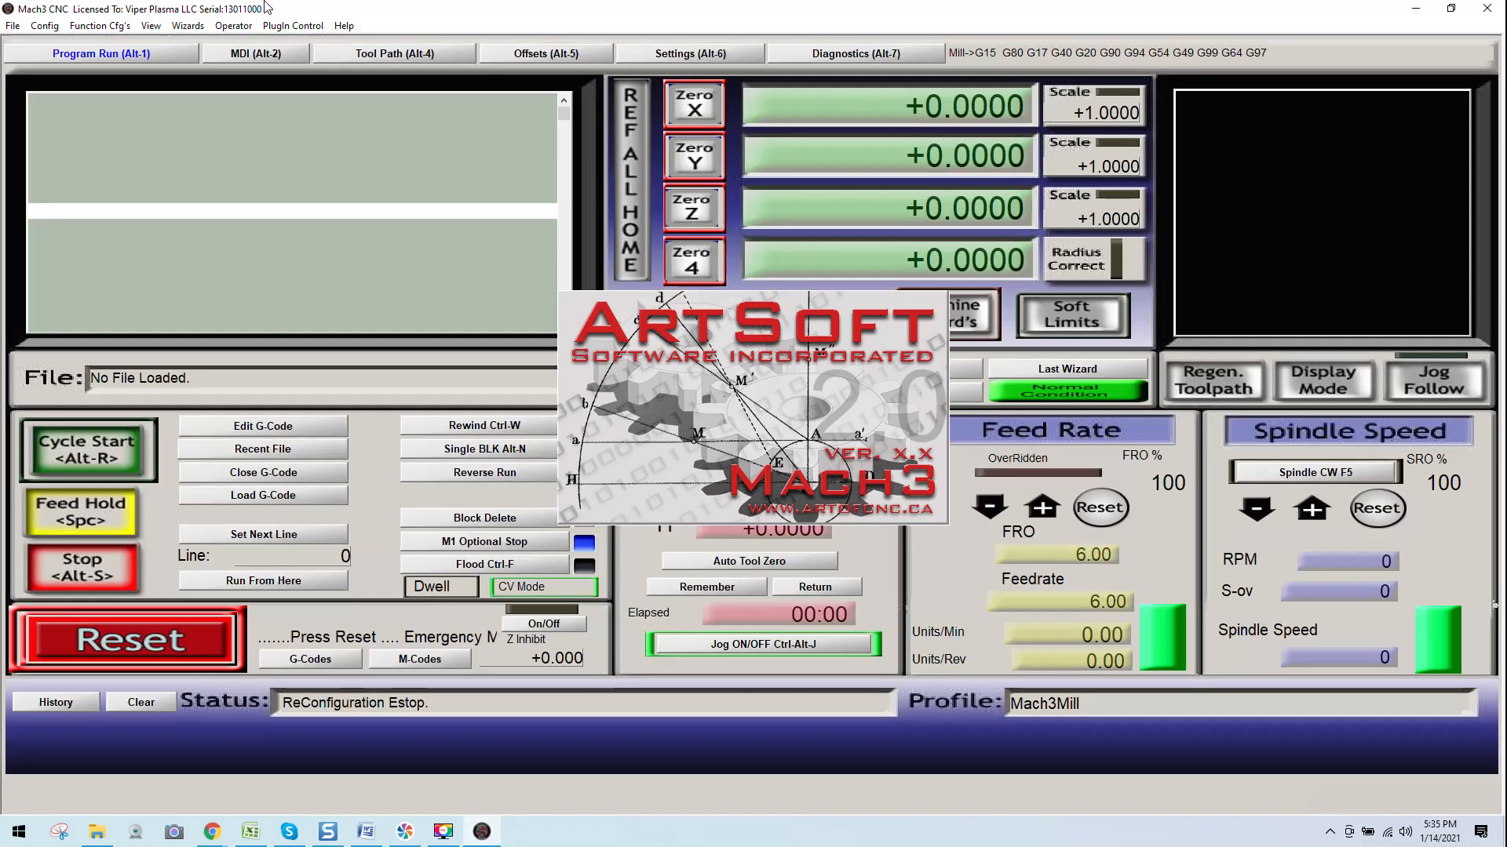
{"action": "left_click", "coordinate": [124, 639]}
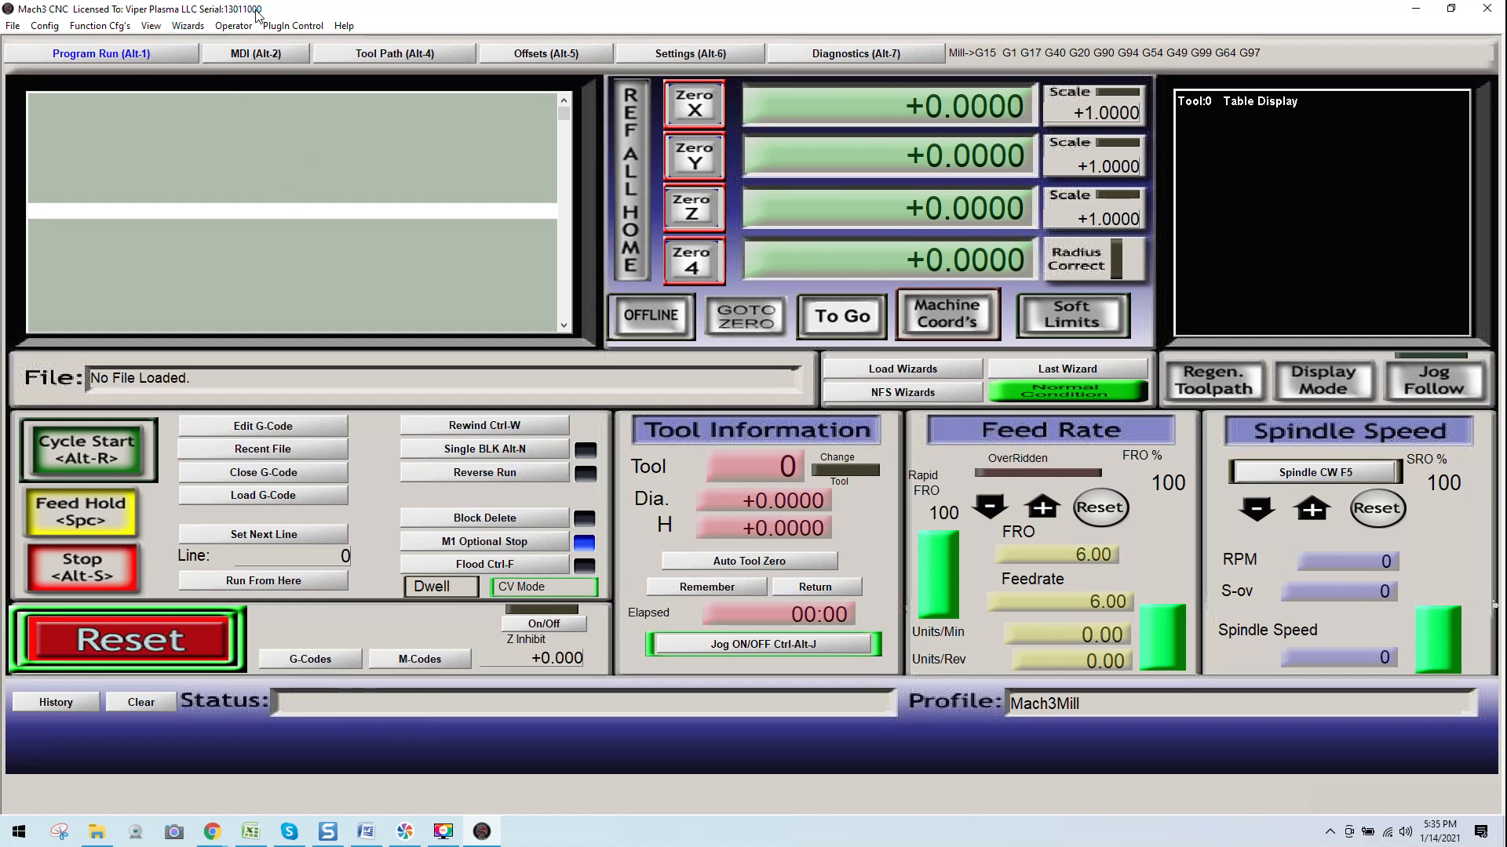
{"action": "mouse_move", "coordinate": [575, 355]}
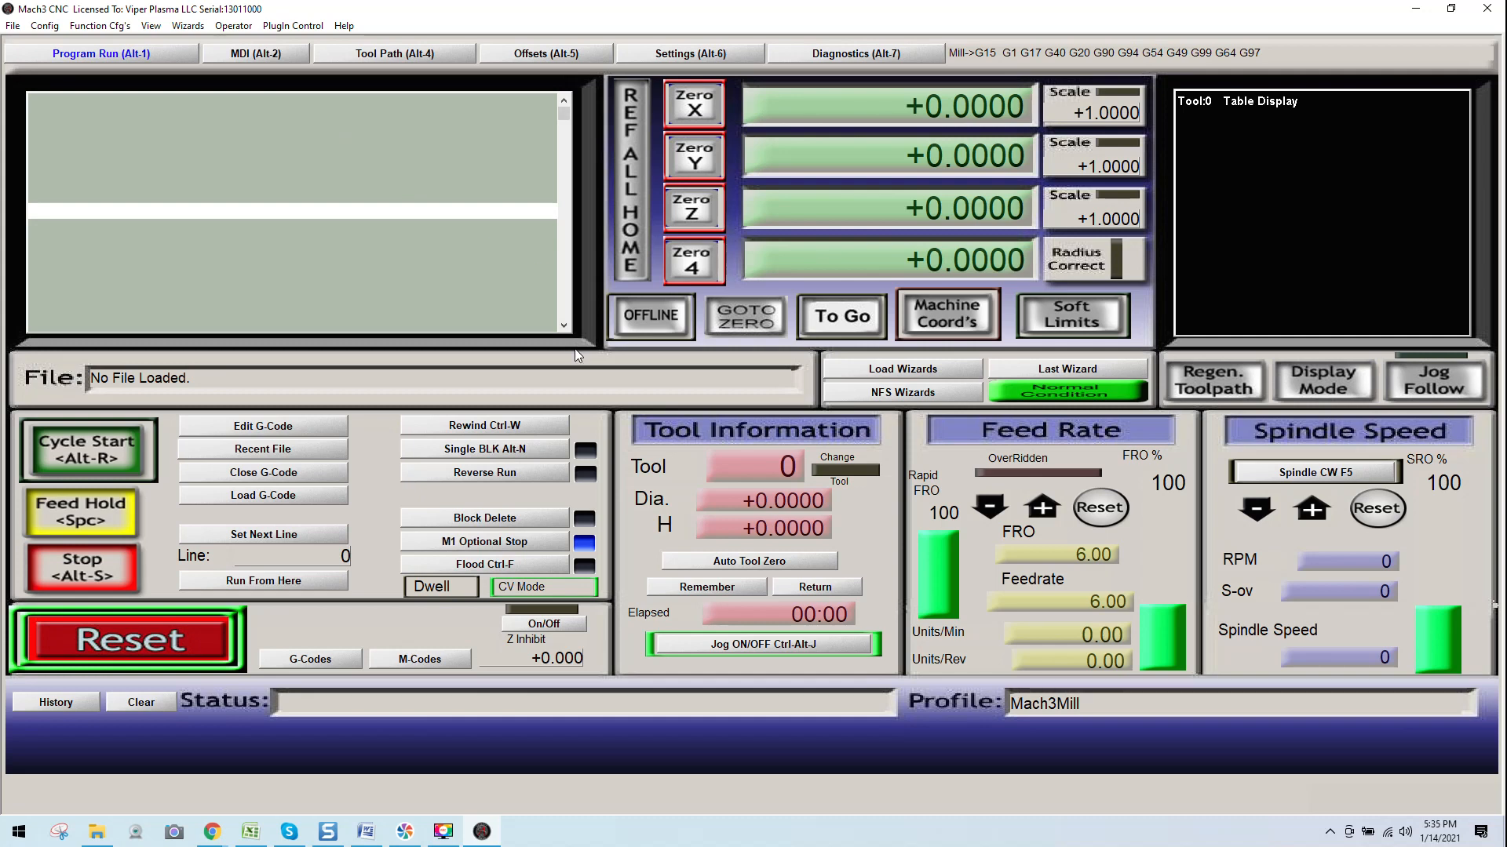
{"action": "mouse_move", "coordinate": [951, 132]}
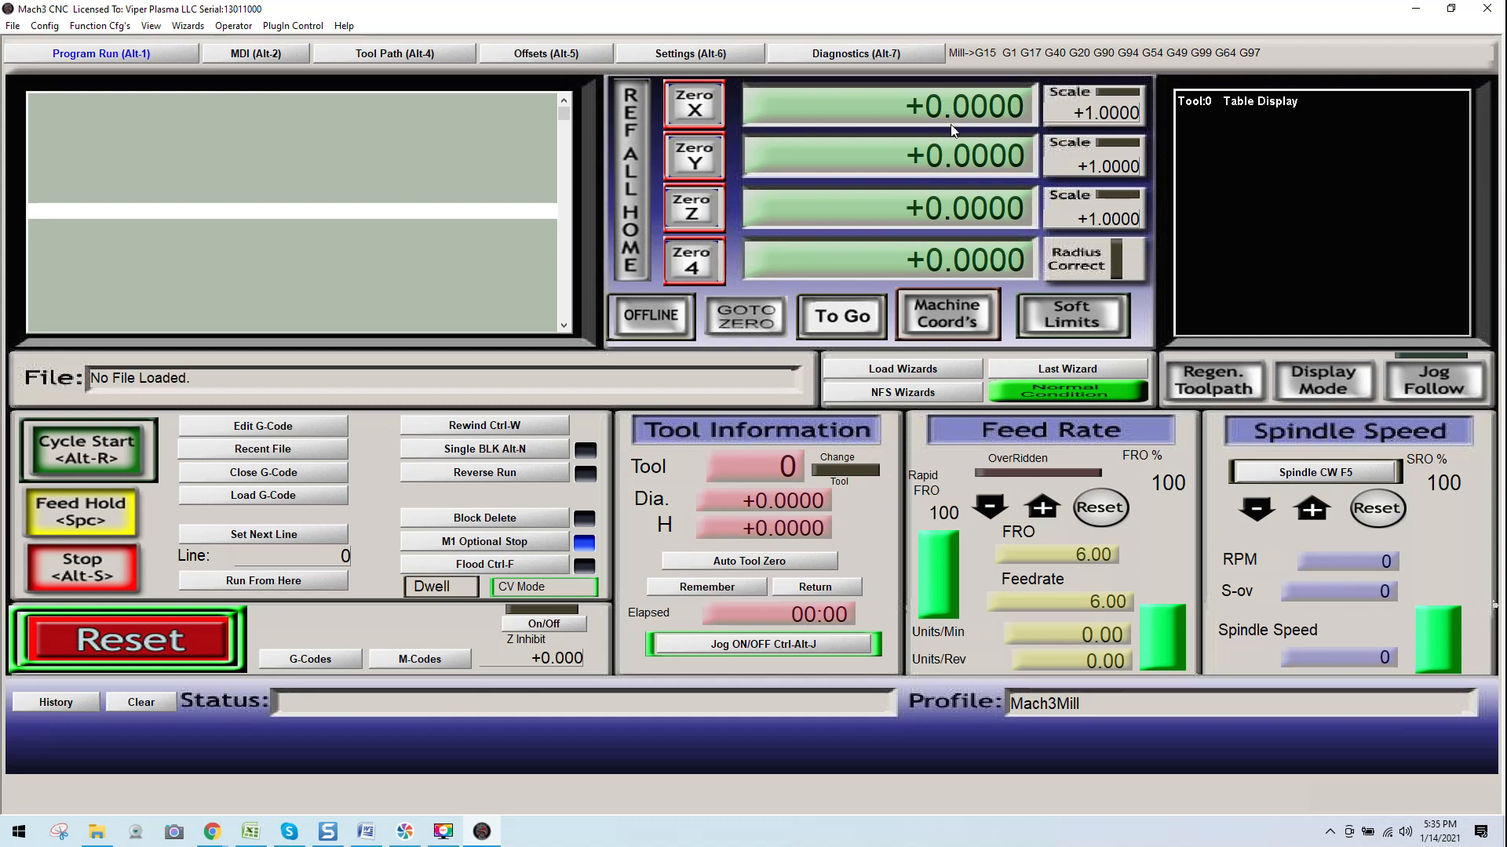
{"action": "mouse_move", "coordinate": [950, 262]}
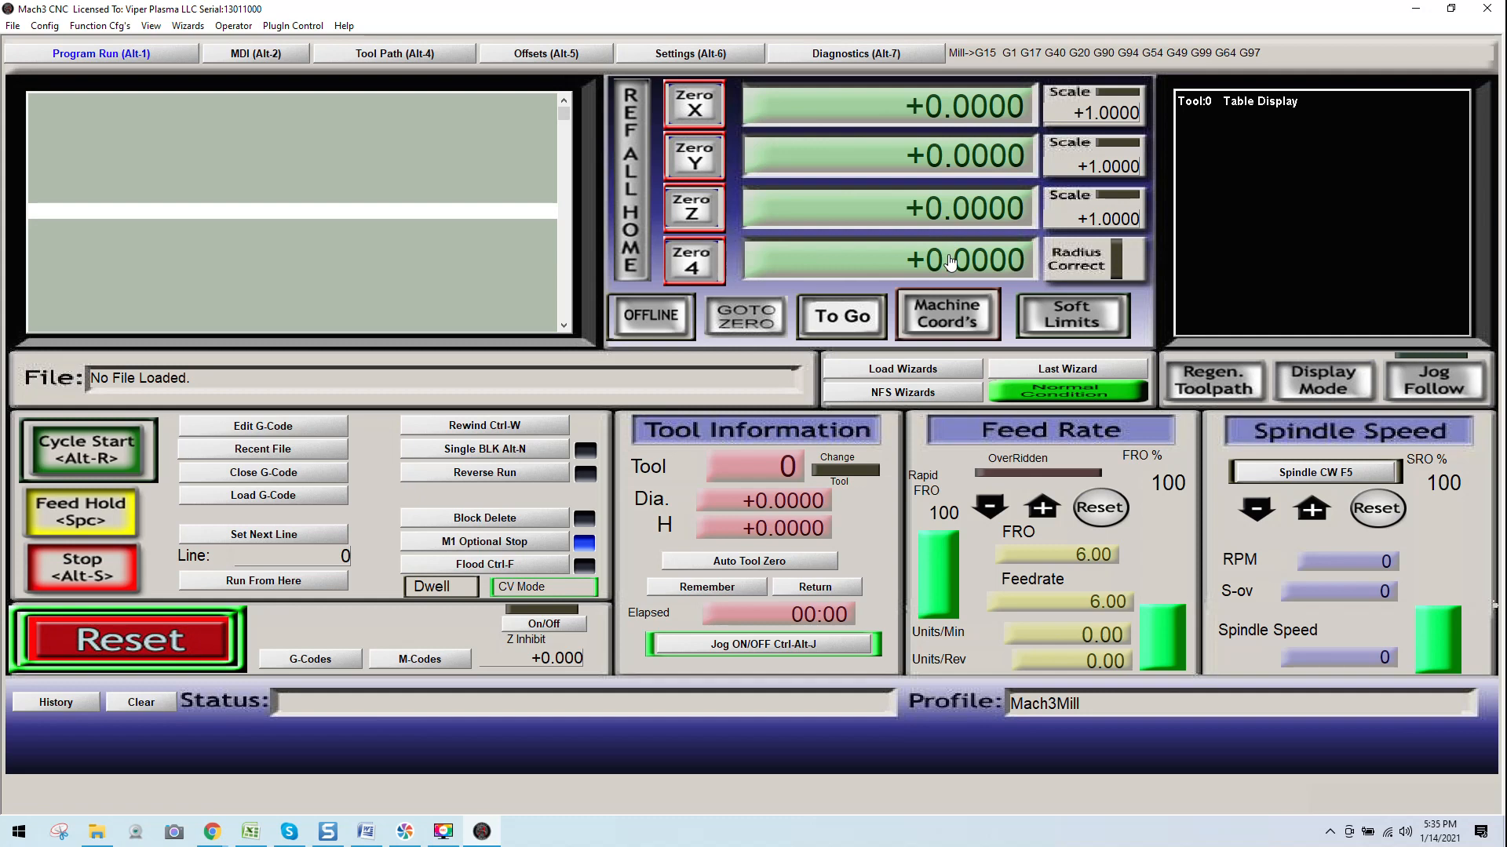
{"action": "left_click", "coordinate": [946, 314]}
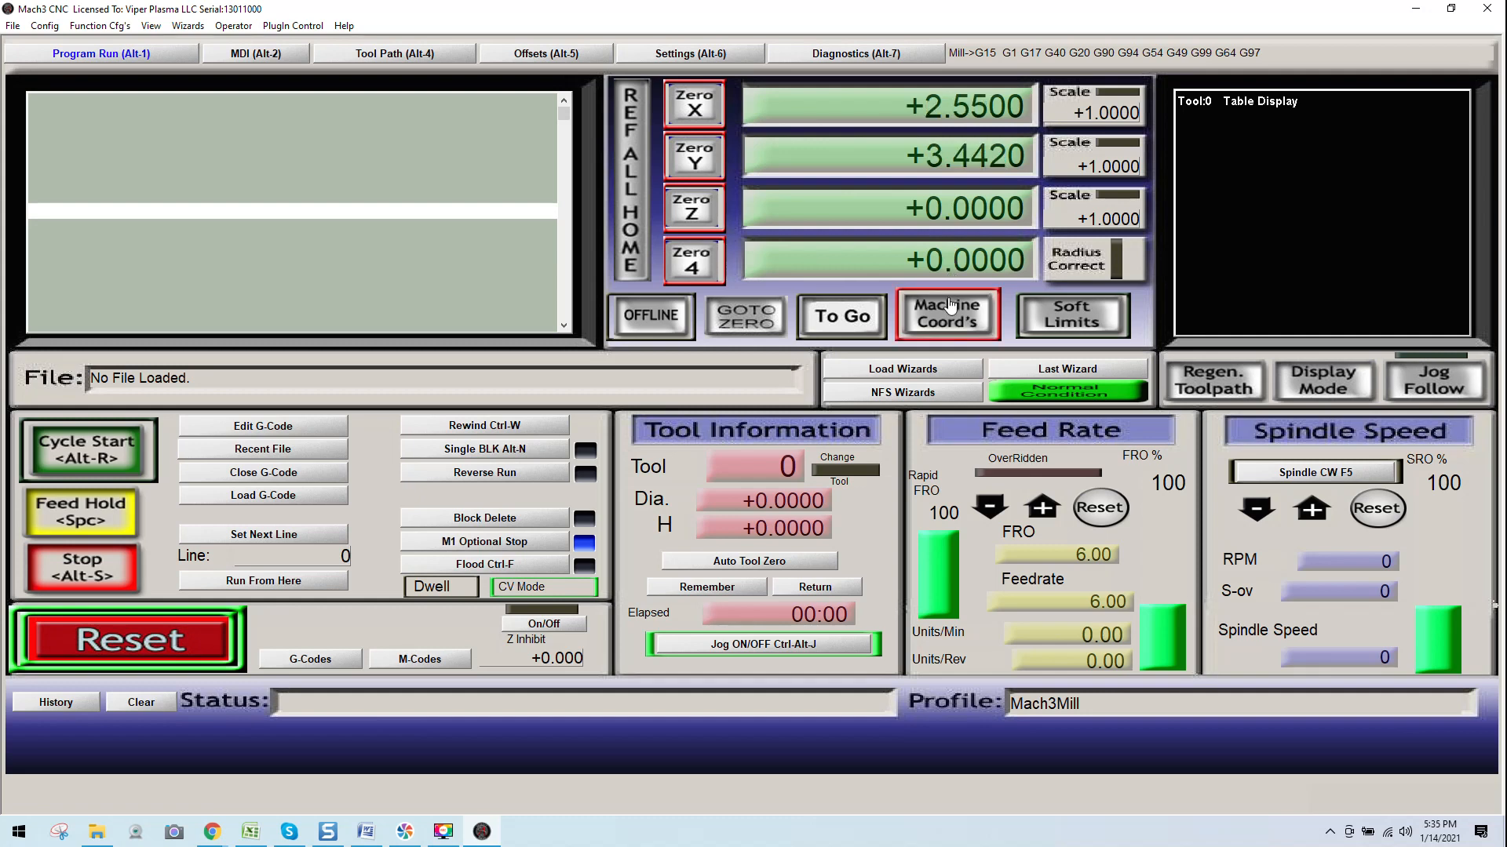
{"action": "left_click", "coordinate": [946, 314]}
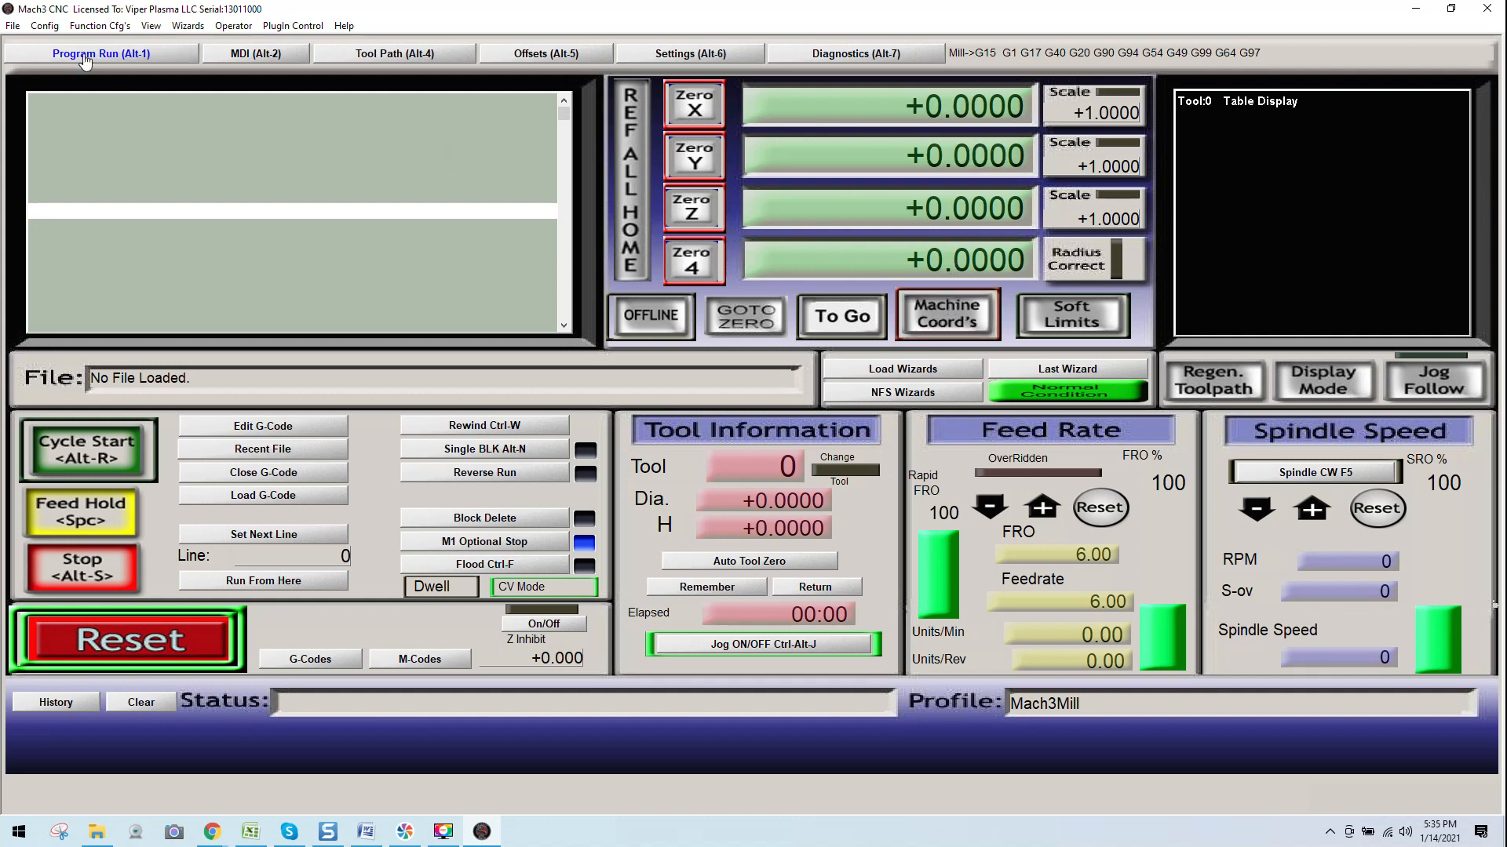
{"action": "mouse_move", "coordinate": [82, 53]}
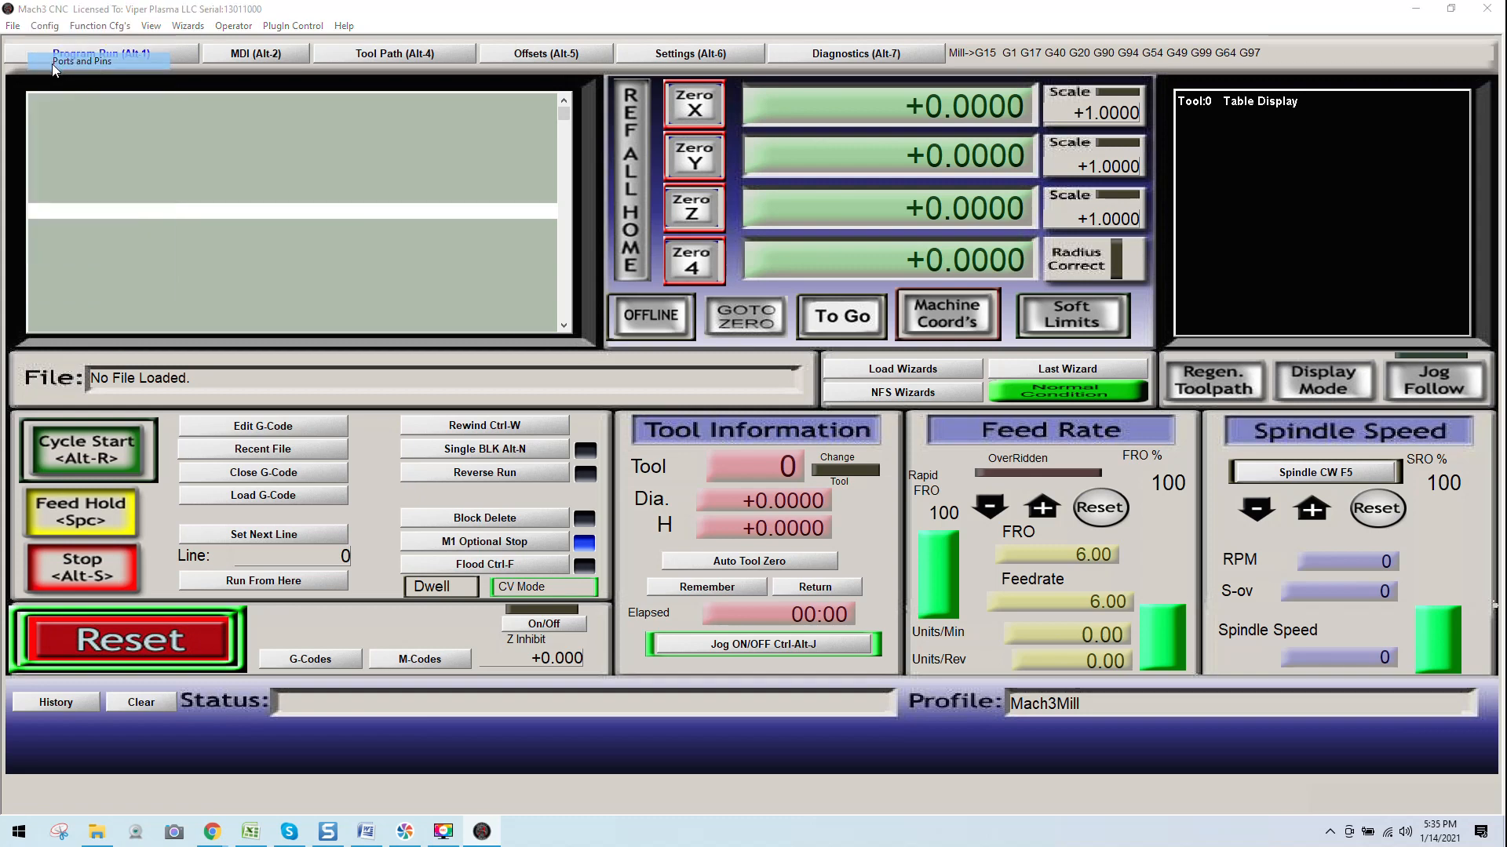
{"action": "left_click", "coordinate": [82, 60]}
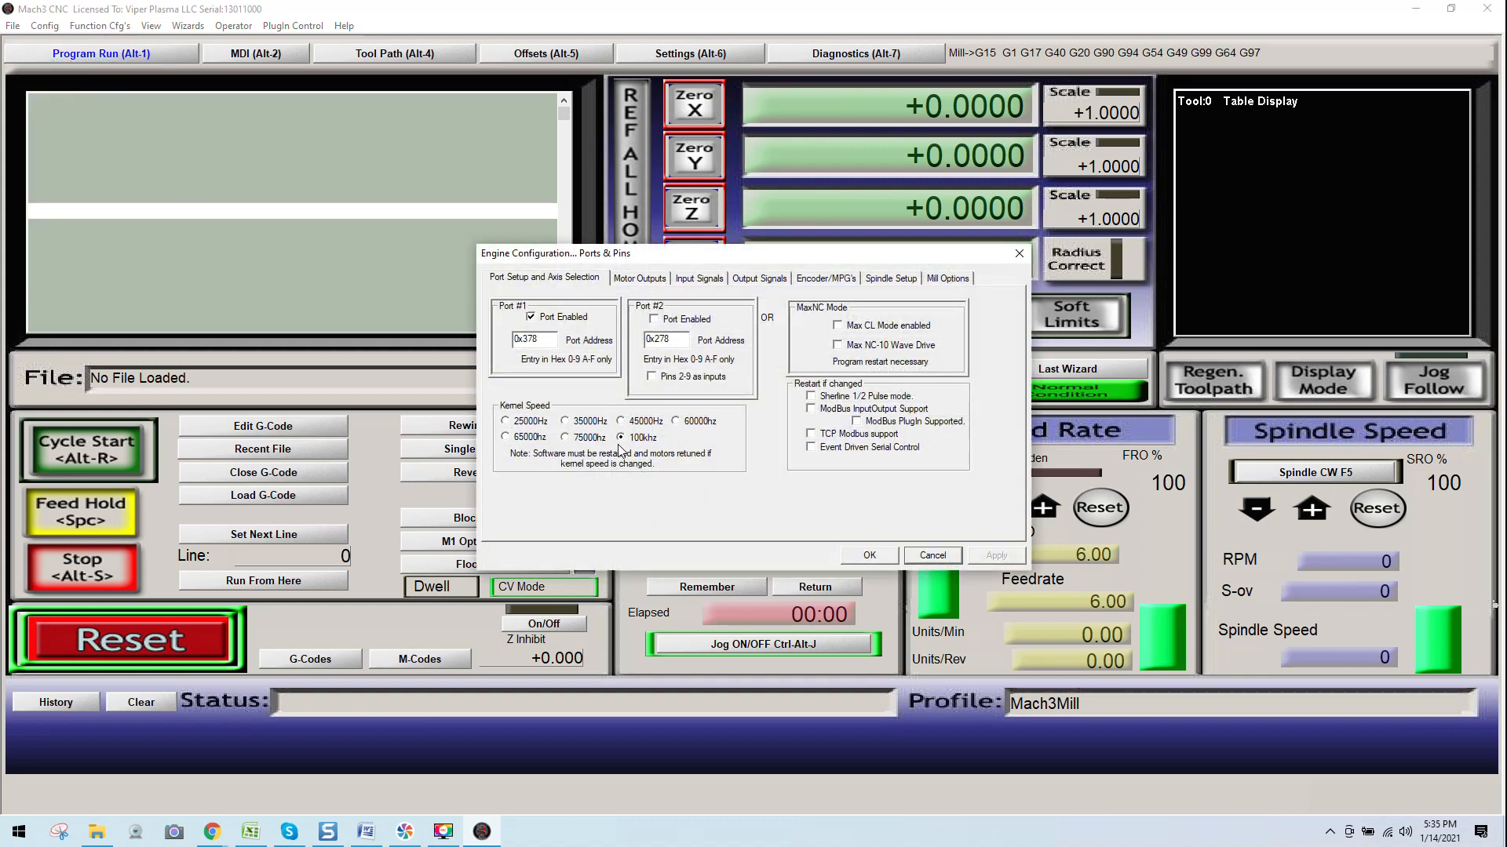
{"action": "mouse_move", "coordinate": [647, 445]}
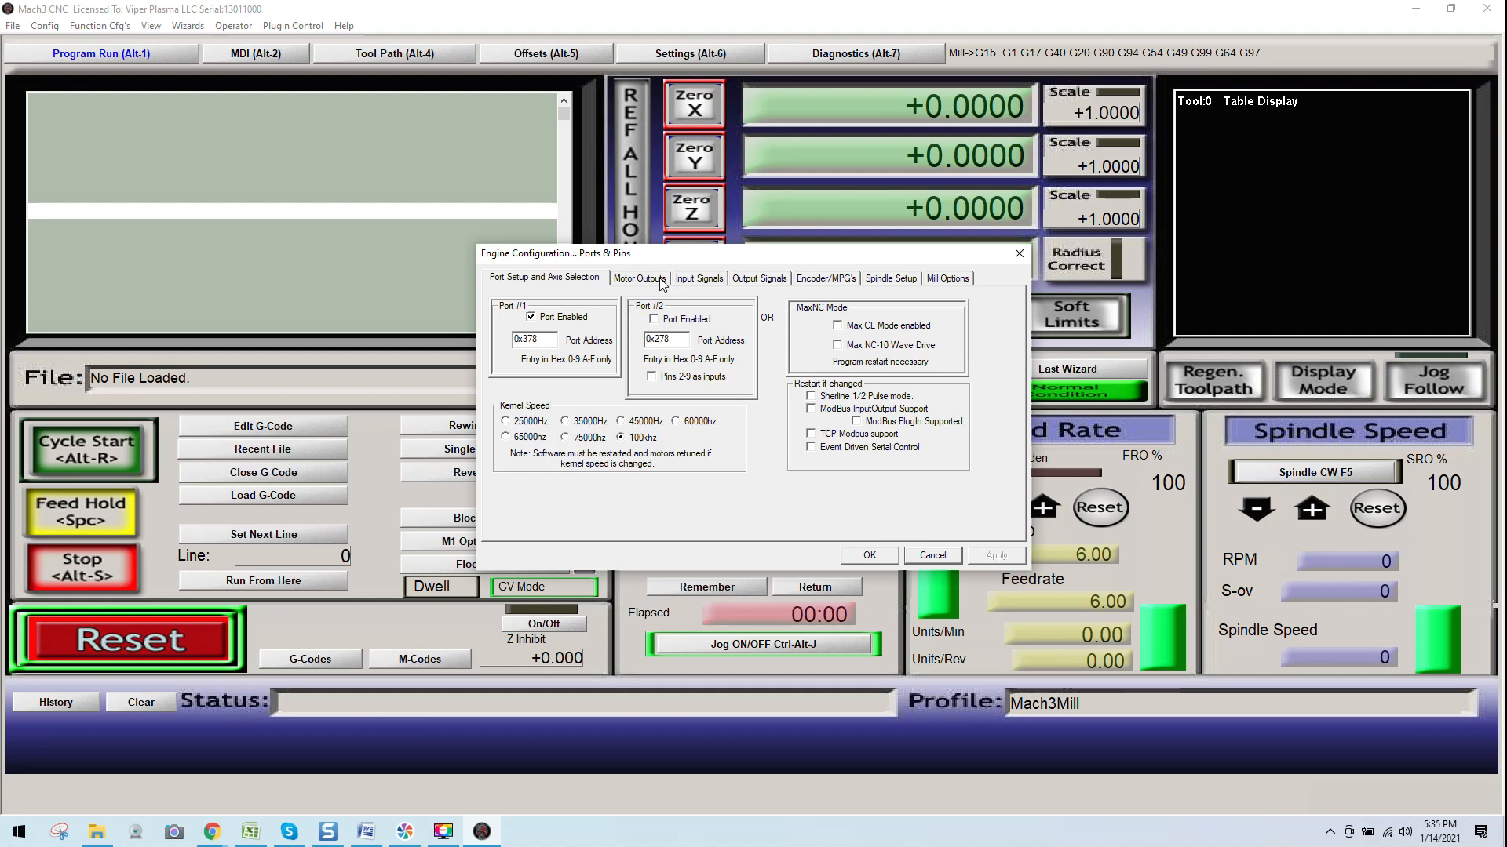
{"action": "left_click", "coordinate": [639, 277]}
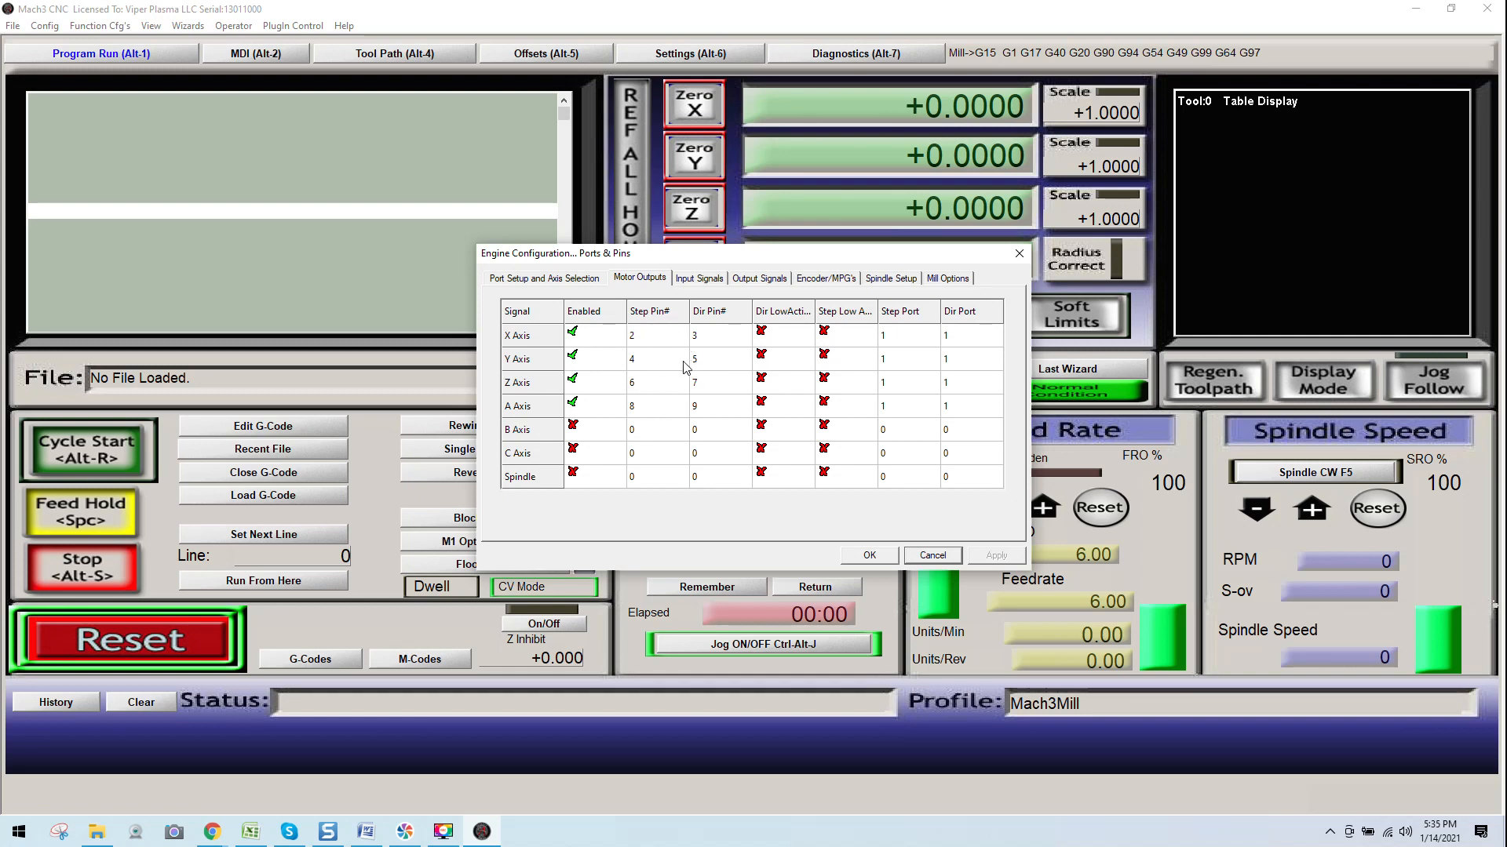
{"action": "mouse_move", "coordinate": [785, 346]}
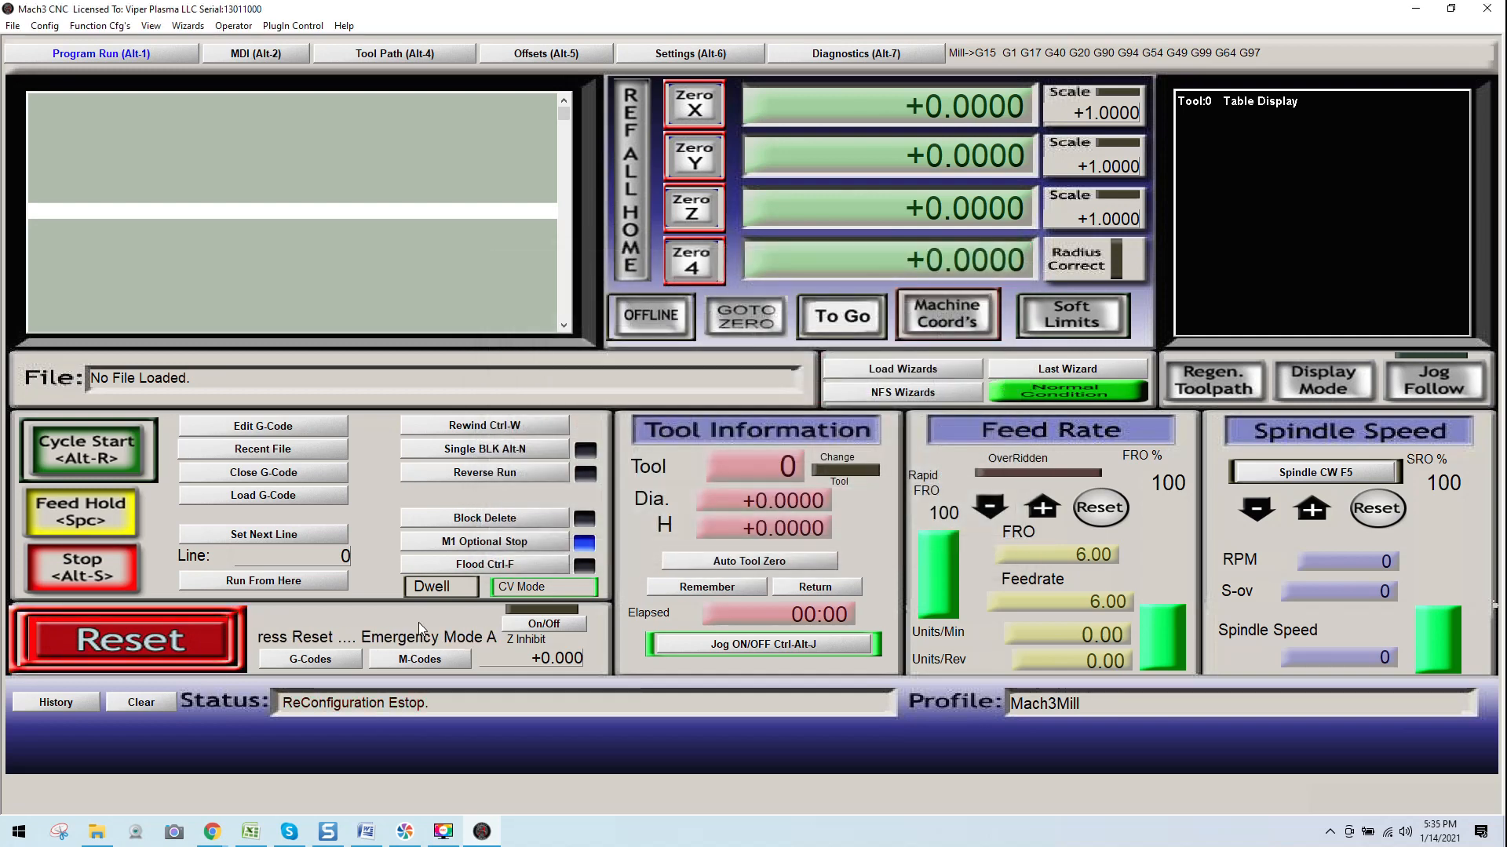
- Reset the reconfiguration stop, glance through the File and Config menus, then close Mach3
{"action": "left_click", "coordinate": [124, 638]}
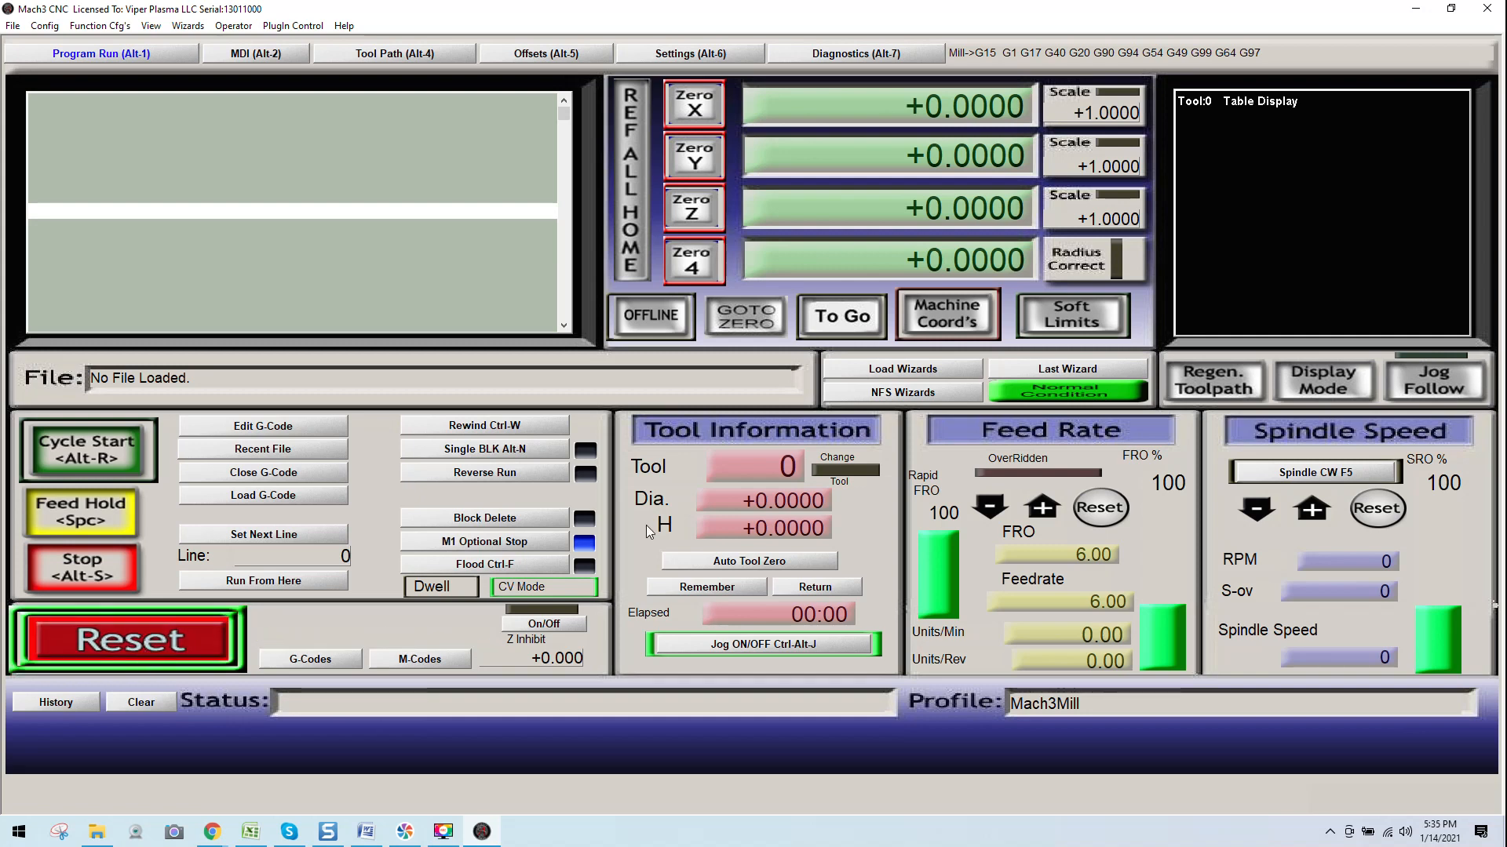
{"action": "mouse_move", "coordinate": [1291, 175]}
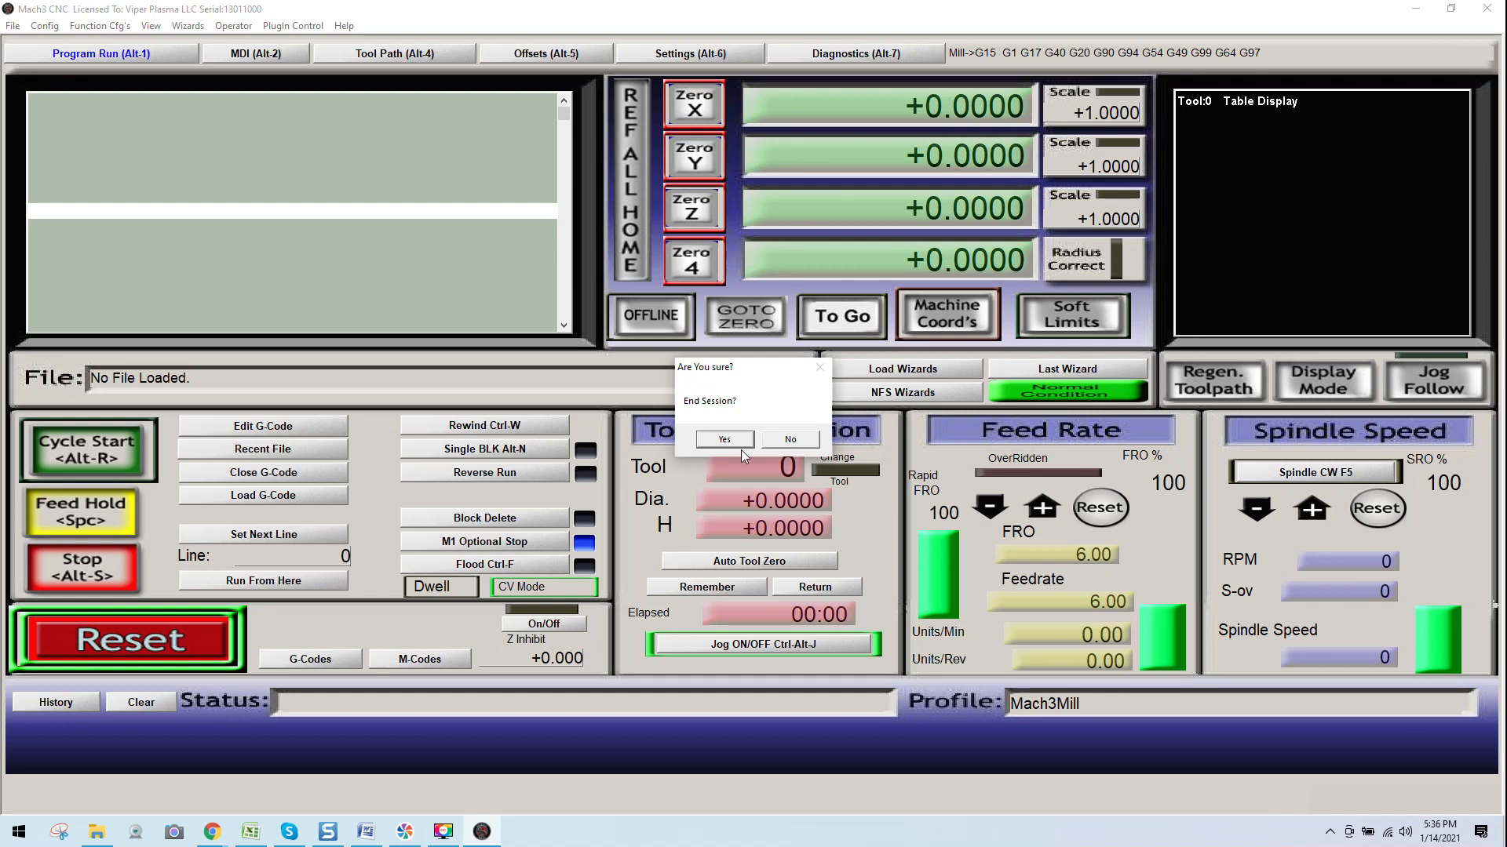
{"action": "mouse_move", "coordinate": [715, 392]}
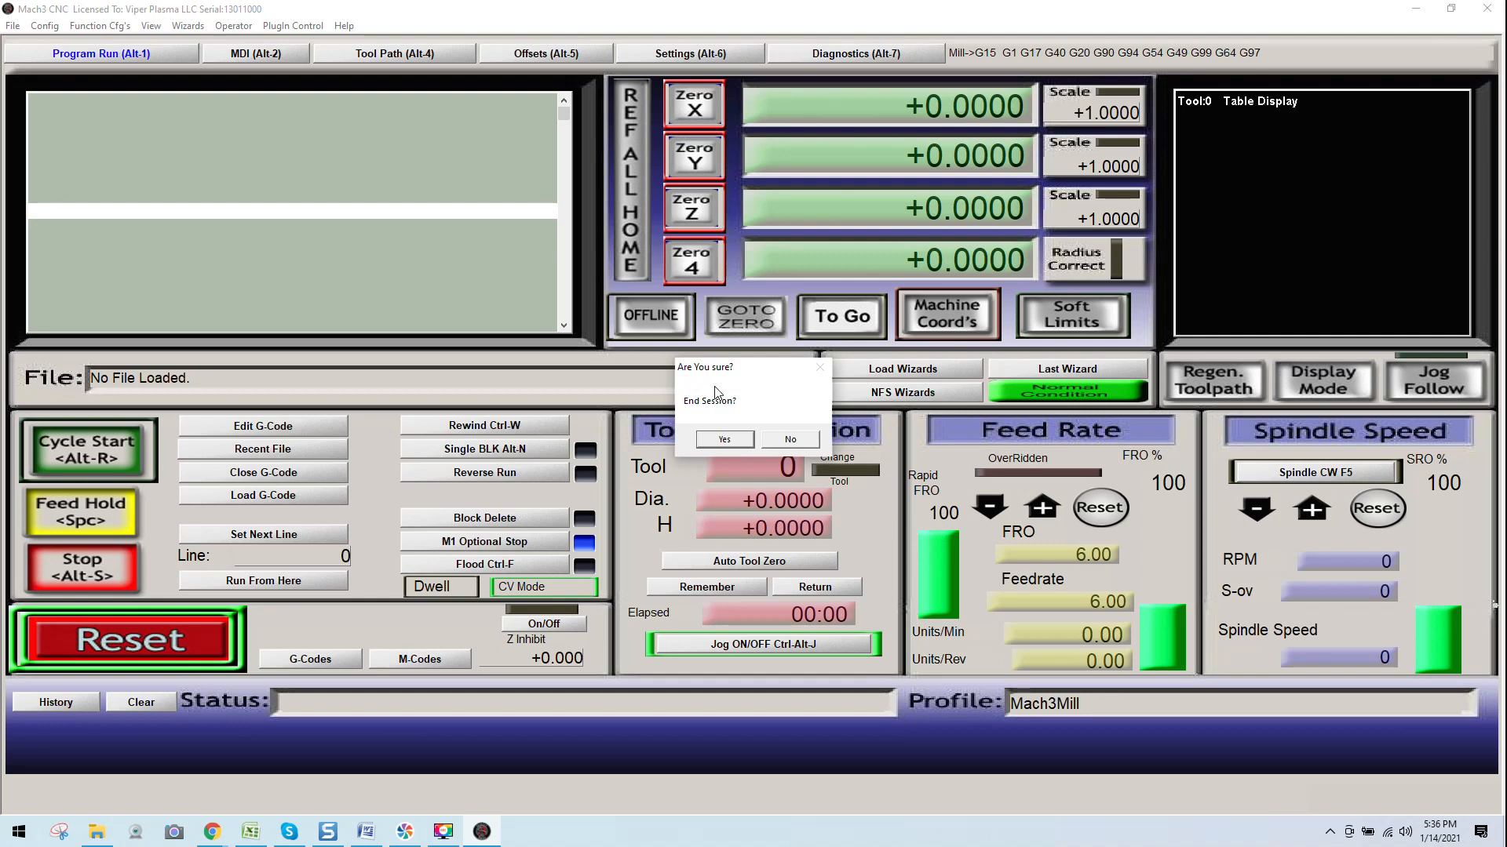
{"action": "left_click", "coordinate": [789, 440]}
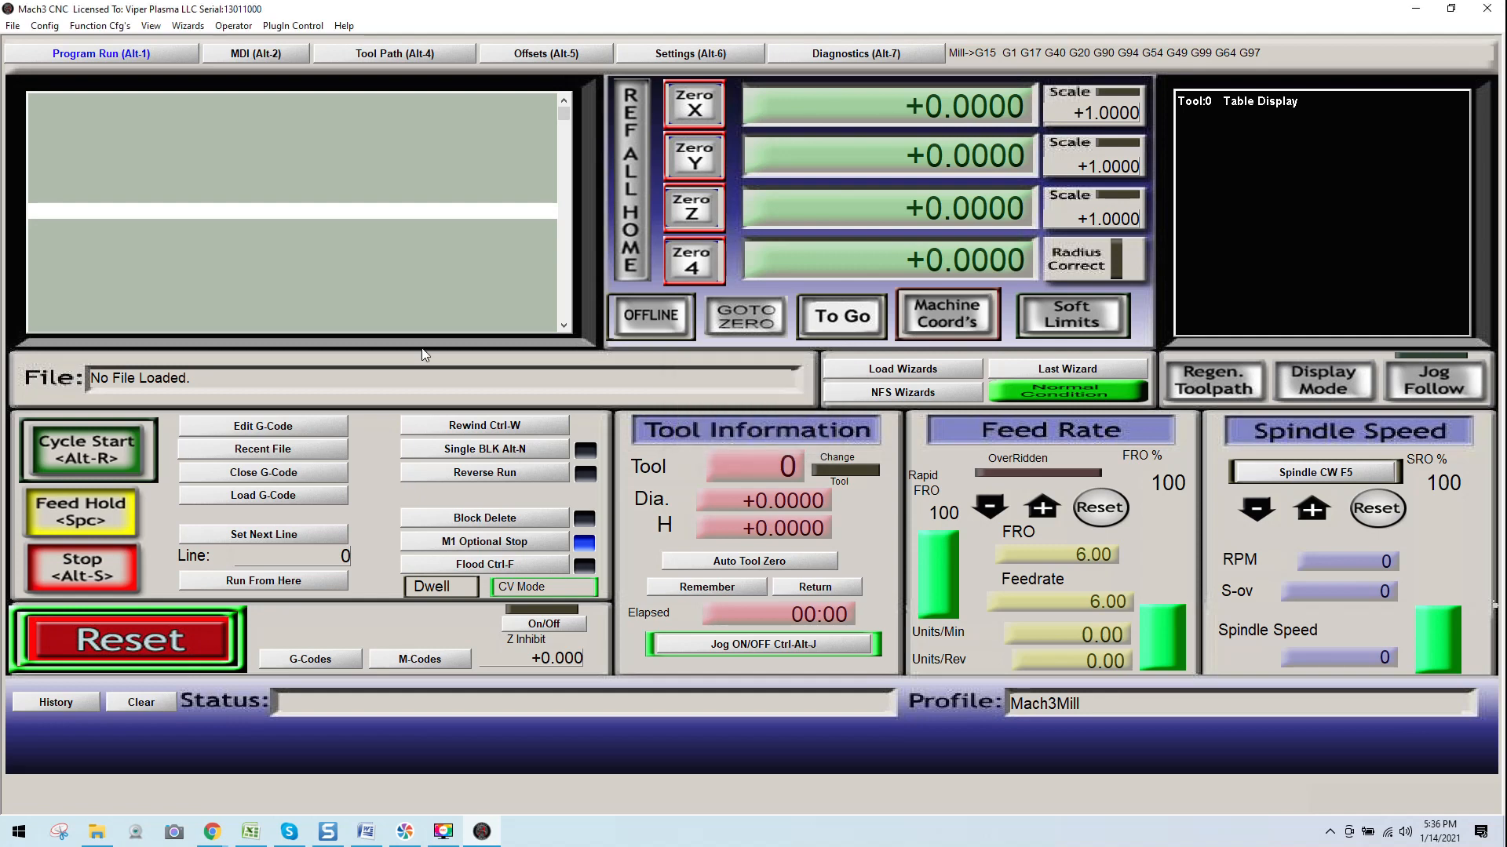
{"action": "left_click", "coordinate": [13, 25]}
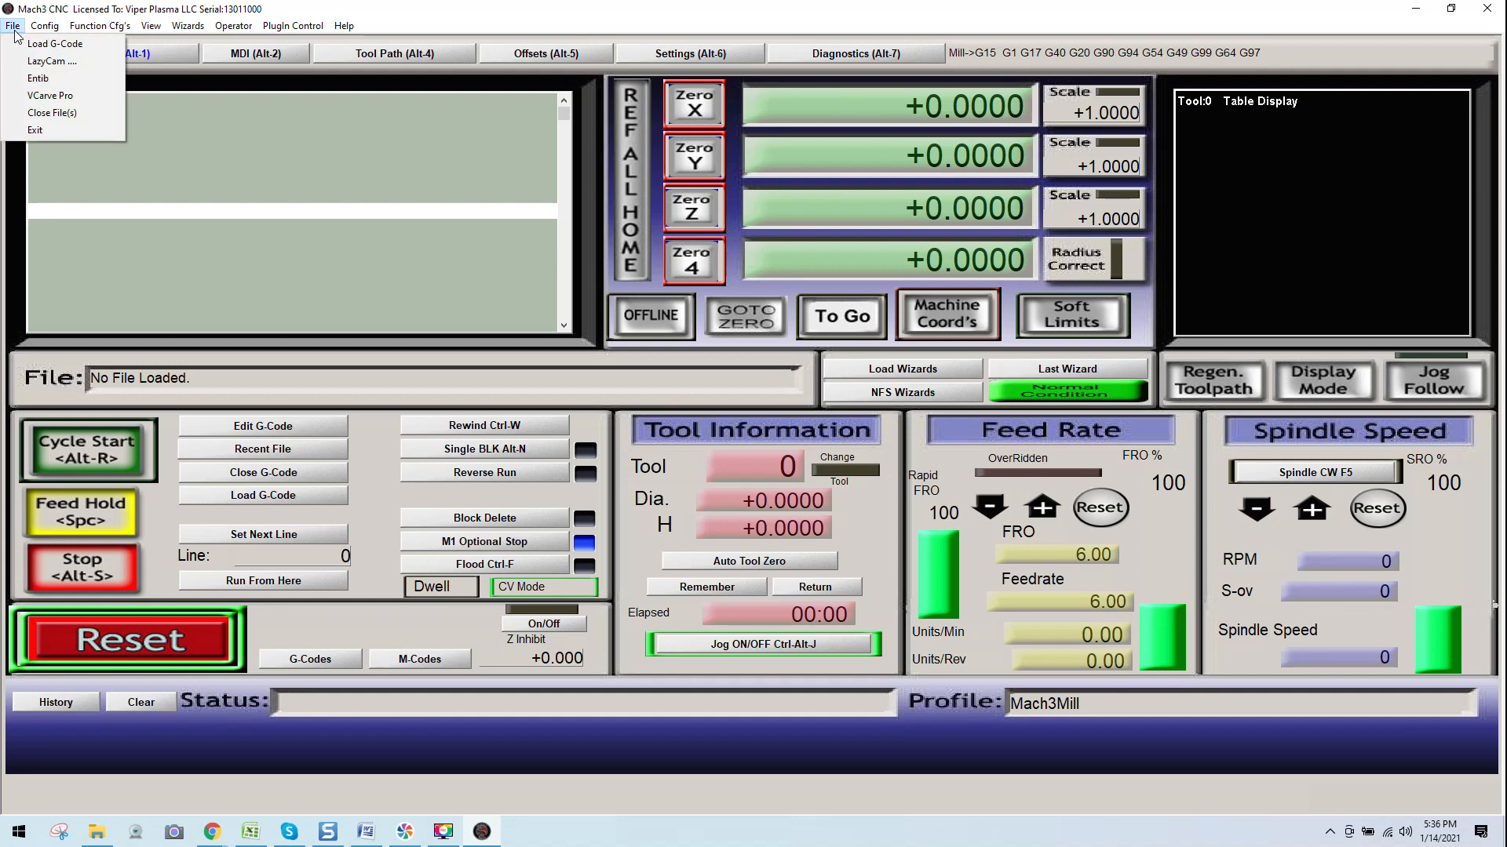
{"action": "left_click", "coordinate": [43, 25]}
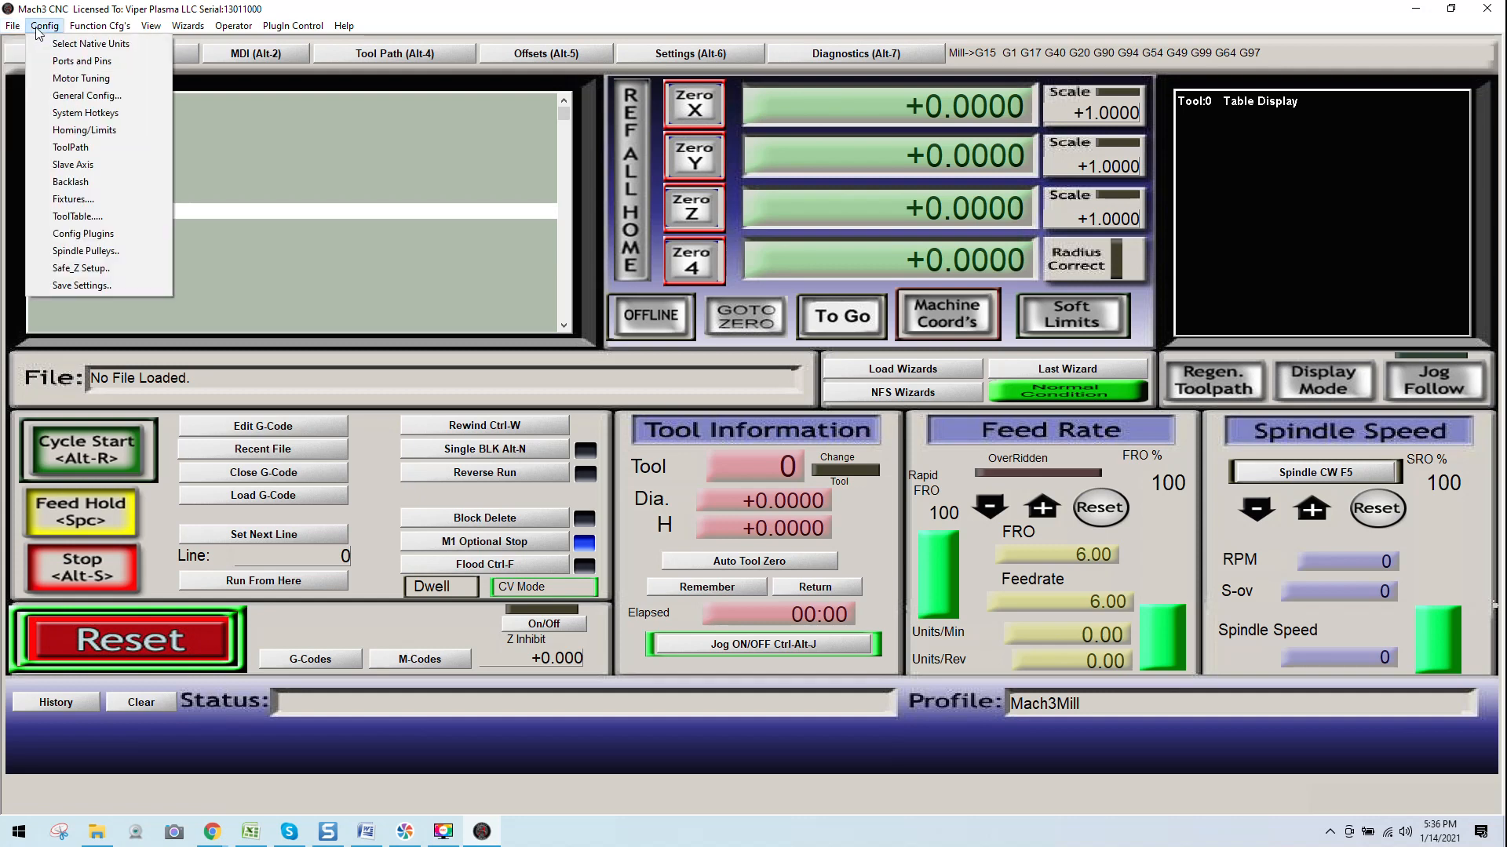
{"action": "mouse_move", "coordinate": [85, 129]}
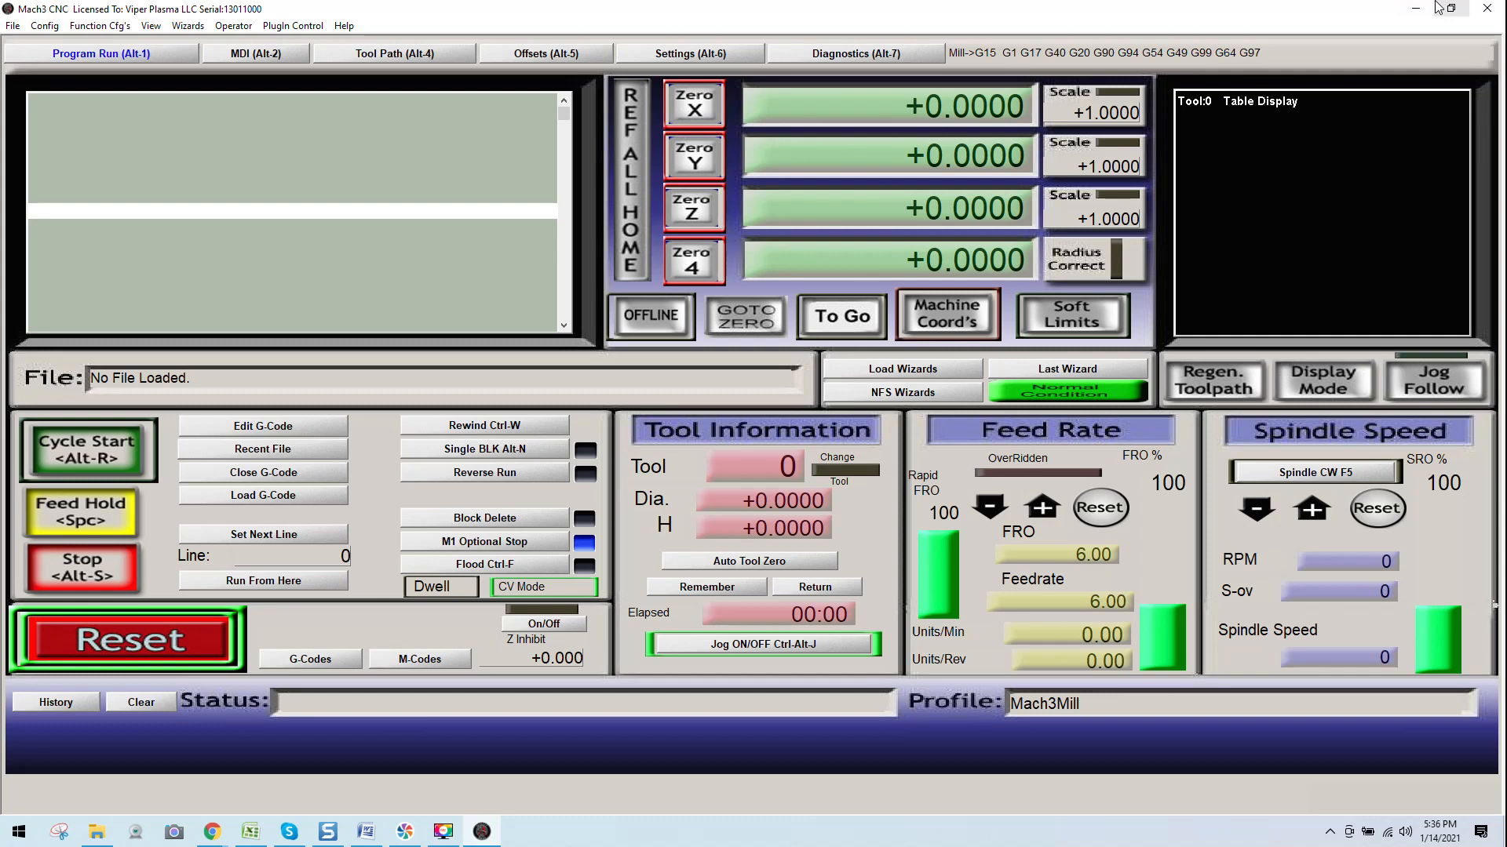
{"action": "left_click", "coordinate": [1488, 8]}
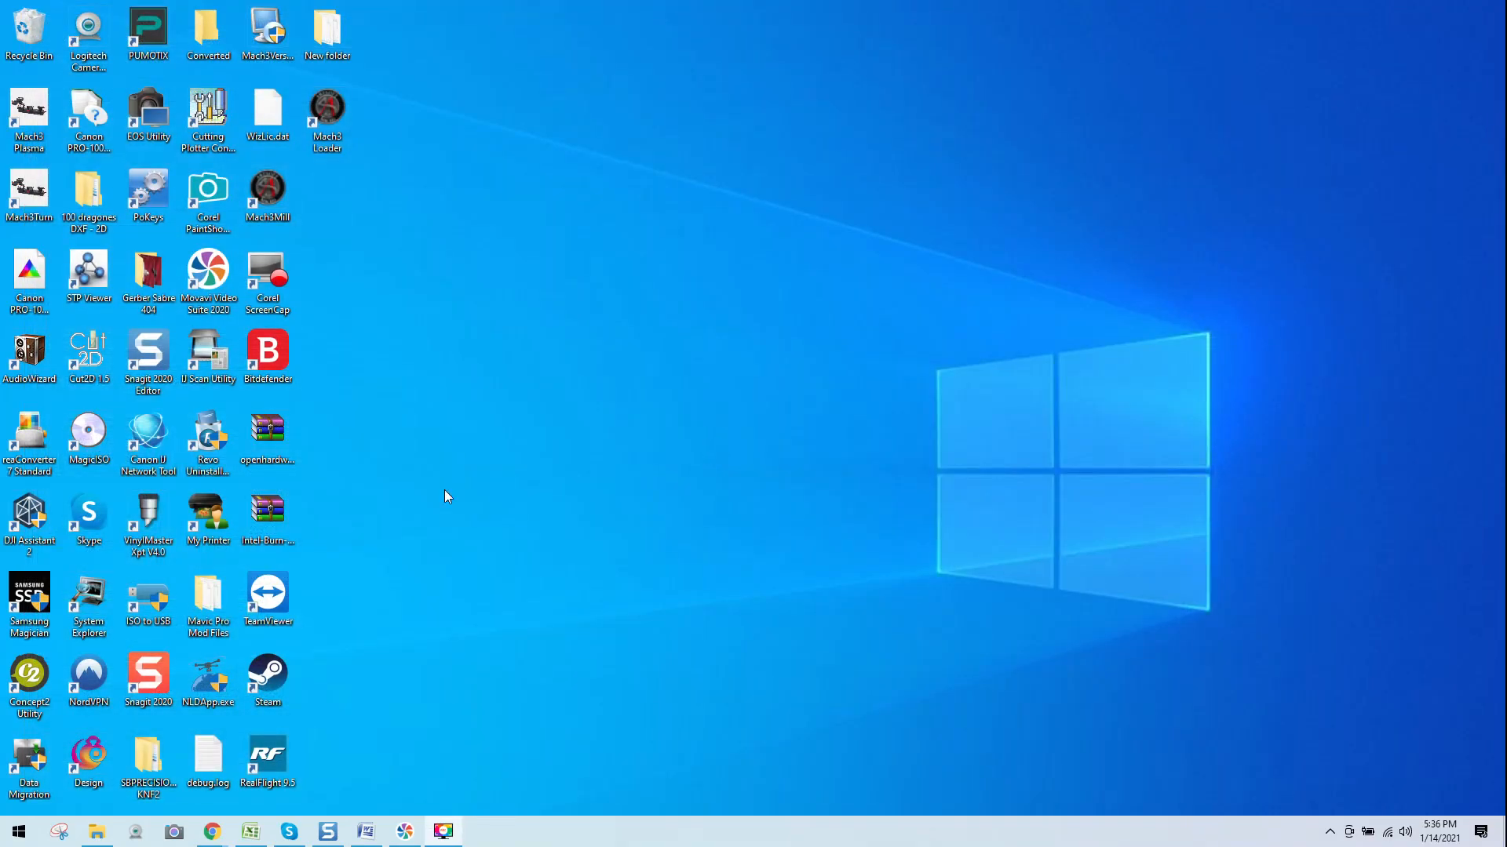
{"action": "mouse_move", "coordinate": [368, 740]}
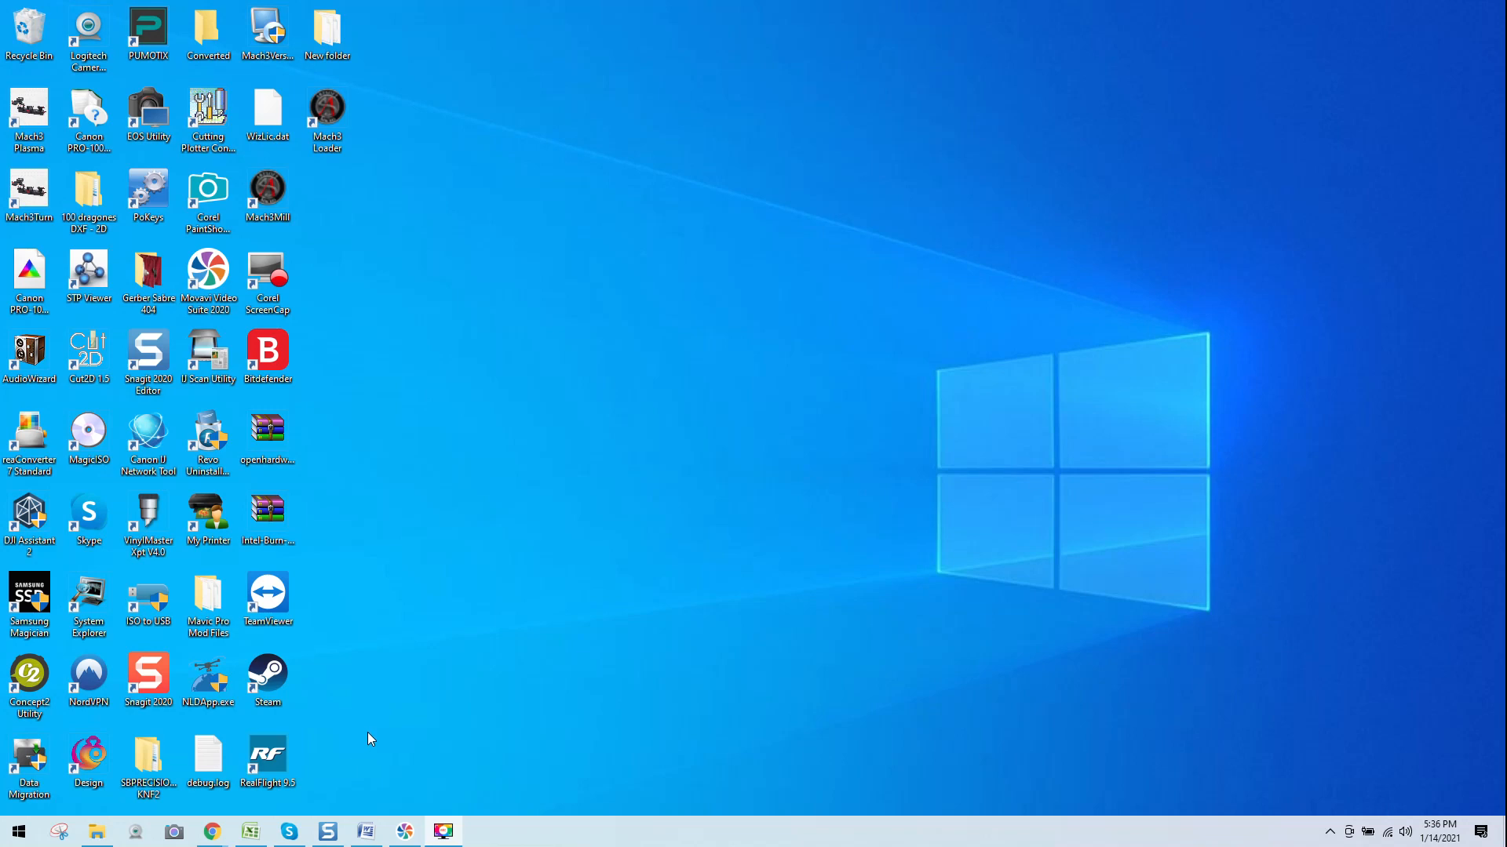
- Browse to C:\Mach3\xmlbackups to see the new Mach3Mill.xb1 backup beside ReadMe.txt
{"action": "double_click", "coordinate": [326, 35]}
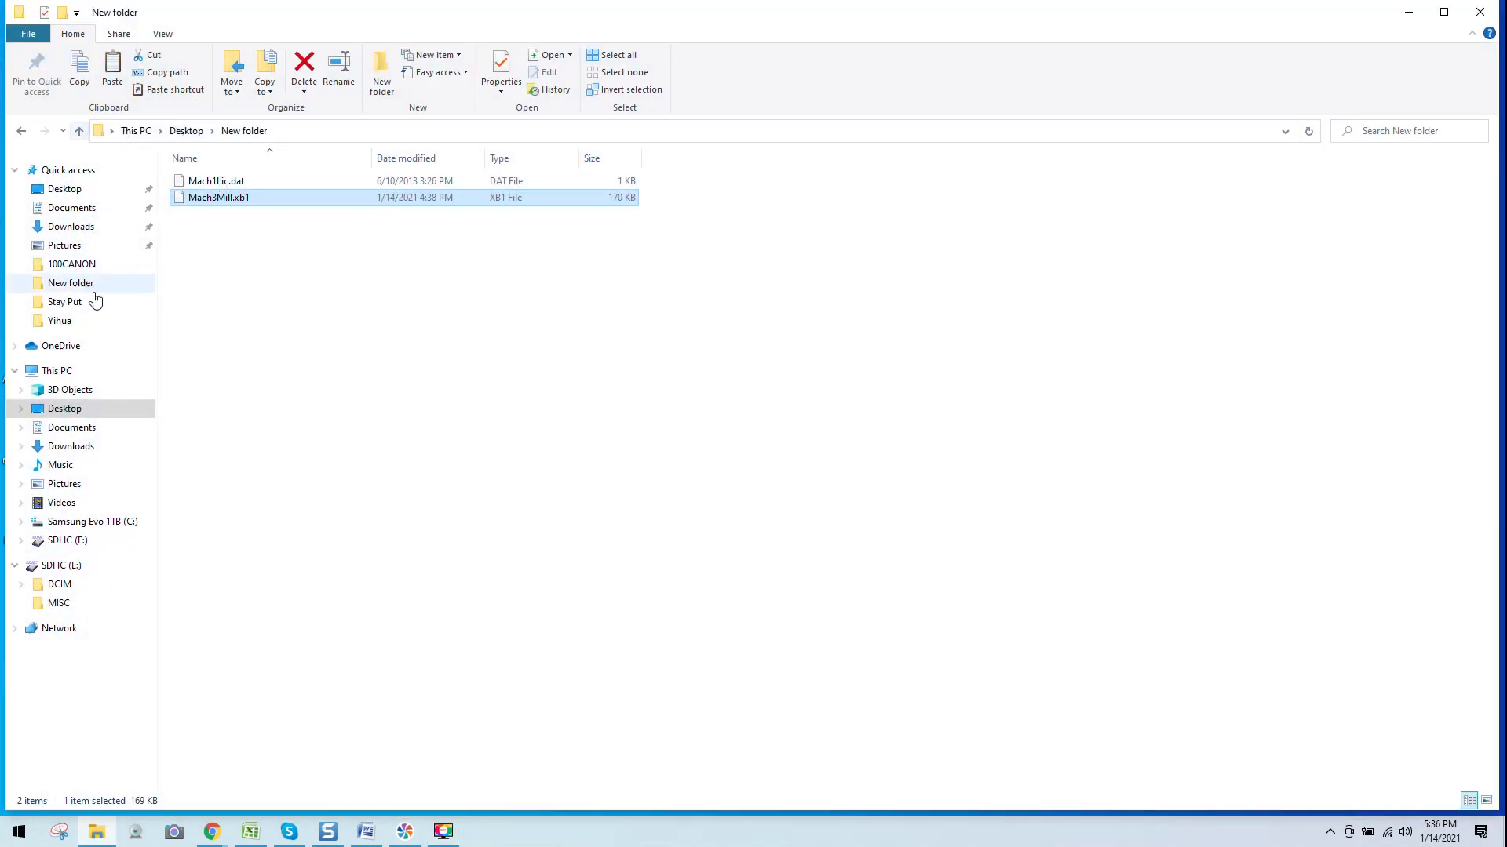
{"action": "left_click", "coordinate": [92, 521]}
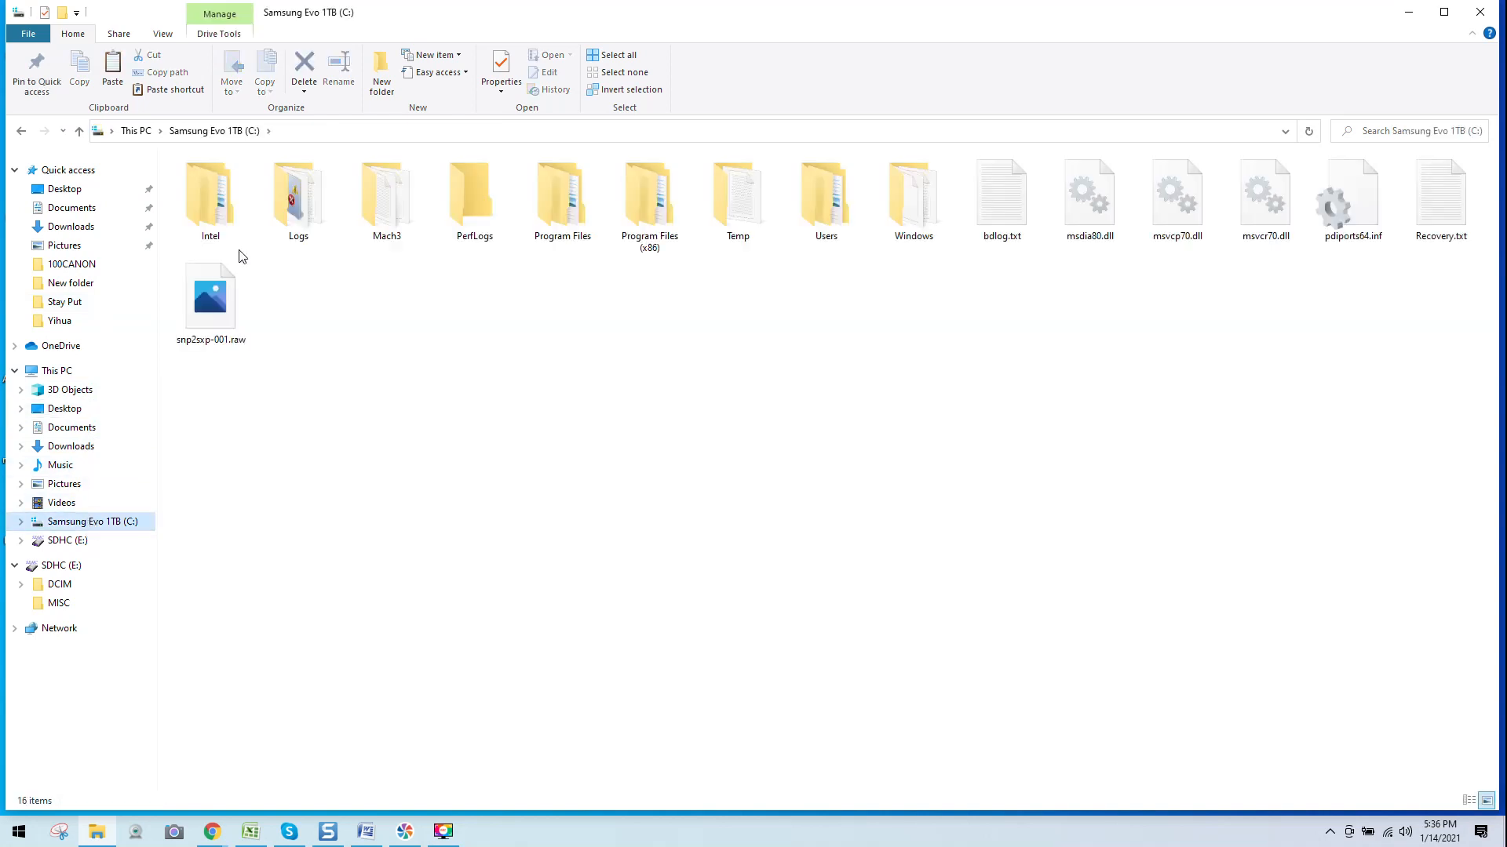
{"action": "double_click", "coordinate": [385, 192]}
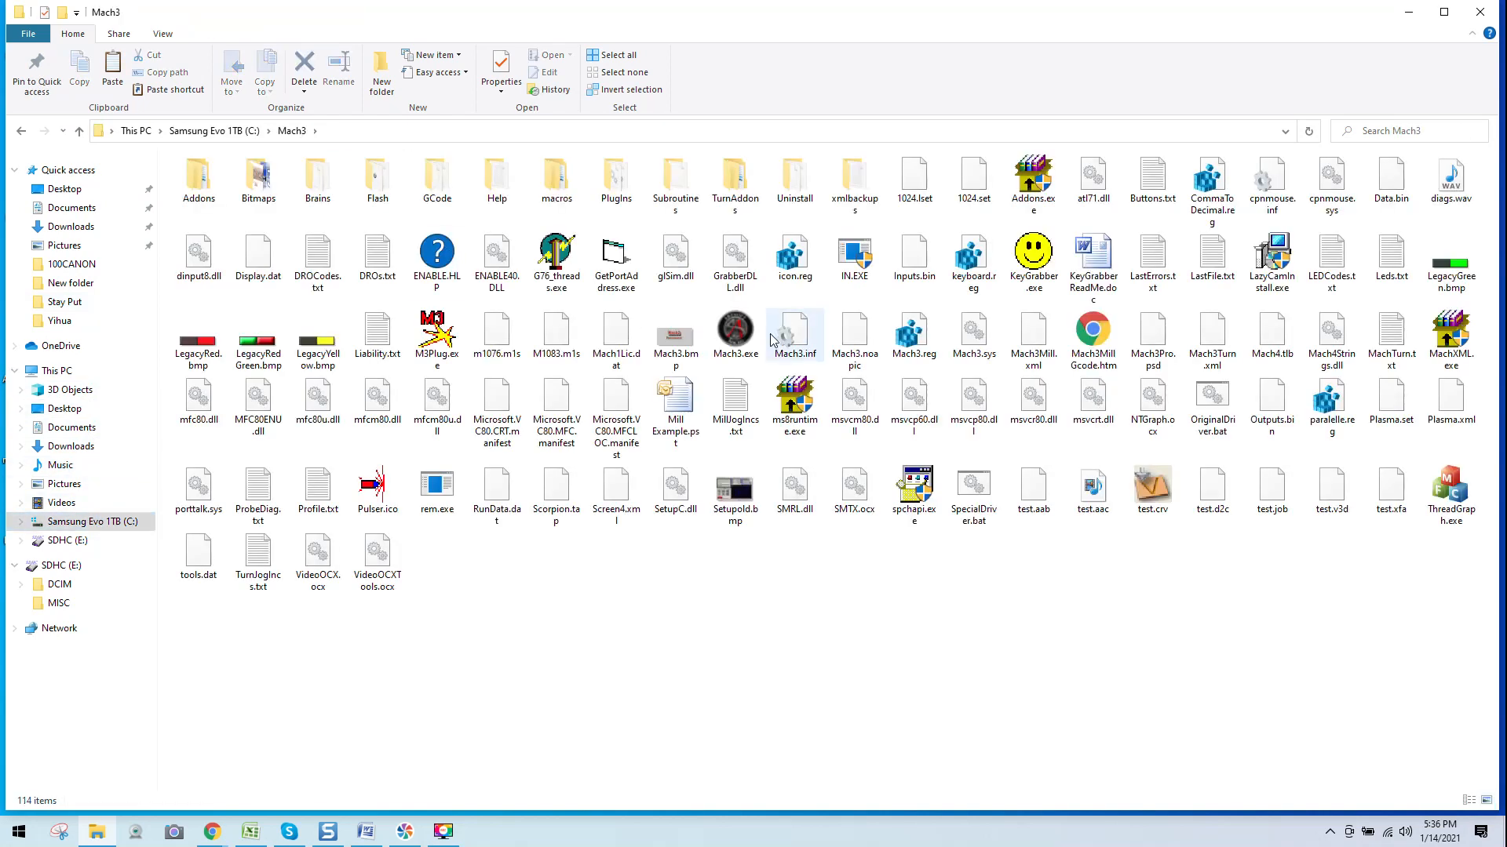
{"action": "left_click", "coordinate": [853, 178]}
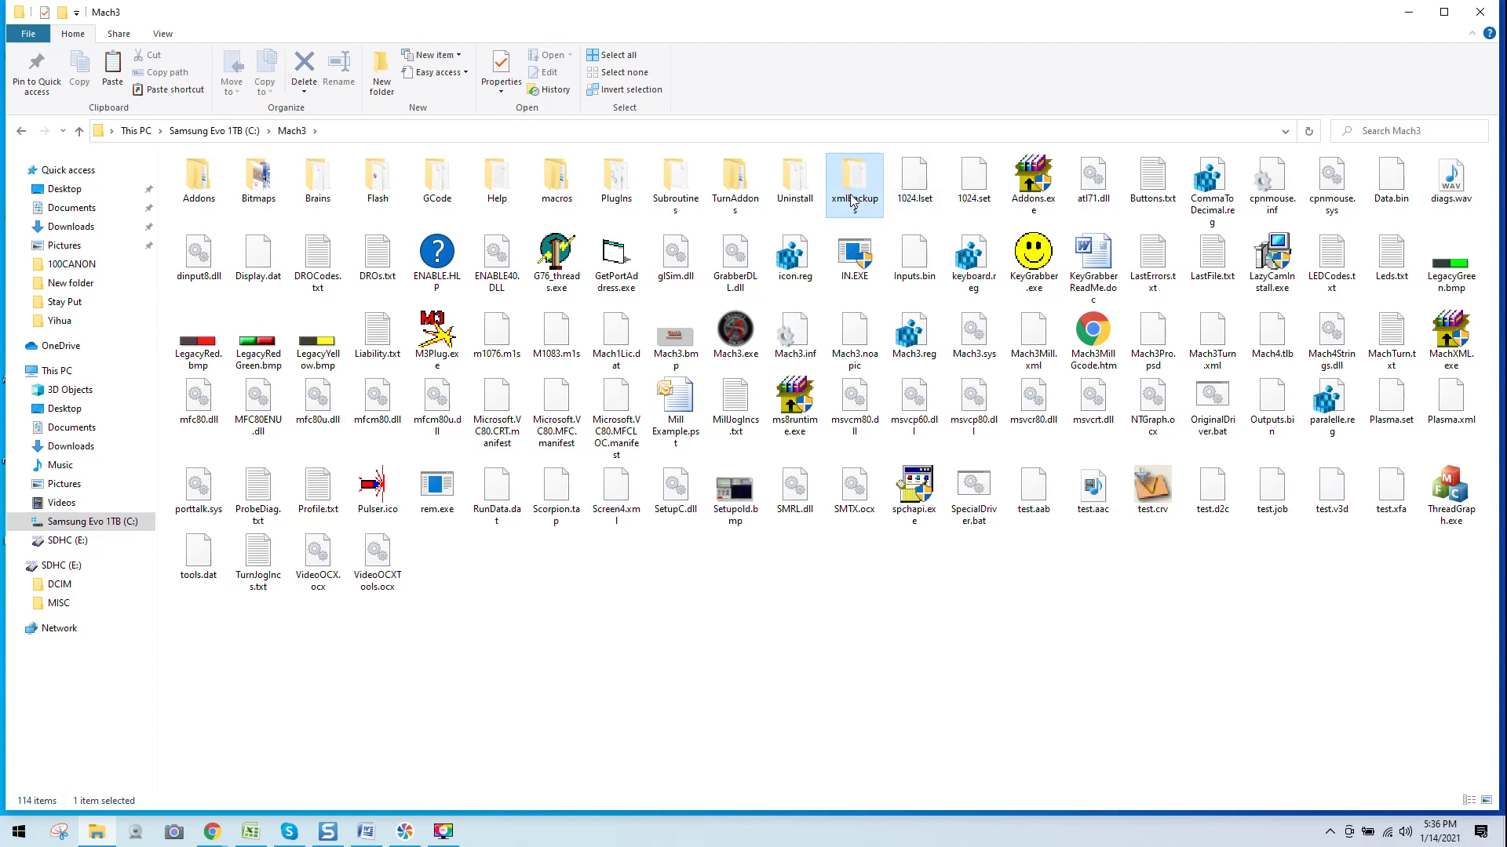
{"action": "double_click", "coordinate": [853, 175]}
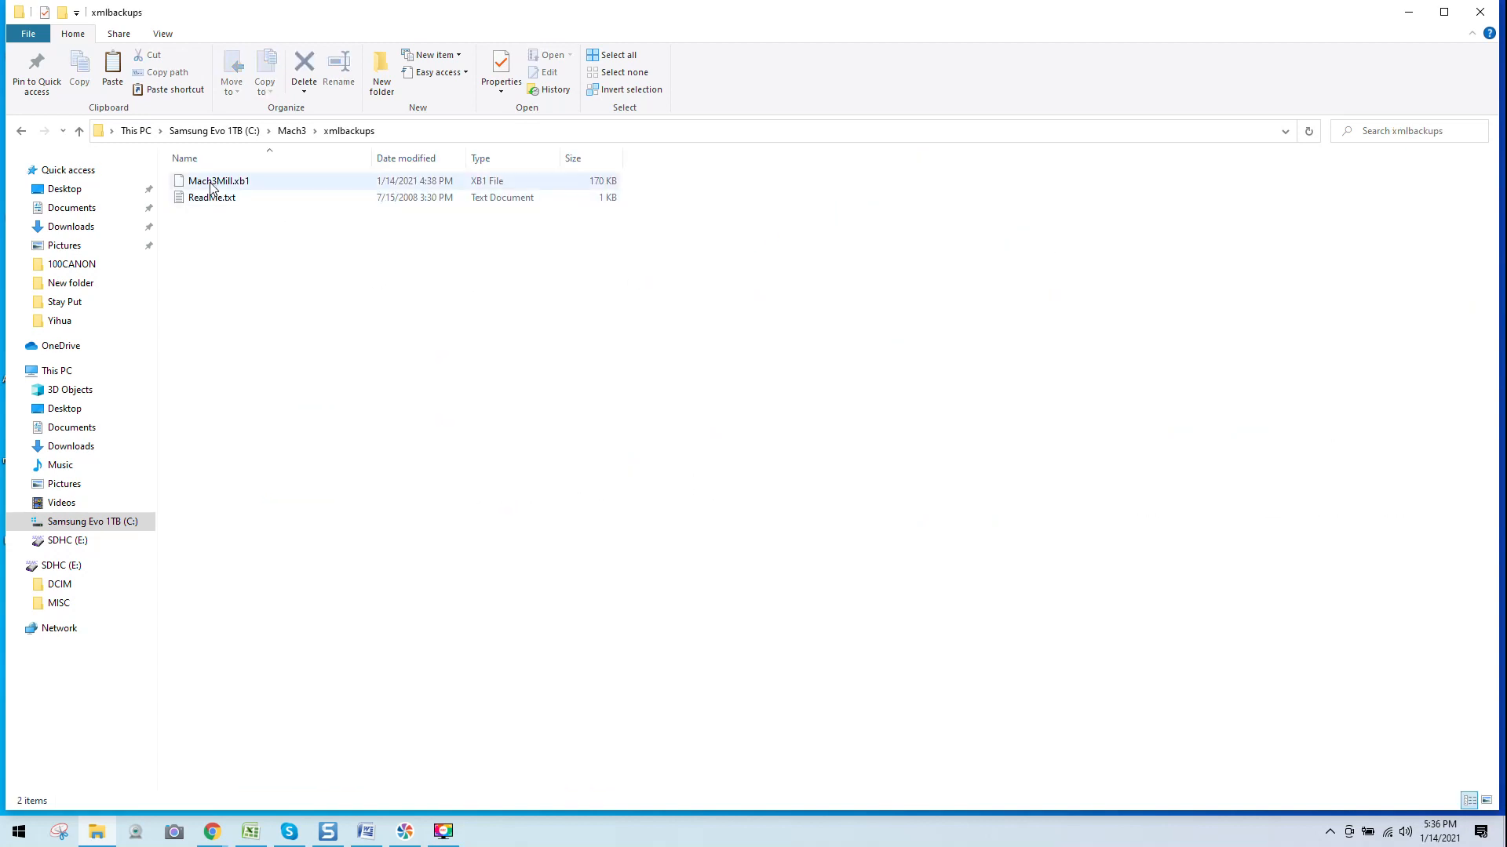
{"action": "mouse_move", "coordinate": [245, 187]}
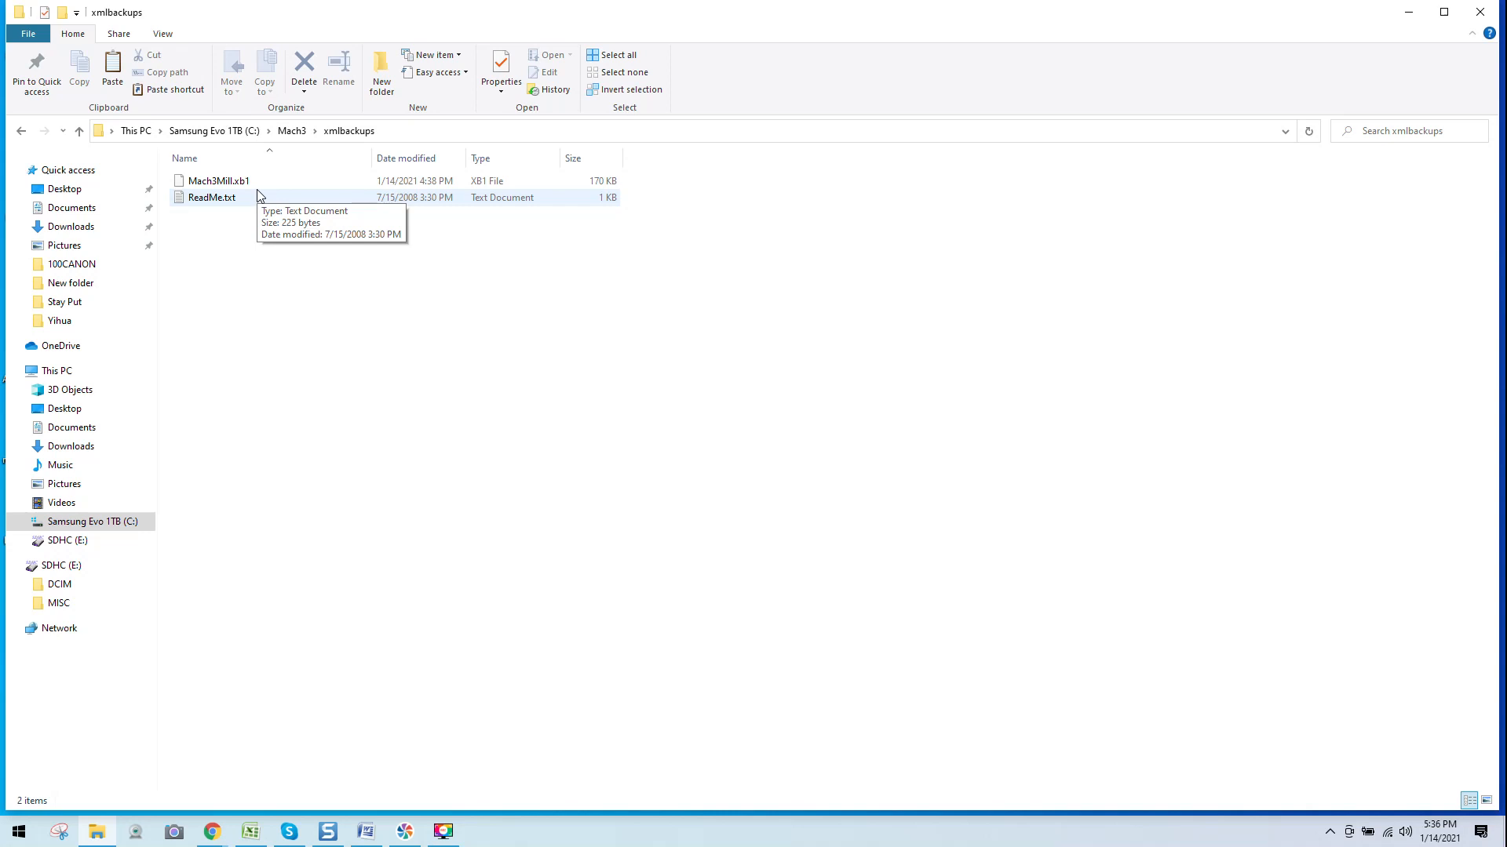
{"action": "mouse_move", "coordinate": [240, 189]}
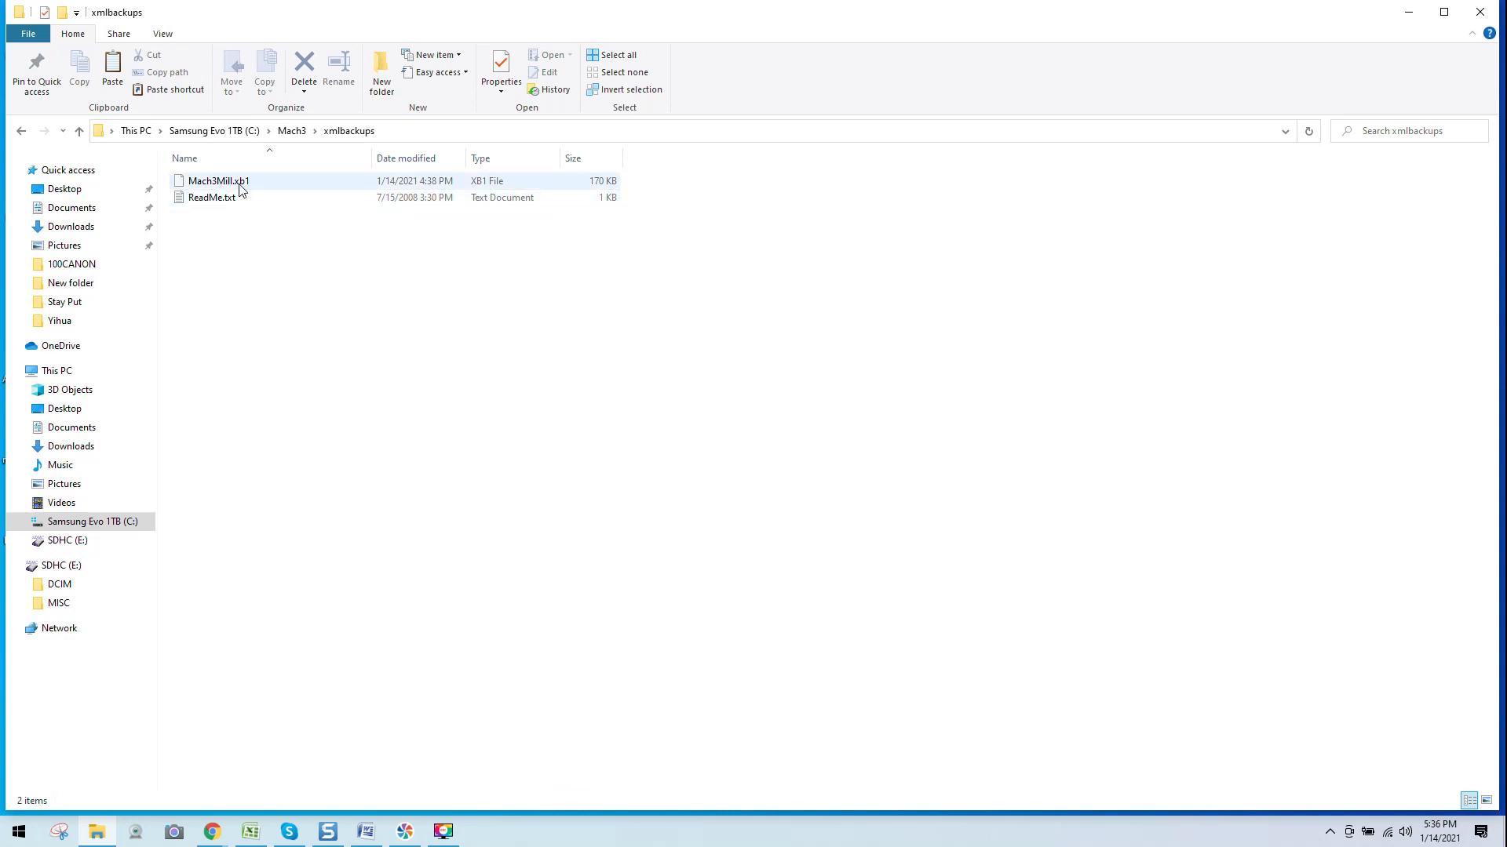
{"action": "mouse_move", "coordinate": [219, 180]}
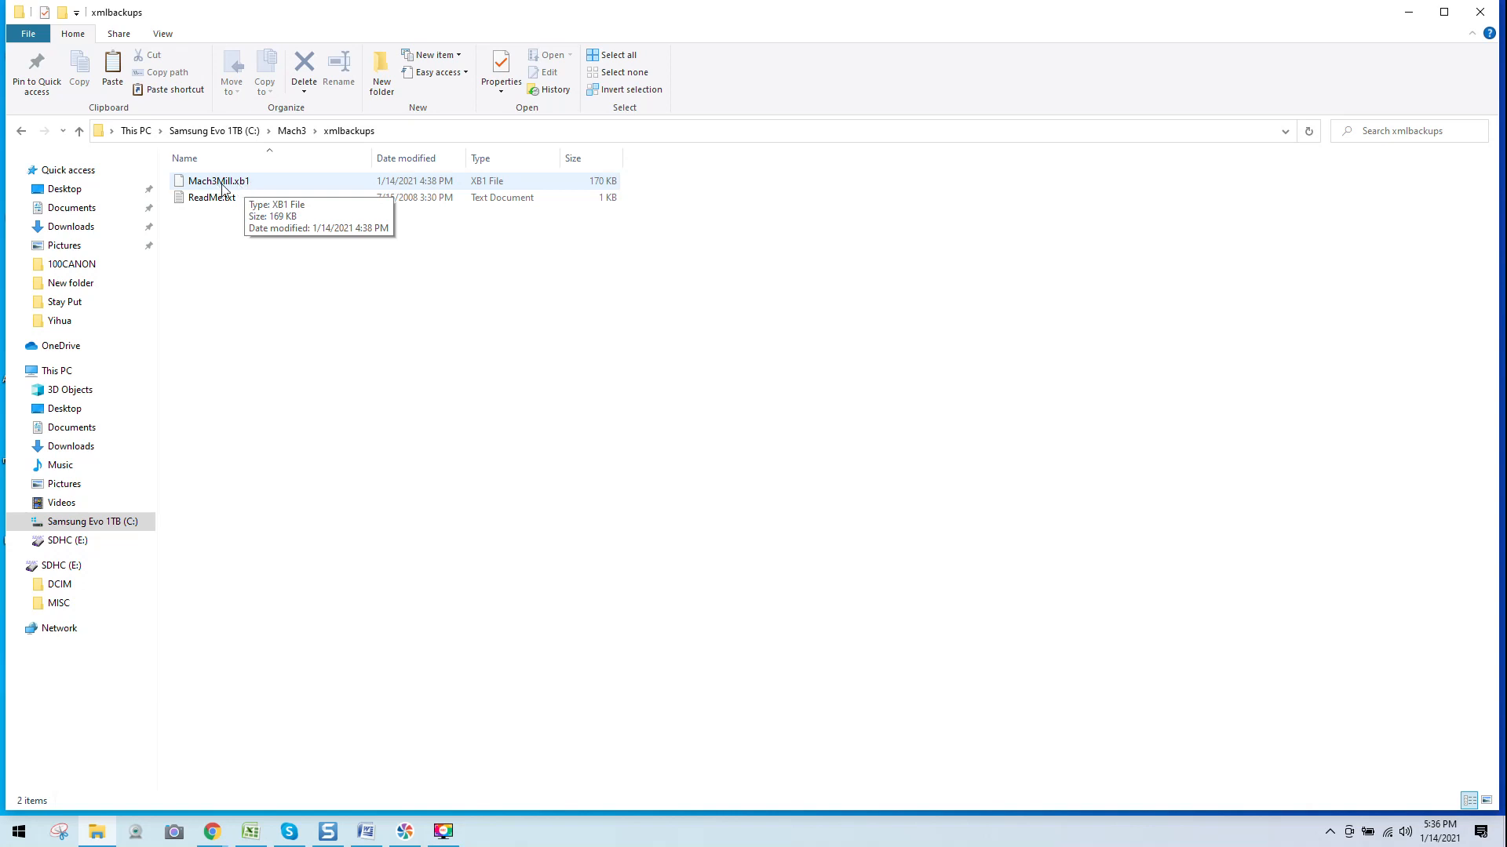
{"action": "mouse_move", "coordinate": [248, 188]}
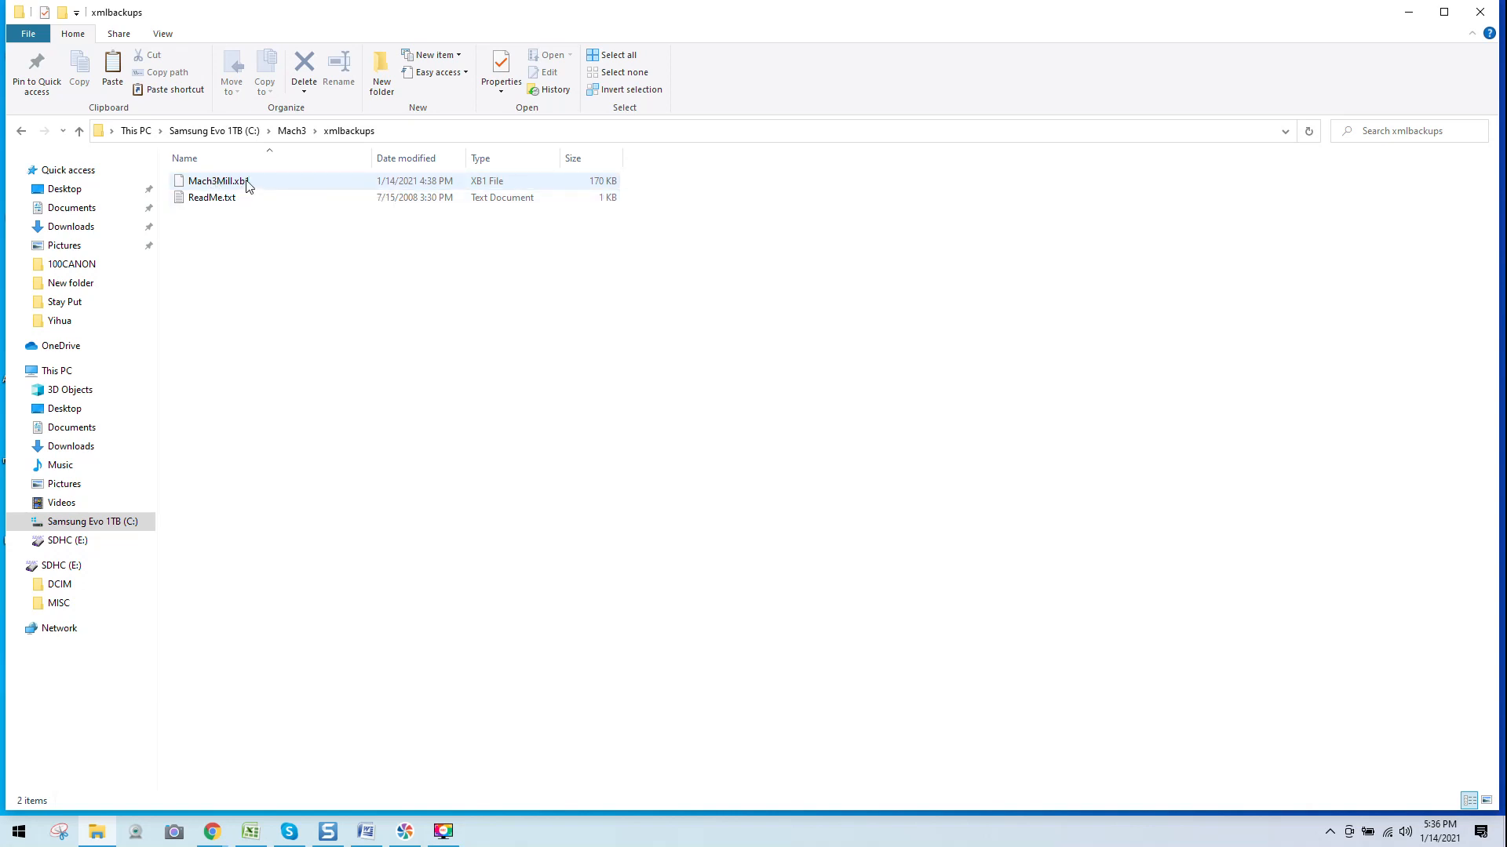
{"action": "mouse_move", "coordinate": [215, 181]}
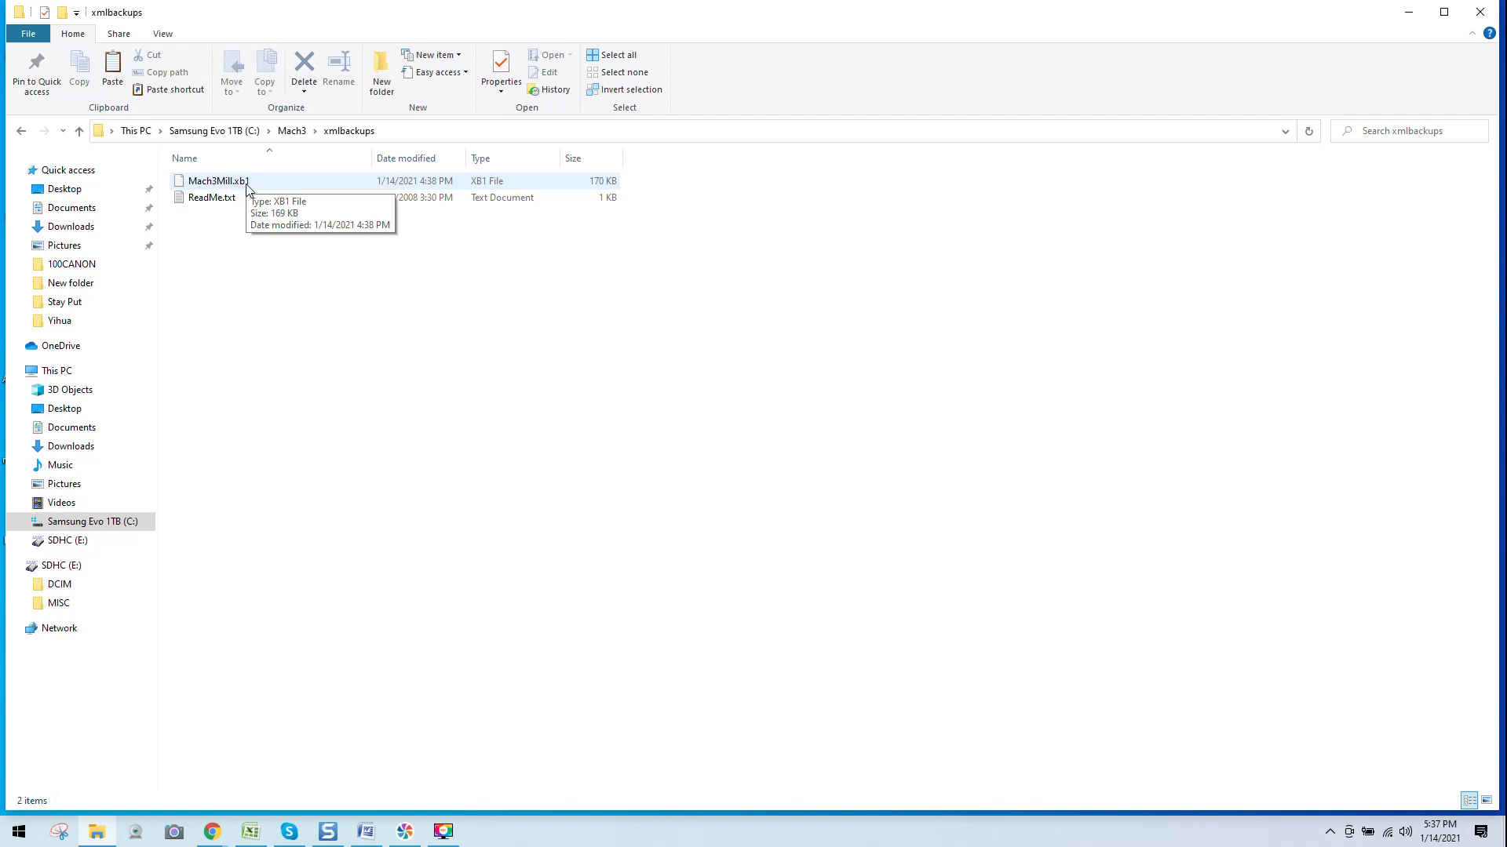
{"action": "mouse_move", "coordinate": [246, 191]}
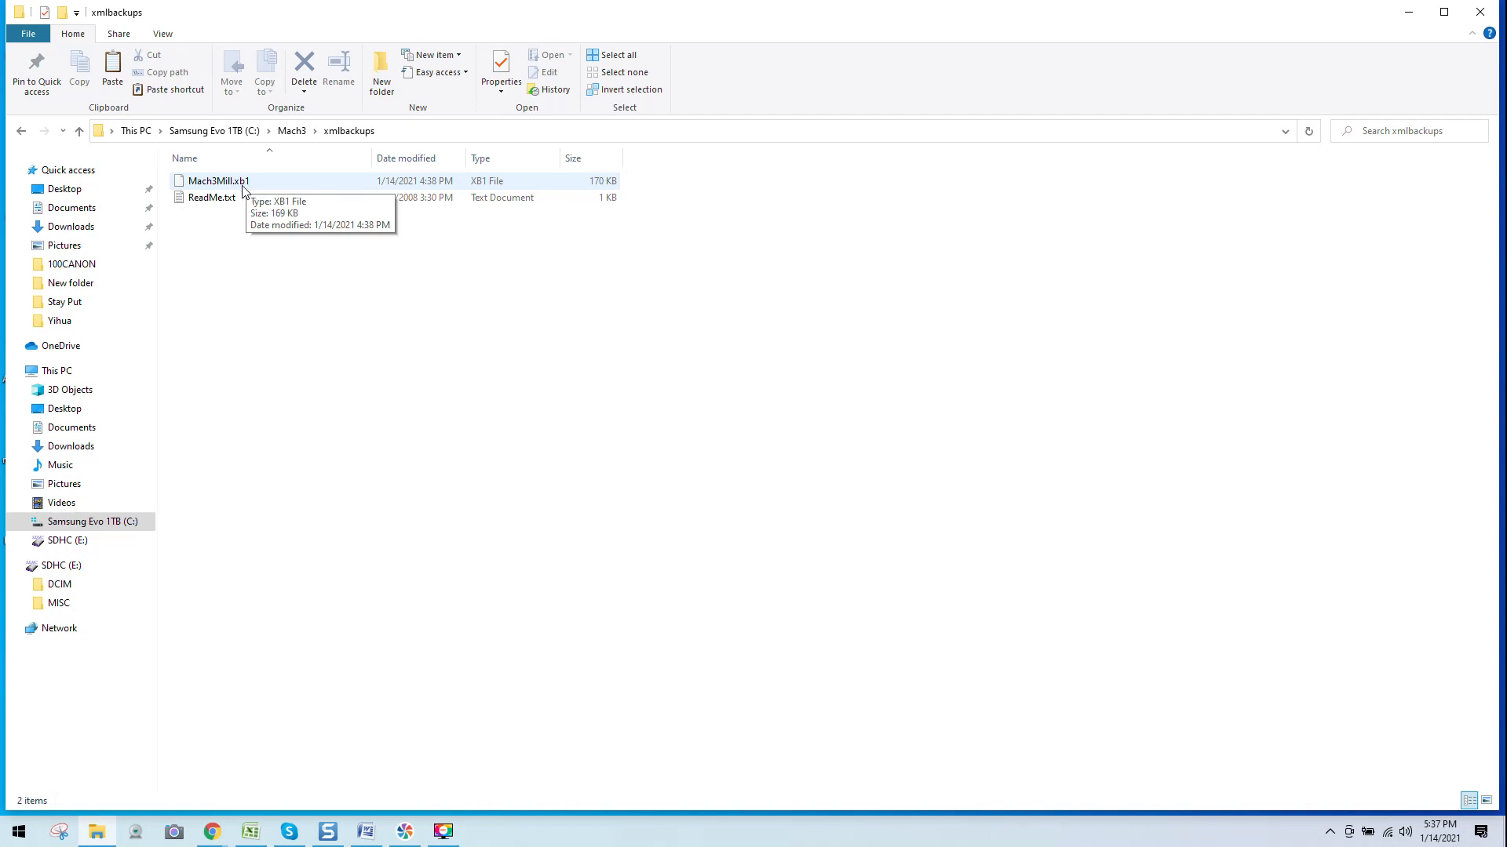
{"action": "mouse_move", "coordinate": [247, 189]}
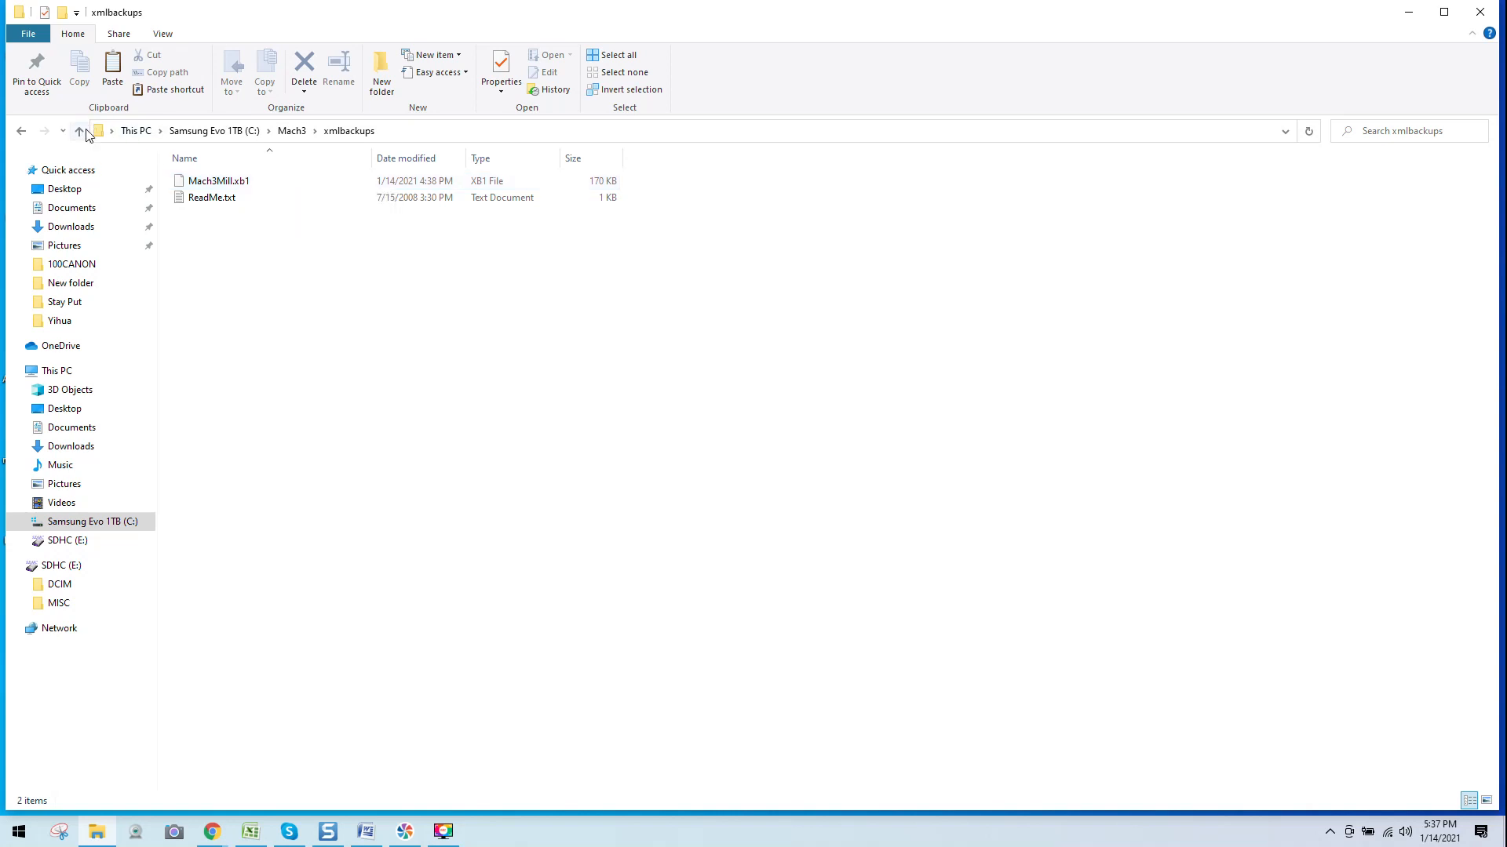
- Go up to the Mach3 folder and then show the Desktop folder's contents
{"action": "left_click", "coordinate": [81, 131]}
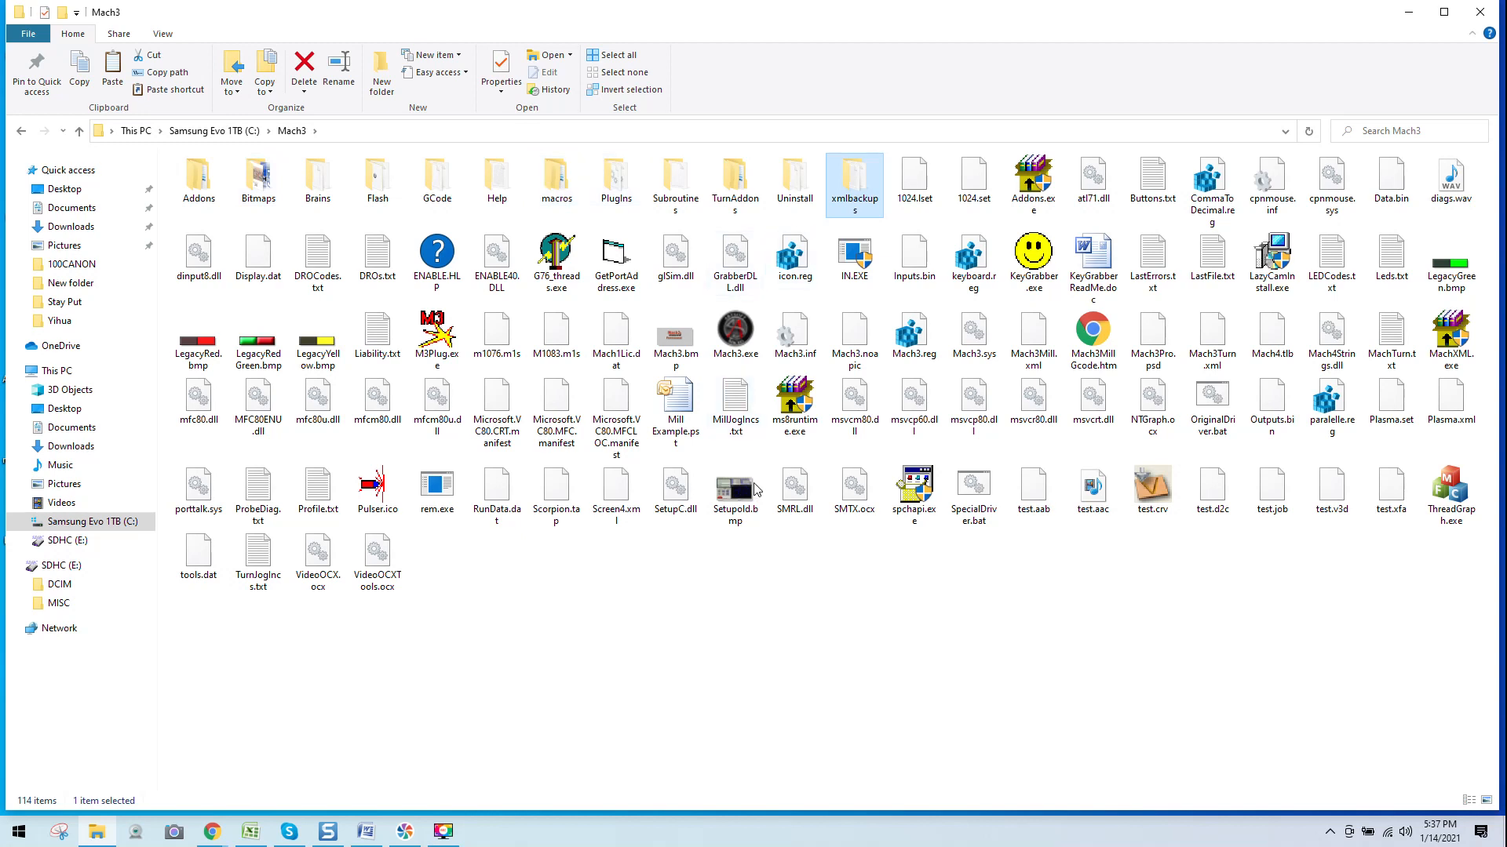
{"action": "mouse_move", "coordinate": [828, 562]}
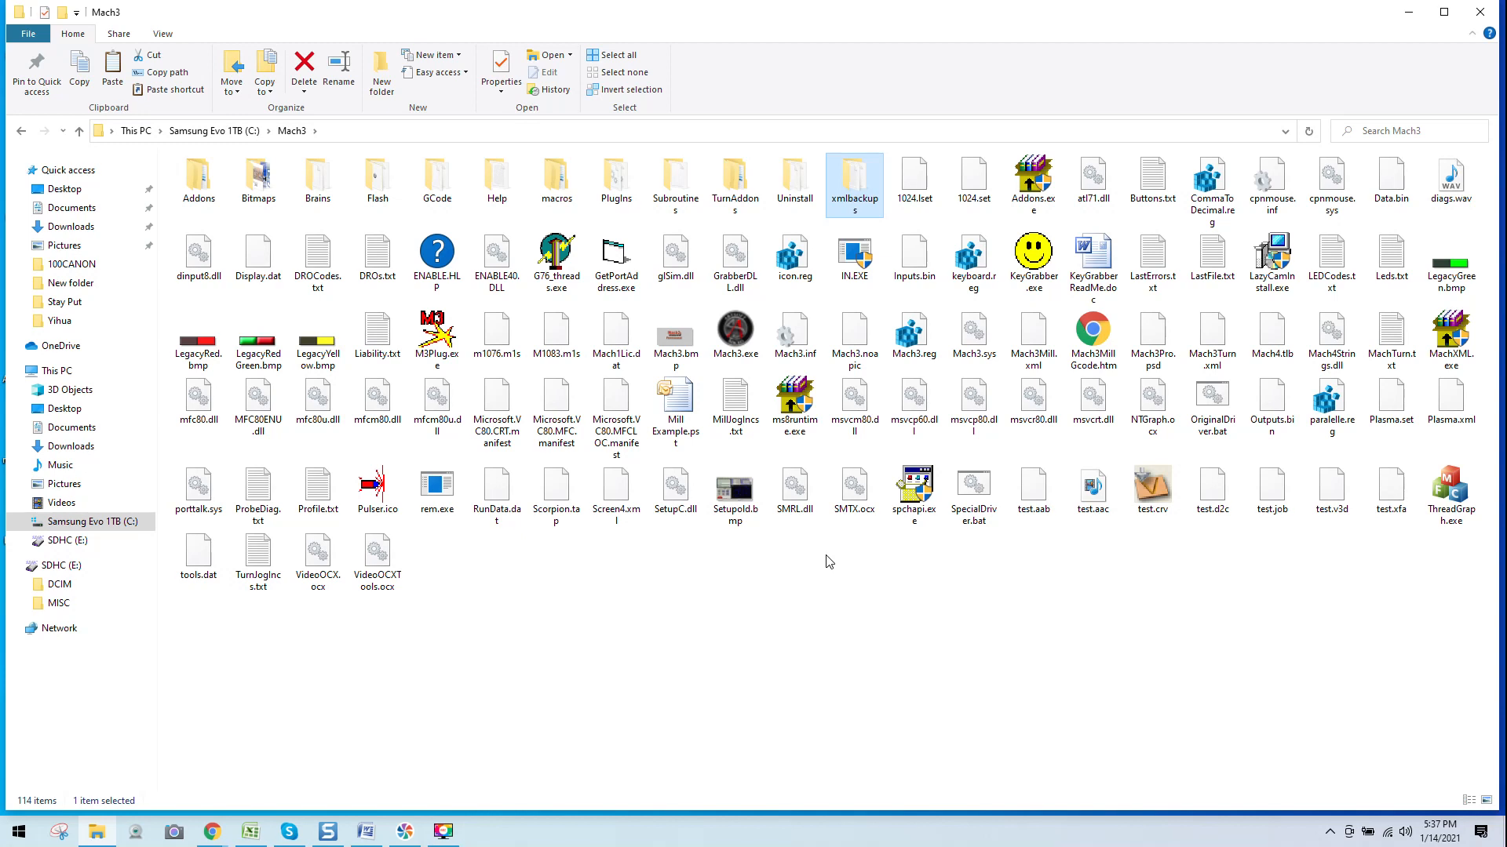
{"action": "mouse_move", "coordinate": [874, 202]}
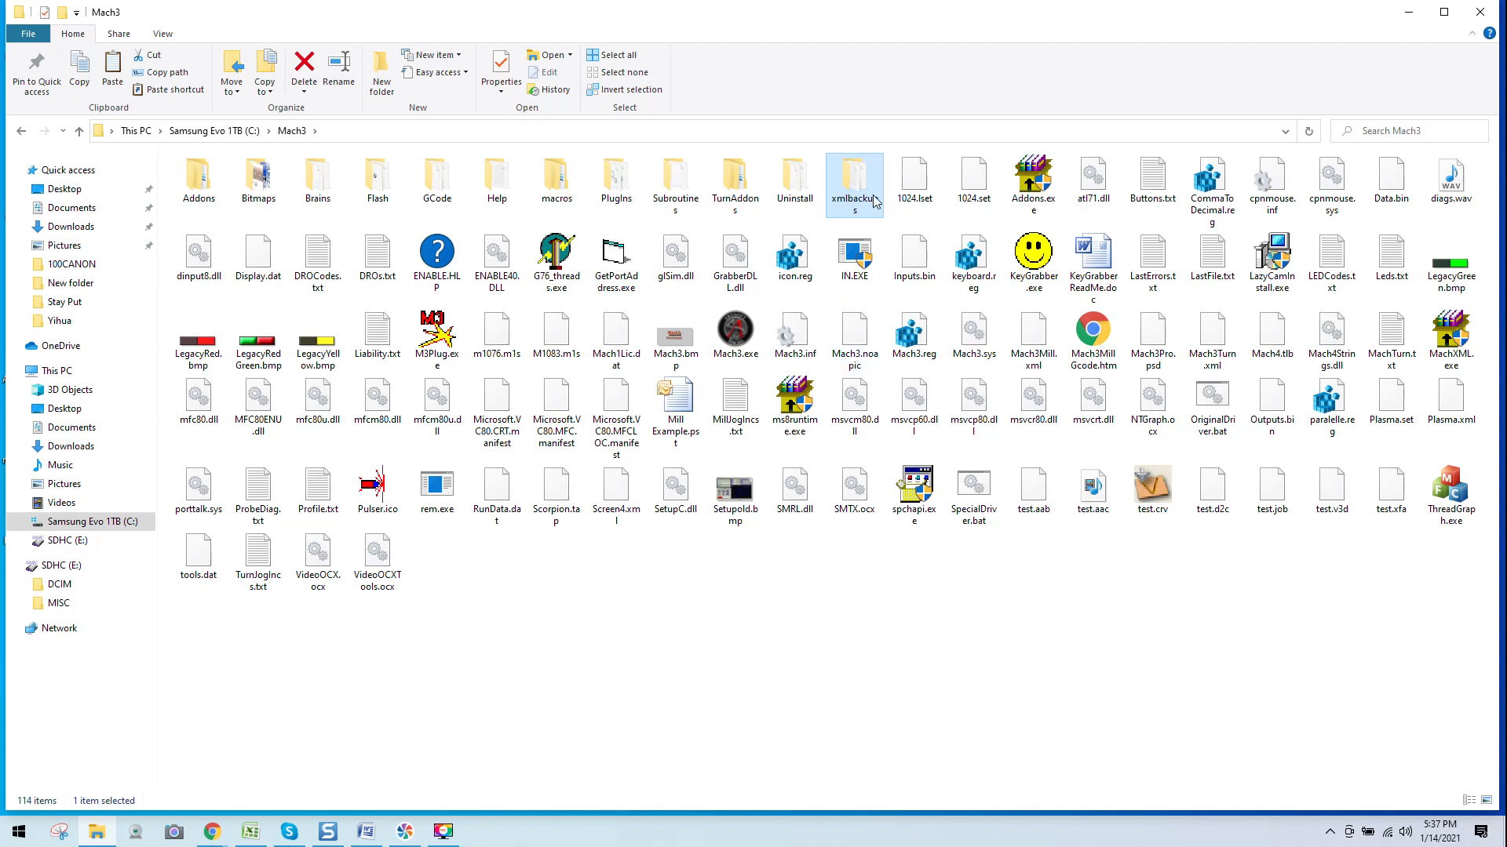
{"action": "mouse_move", "coordinate": [853, 183]}
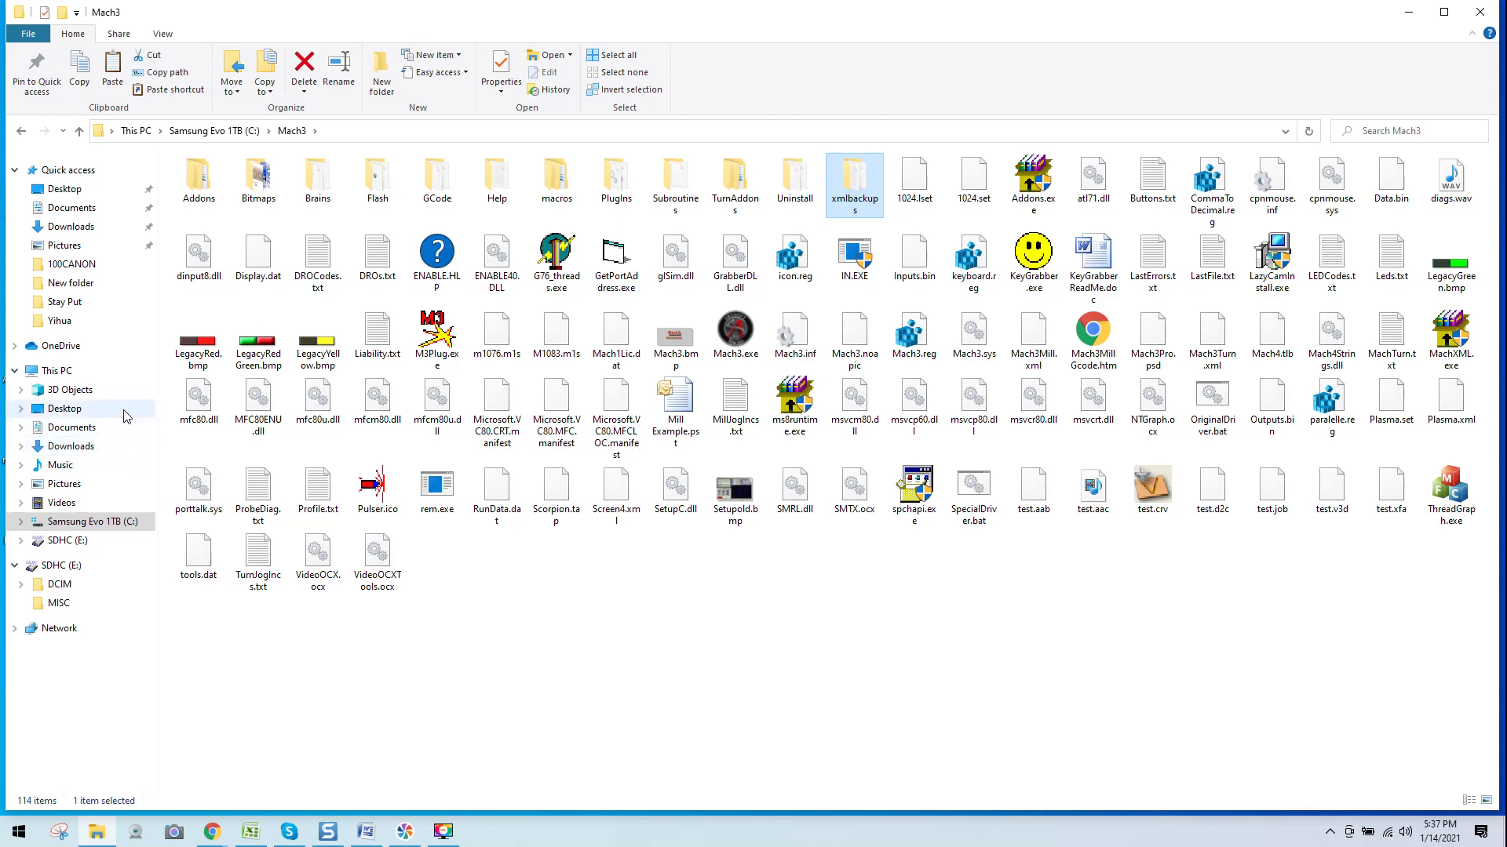
{"action": "left_click", "coordinate": [64, 408]}
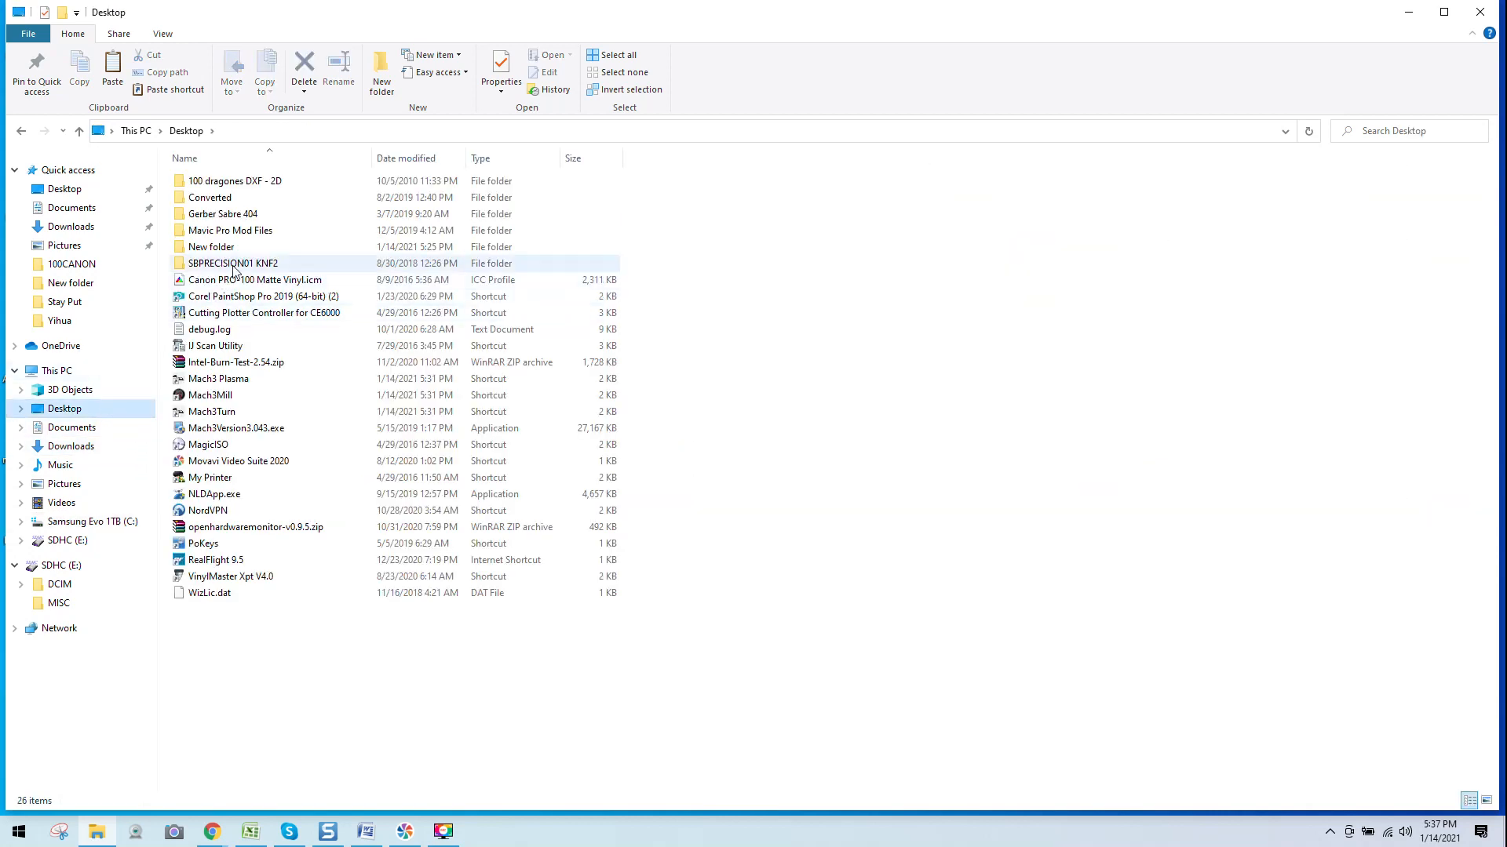
- Open the Desktop's New folder and inspect Mach1Lic.dat and the Mach3Mill.xb1 backup copy
{"action": "double_click", "coordinate": [210, 248]}
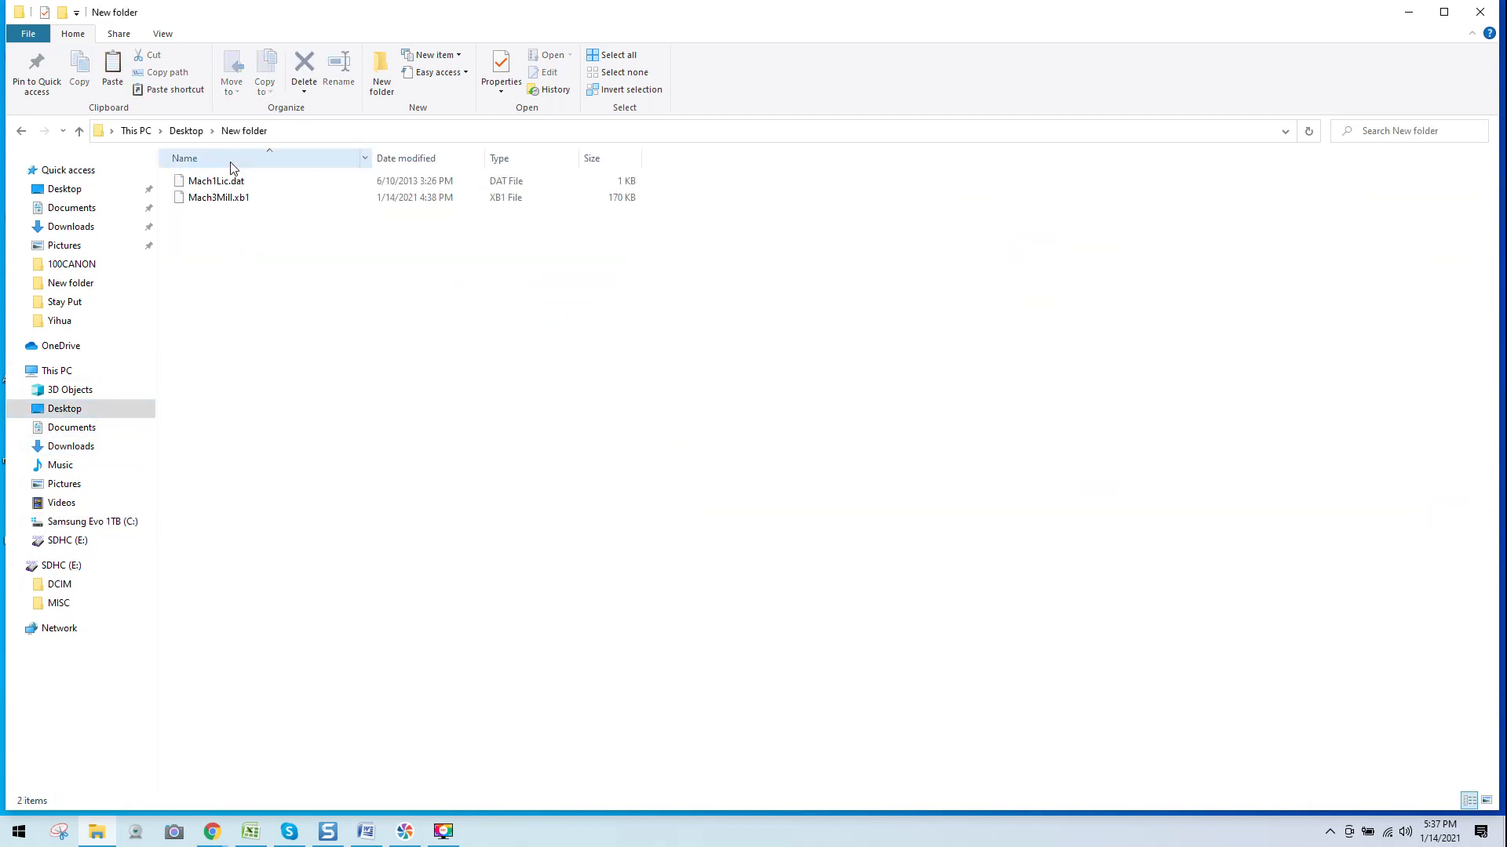
{"action": "left_click", "coordinate": [213, 181]}
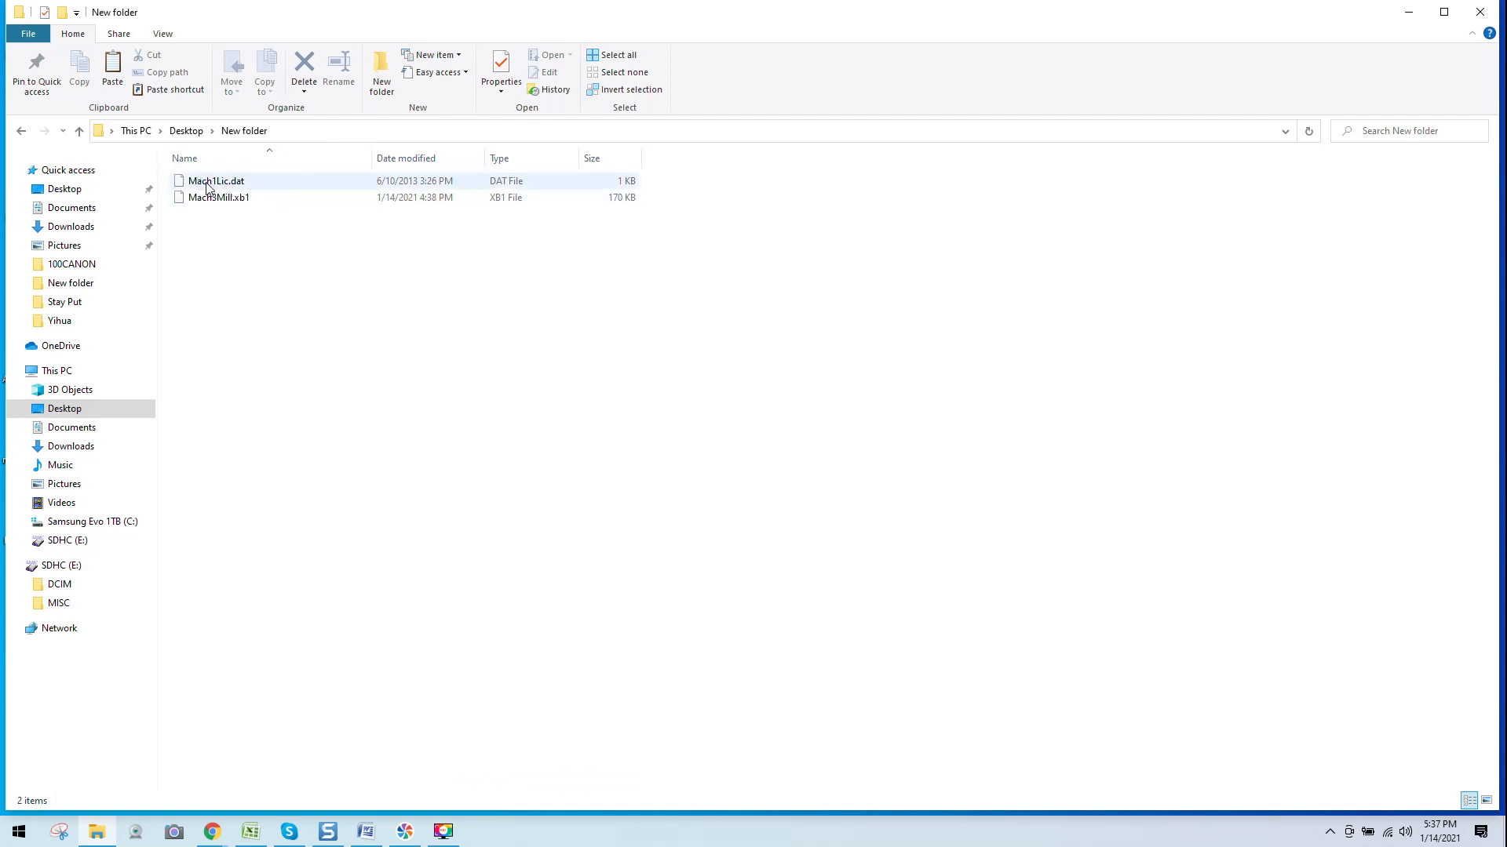
{"action": "mouse_move", "coordinate": [215, 181]}
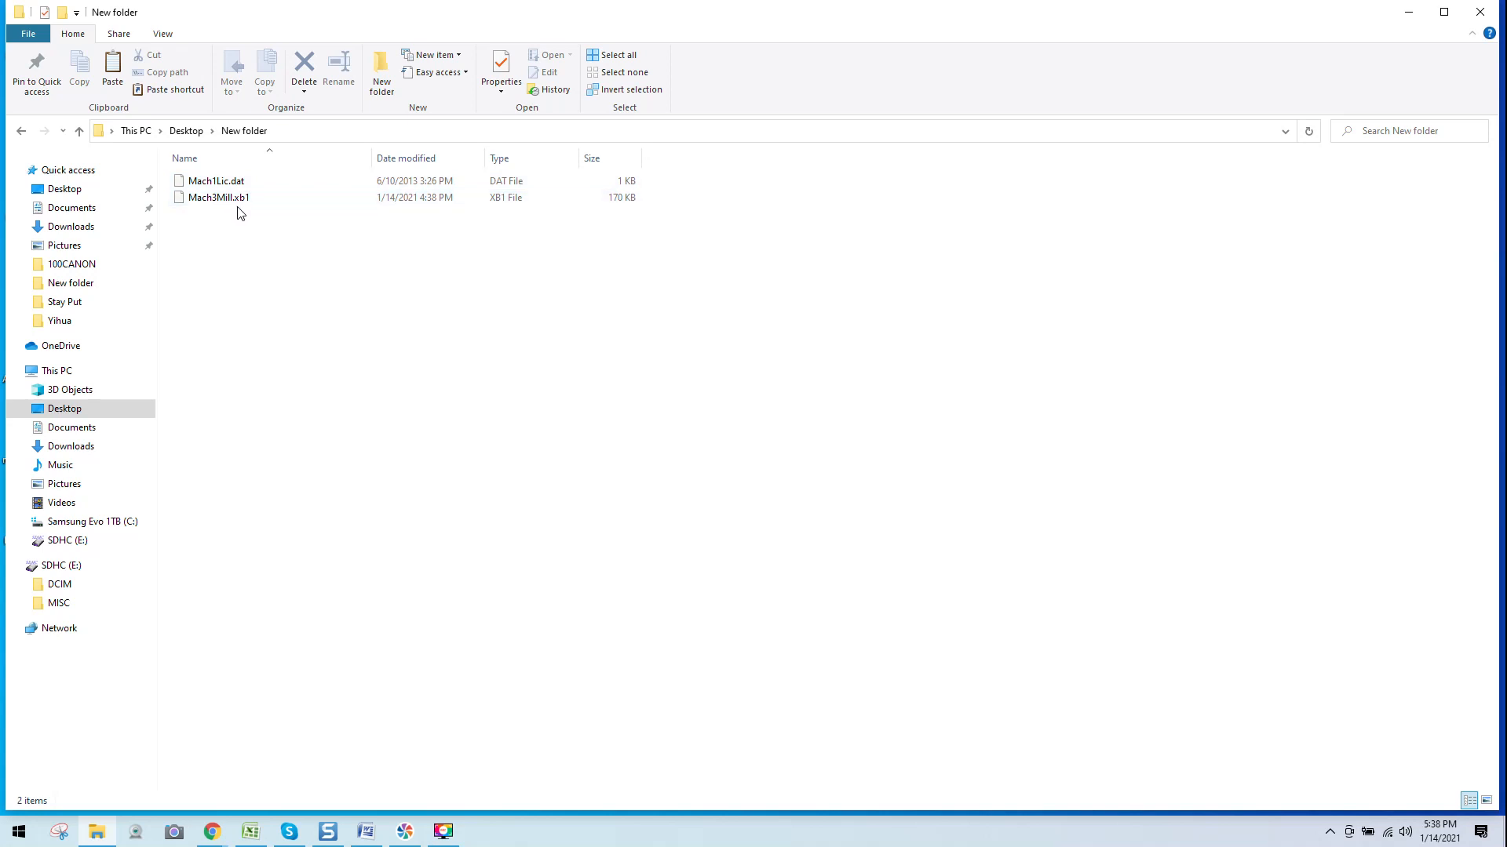
{"action": "left_click", "coordinate": [218, 197]}
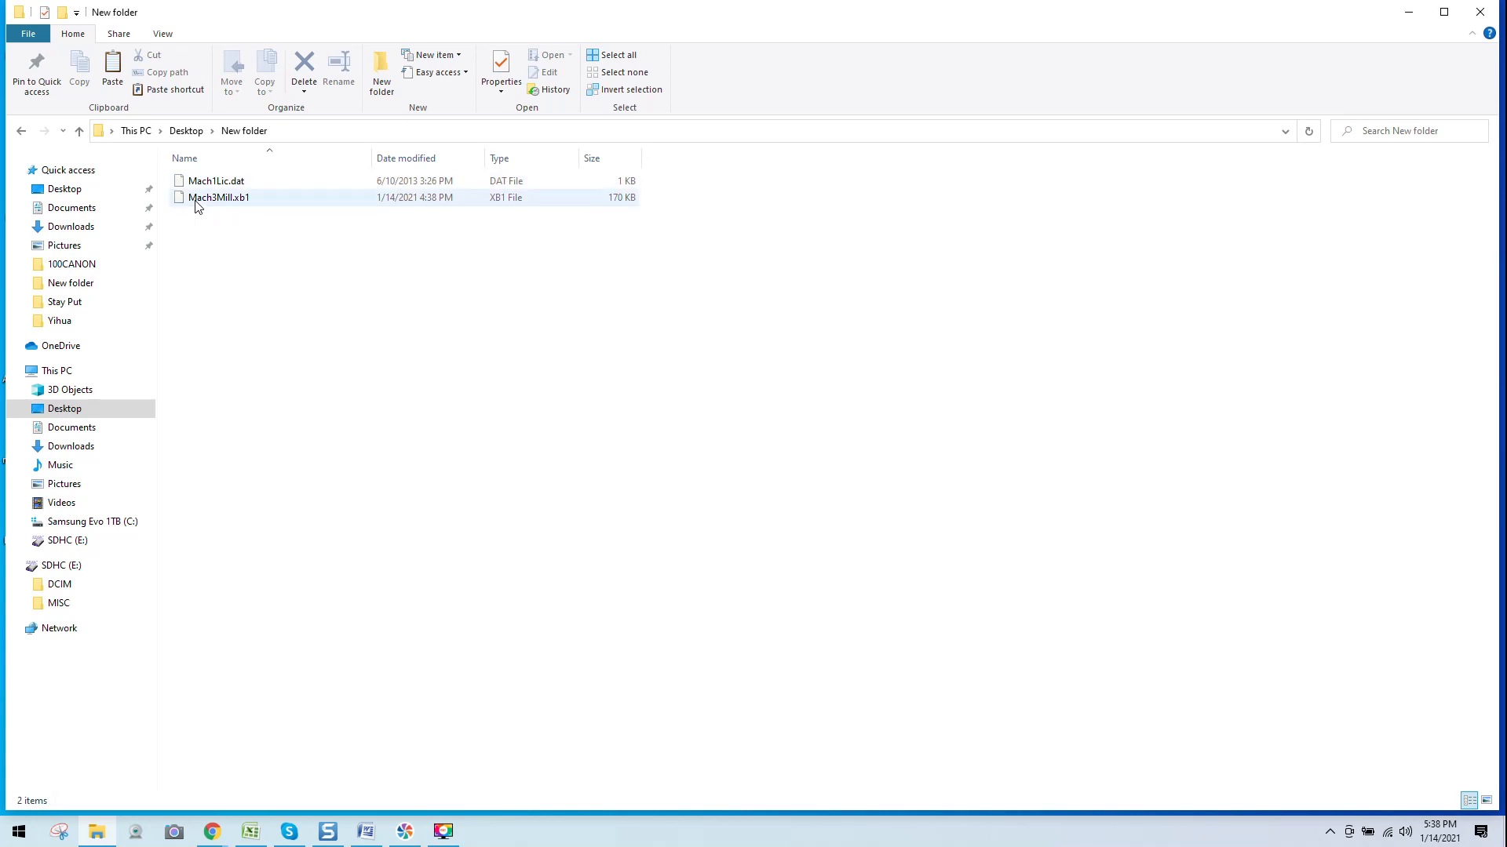
{"action": "mouse_move", "coordinate": [209, 209]}
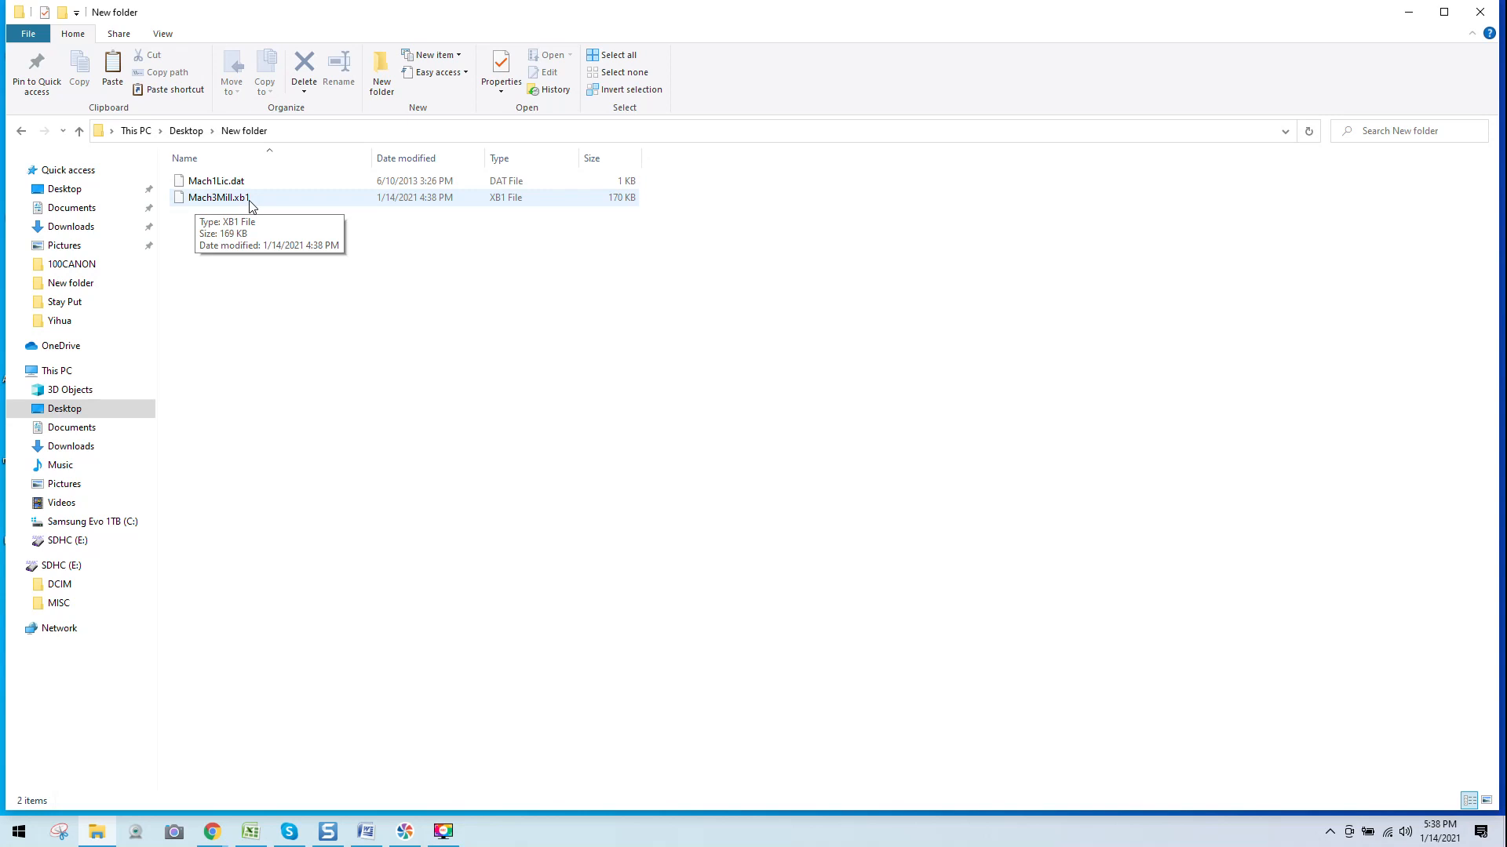
{"action": "mouse_move", "coordinate": [208, 209]}
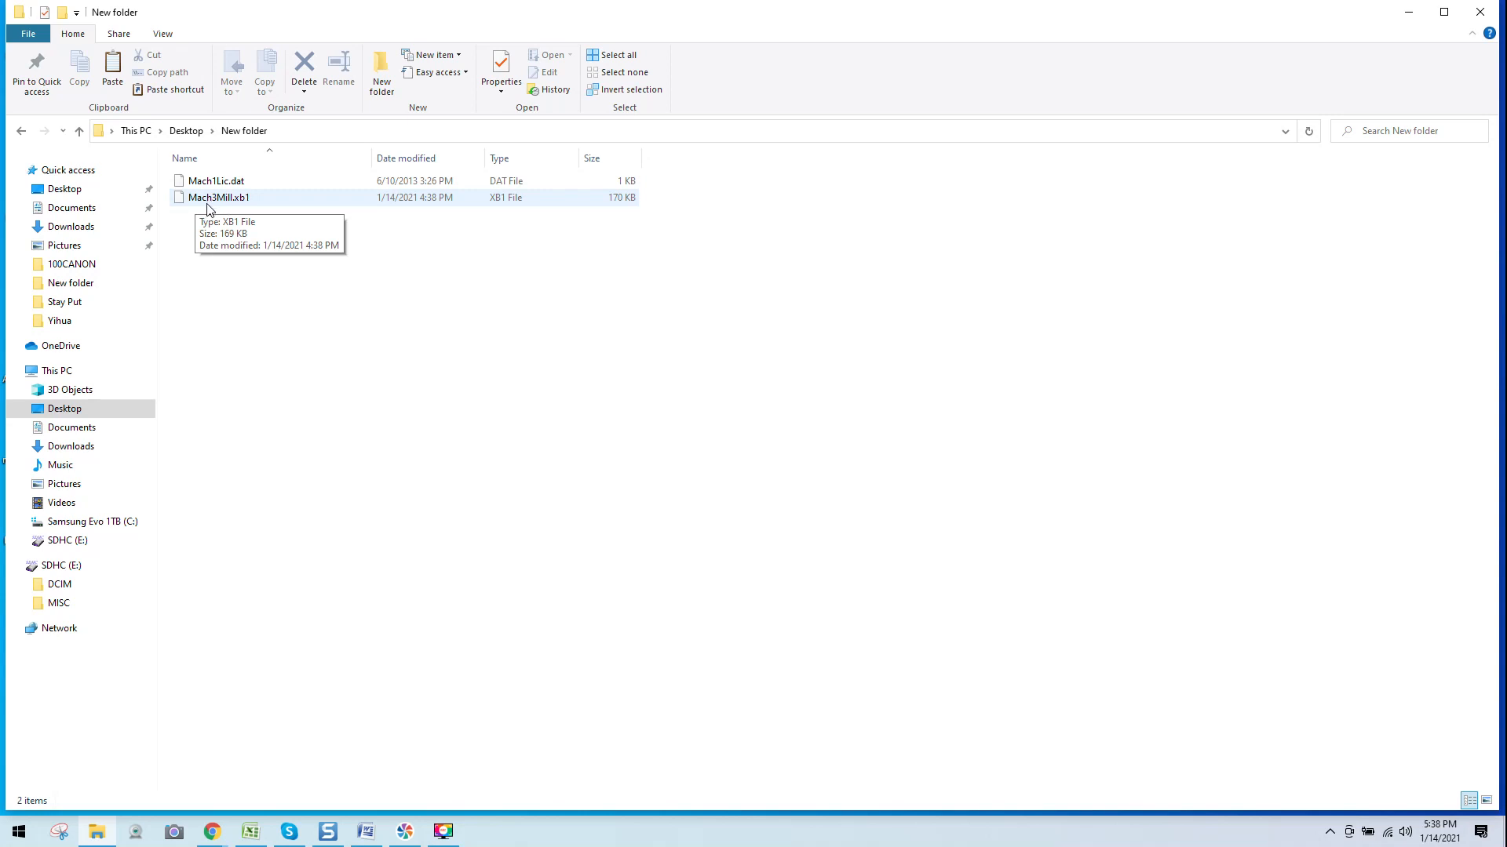
{"action": "mouse_move", "coordinate": [241, 207]}
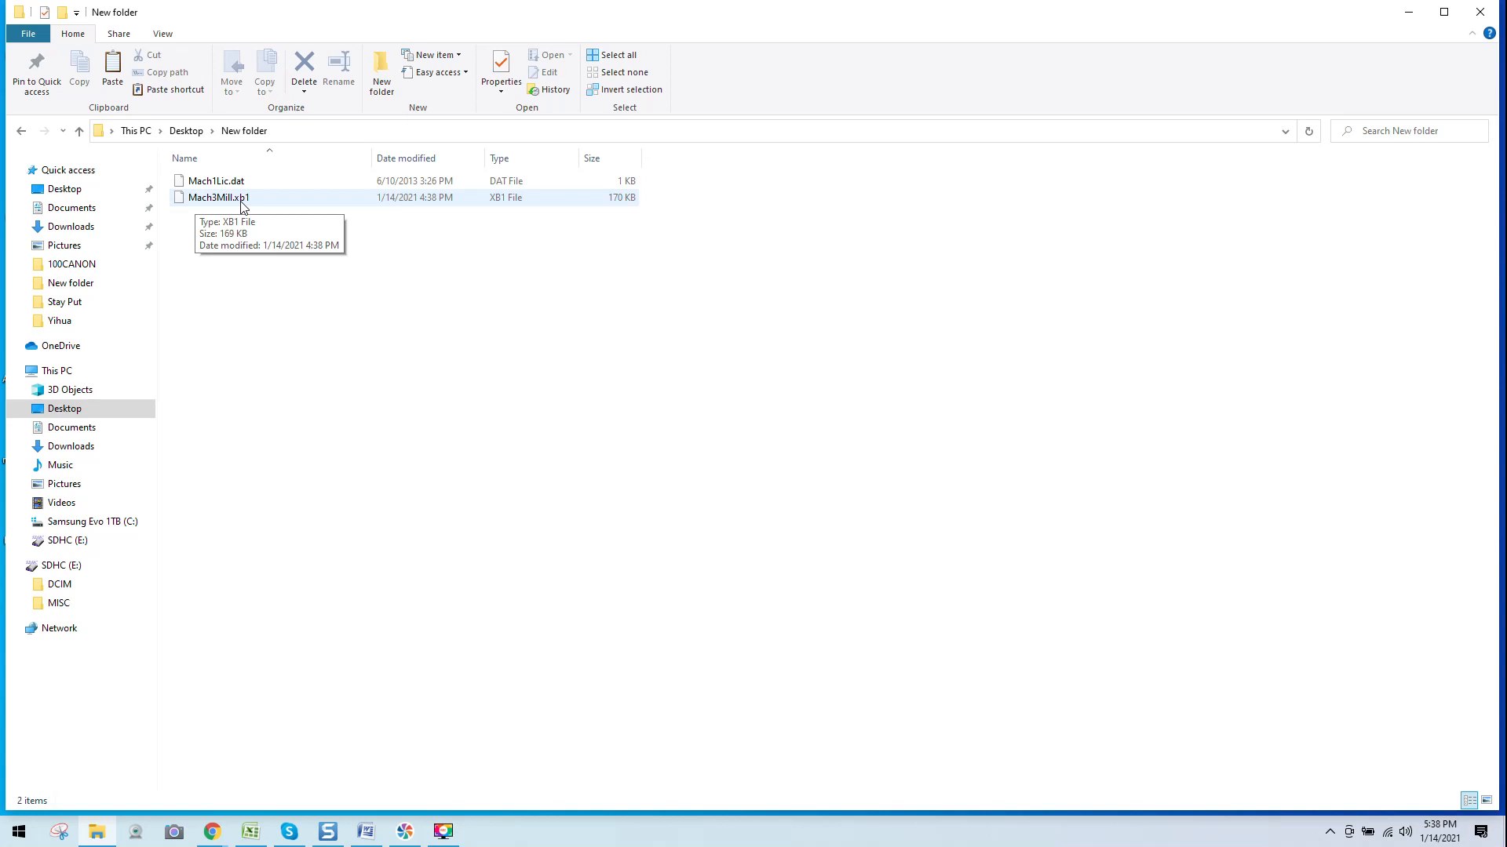
{"action": "mouse_move", "coordinate": [254, 203]}
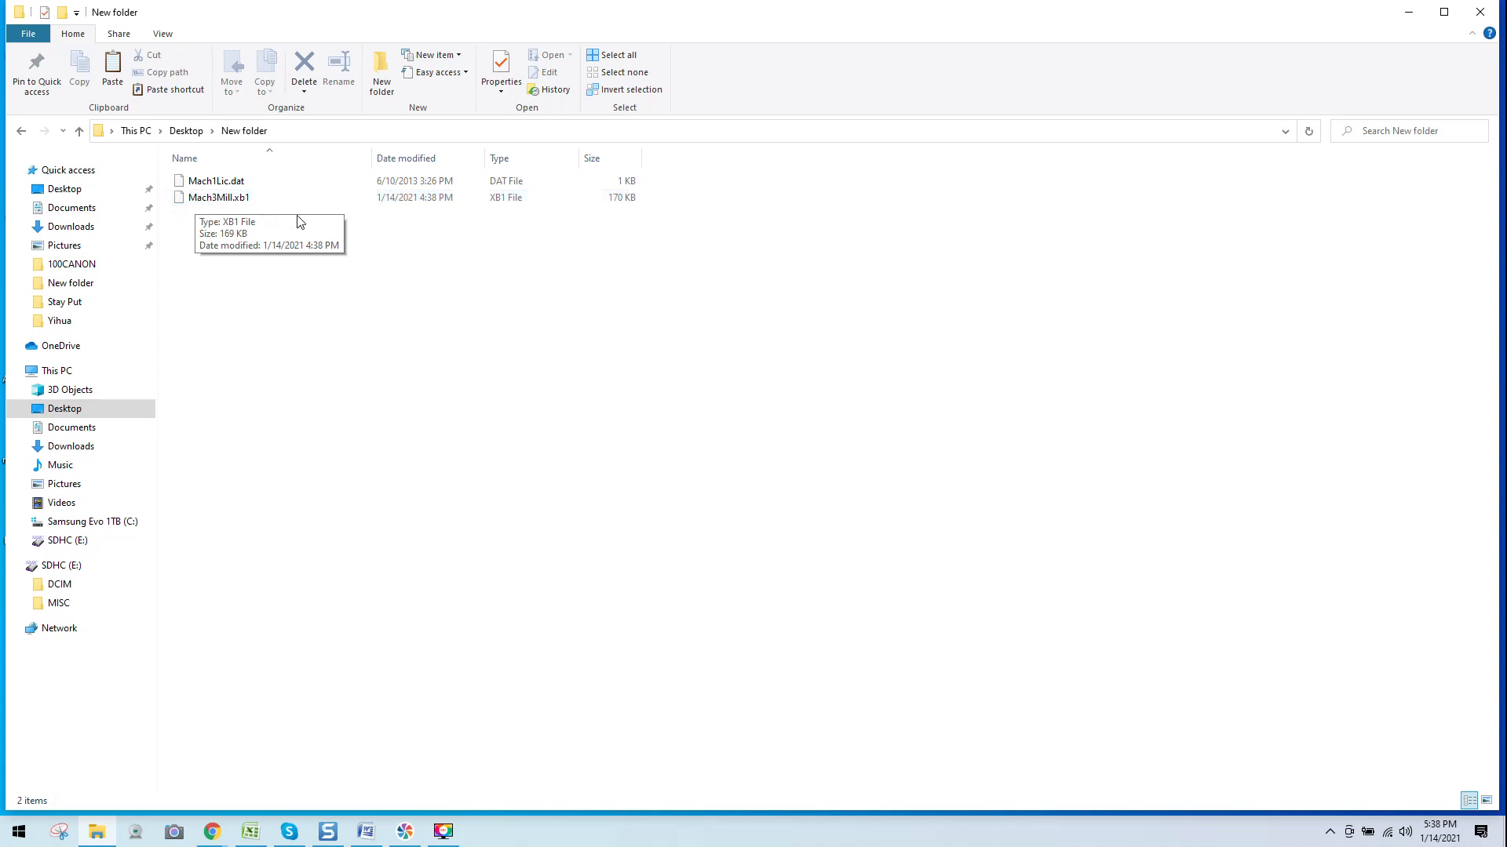
{"action": "mouse_move", "coordinate": [381, 274]}
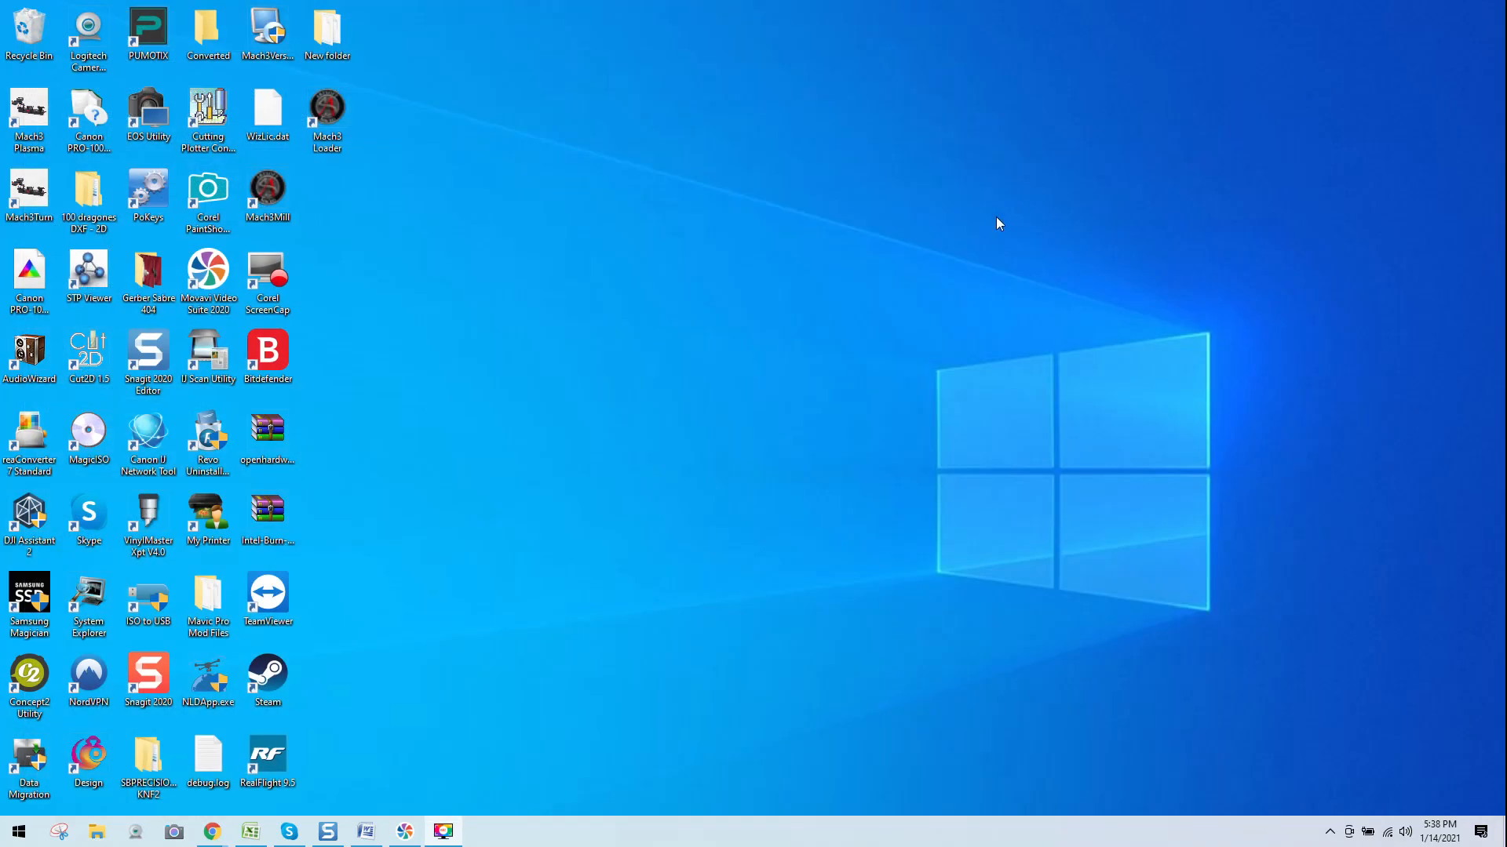
{"action": "mouse_move", "coordinate": [740, 257]}
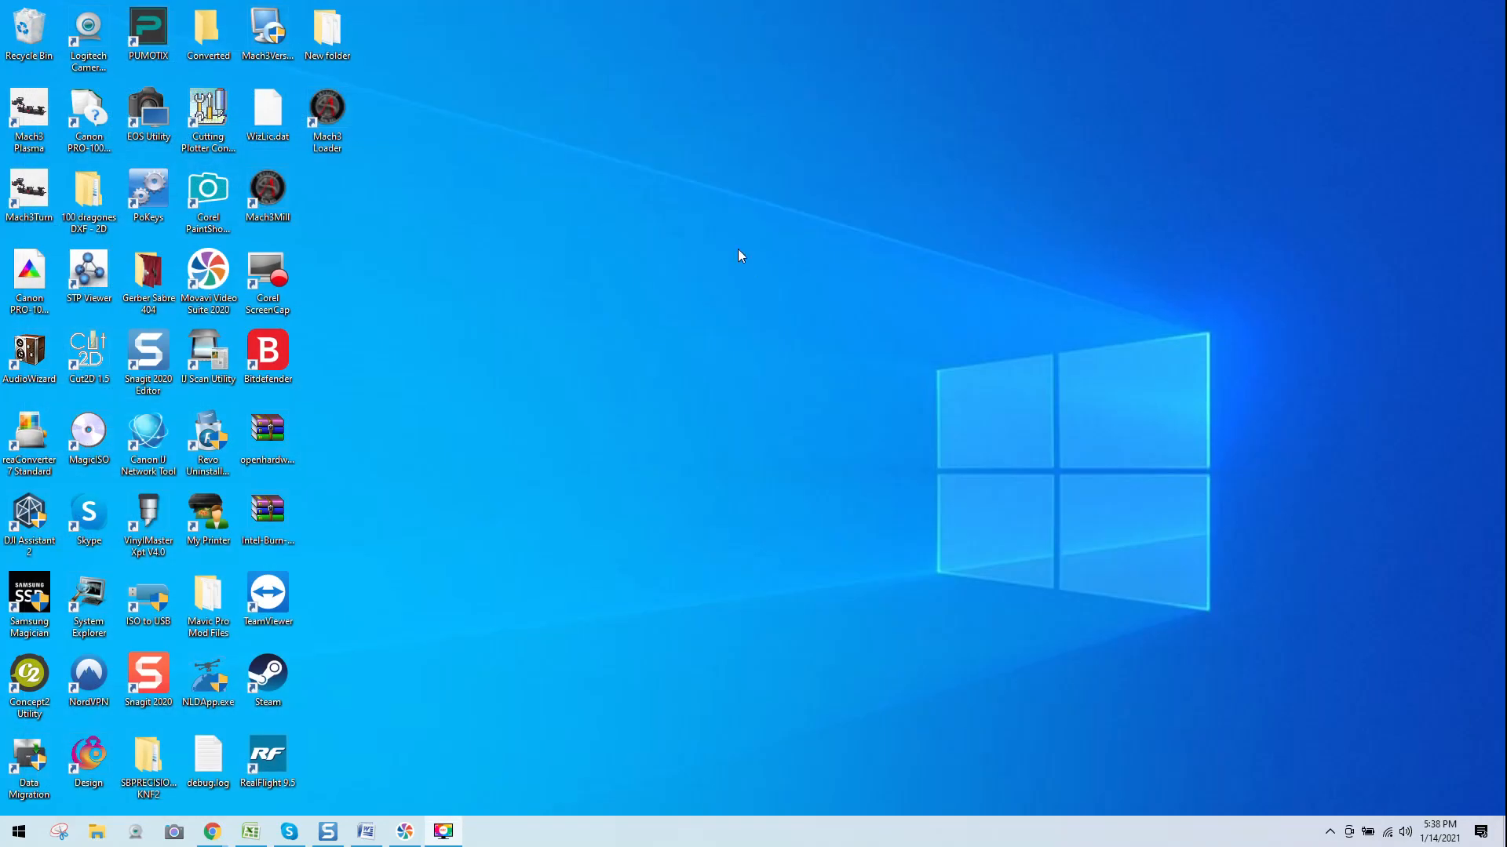